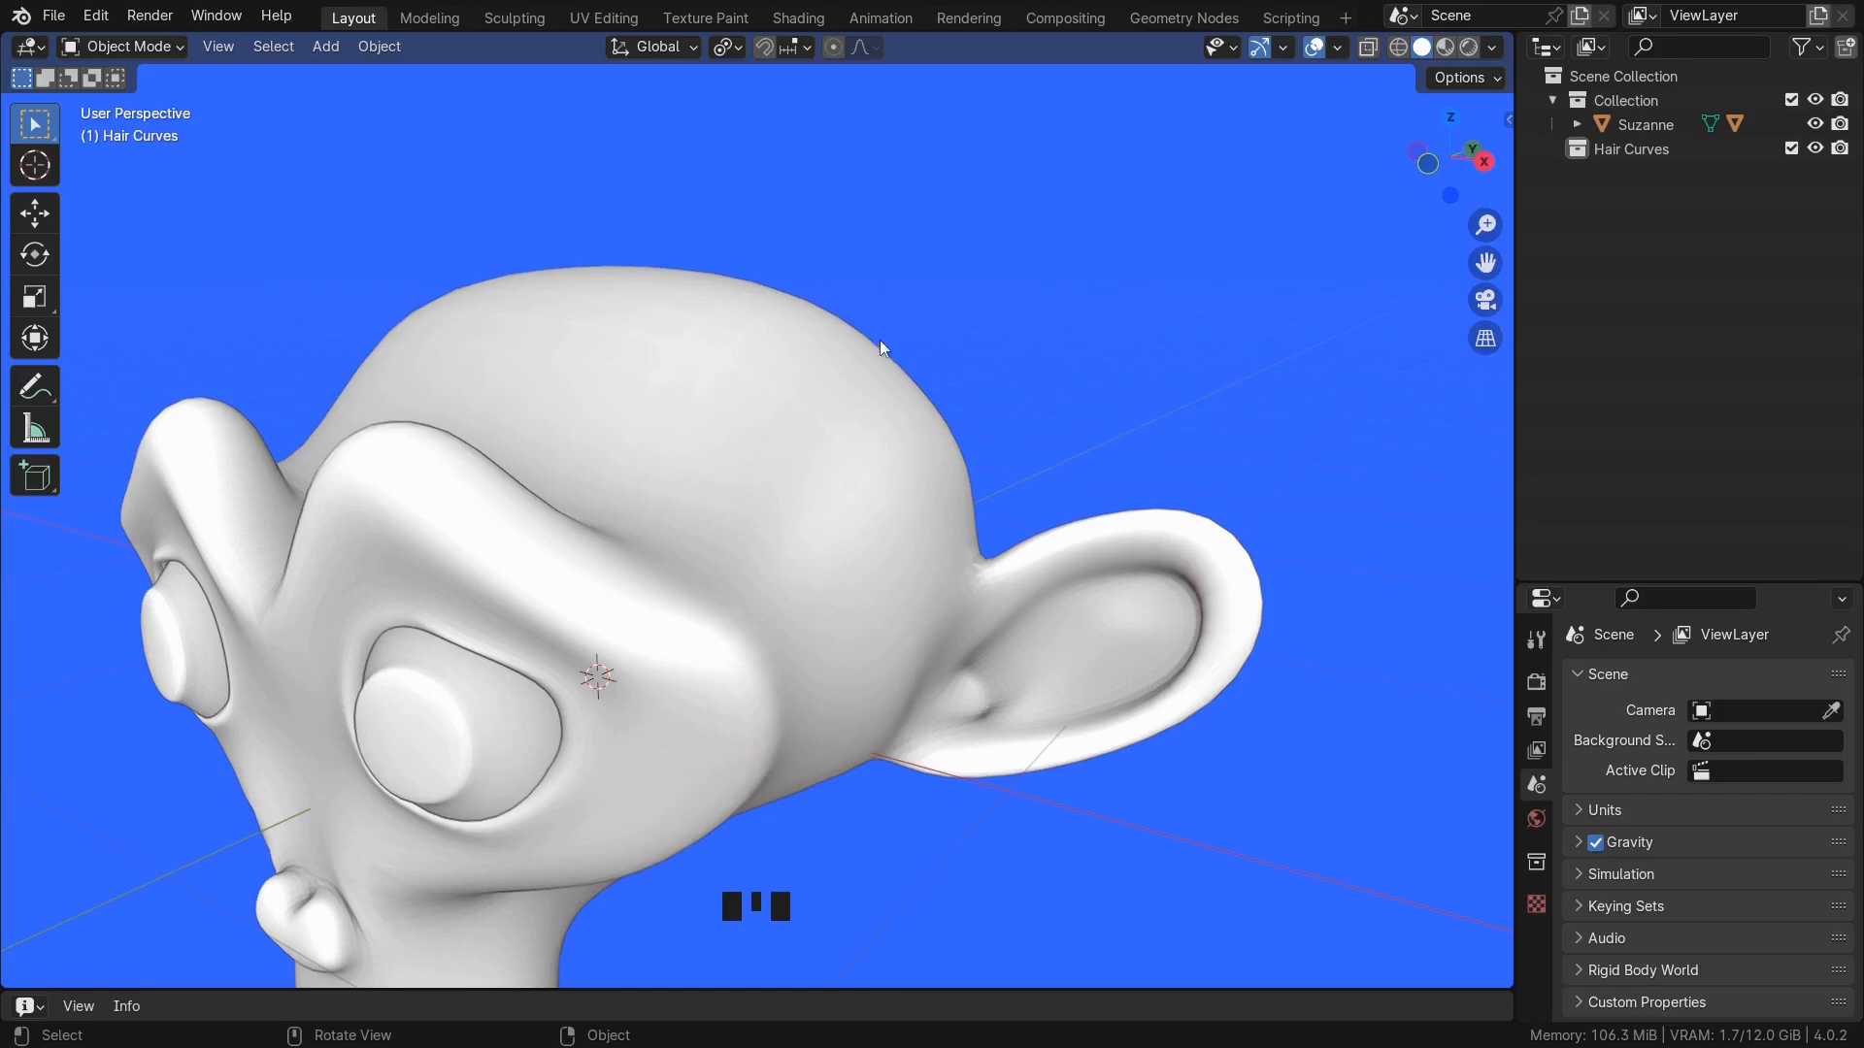
# - Remove the installed Stylized Hair PRO add-on in the Add-ons preferences
pyautogui.press('ctrl+comma')
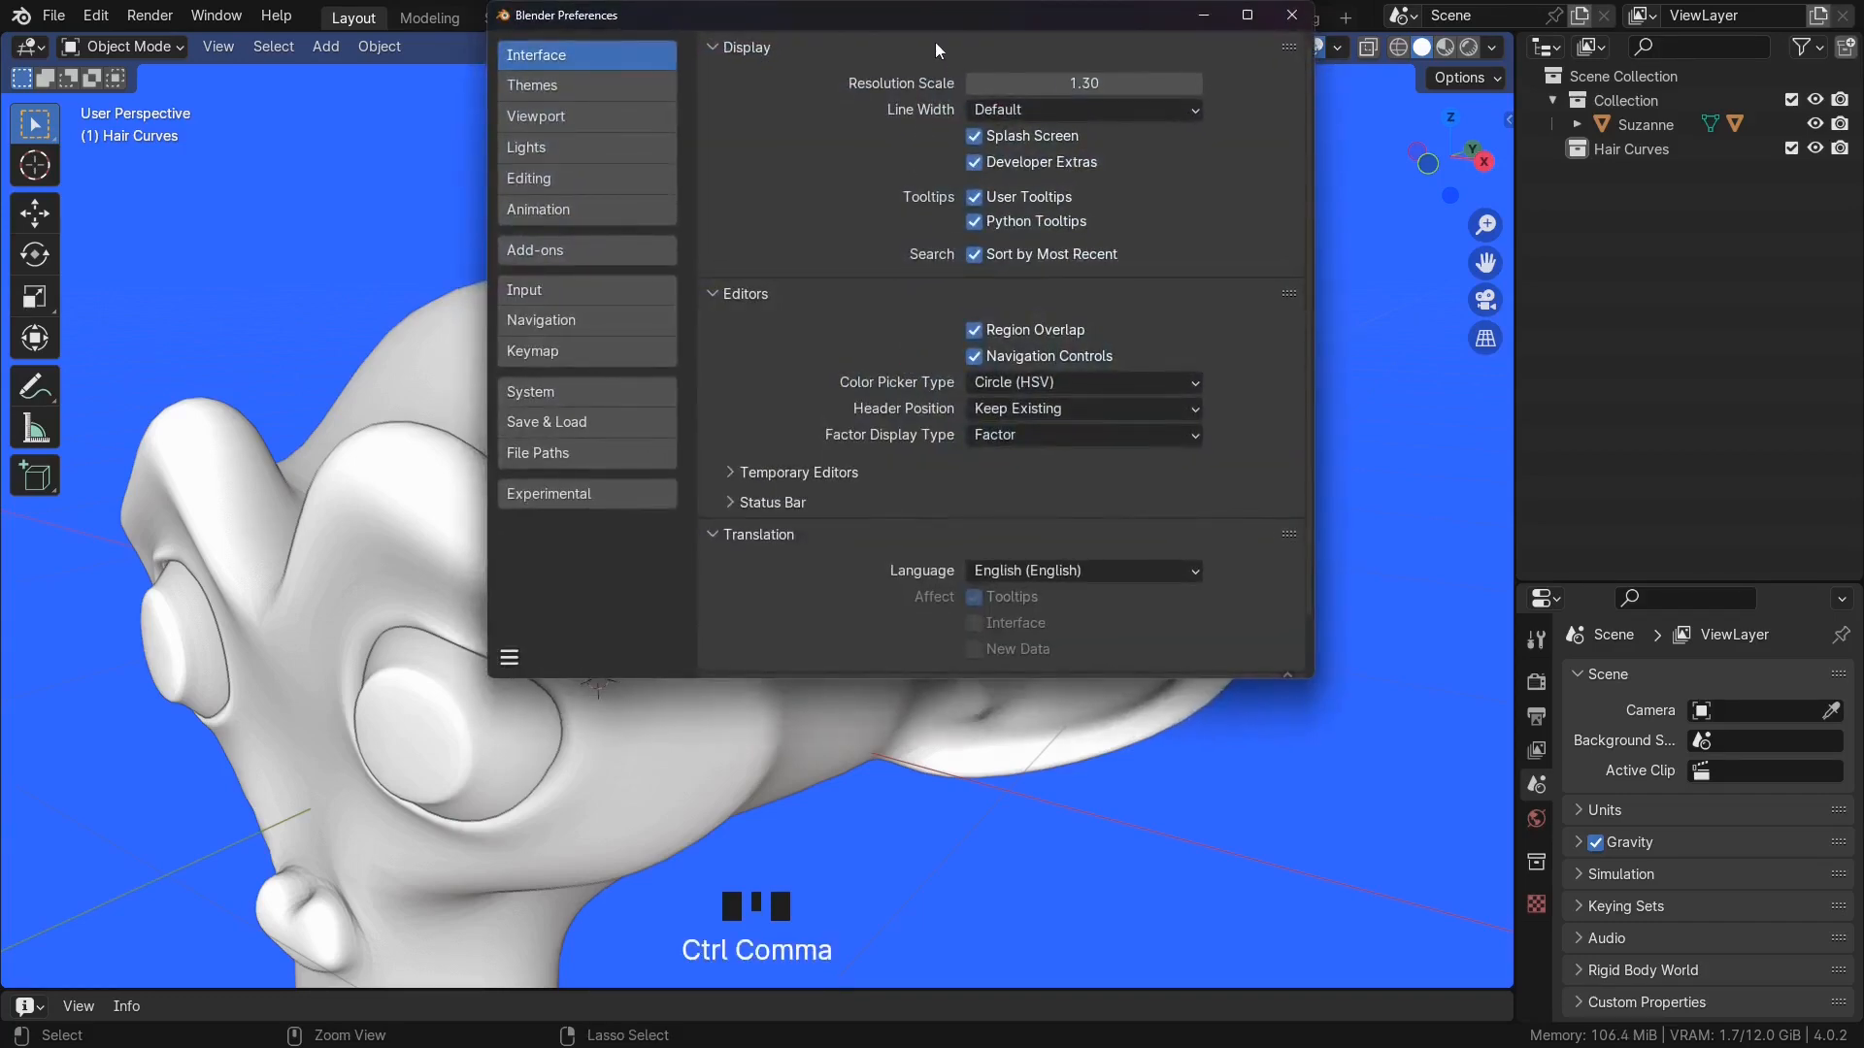
pyautogui.click(535, 250)
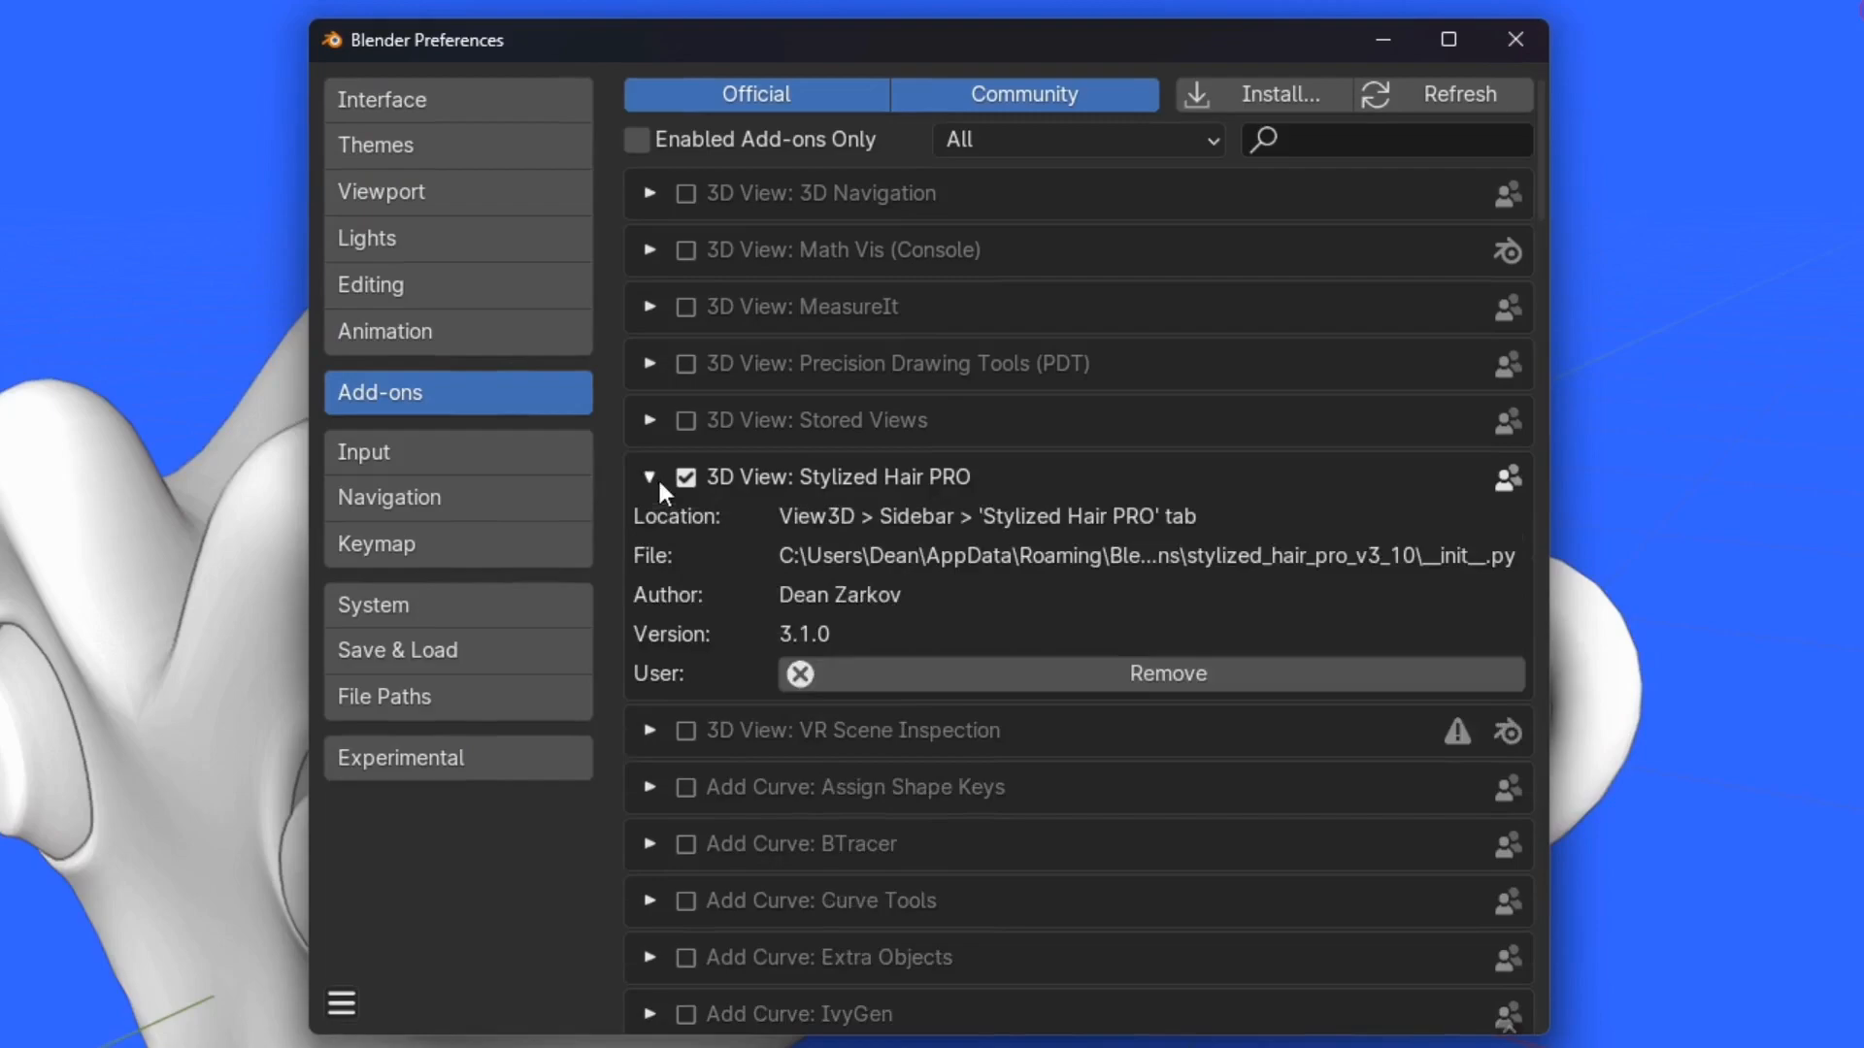
pyautogui.click(652, 477)
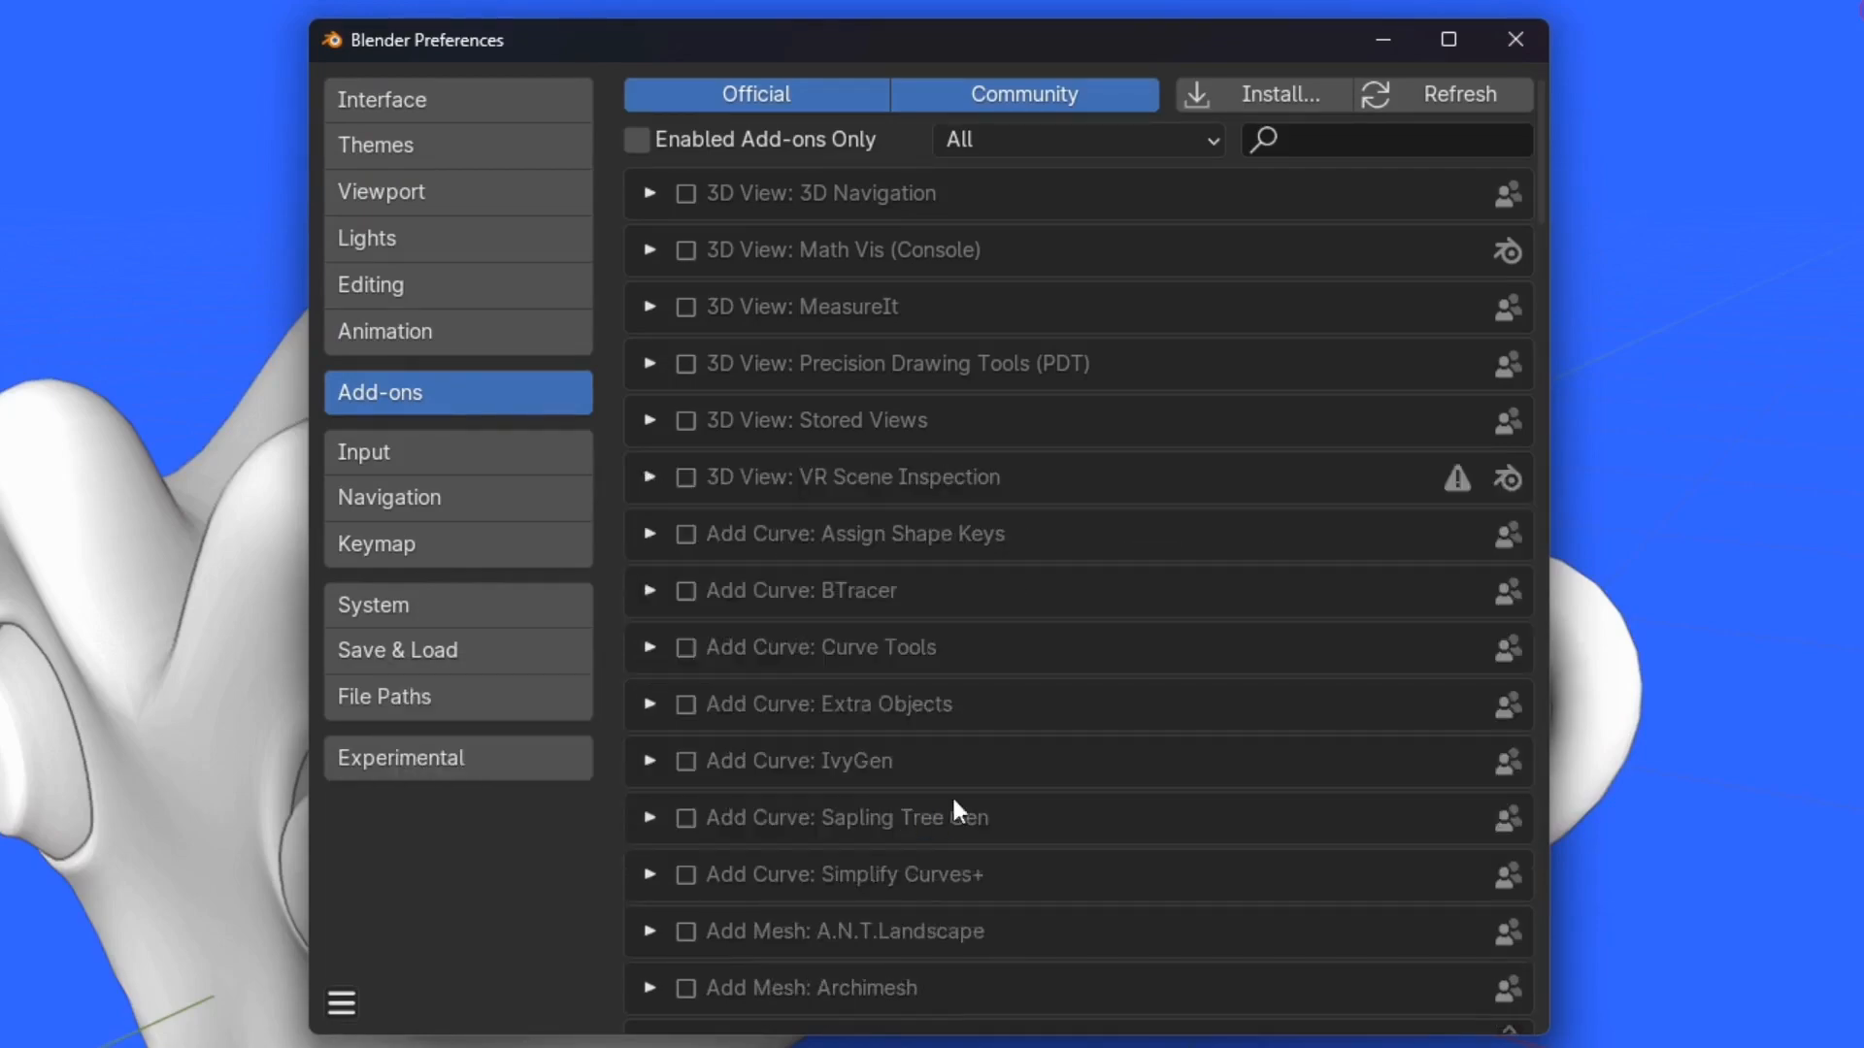
# - Install Stylized Hair PRO from stylized_hair_pro_v3_10.zip
pyautogui.click(1277, 93)
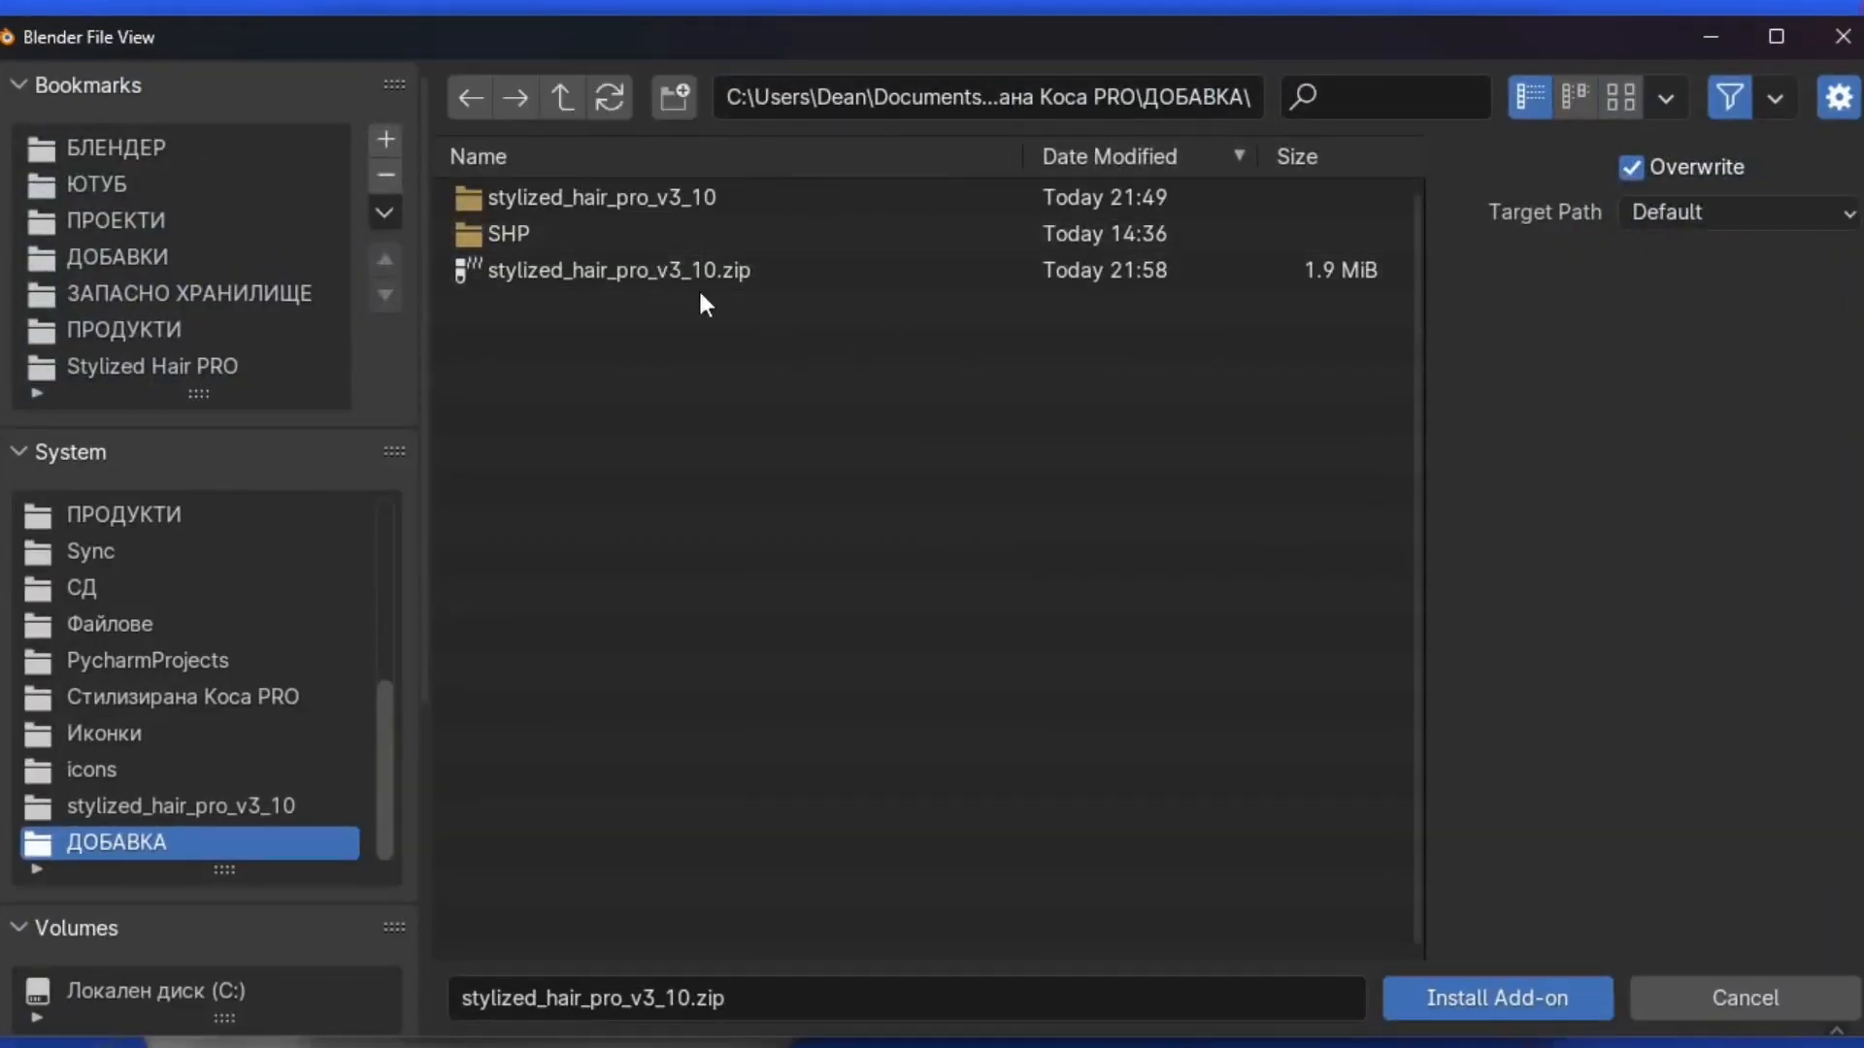
pyautogui.click(1494, 998)
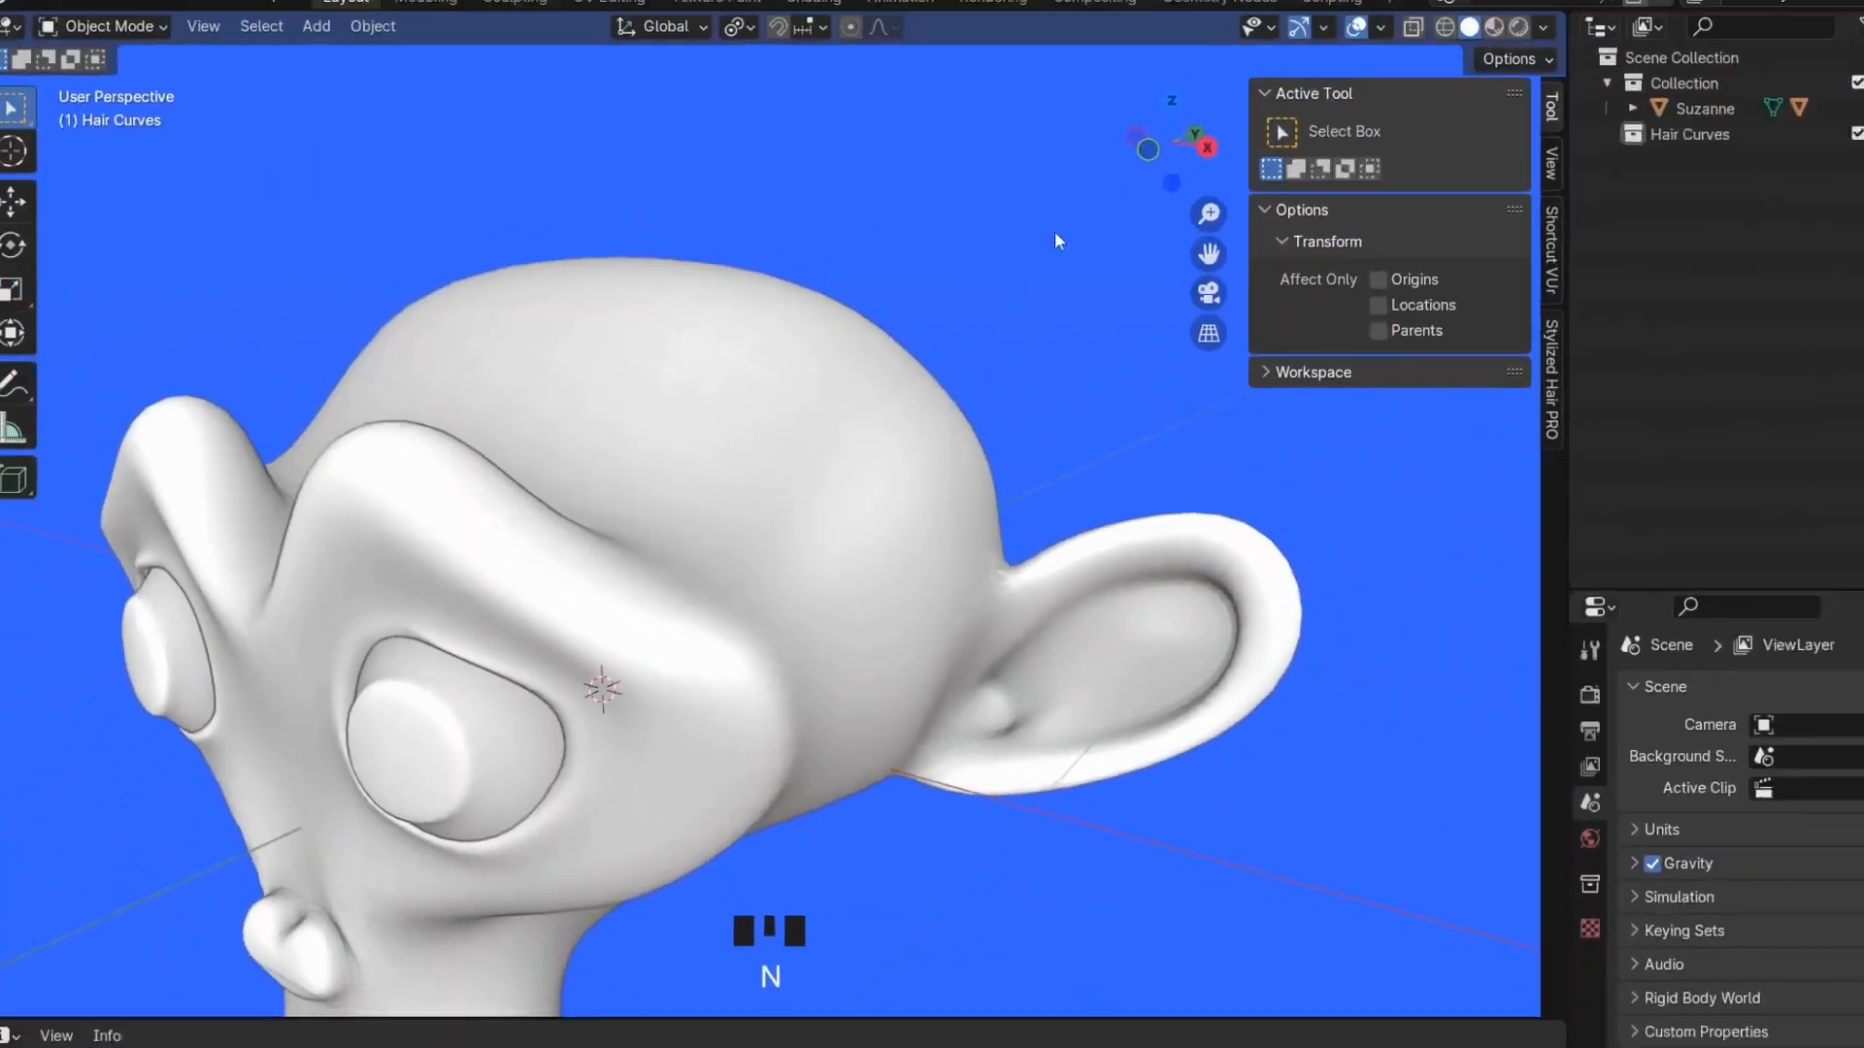
# - Show the Stylized Hair PRO v3.10 panel in the viewport sidebar
pyautogui.click(1495, 381)
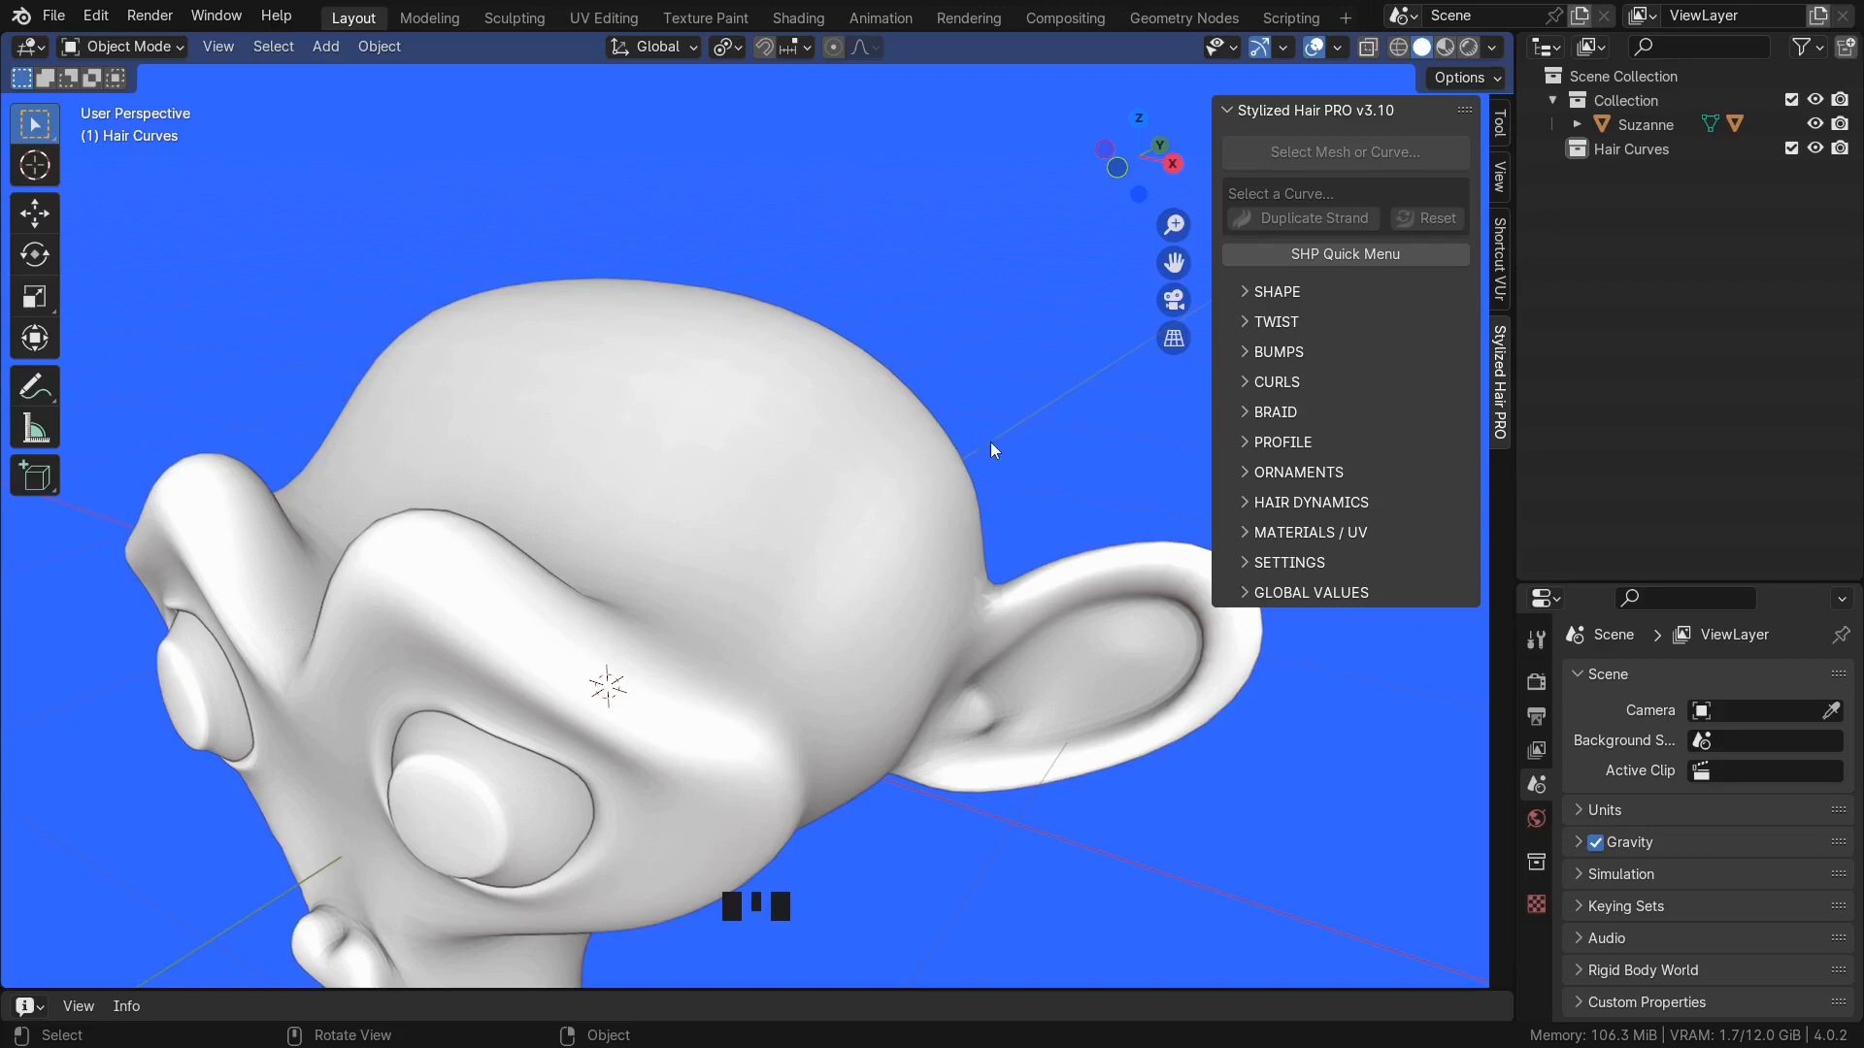
pyautogui.moveTo(898, 444)
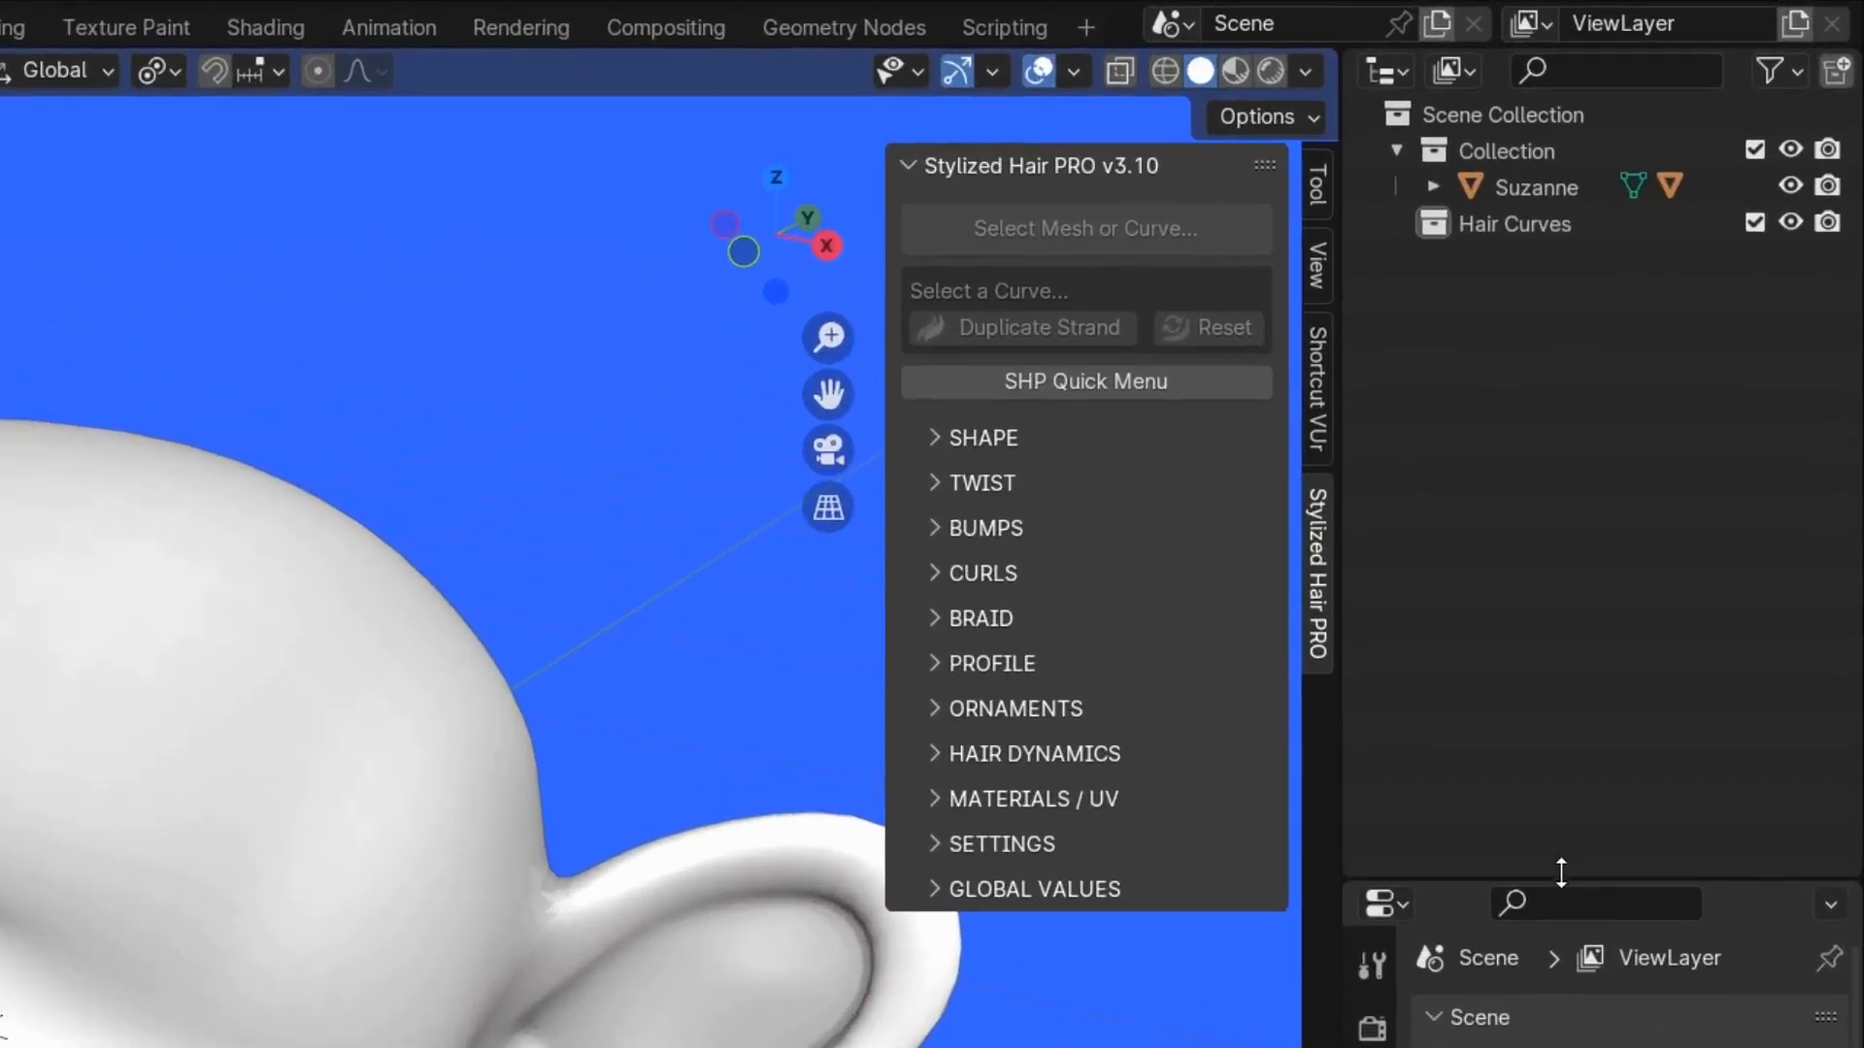
# - Switch the outliner to Blender File display and expand the Node Groups list
pyautogui.click(1452, 70)
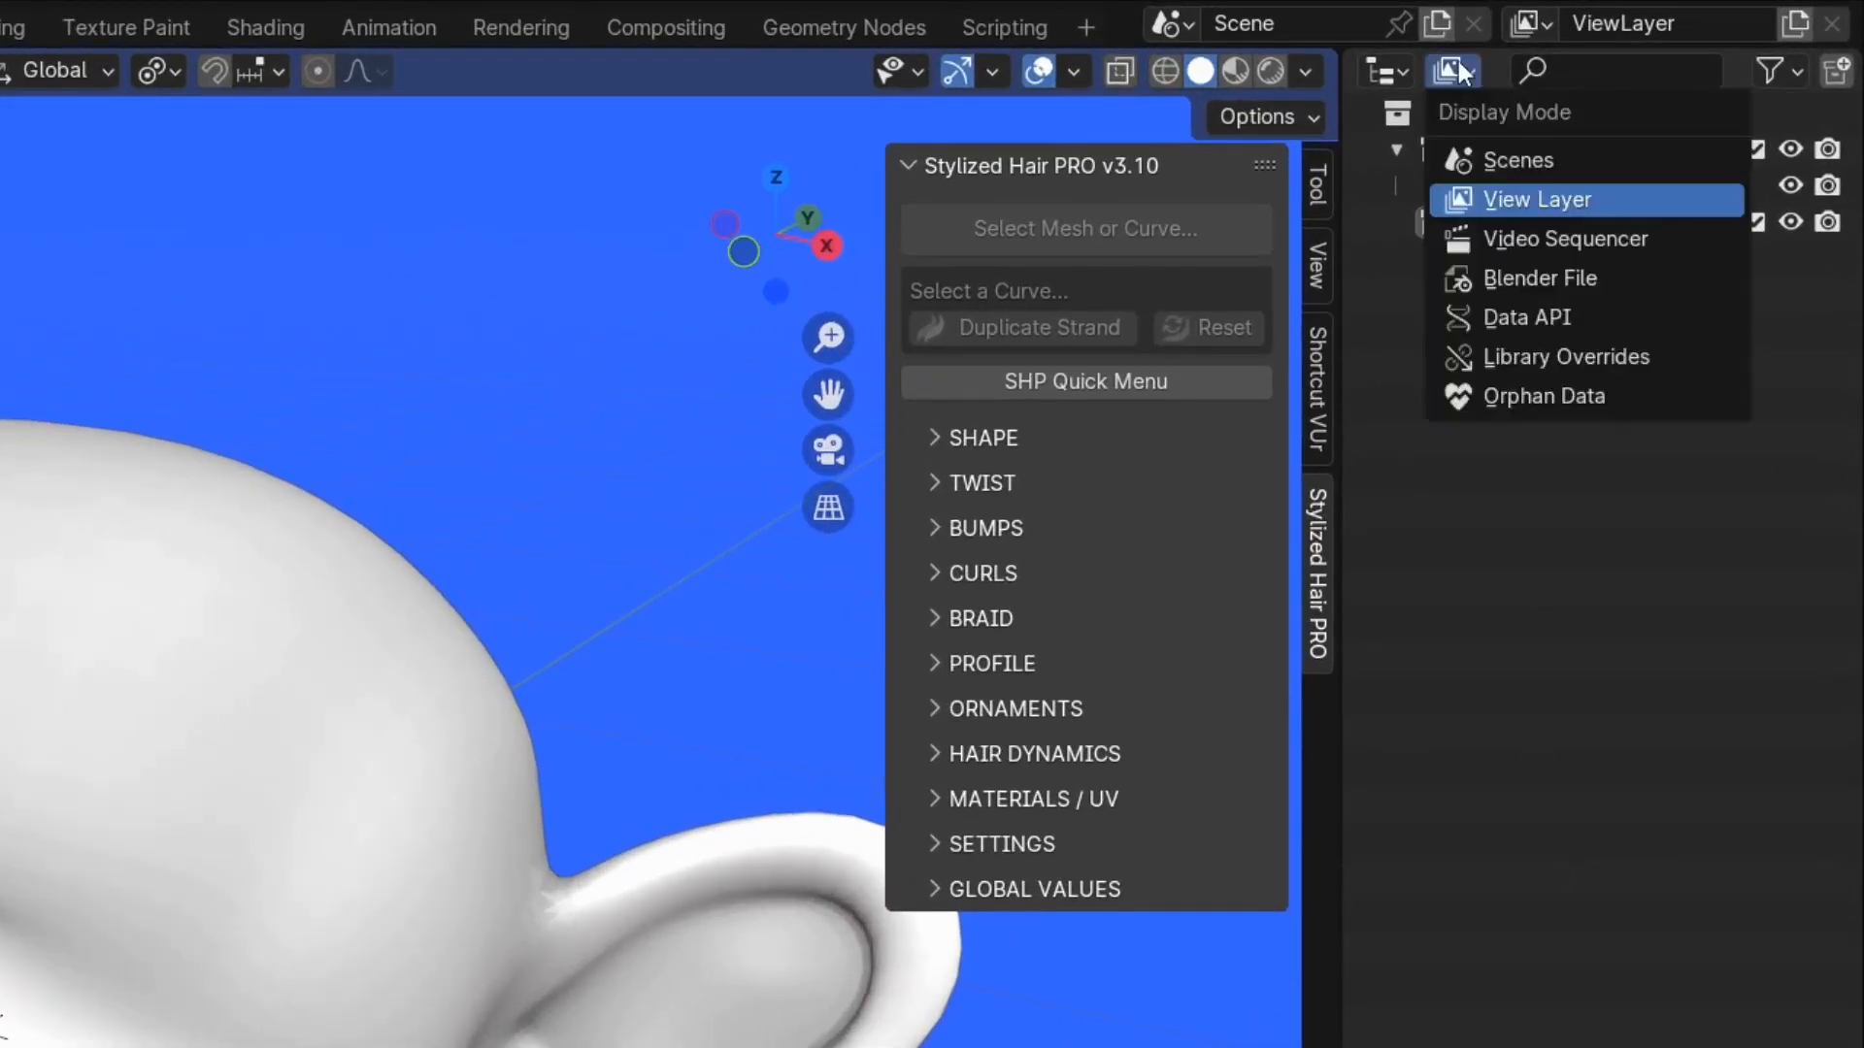
pyautogui.click(1536, 278)
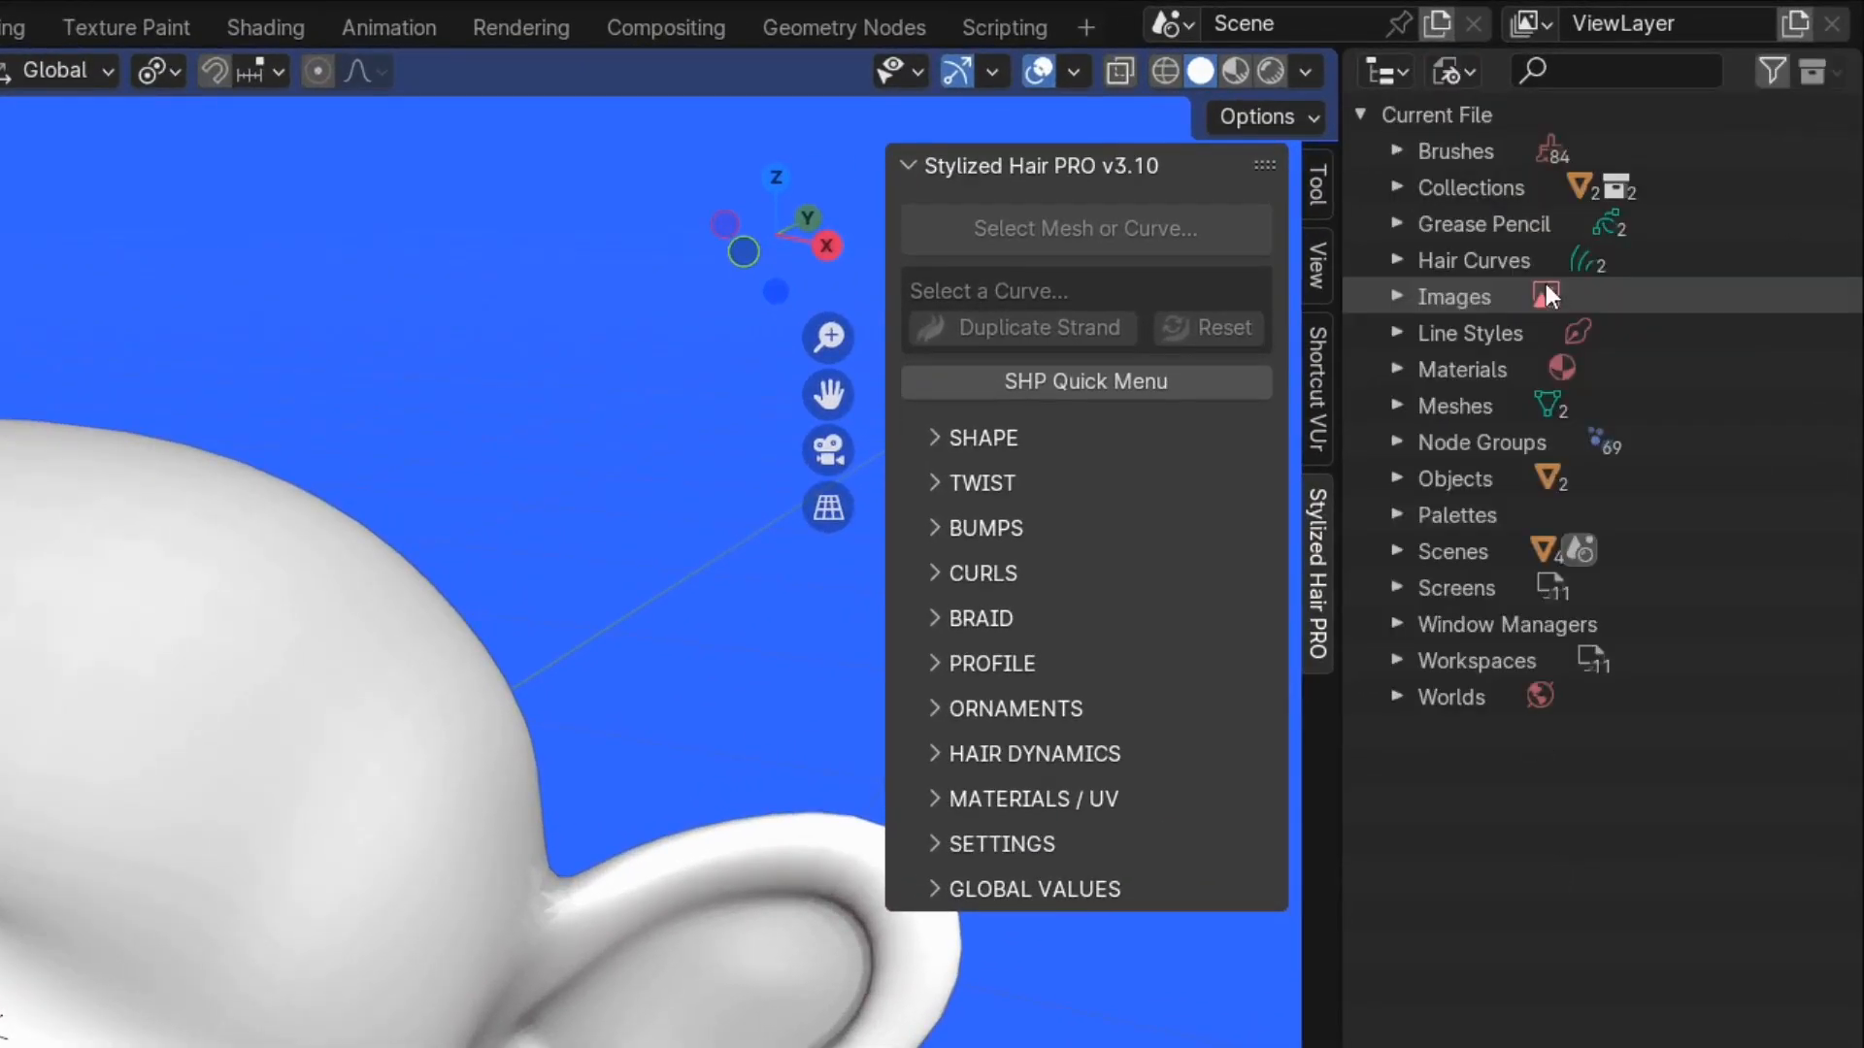
pyautogui.moveTo(1410, 449)
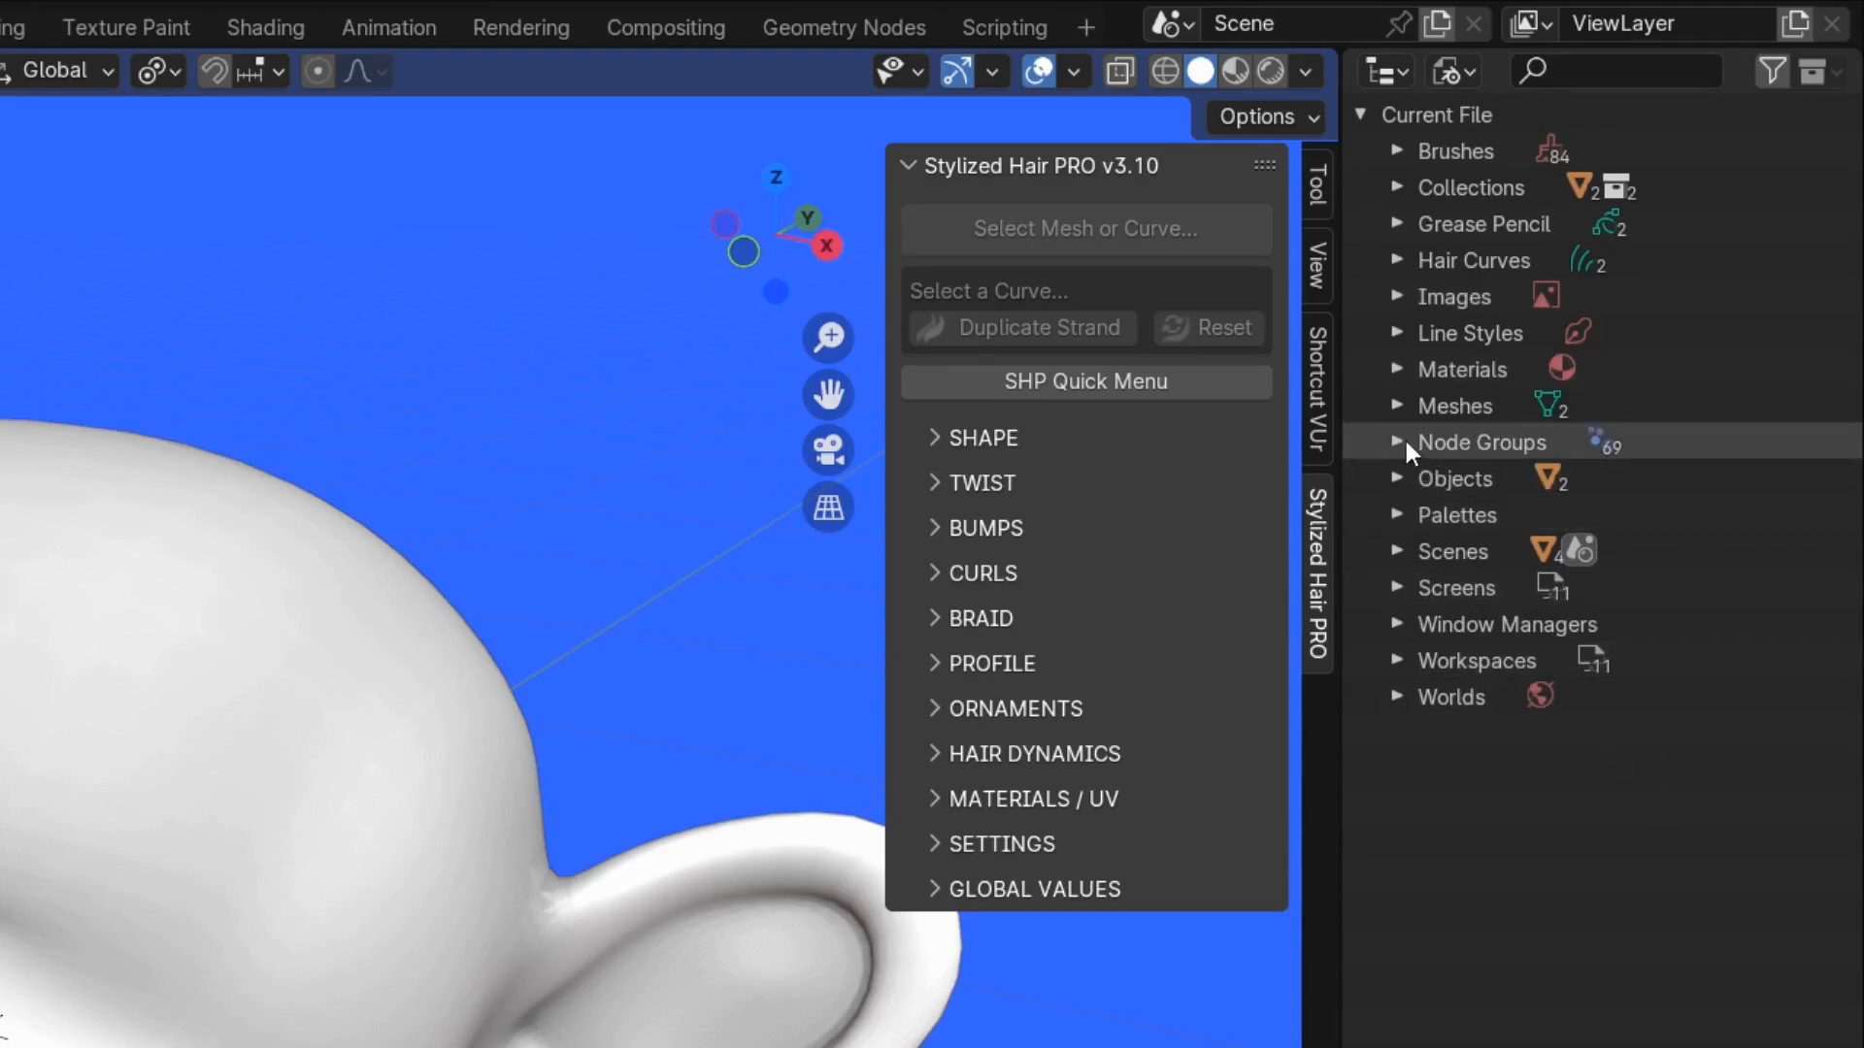
pyautogui.click(1399, 442)
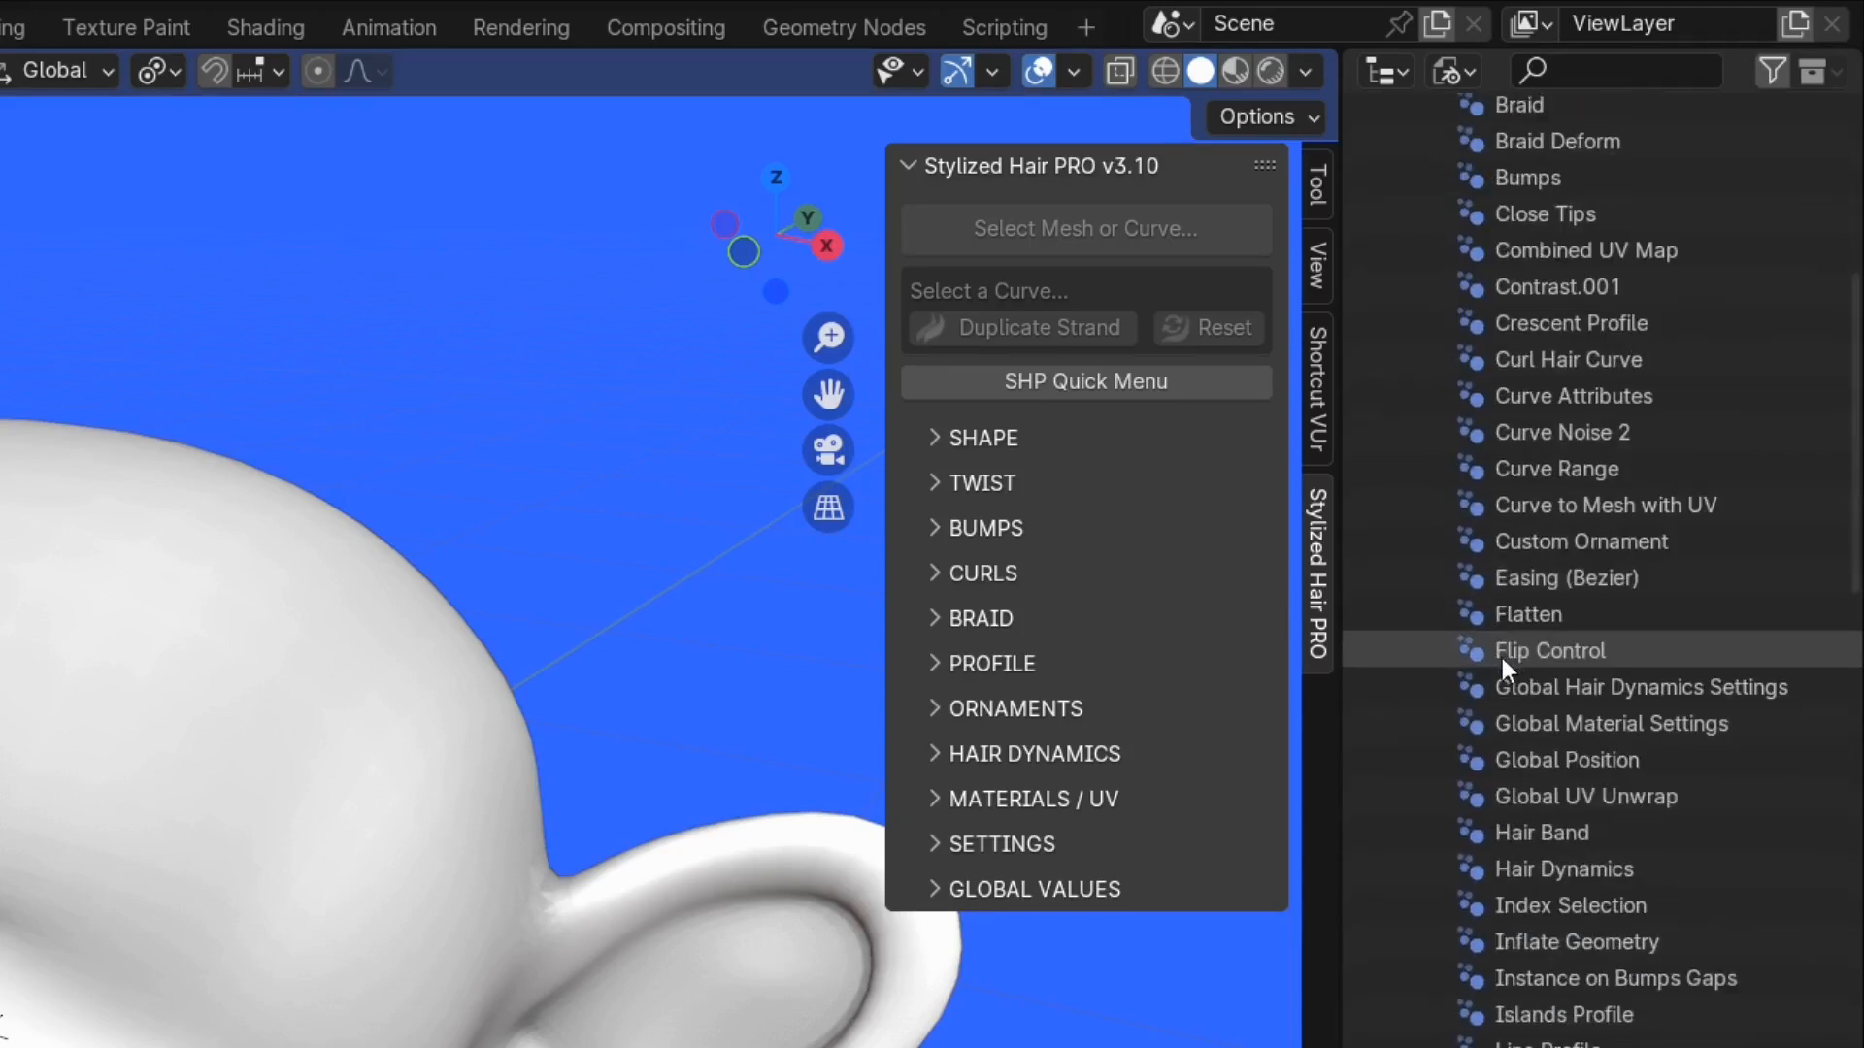
pyautogui.scroll(-3)
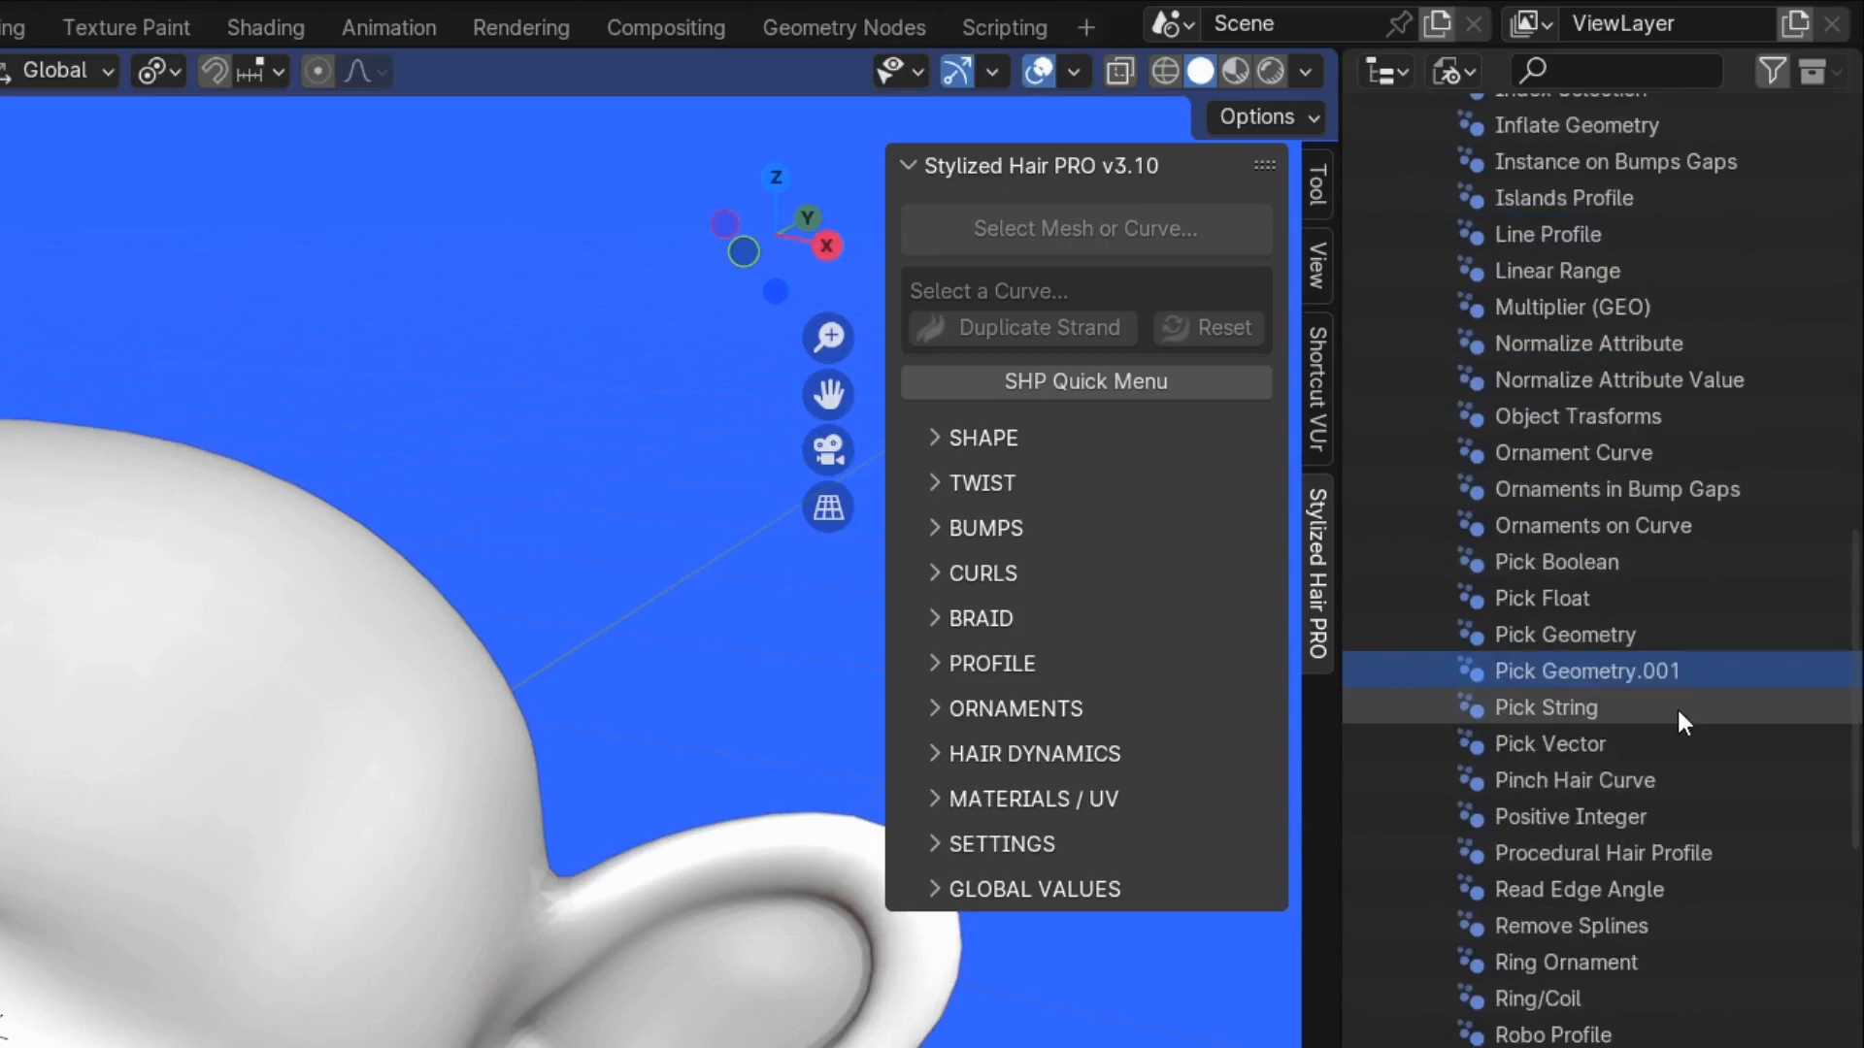
pyautogui.scroll(3)
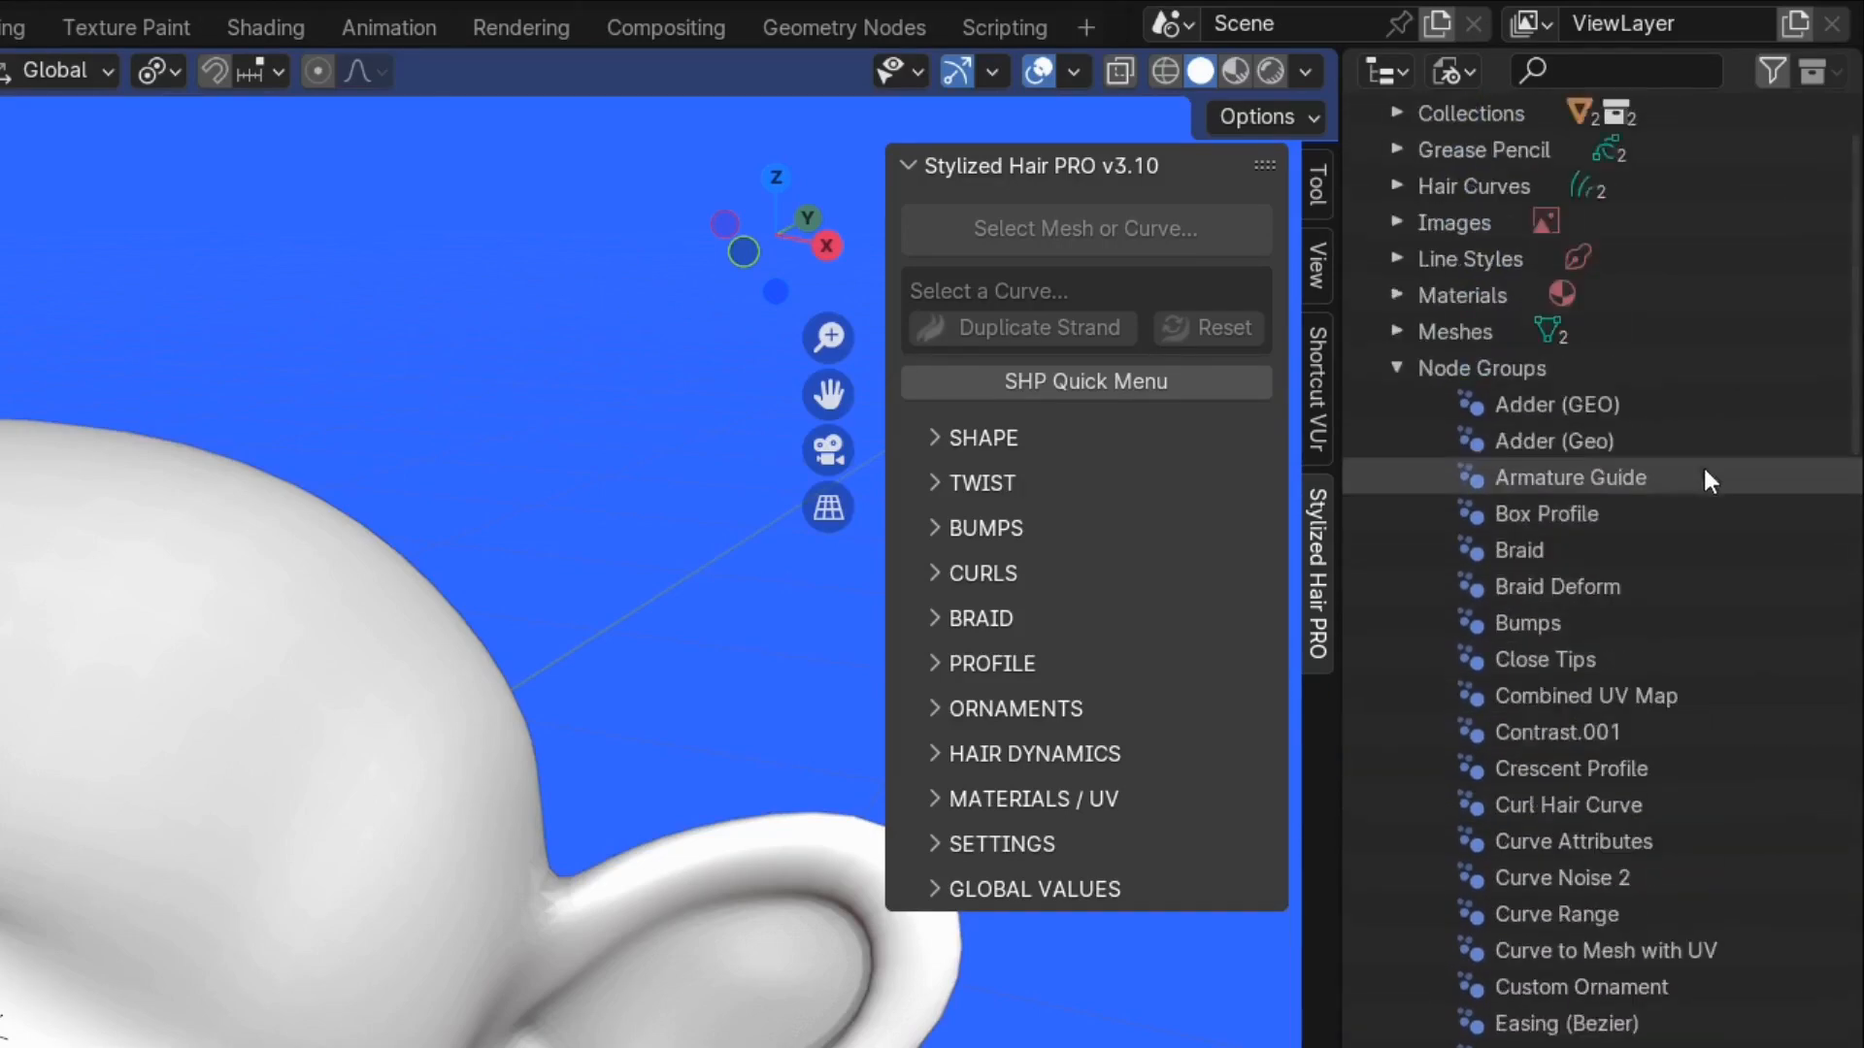
pyautogui.scroll(-3)
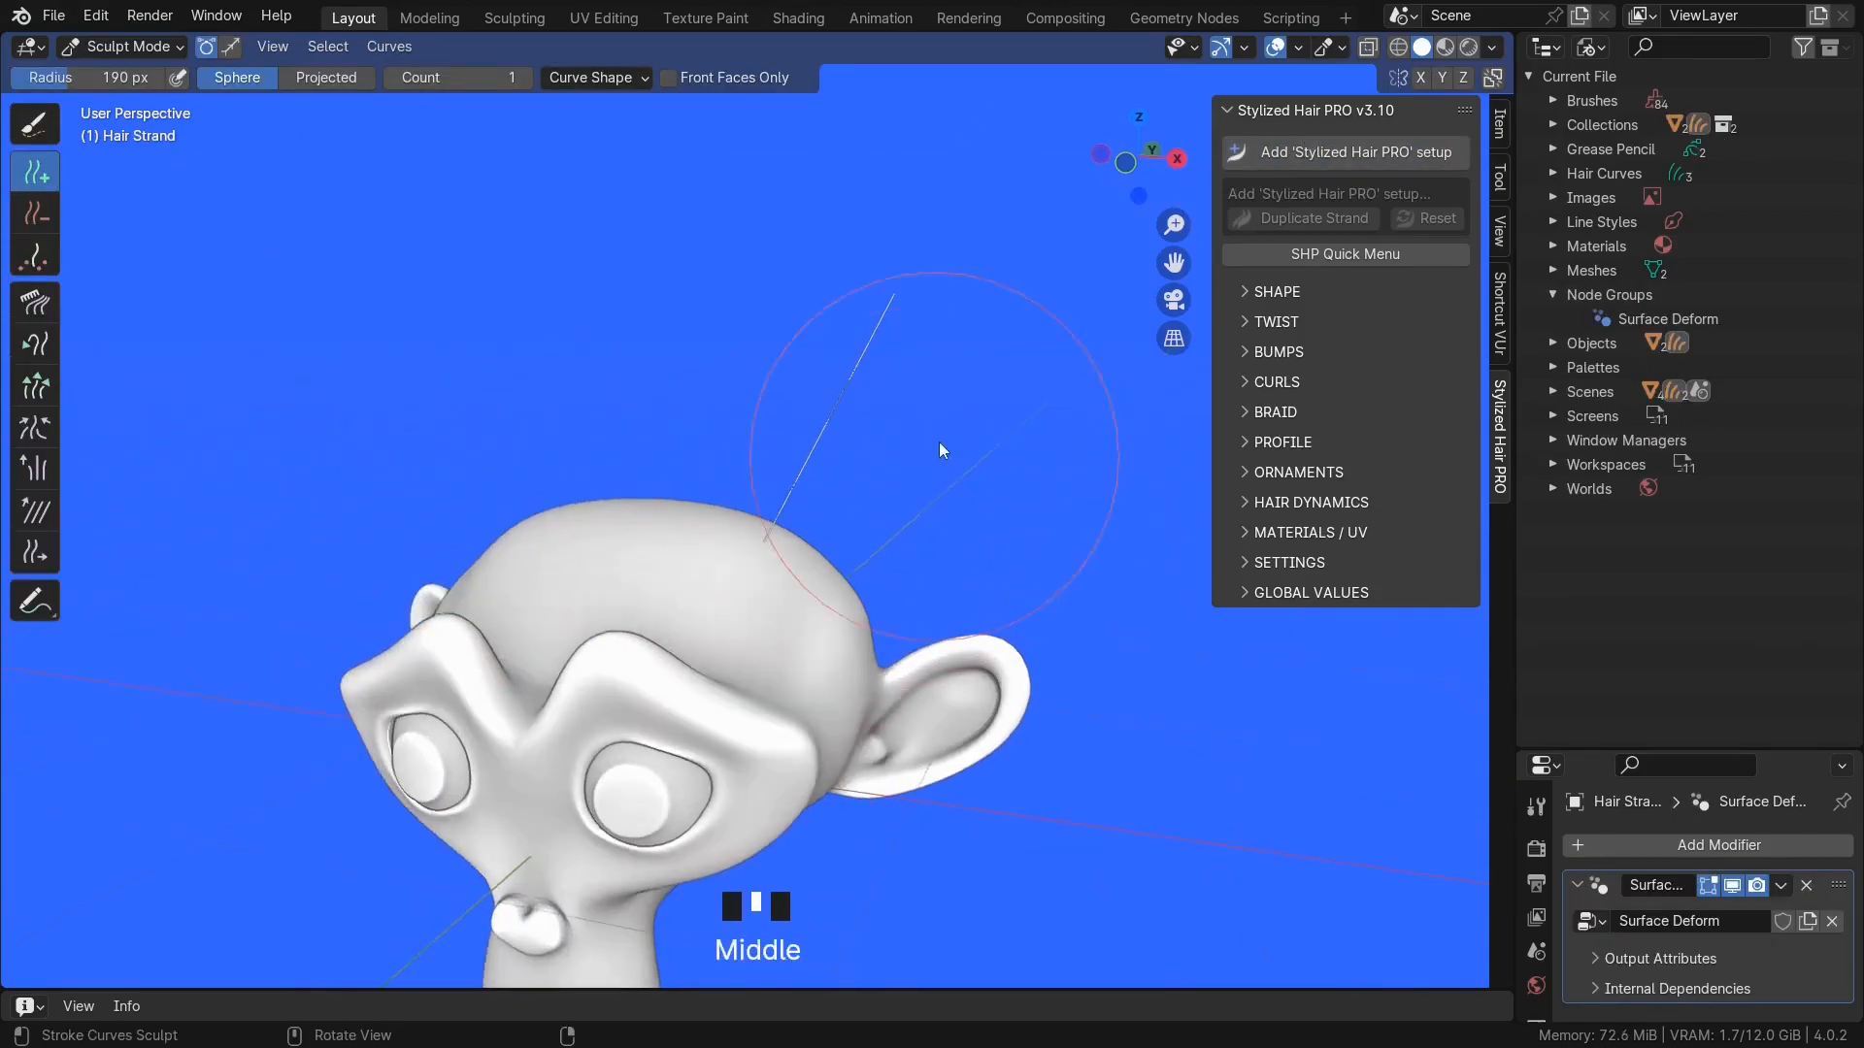
# - Apply the Stylized Hair PRO setup to the strand and return the outliner to scene objects
pyautogui.press('Tab')
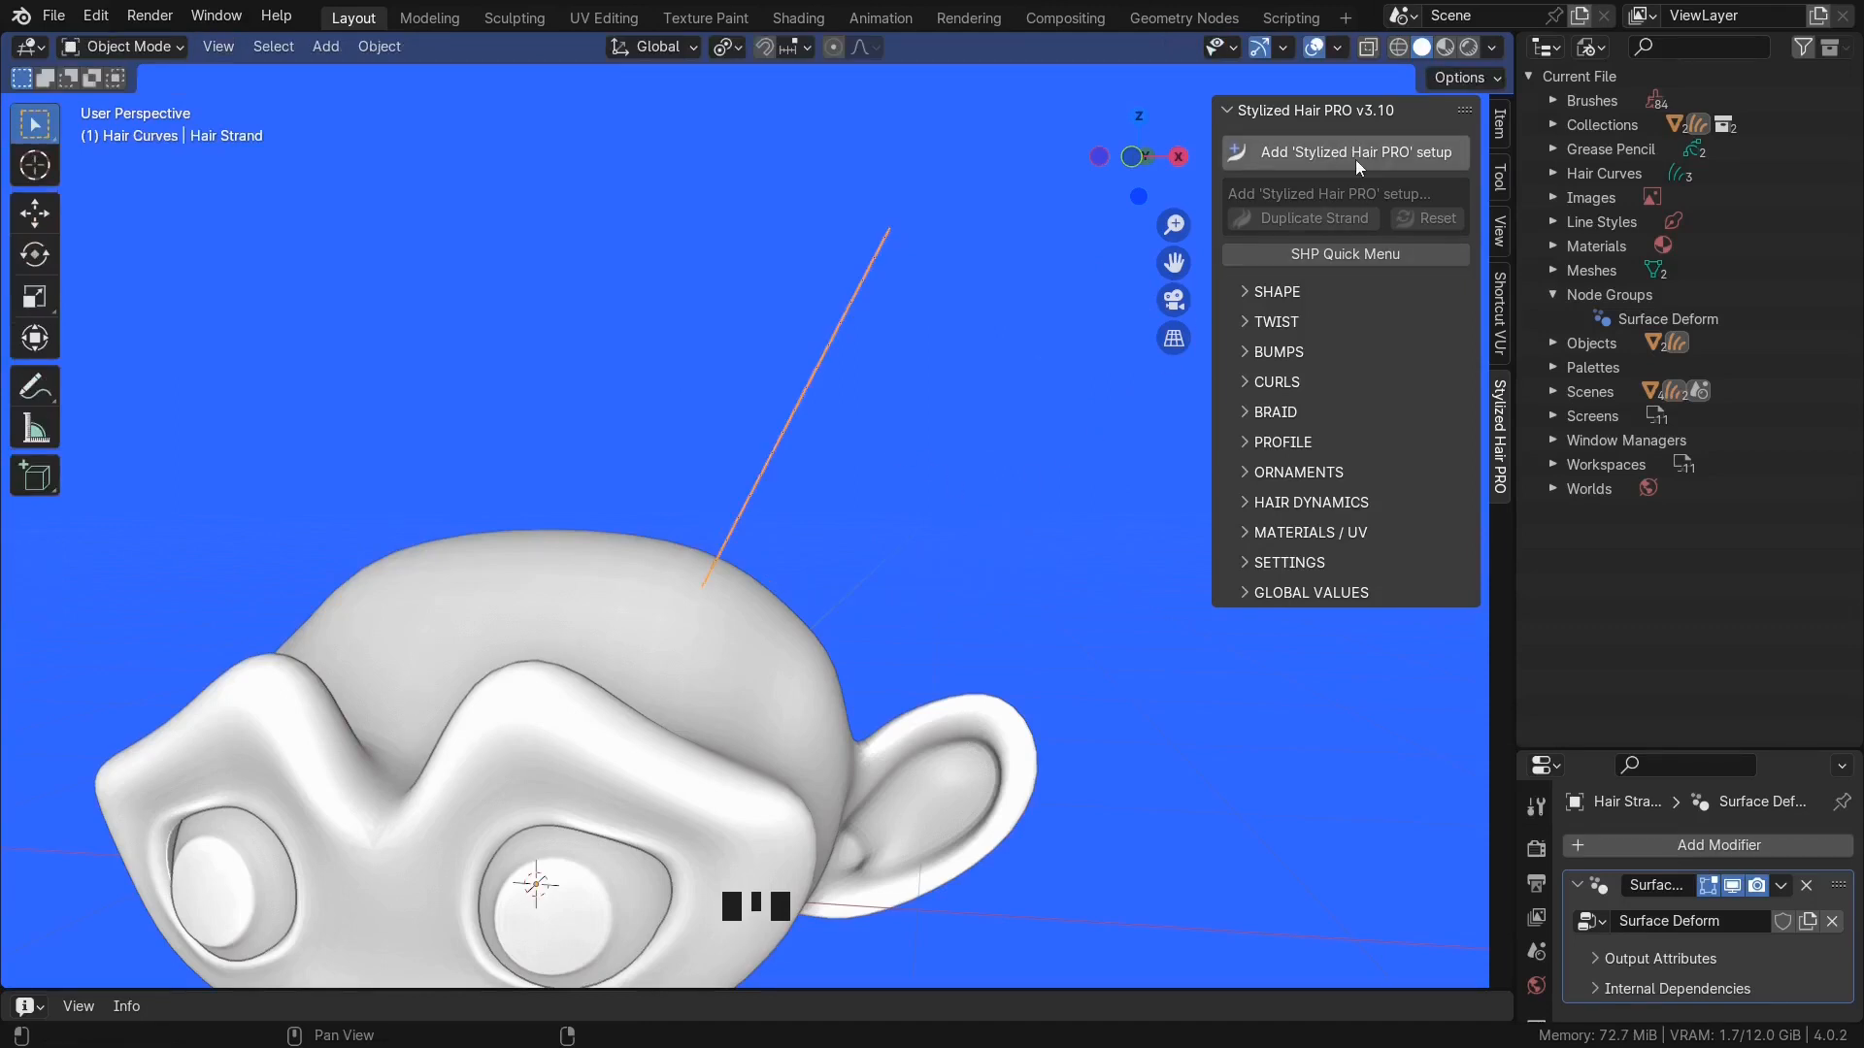
pyautogui.click(1343, 152)
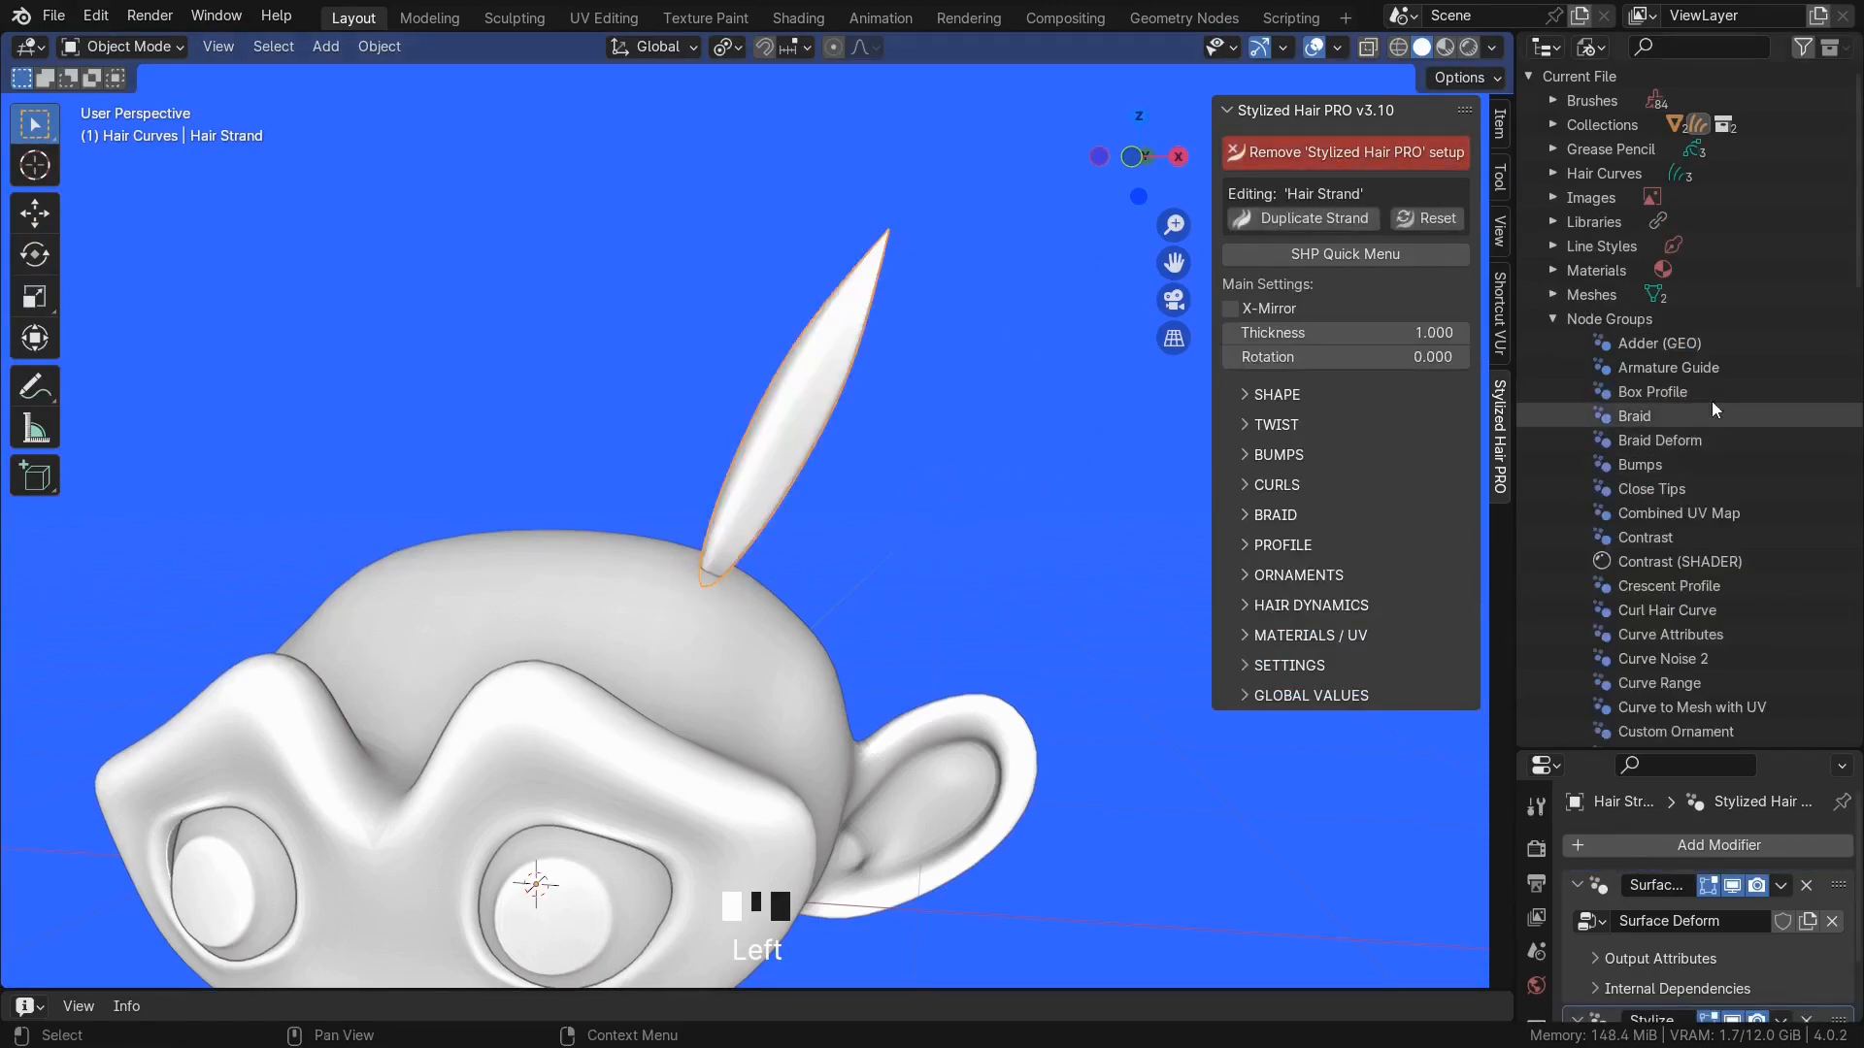
pyautogui.scroll(-3)
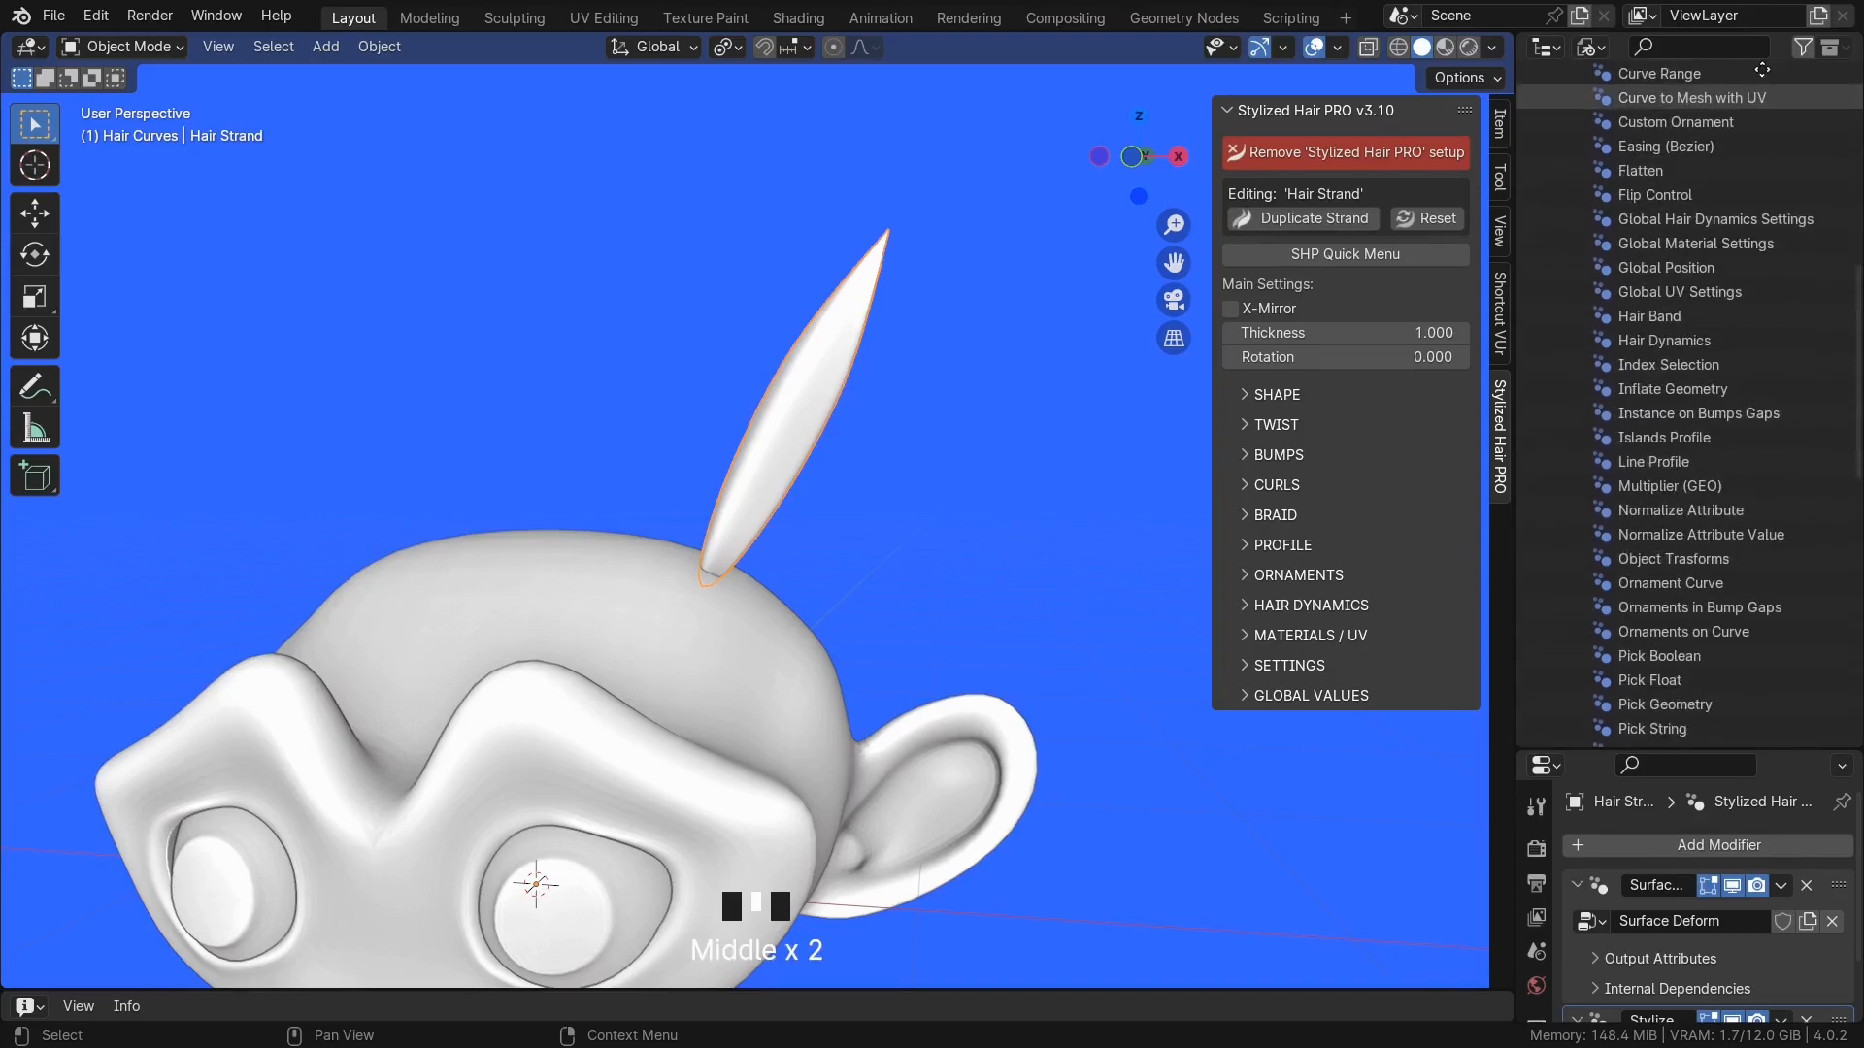
pyautogui.click(1590, 47)
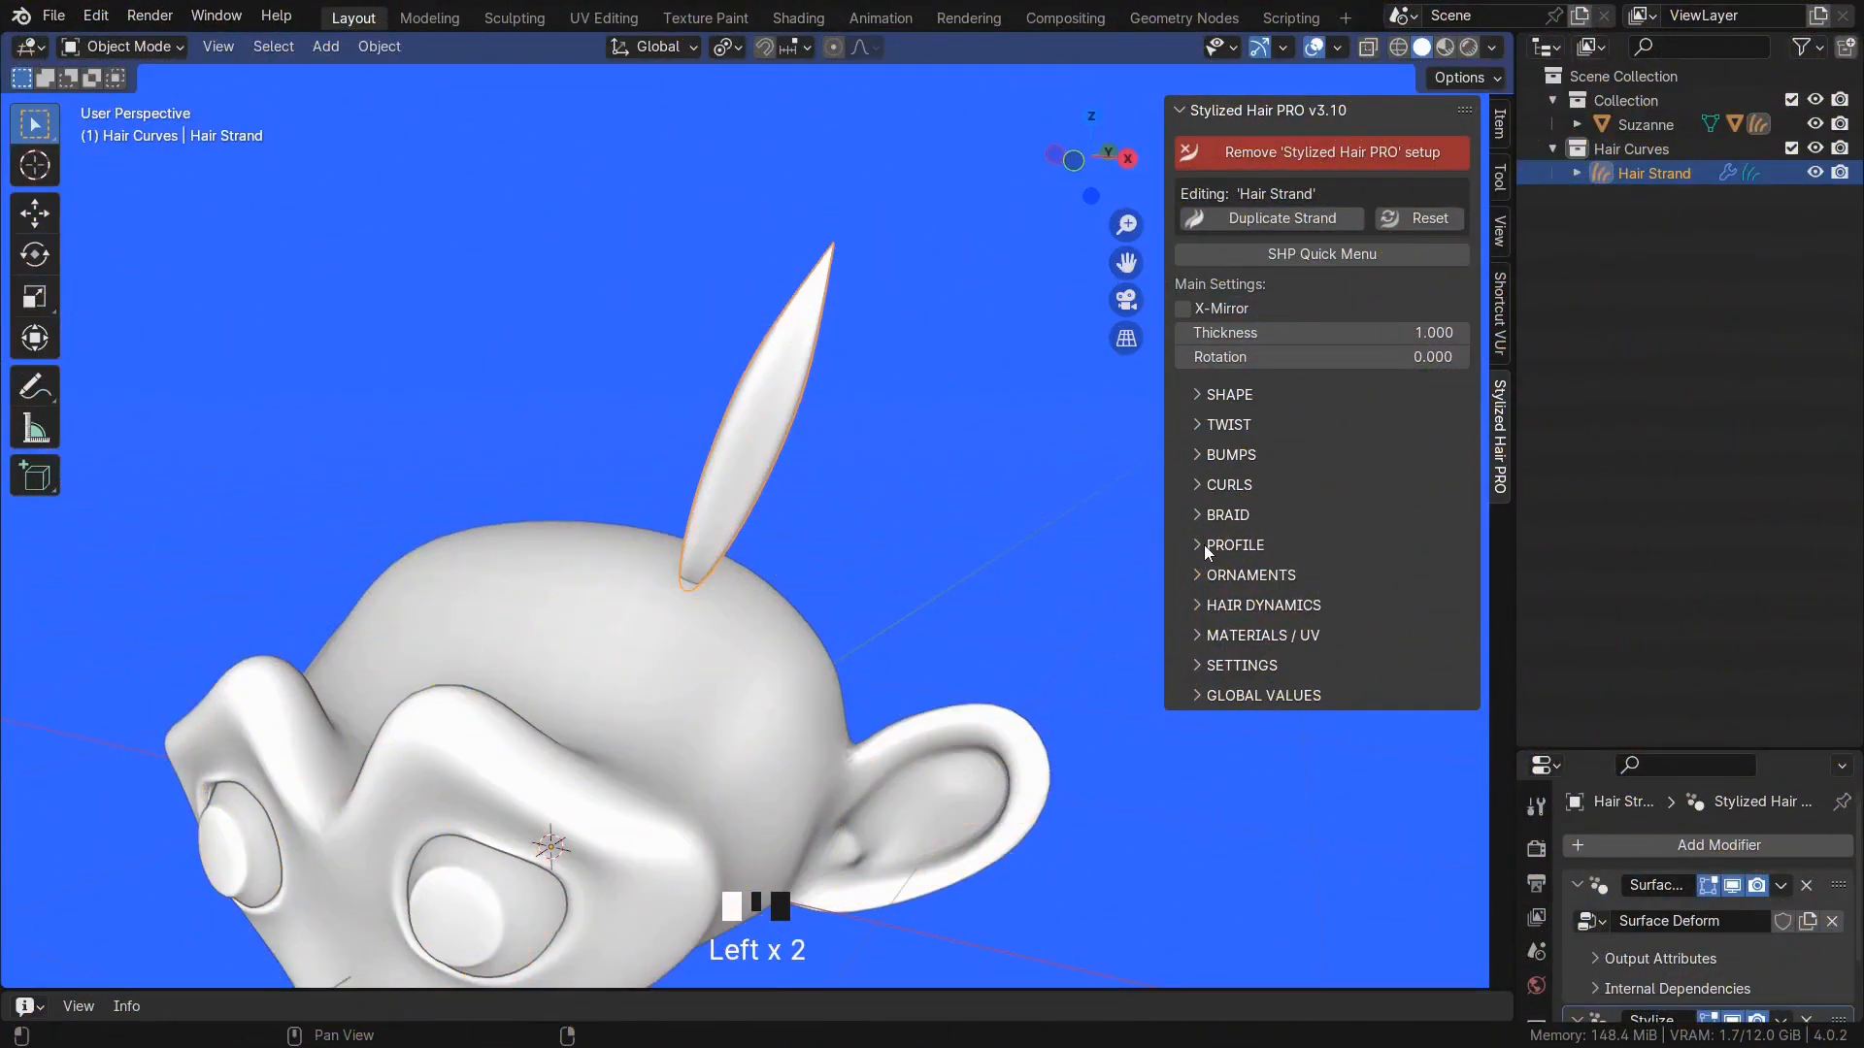
# - Give the strand a crescent profile with bend, tip bulge and flattened root
pyautogui.click(1234, 543)
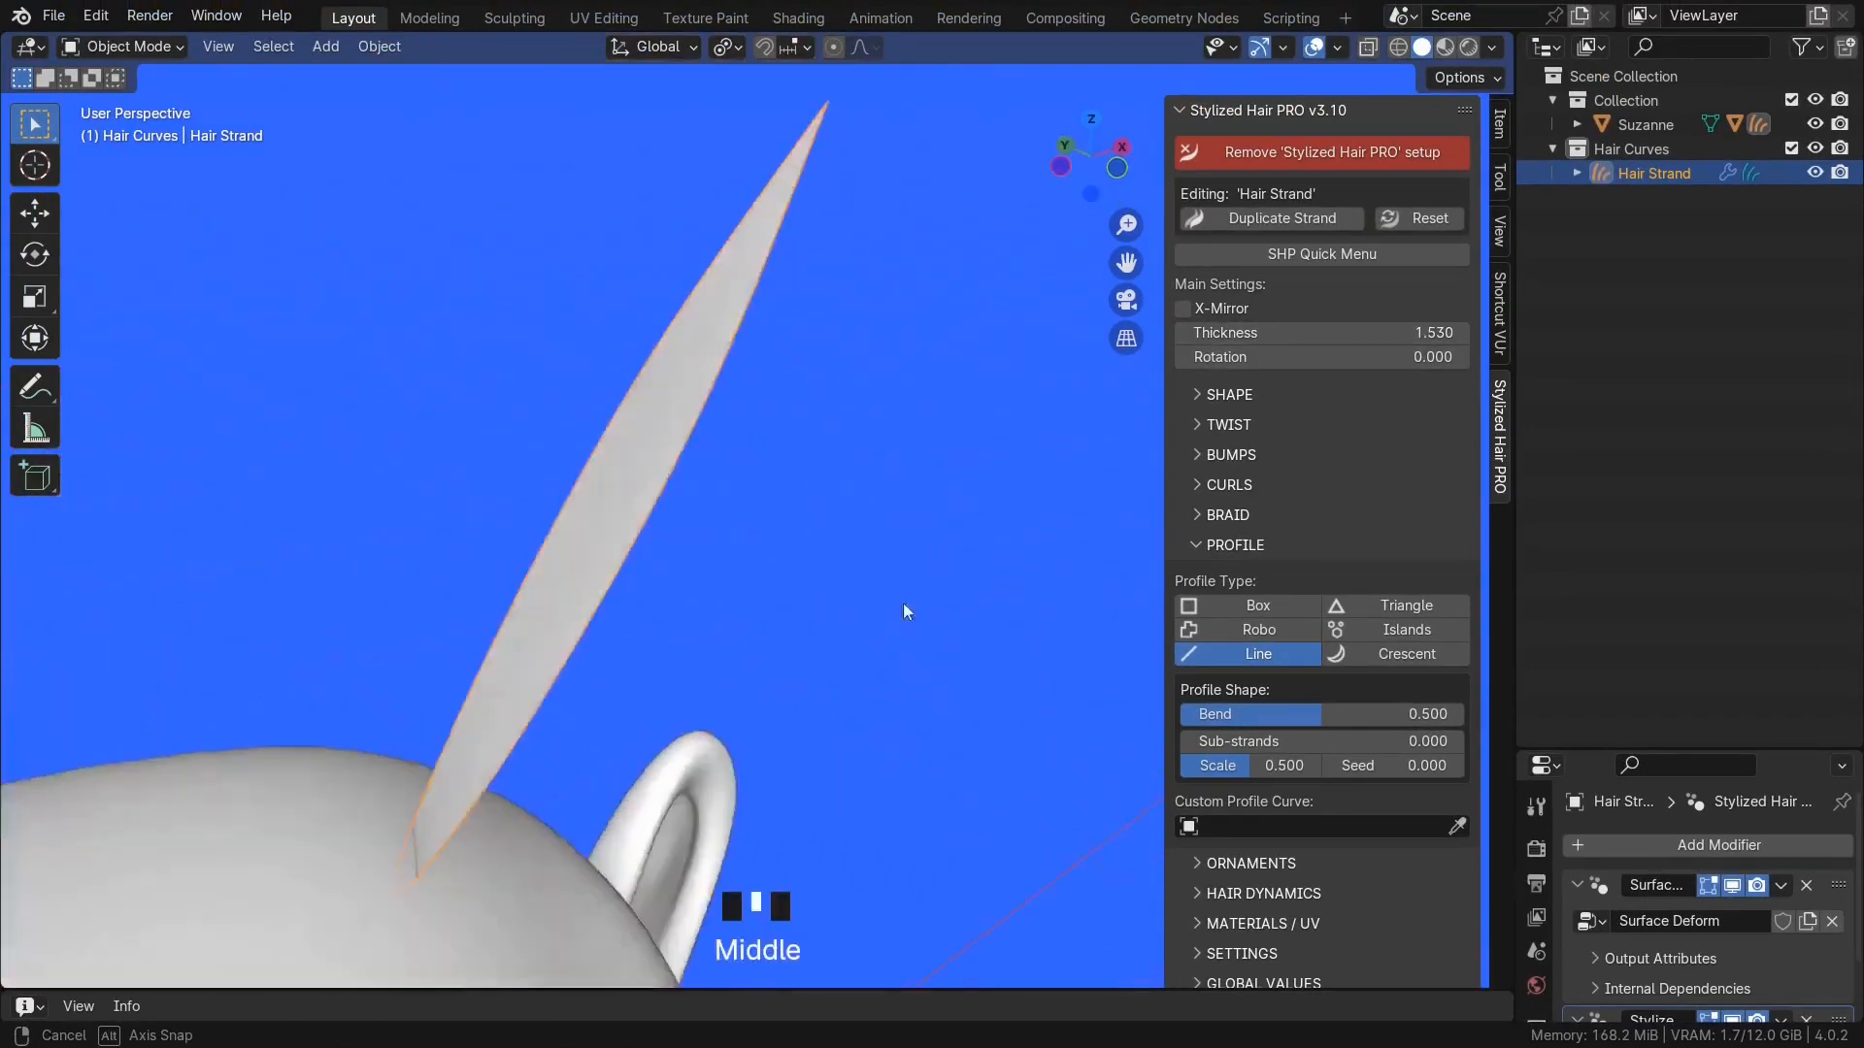
pyautogui.click(118, 47)
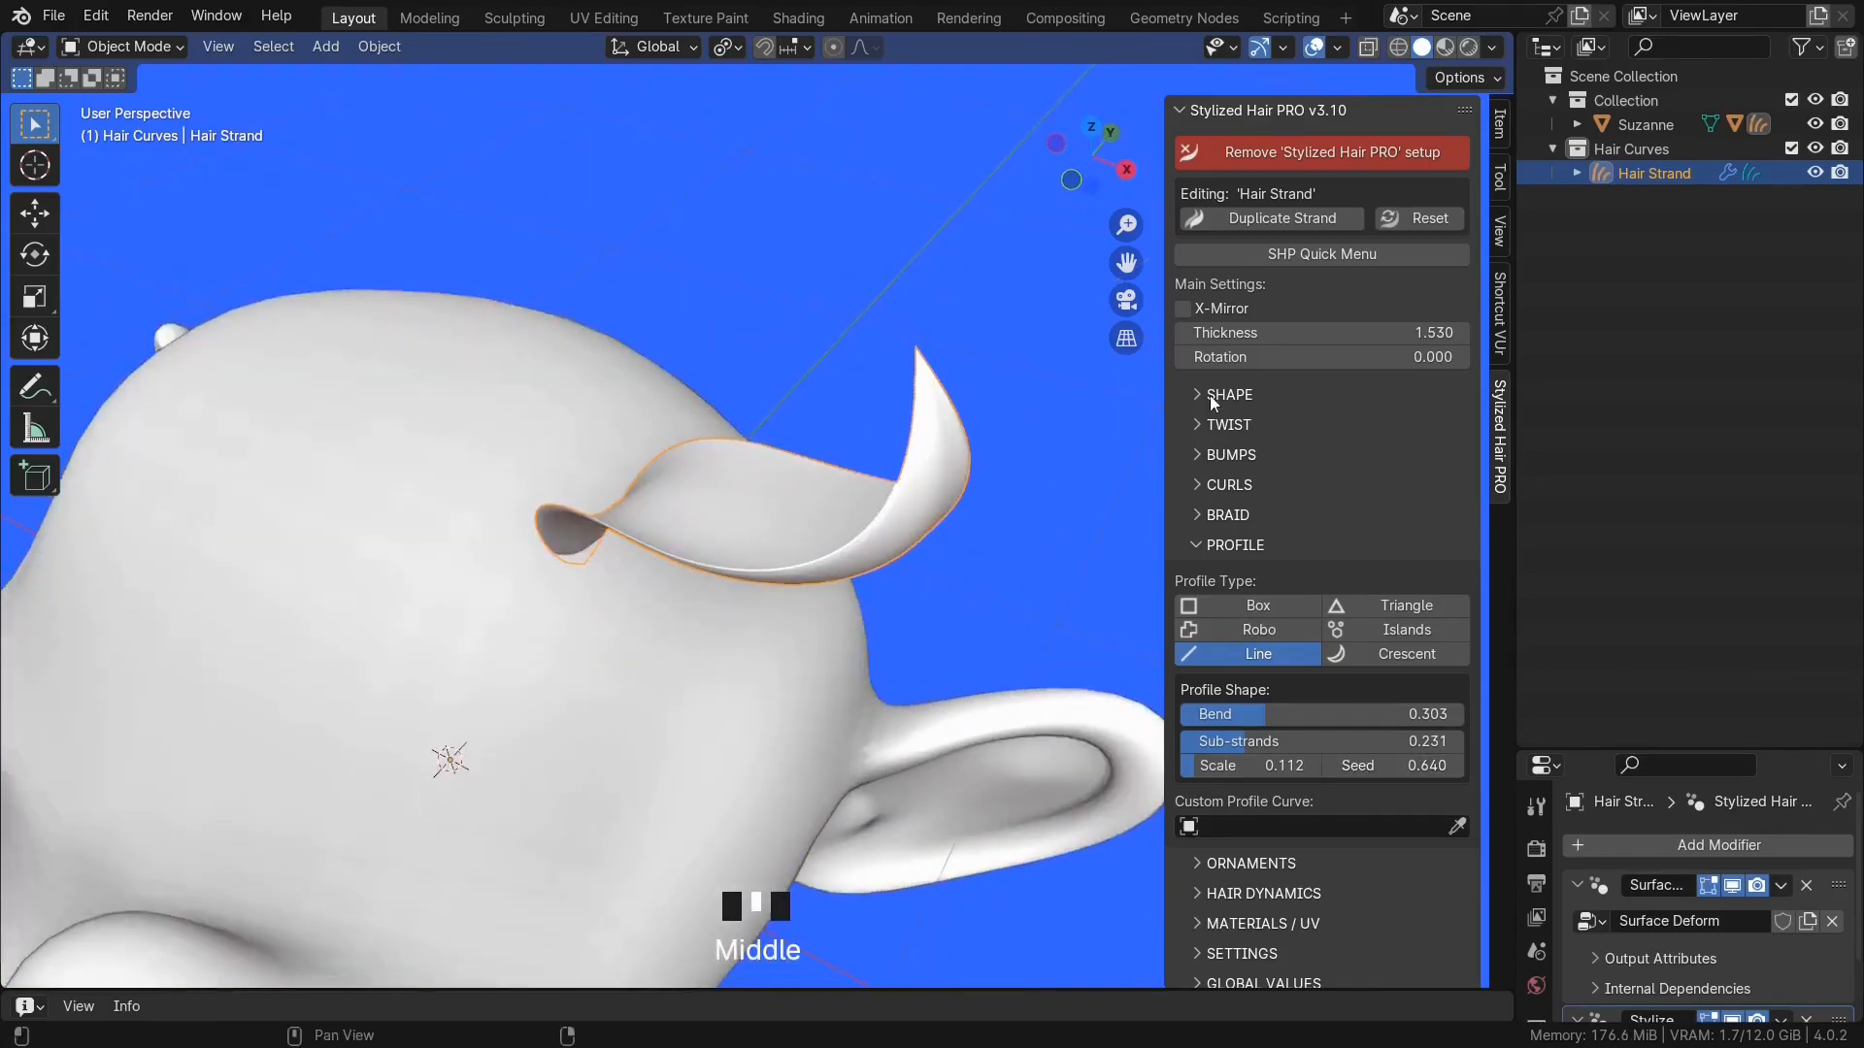
pyautogui.scroll(3)
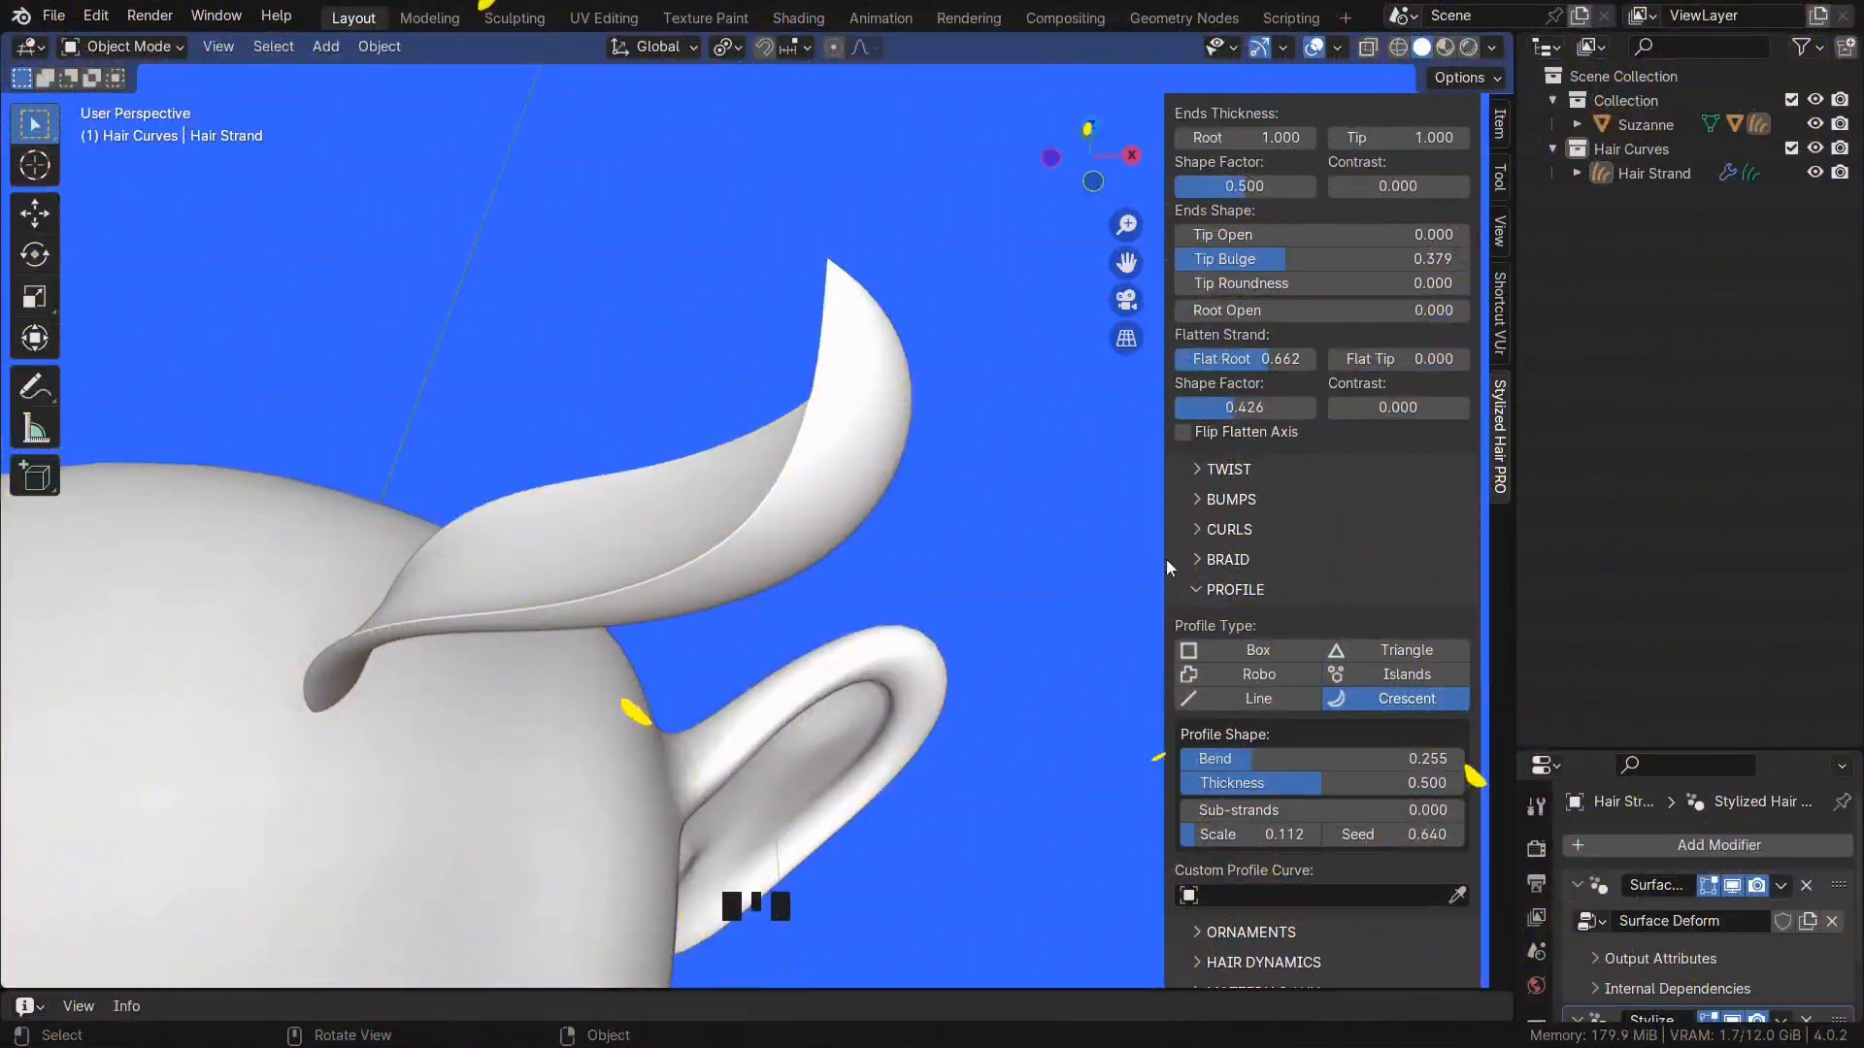
# - Switch the profile to Islands sub-strands and enter Sculpt Mode on the lock
pyautogui.scroll(-3)
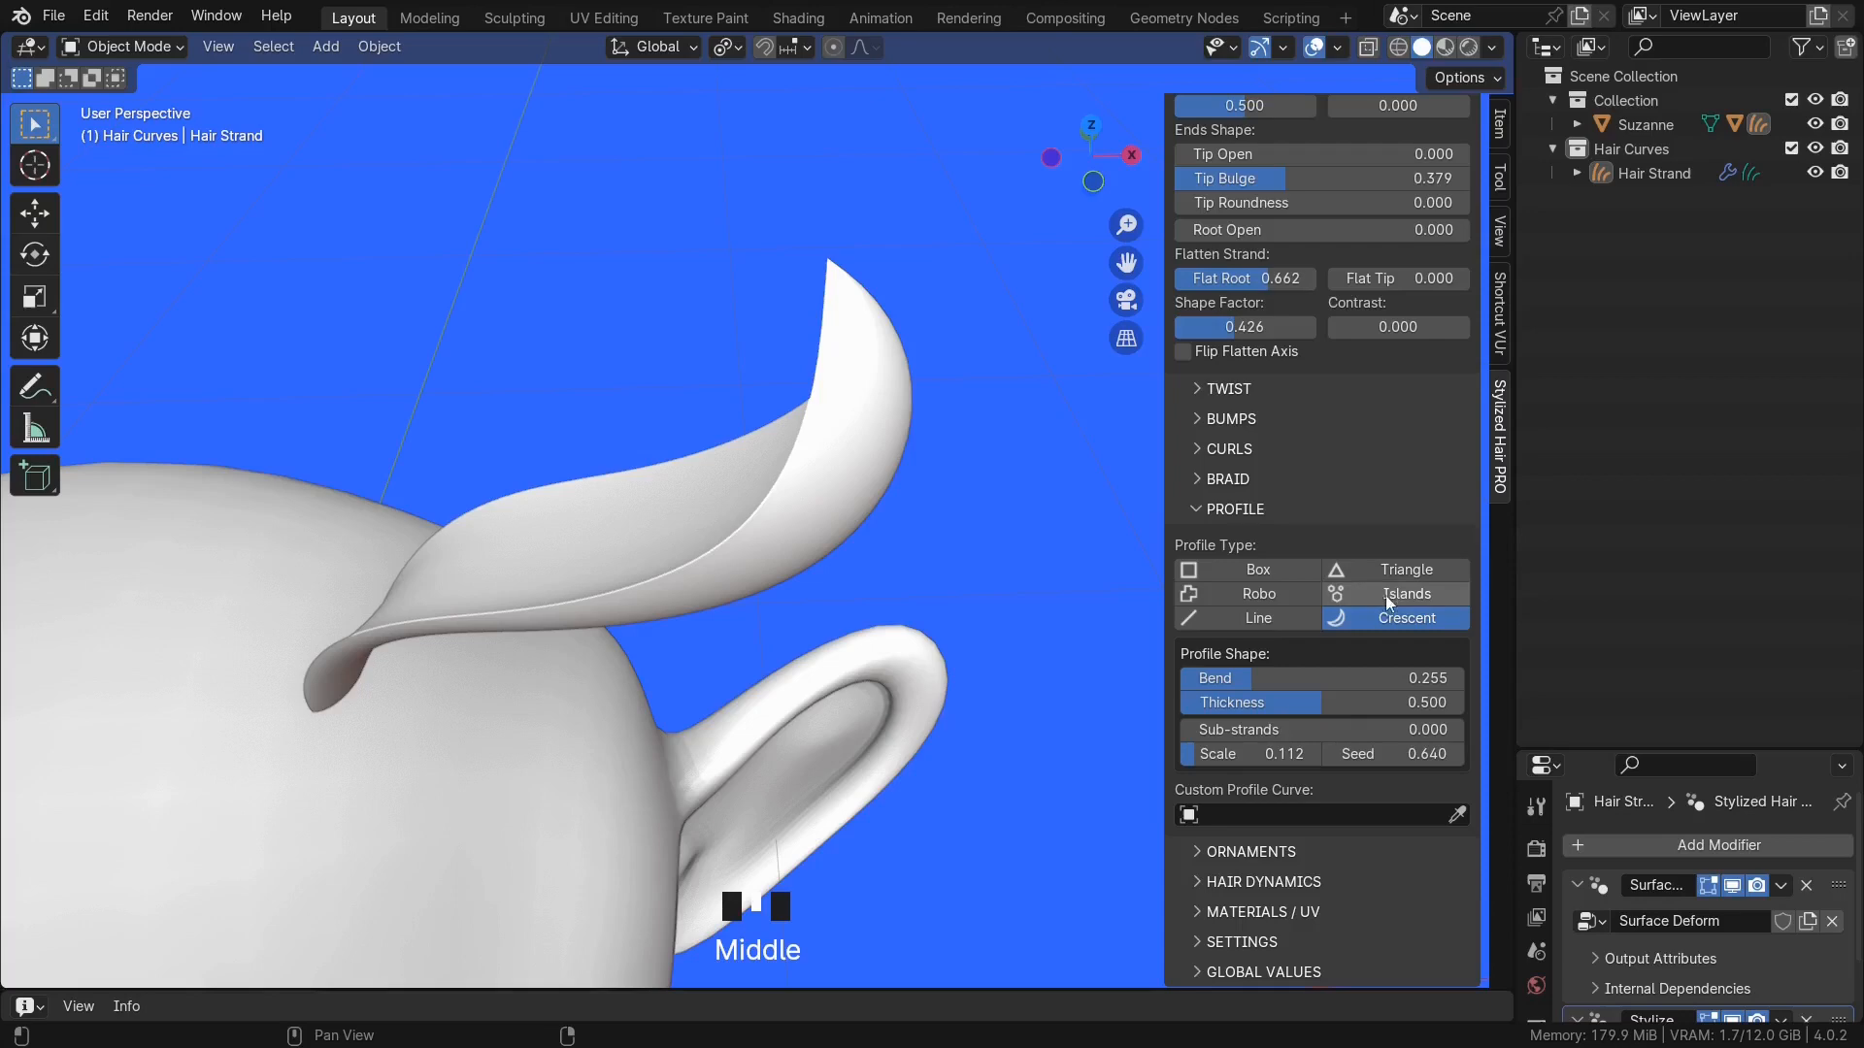
pyautogui.click(1405, 594)
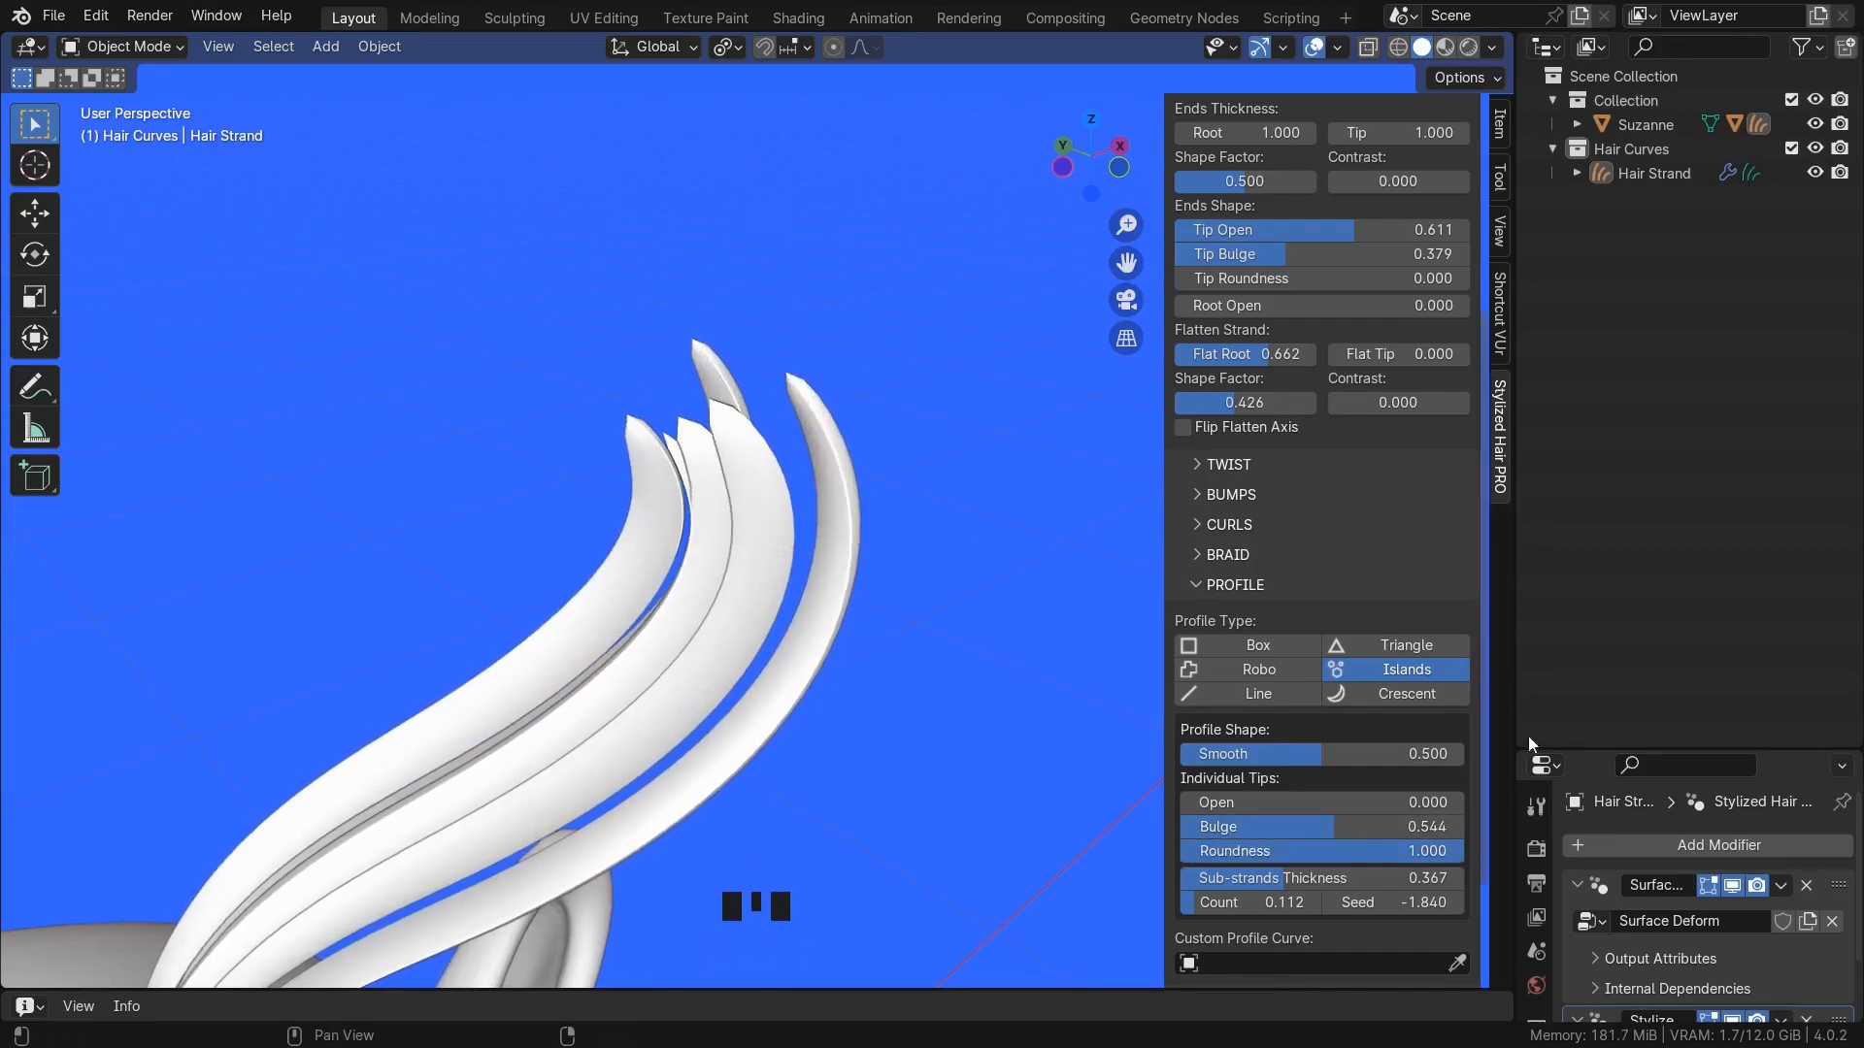
pyautogui.scroll(-3)
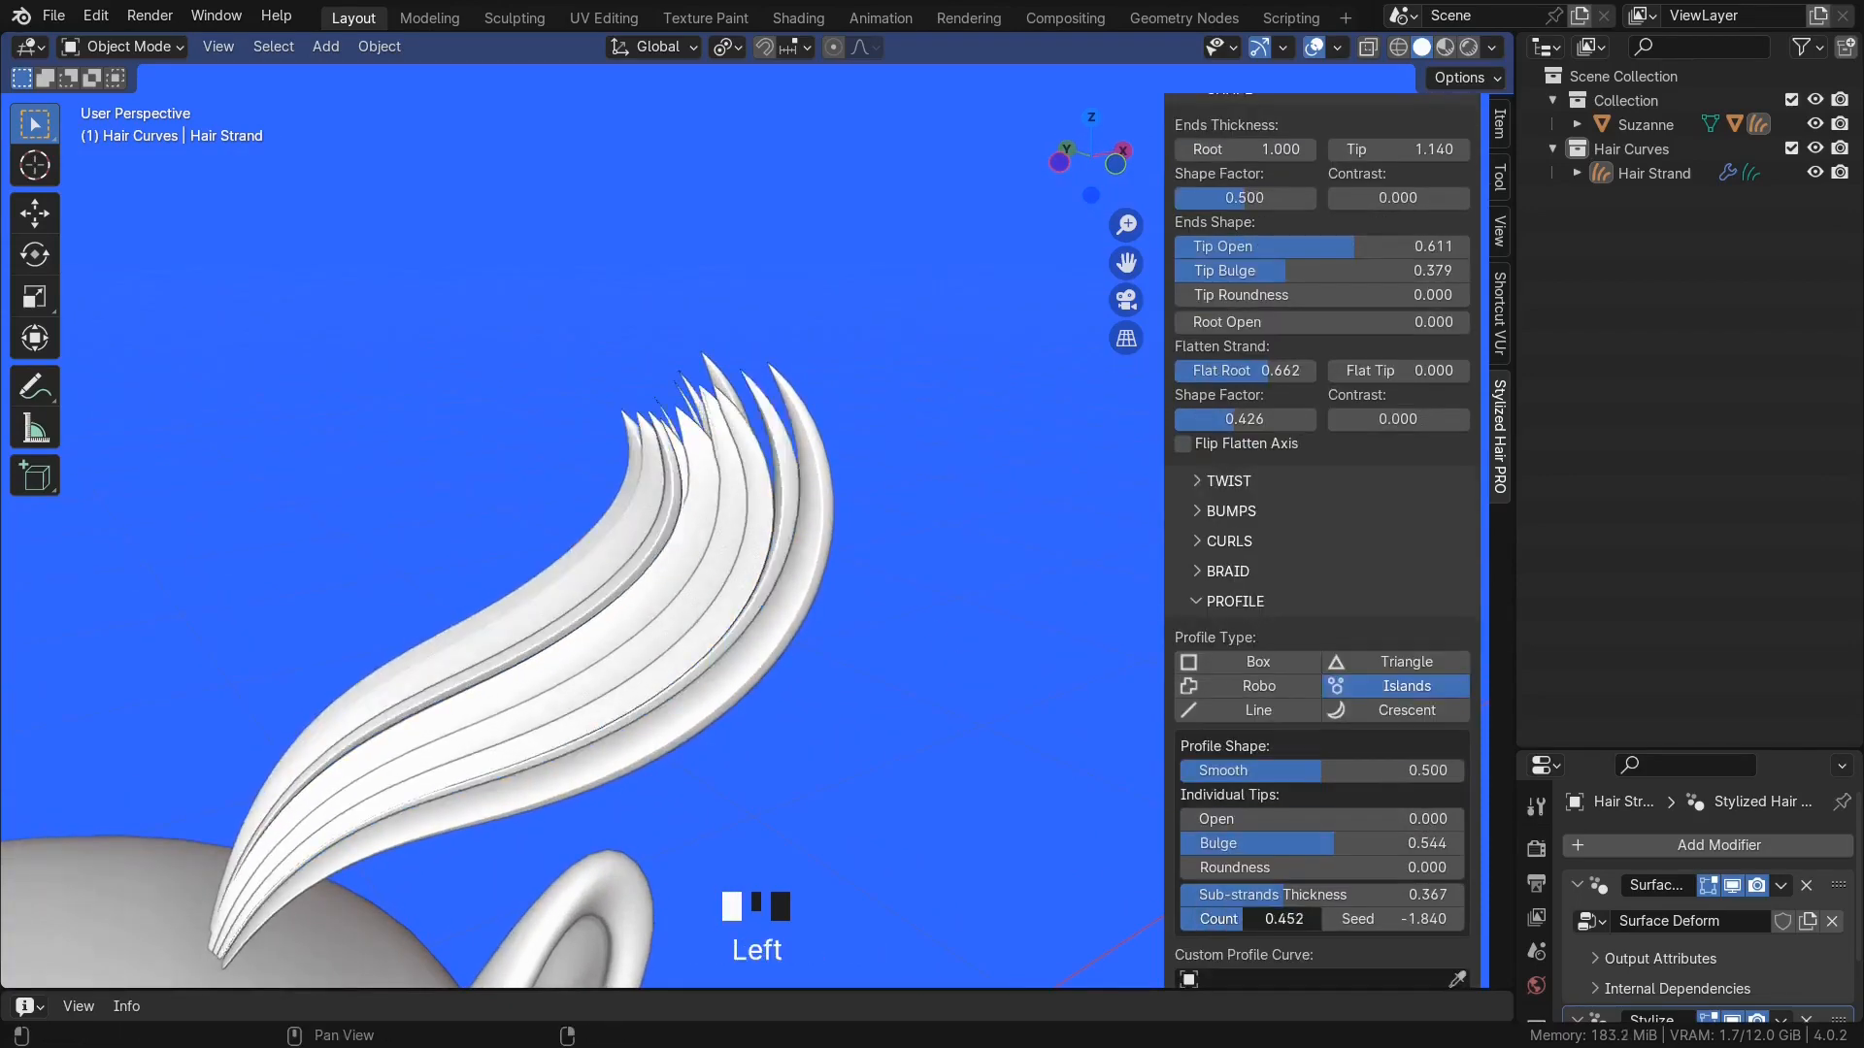
pyautogui.scroll(-3)
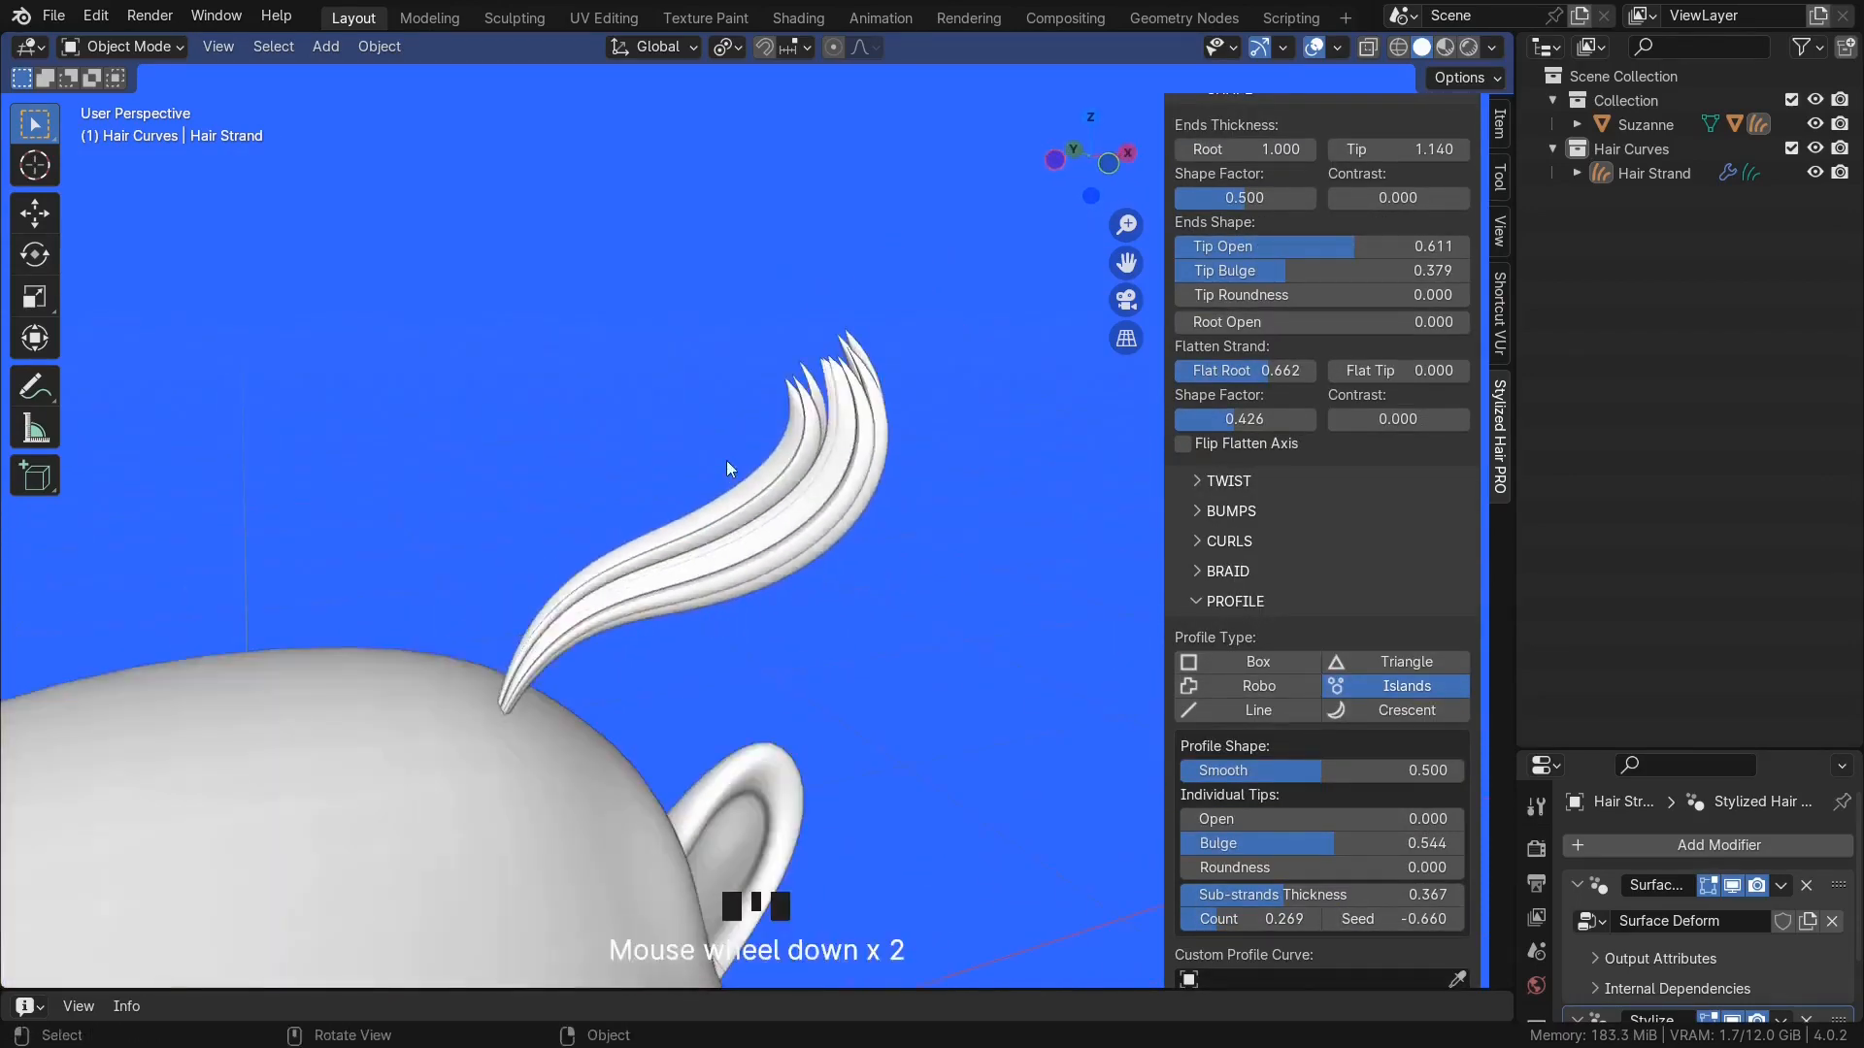
pyautogui.click(118, 47)
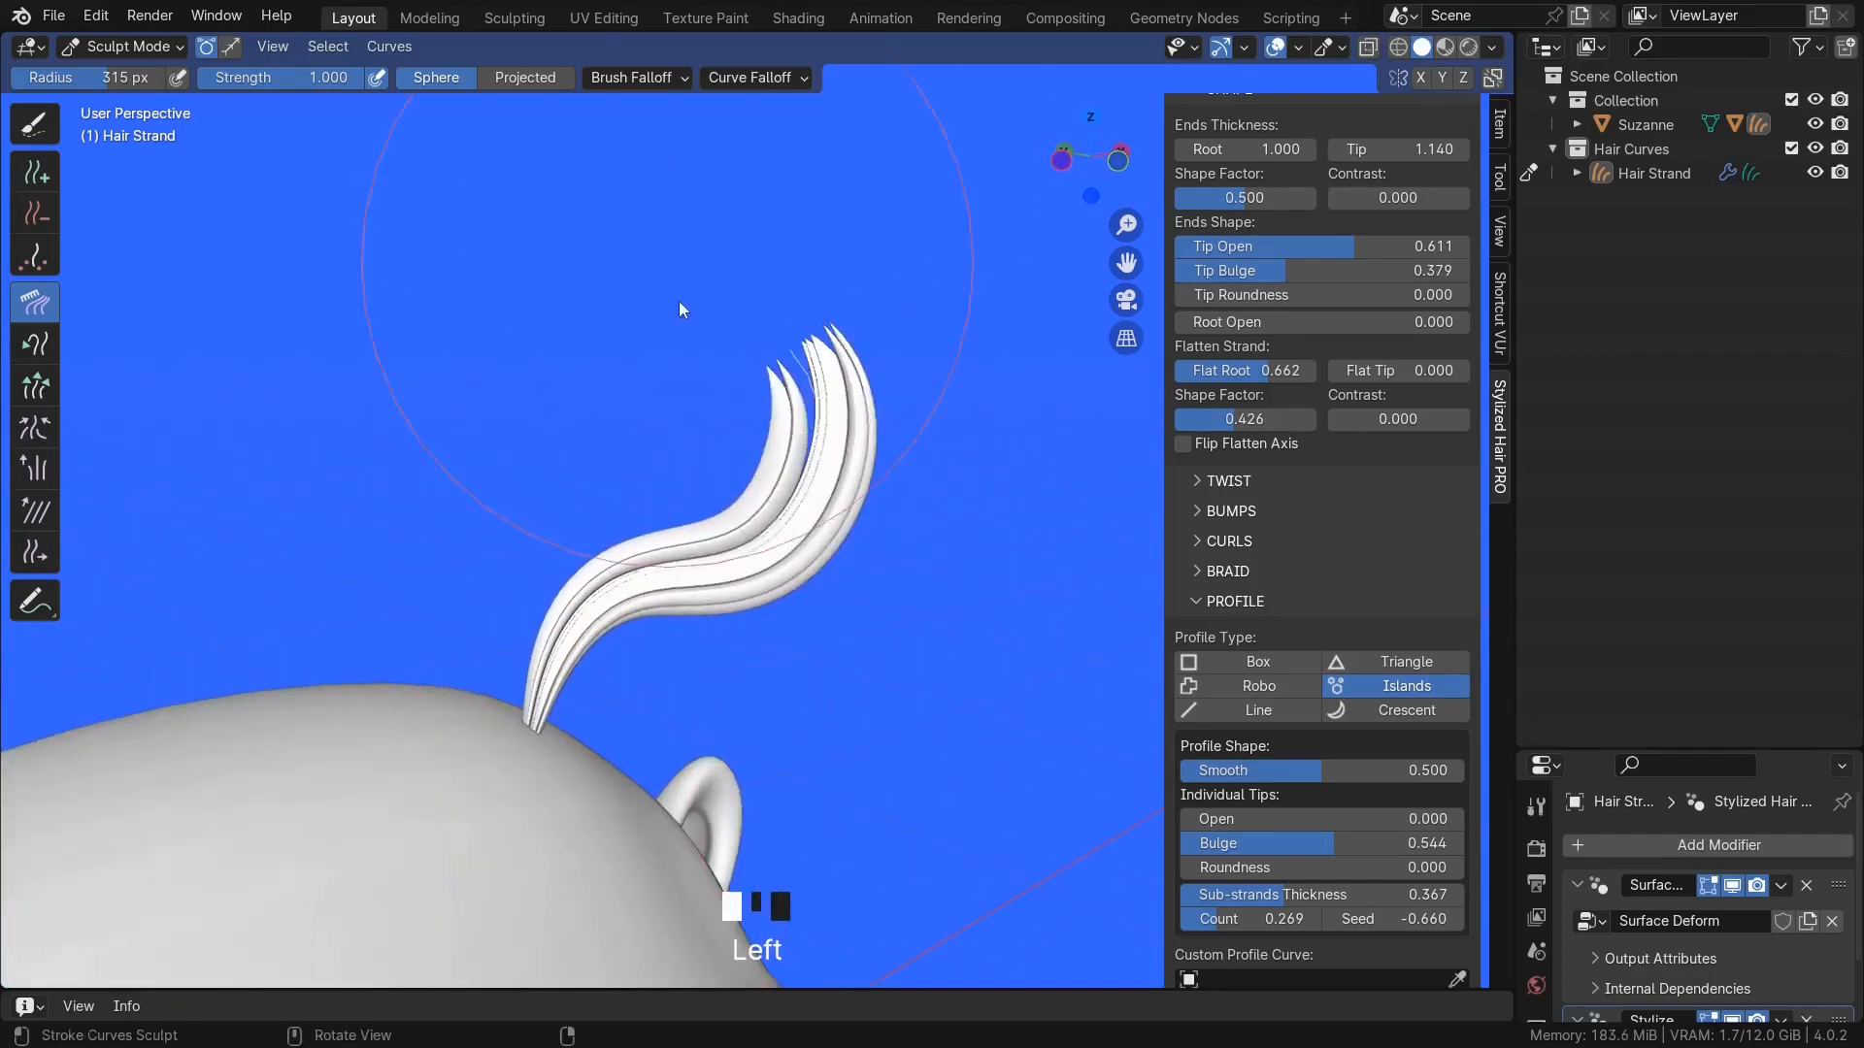
pyautogui.scroll(-3)
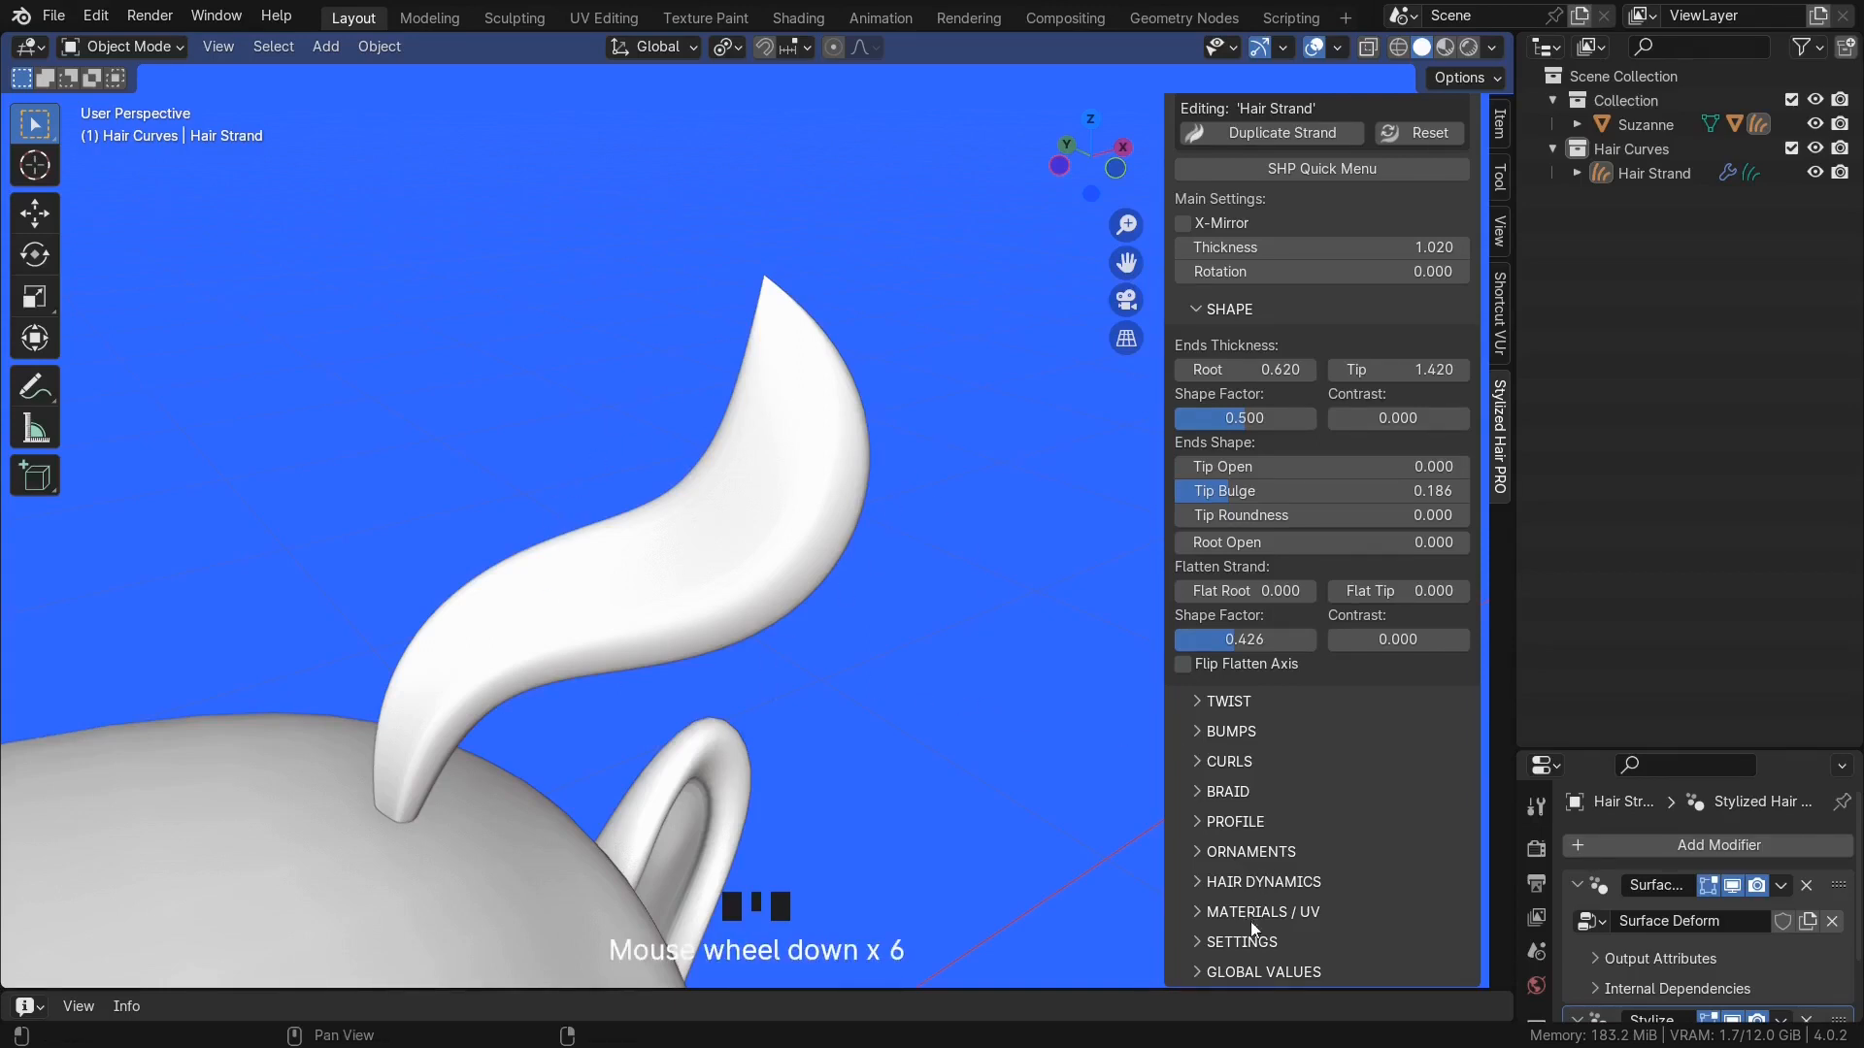
pyautogui.scroll(-3)
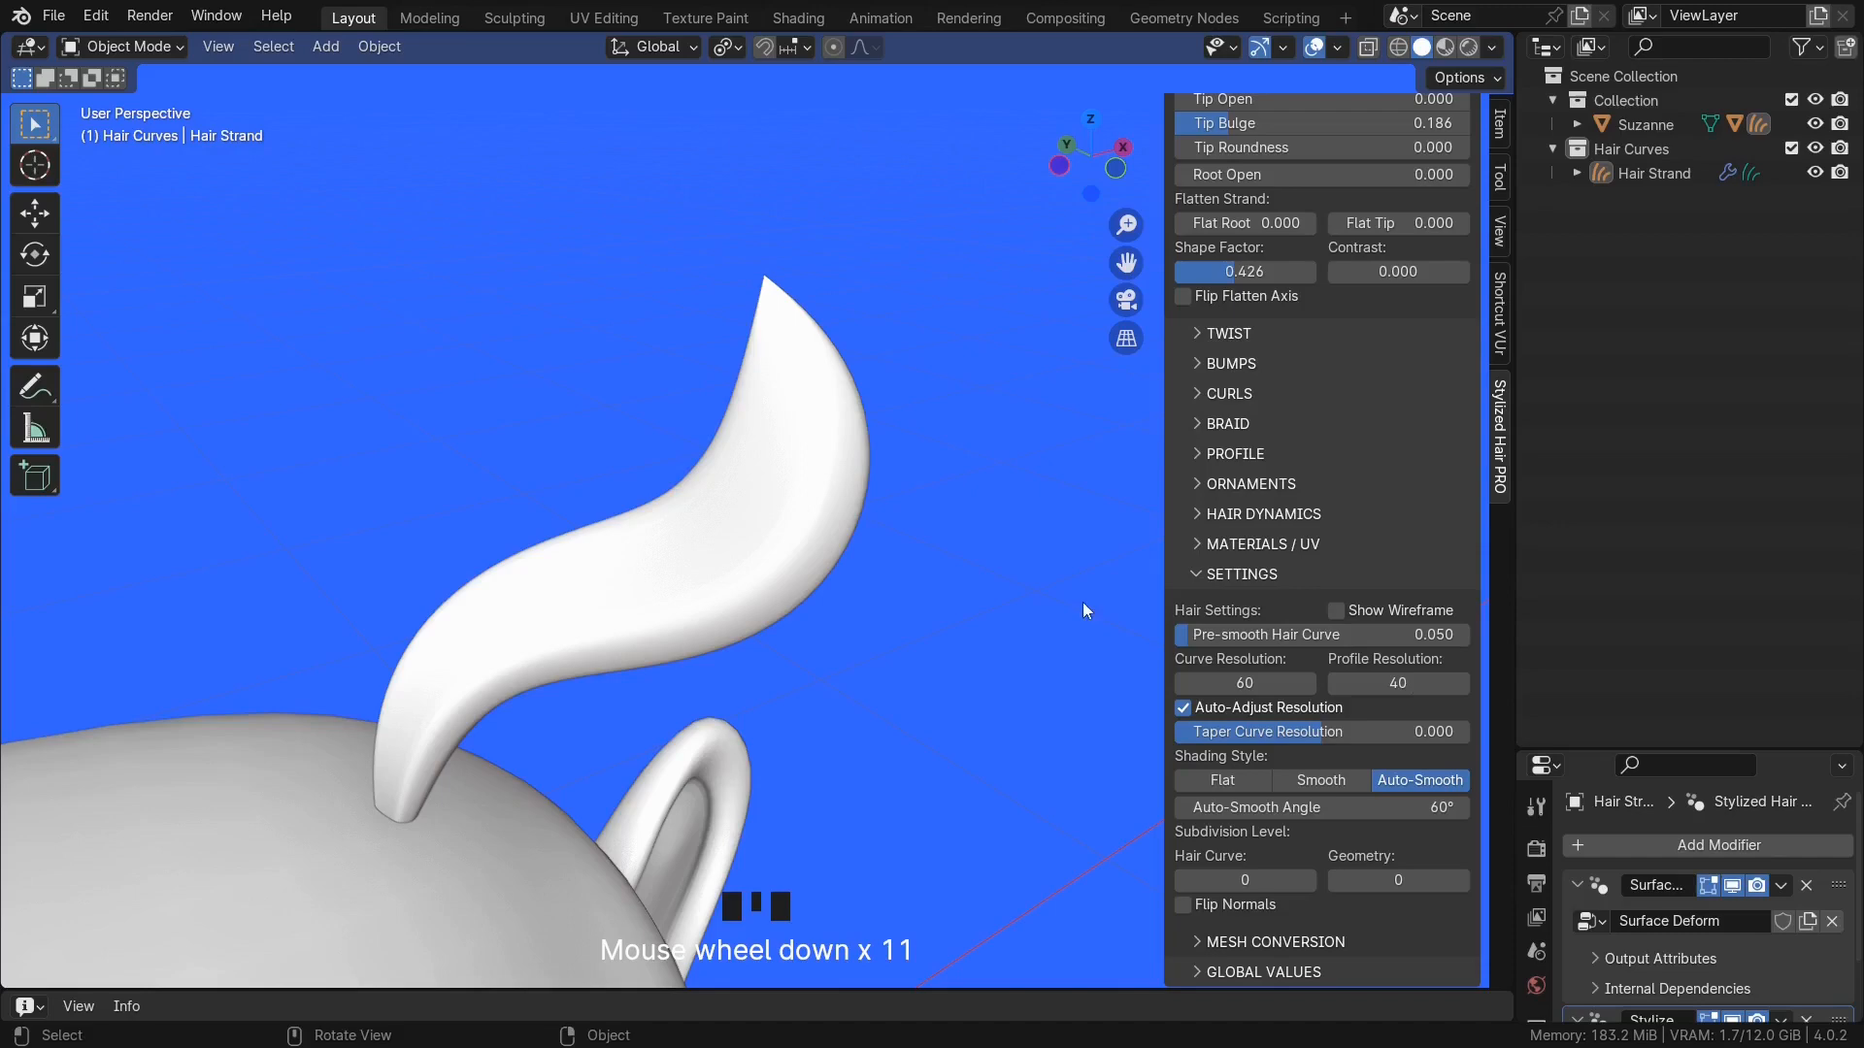
pyautogui.click(1336, 609)
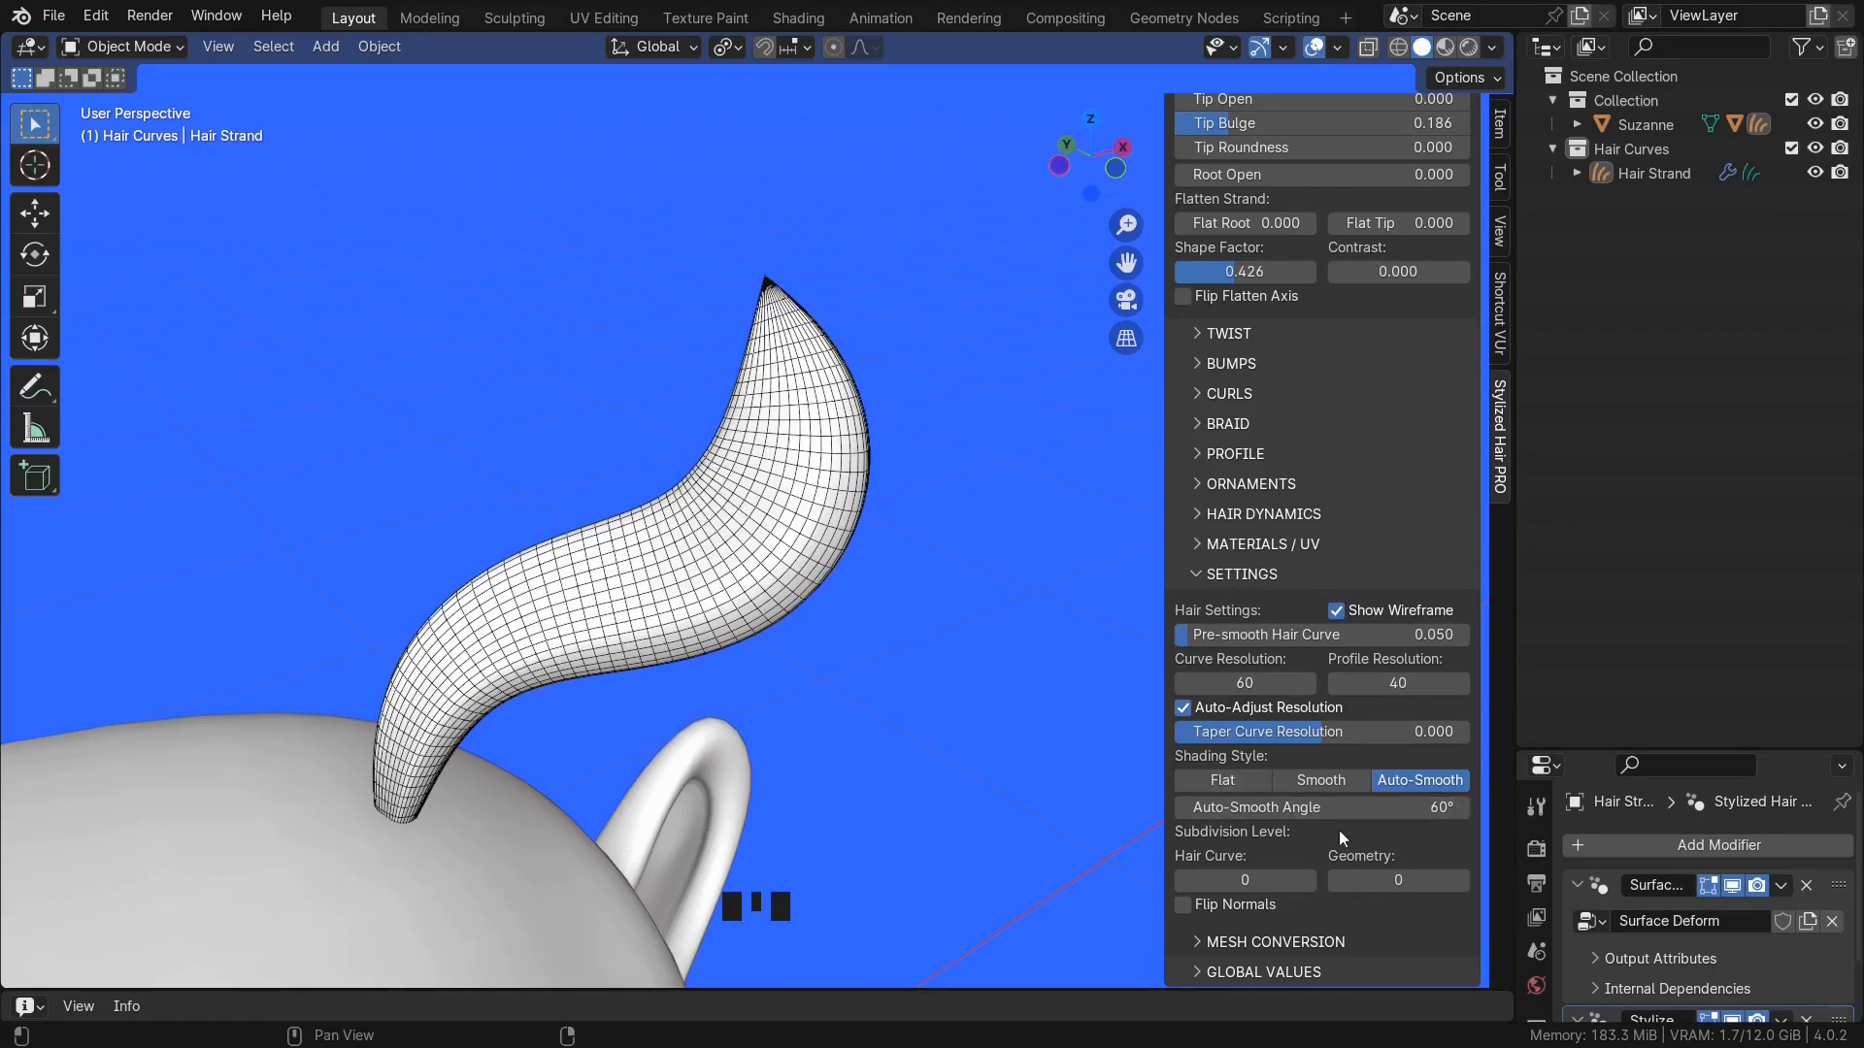
pyautogui.click(1182, 681)
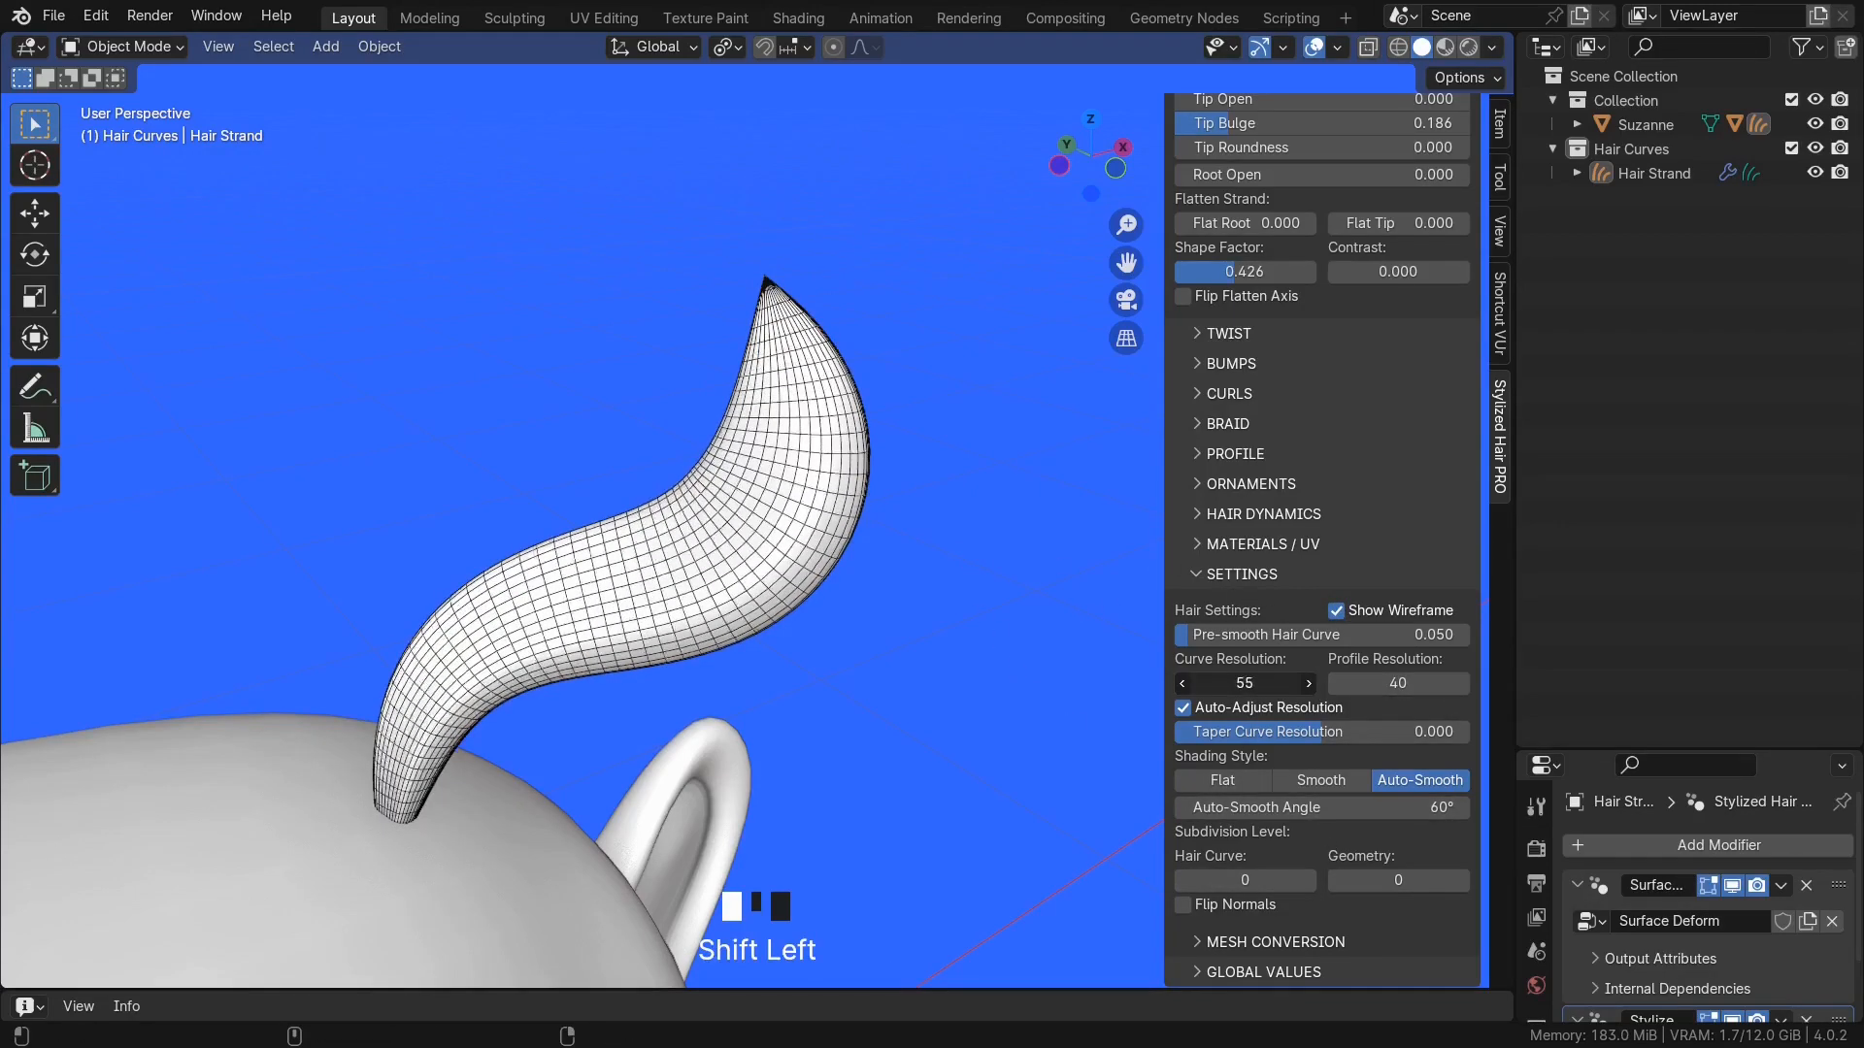
pyautogui.click(1183, 681)
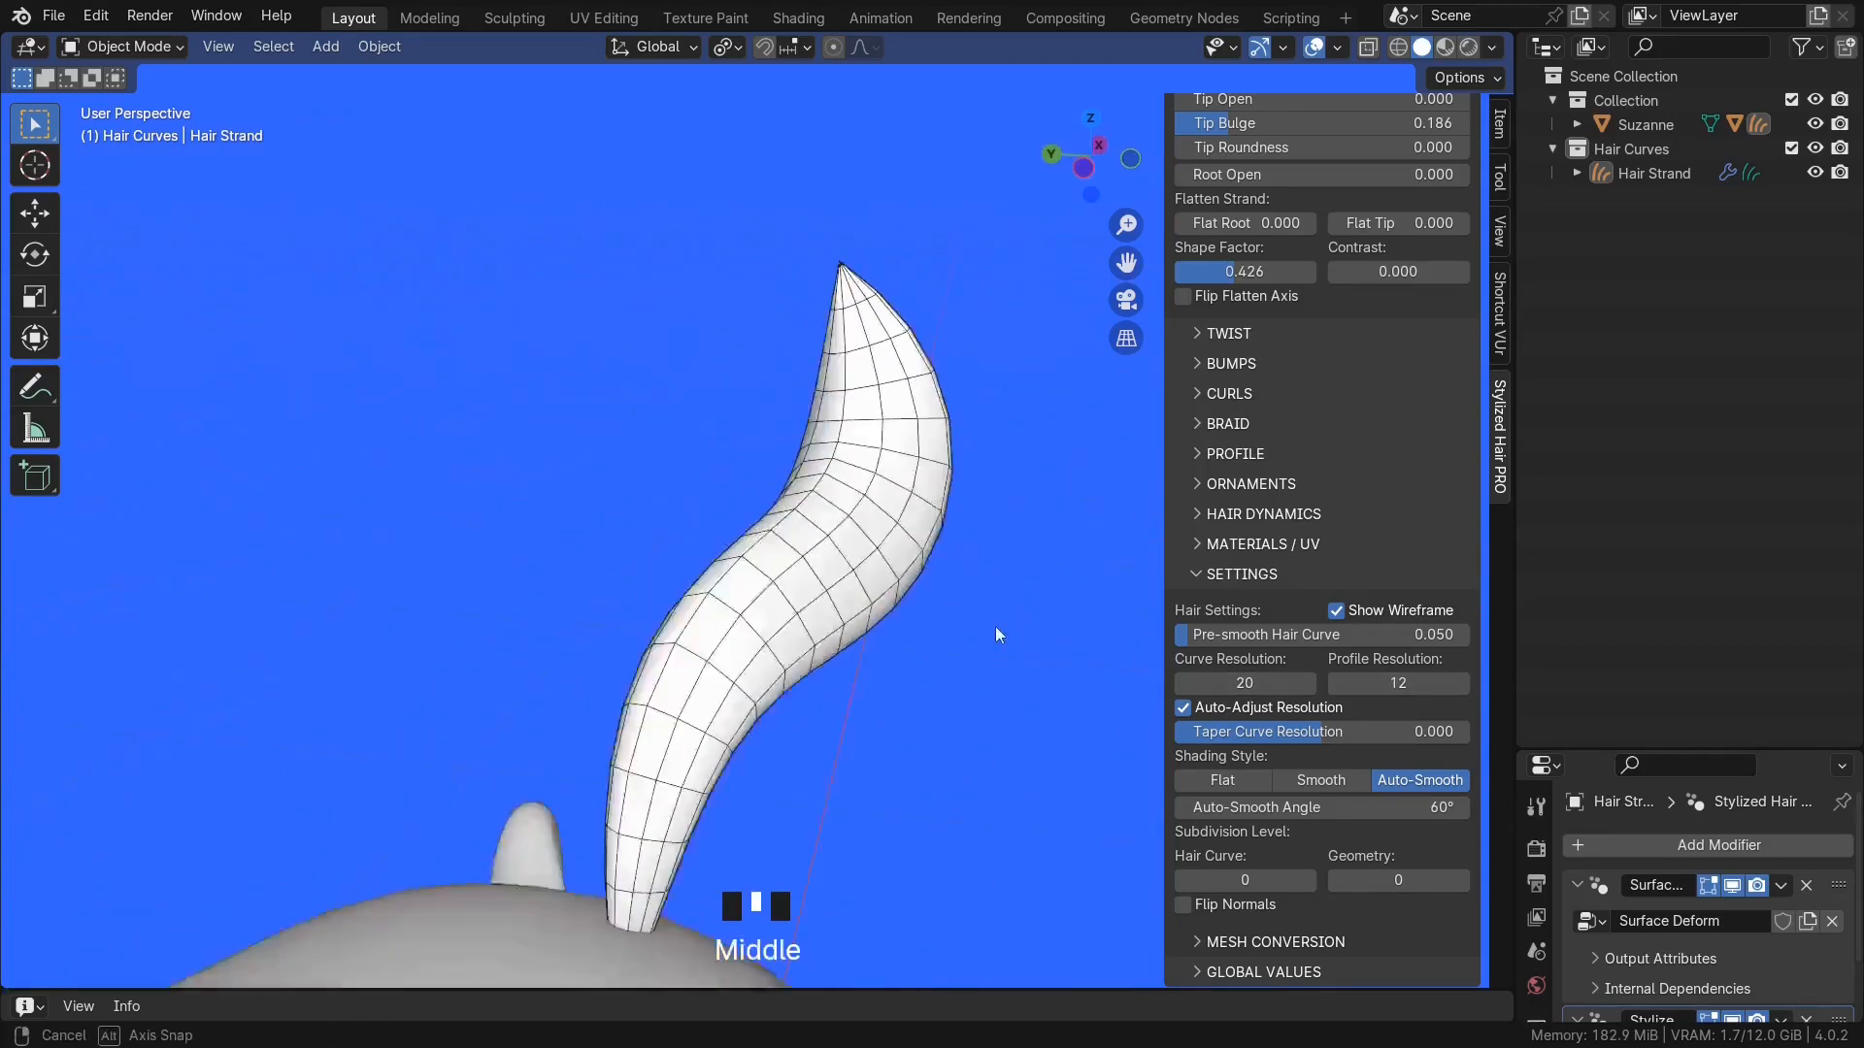
pyautogui.scroll(3)
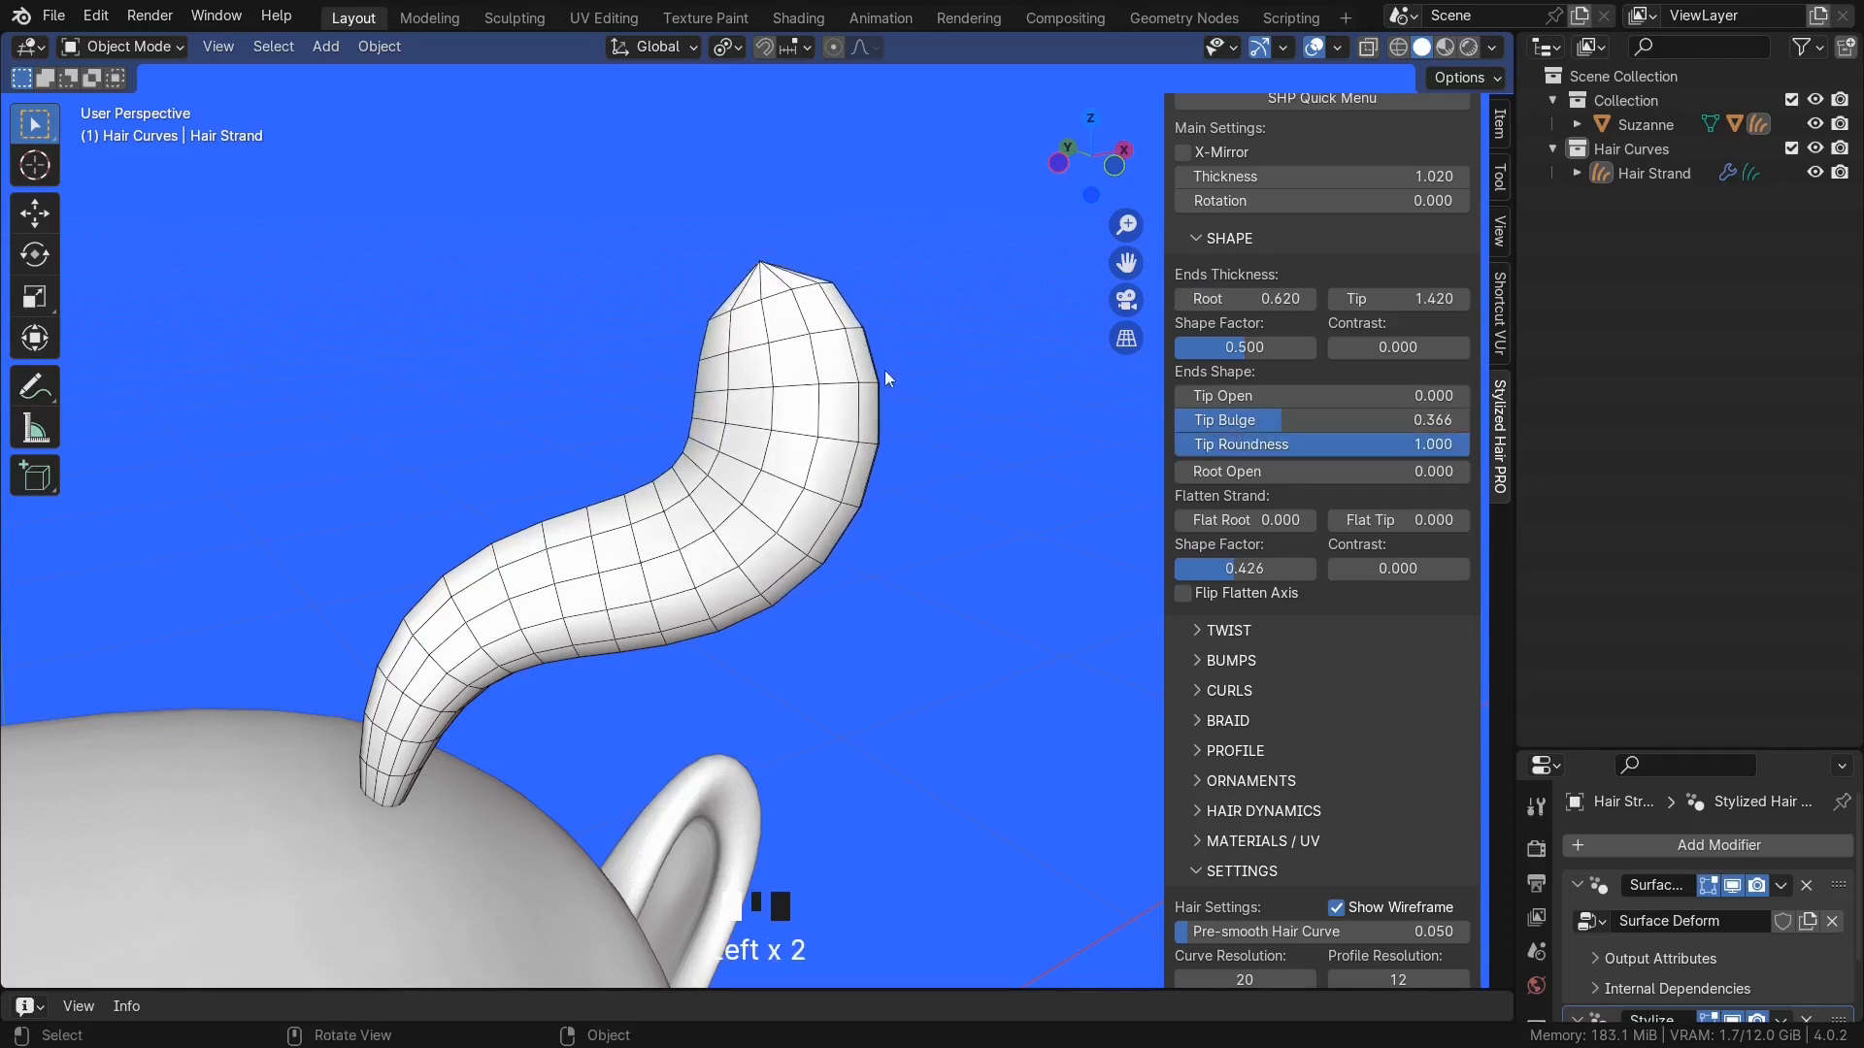
pyautogui.scroll(3)
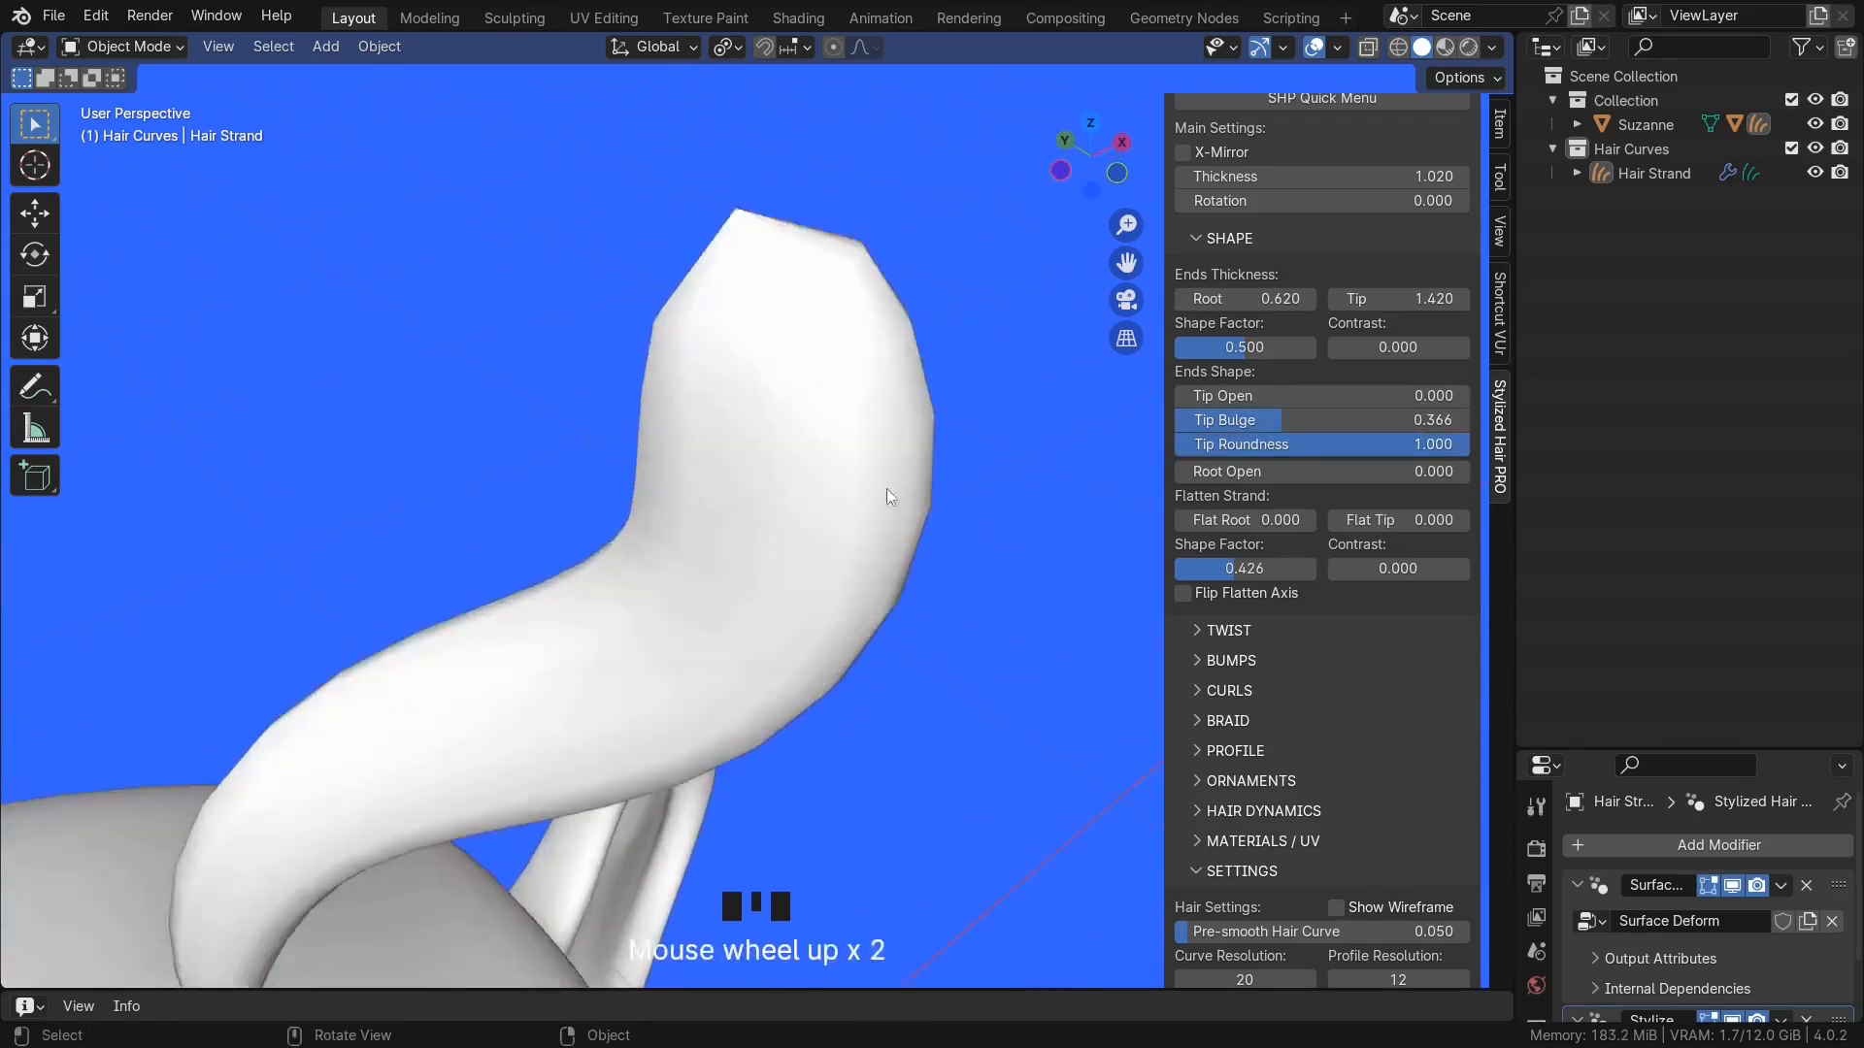
pyautogui.click(1338, 907)
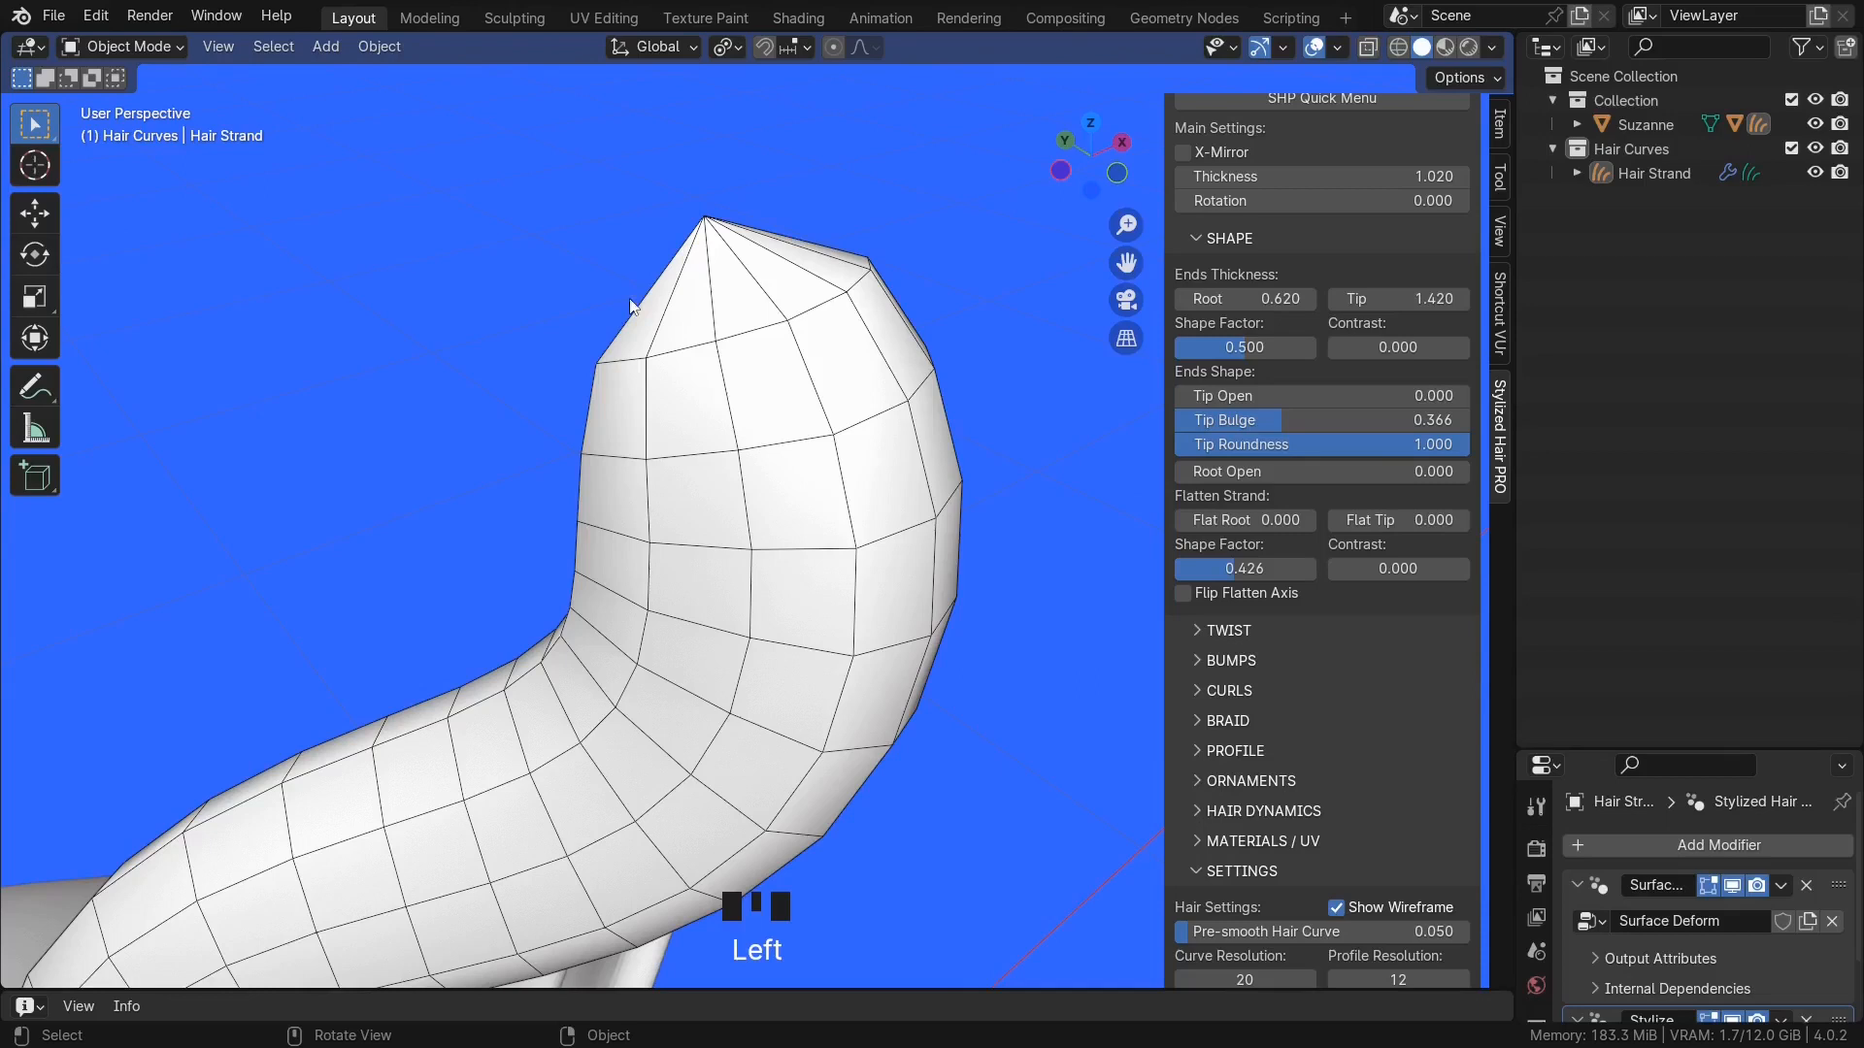
pyautogui.moveTo(51, 389)
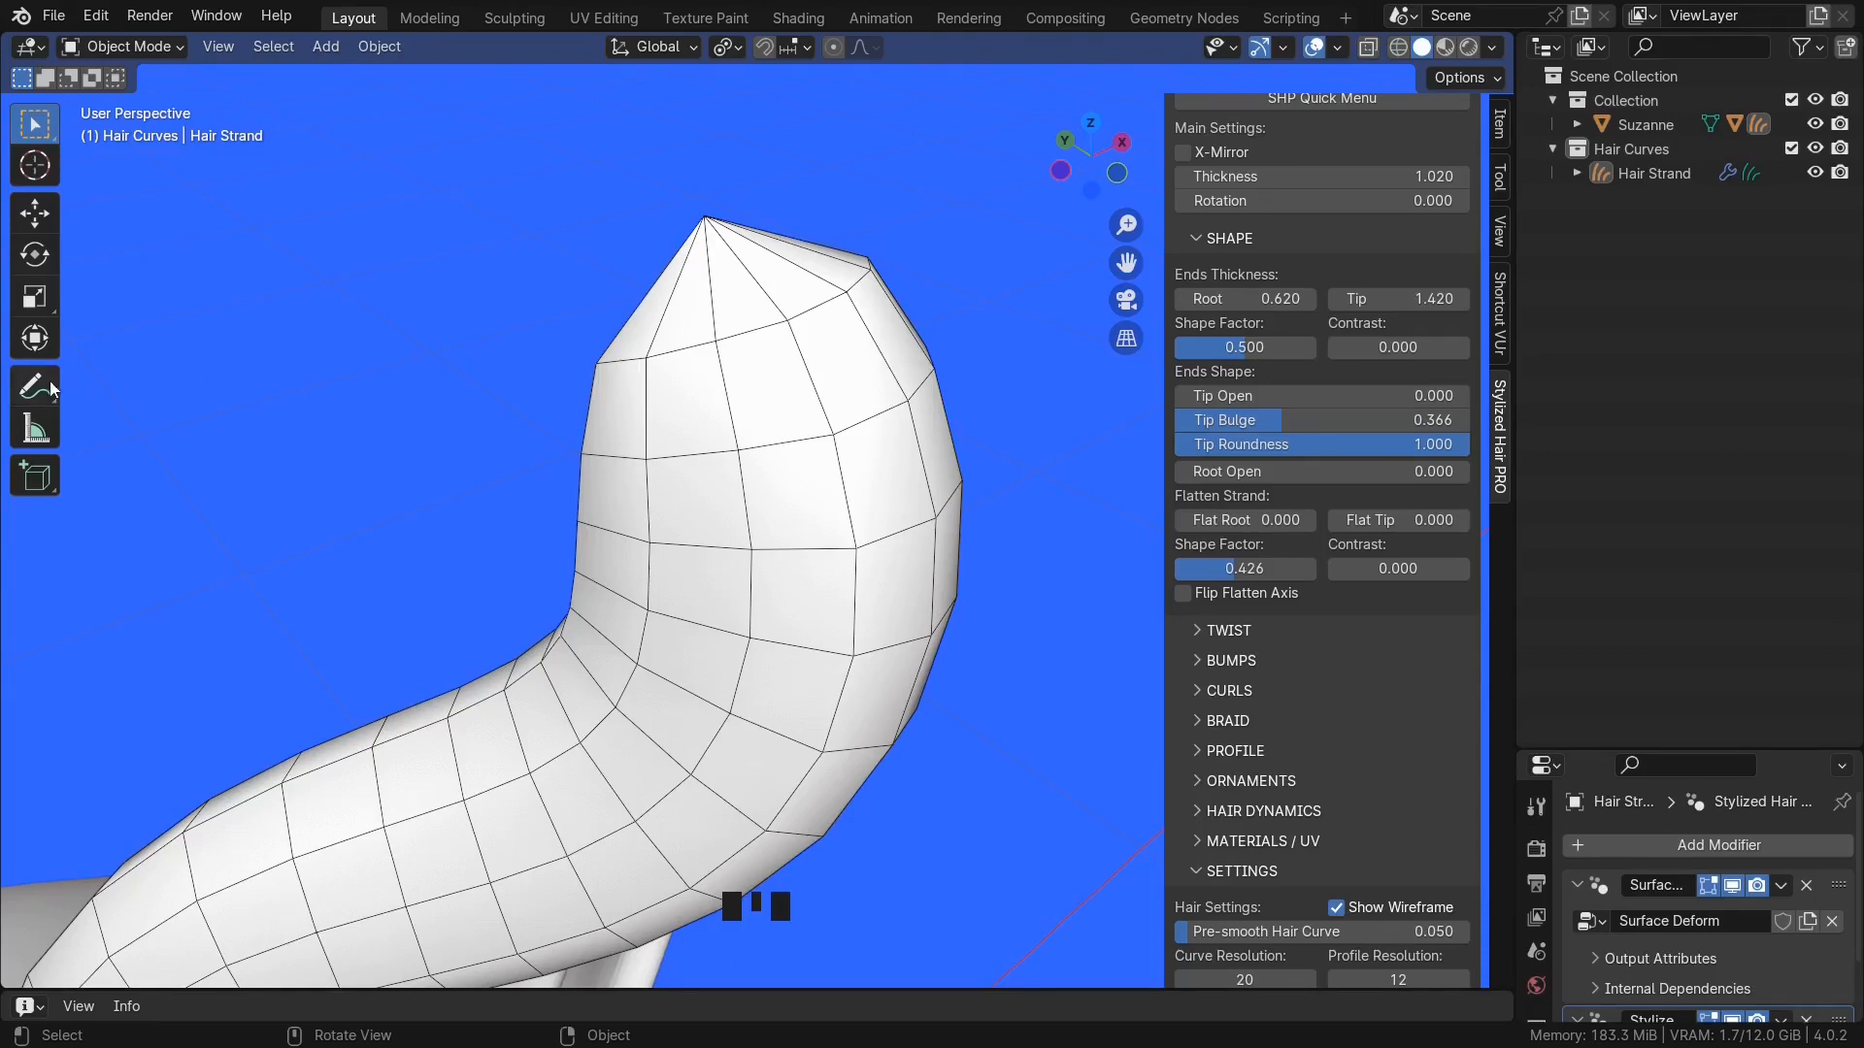
pyautogui.click(35, 387)
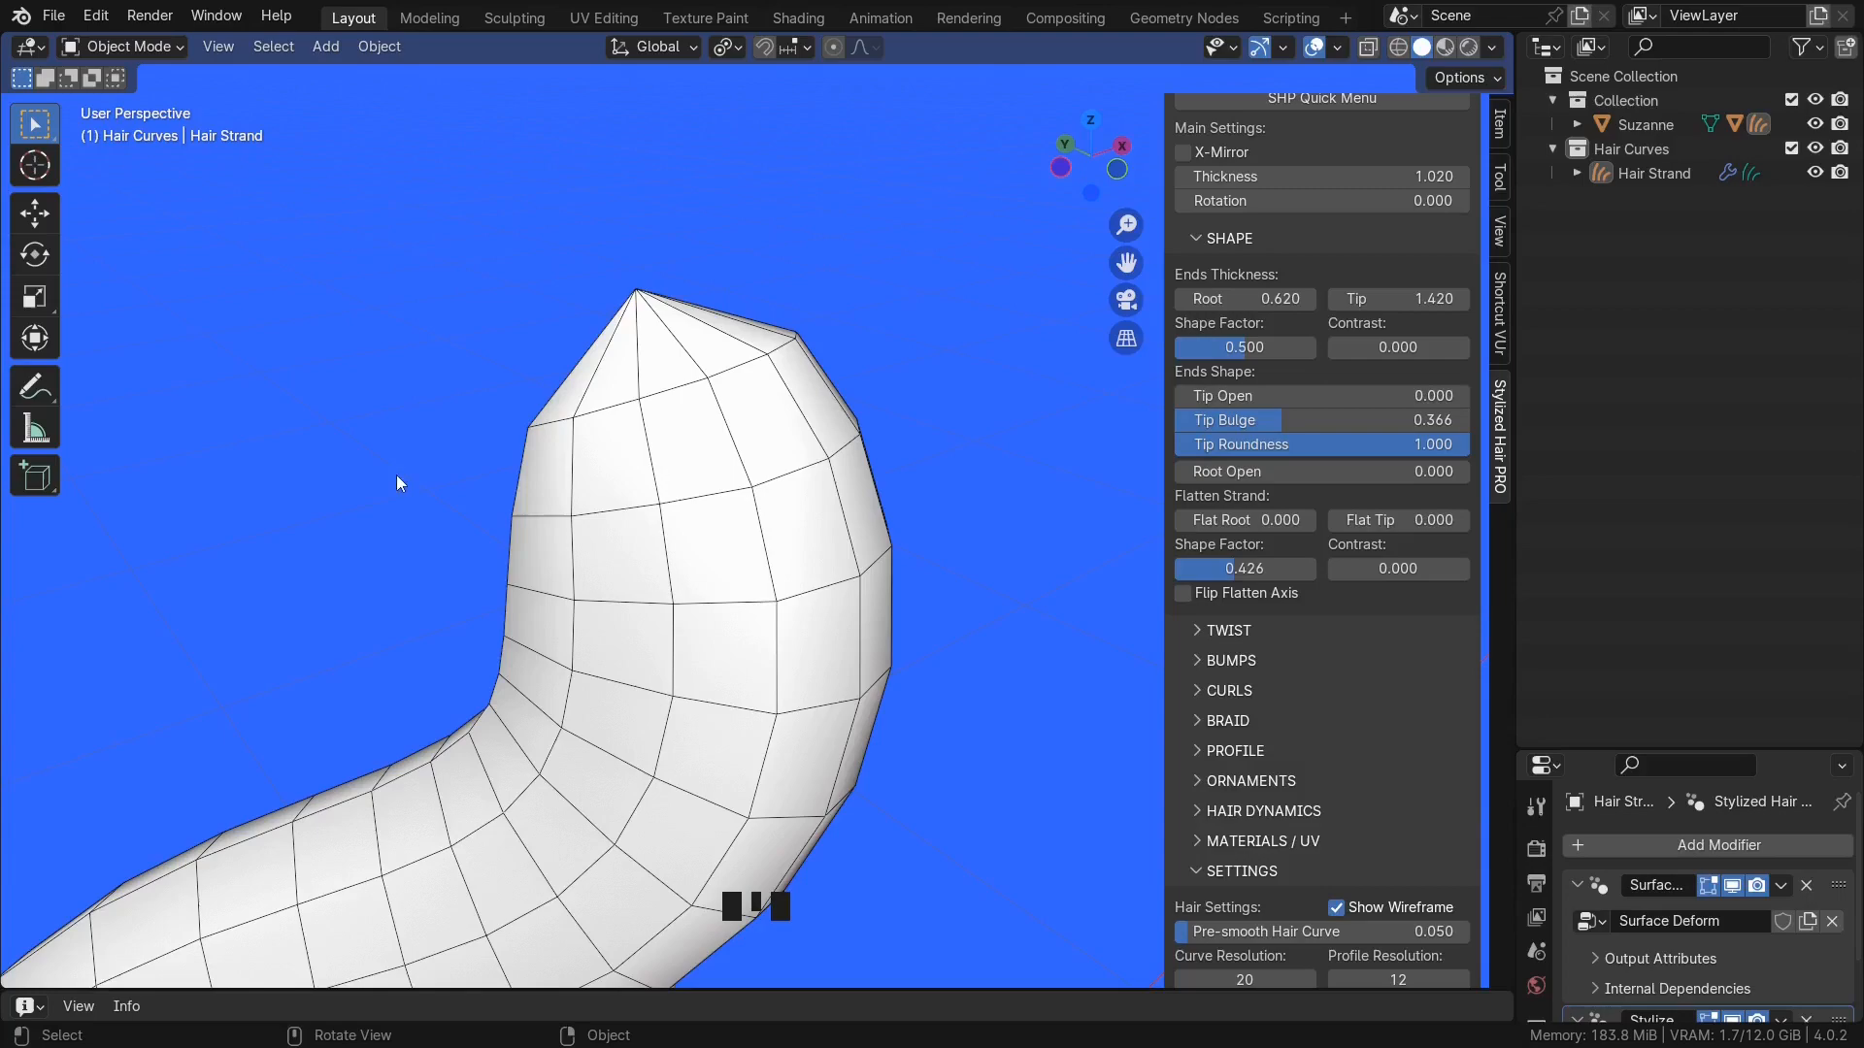
# - Lower Curve Resolution to about 20, taper resolution 1, then nudge it up two steps
pyautogui.scroll(-3)
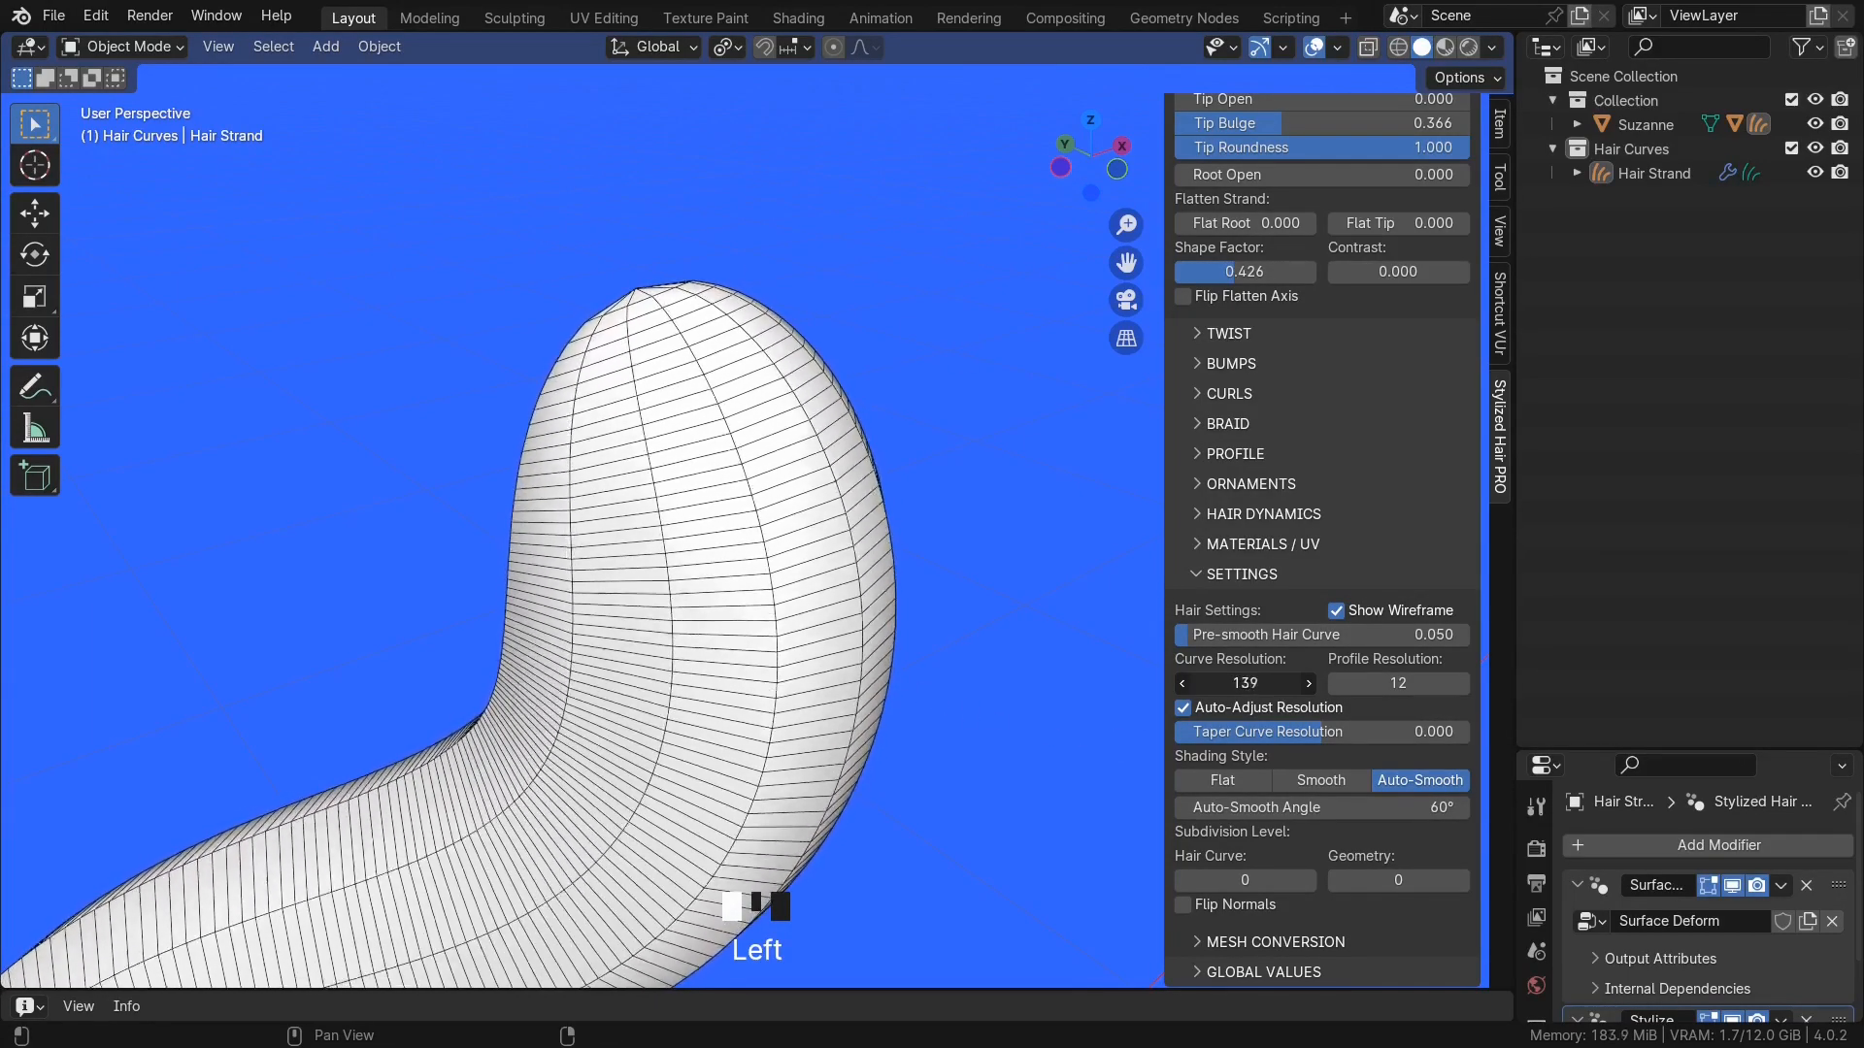
pyautogui.scroll(3)
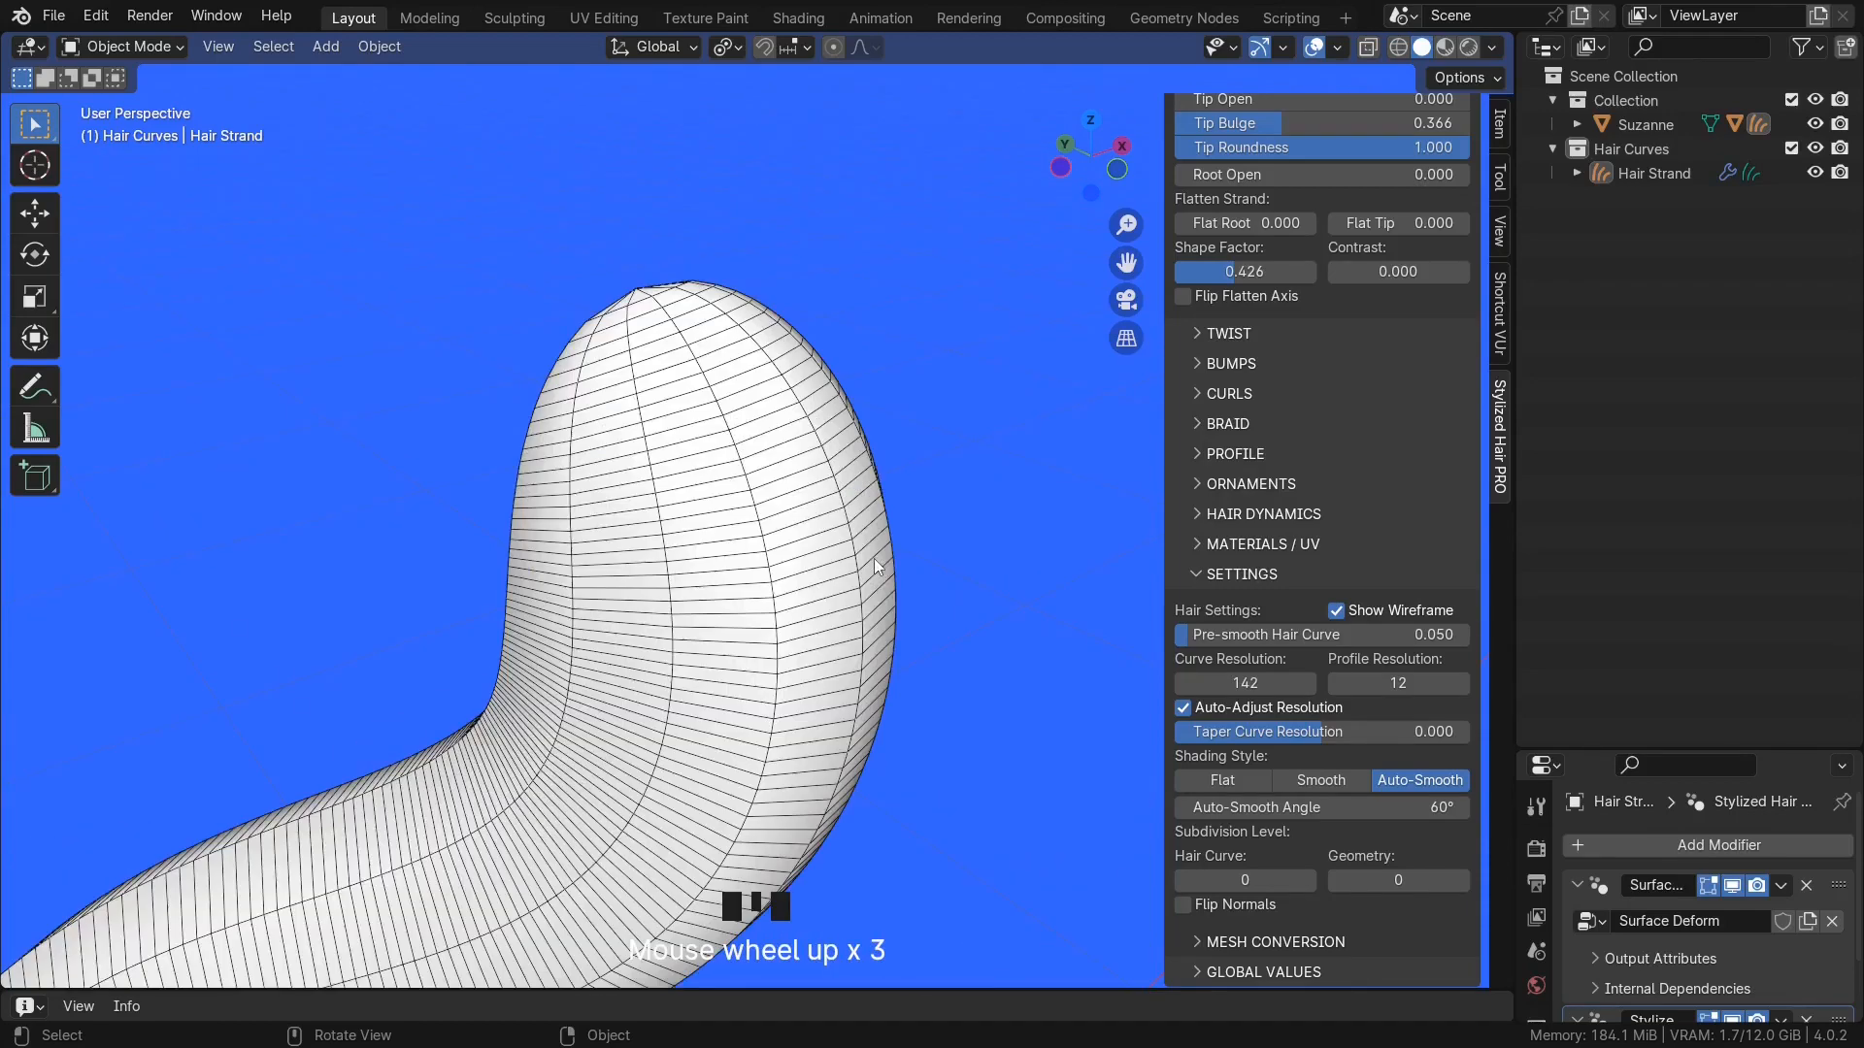
pyautogui.click(1243, 681)
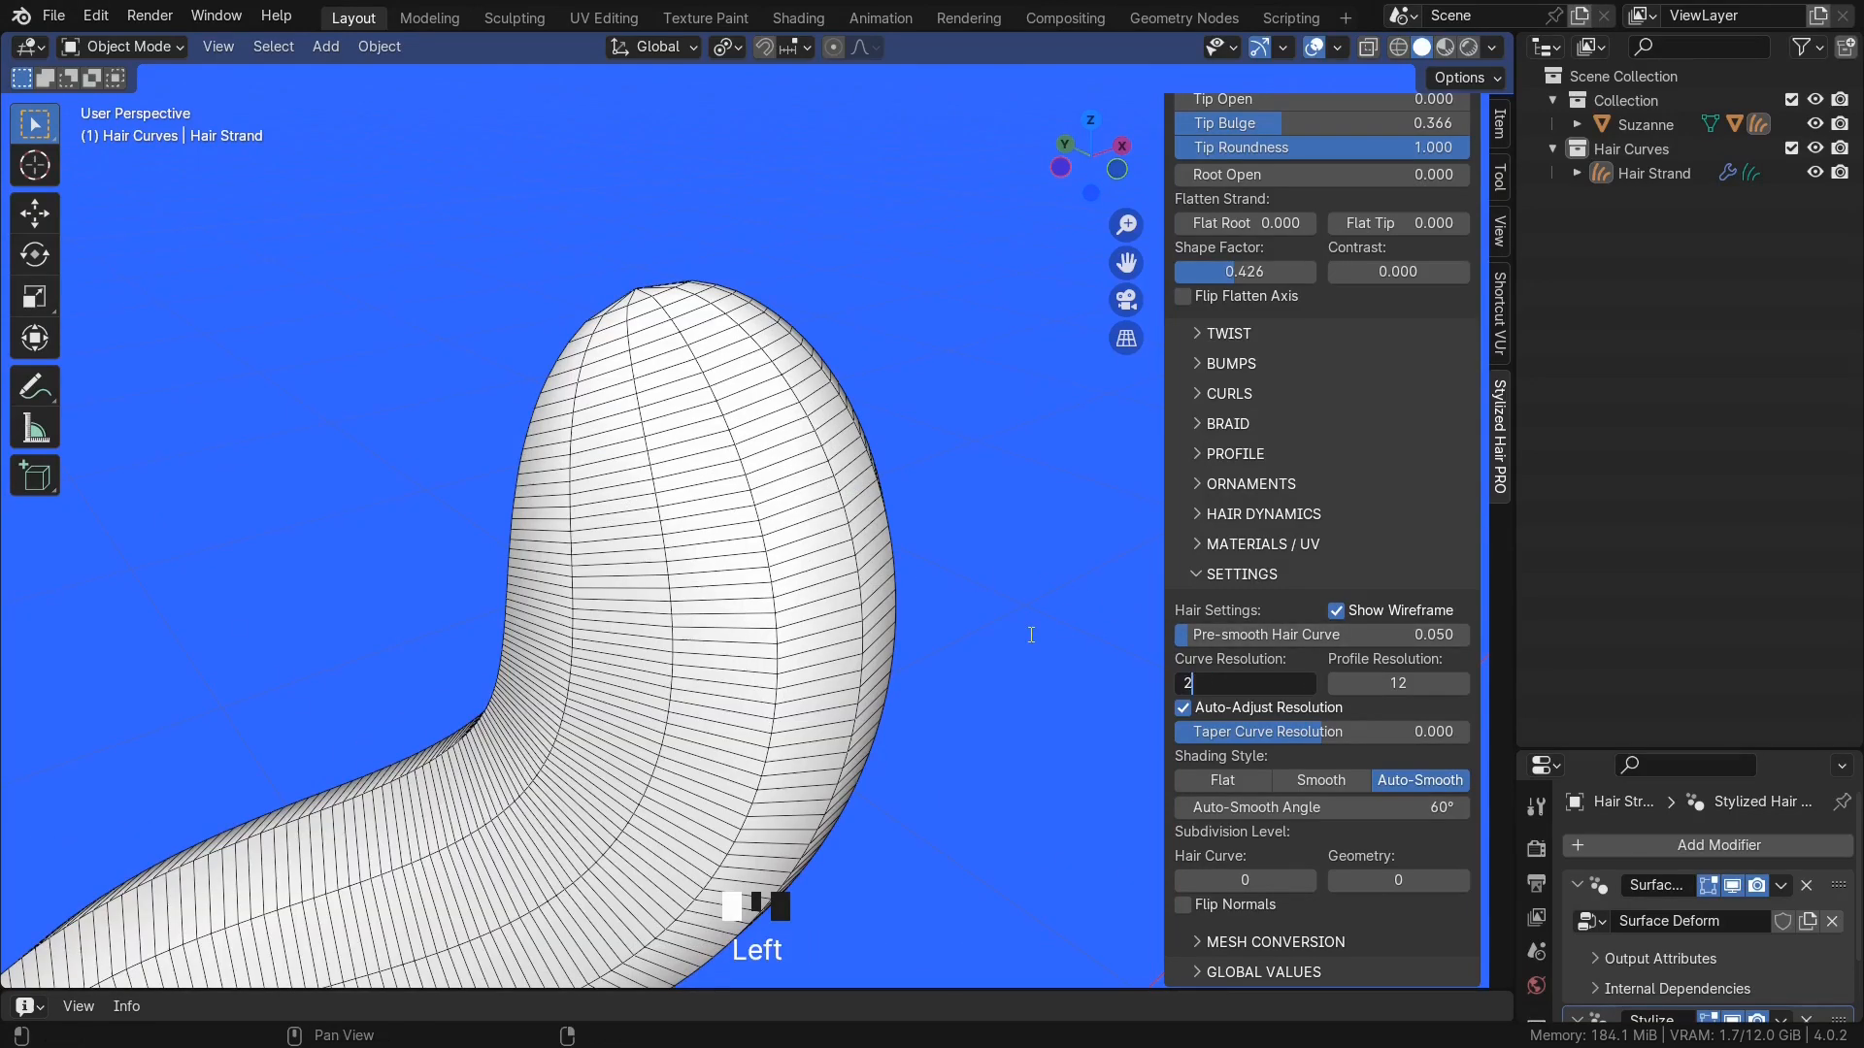
pyautogui.scroll(-3)
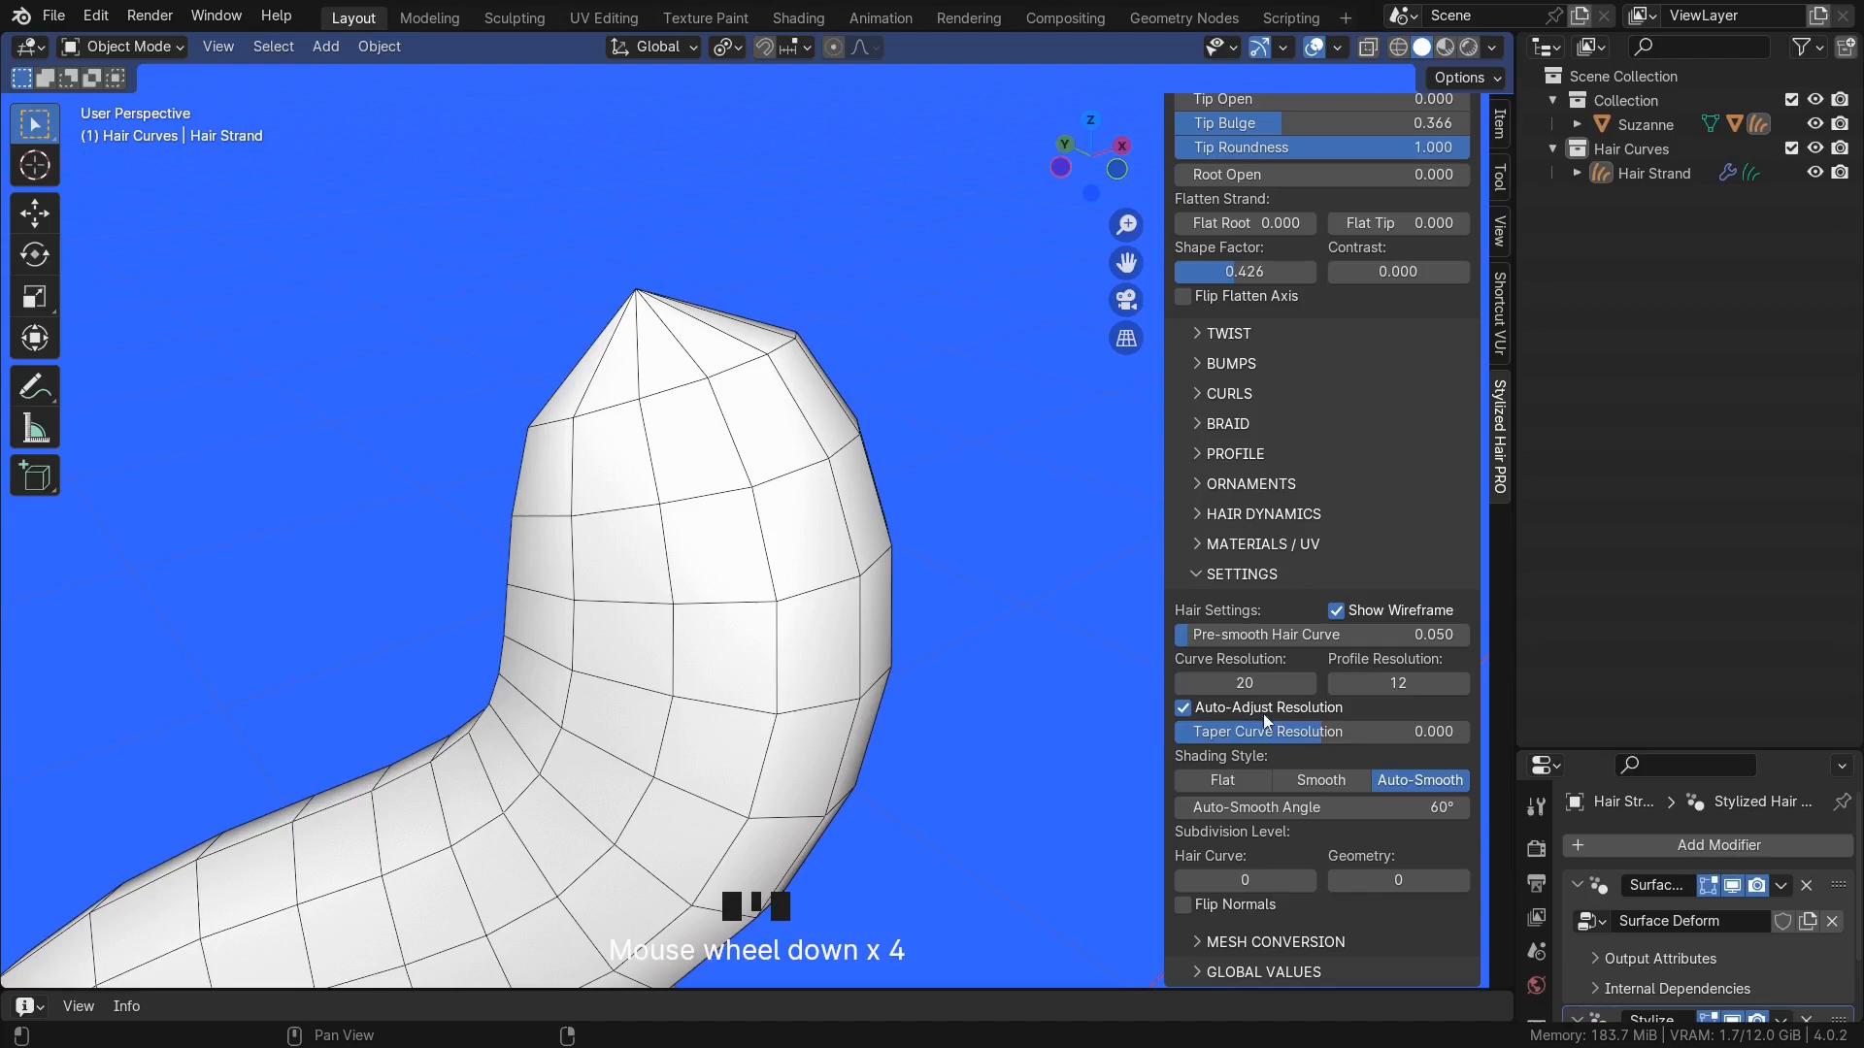
pyautogui.moveTo(1359, 732)
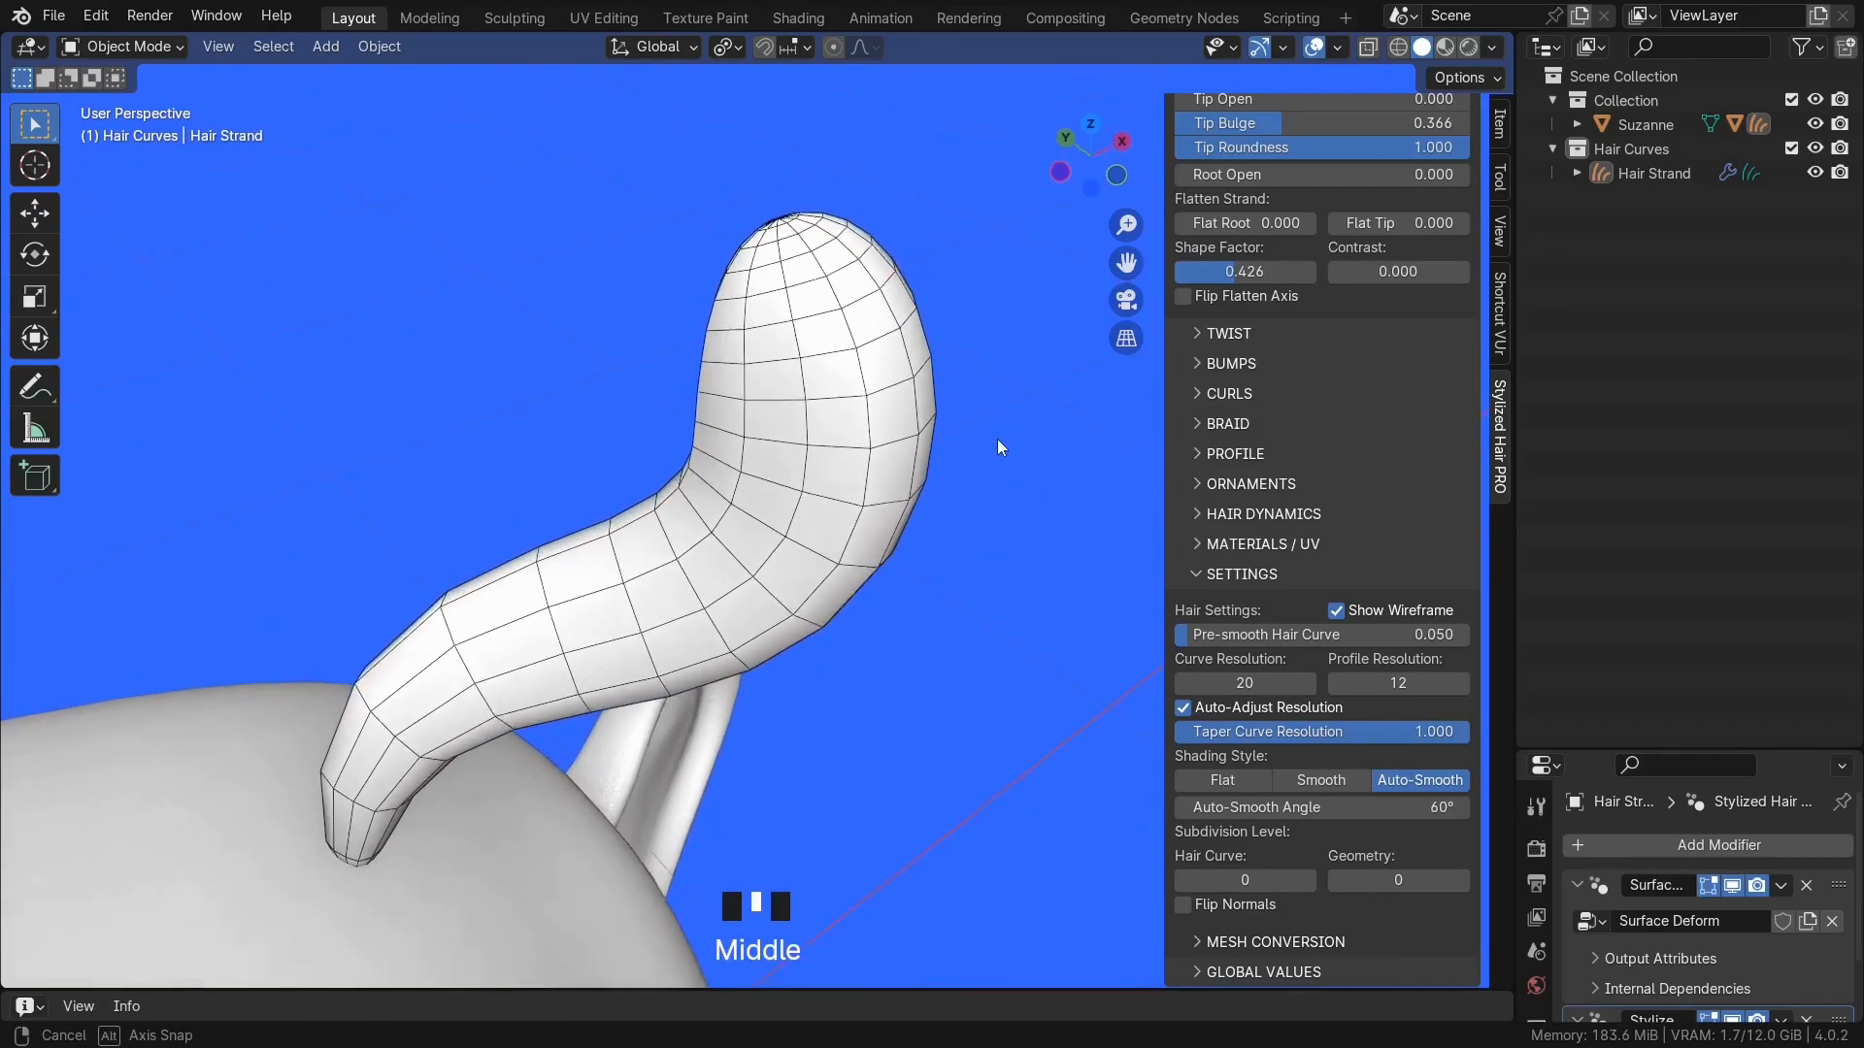
pyautogui.scroll(3)
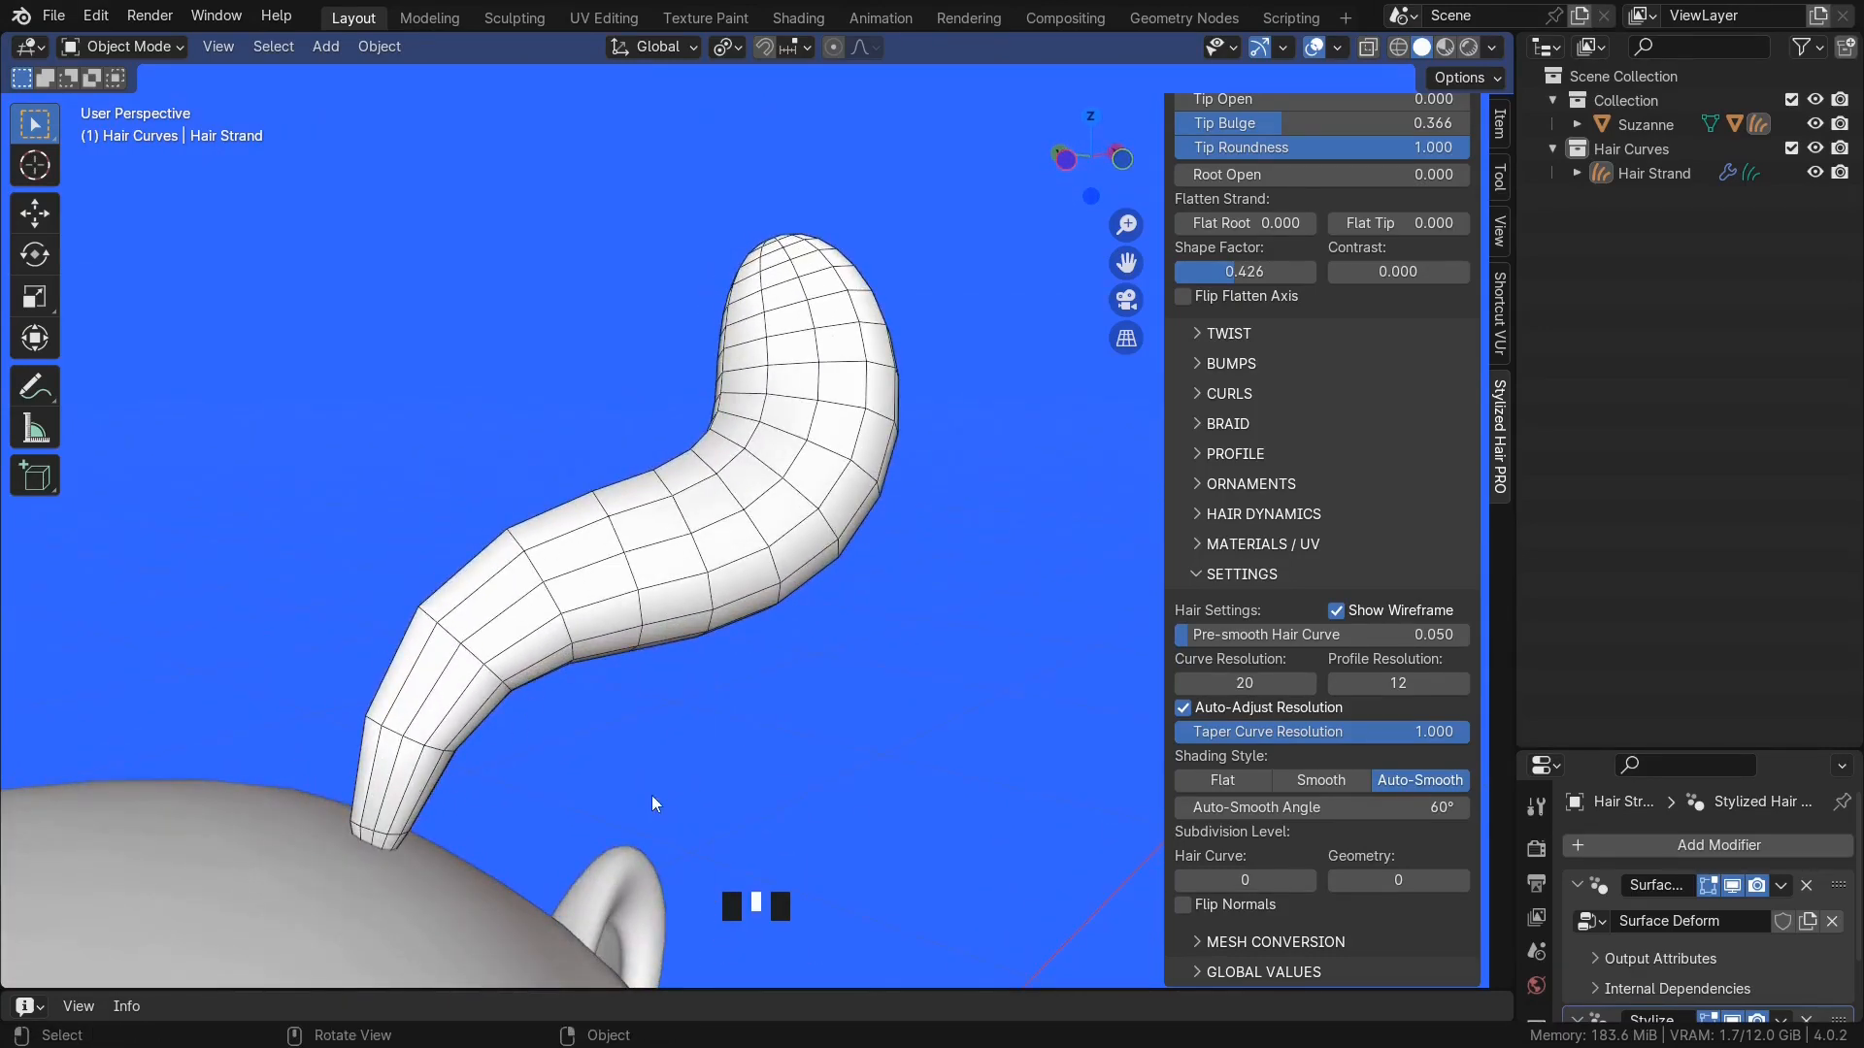
pyautogui.click(1307, 681)
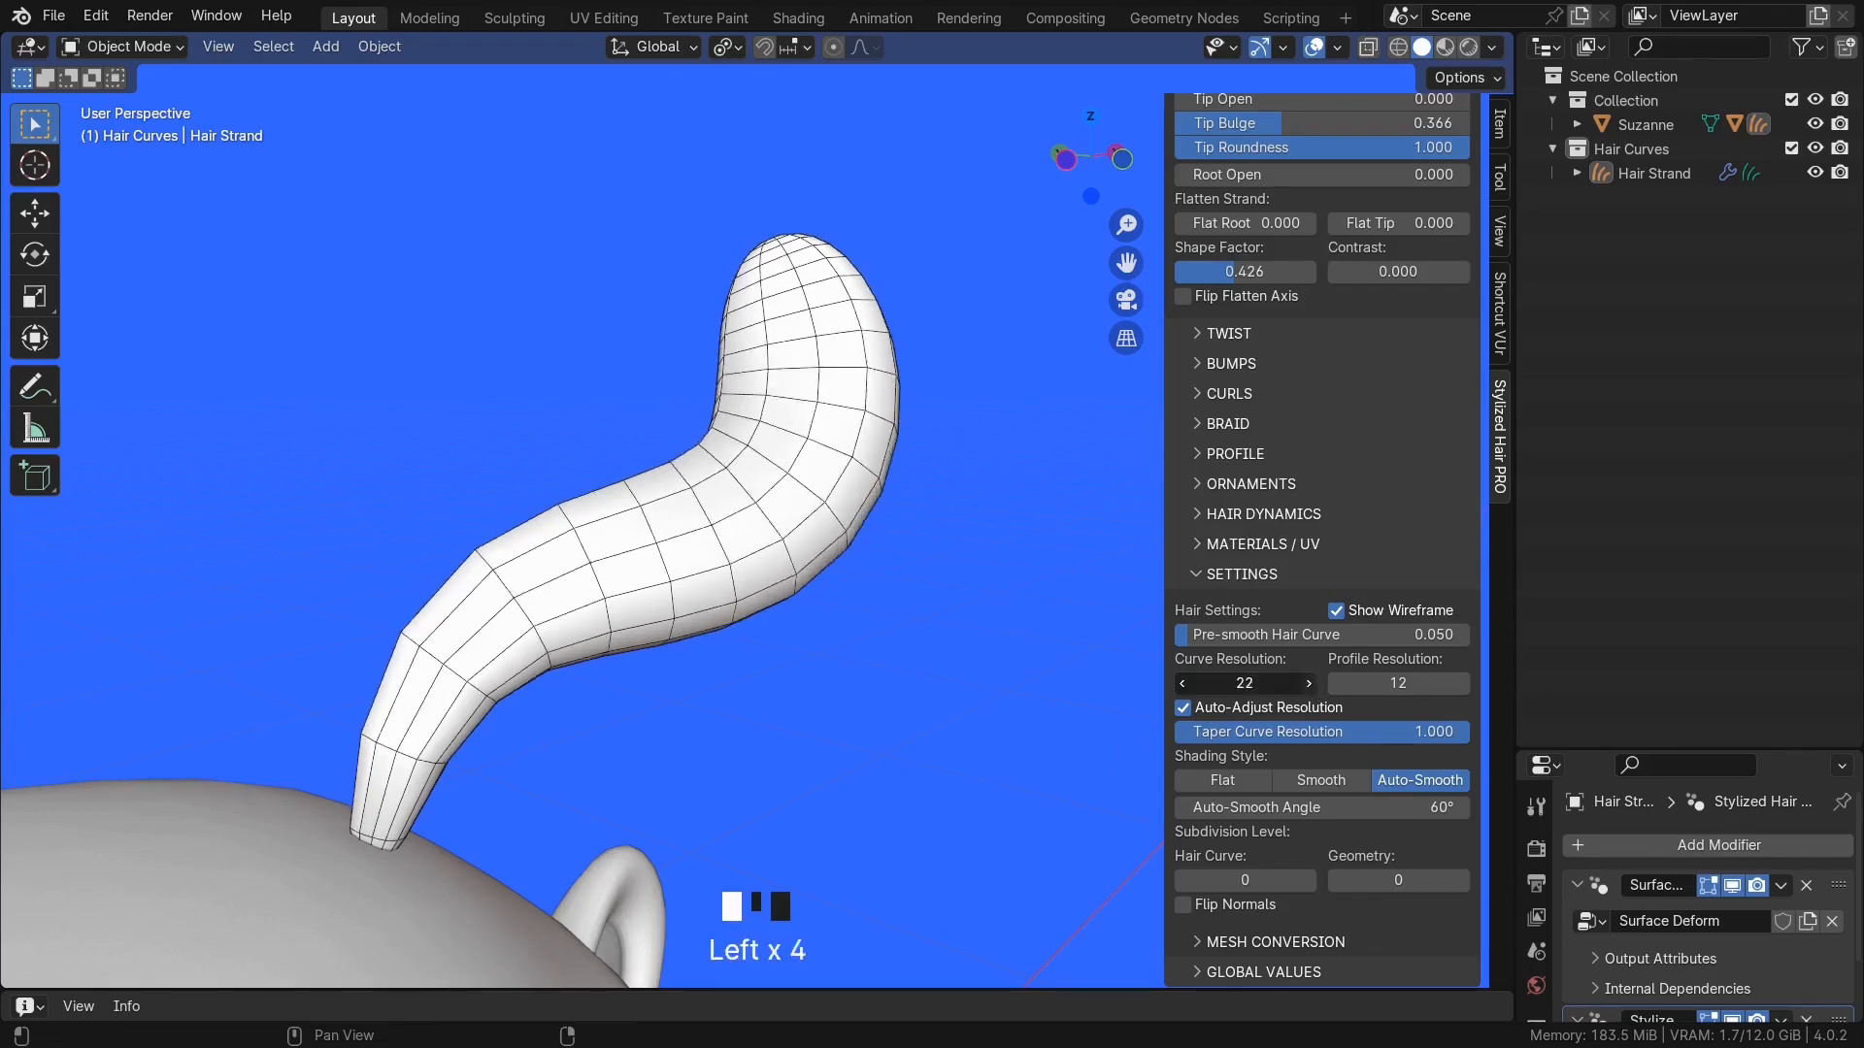
pyautogui.click(1306, 681)
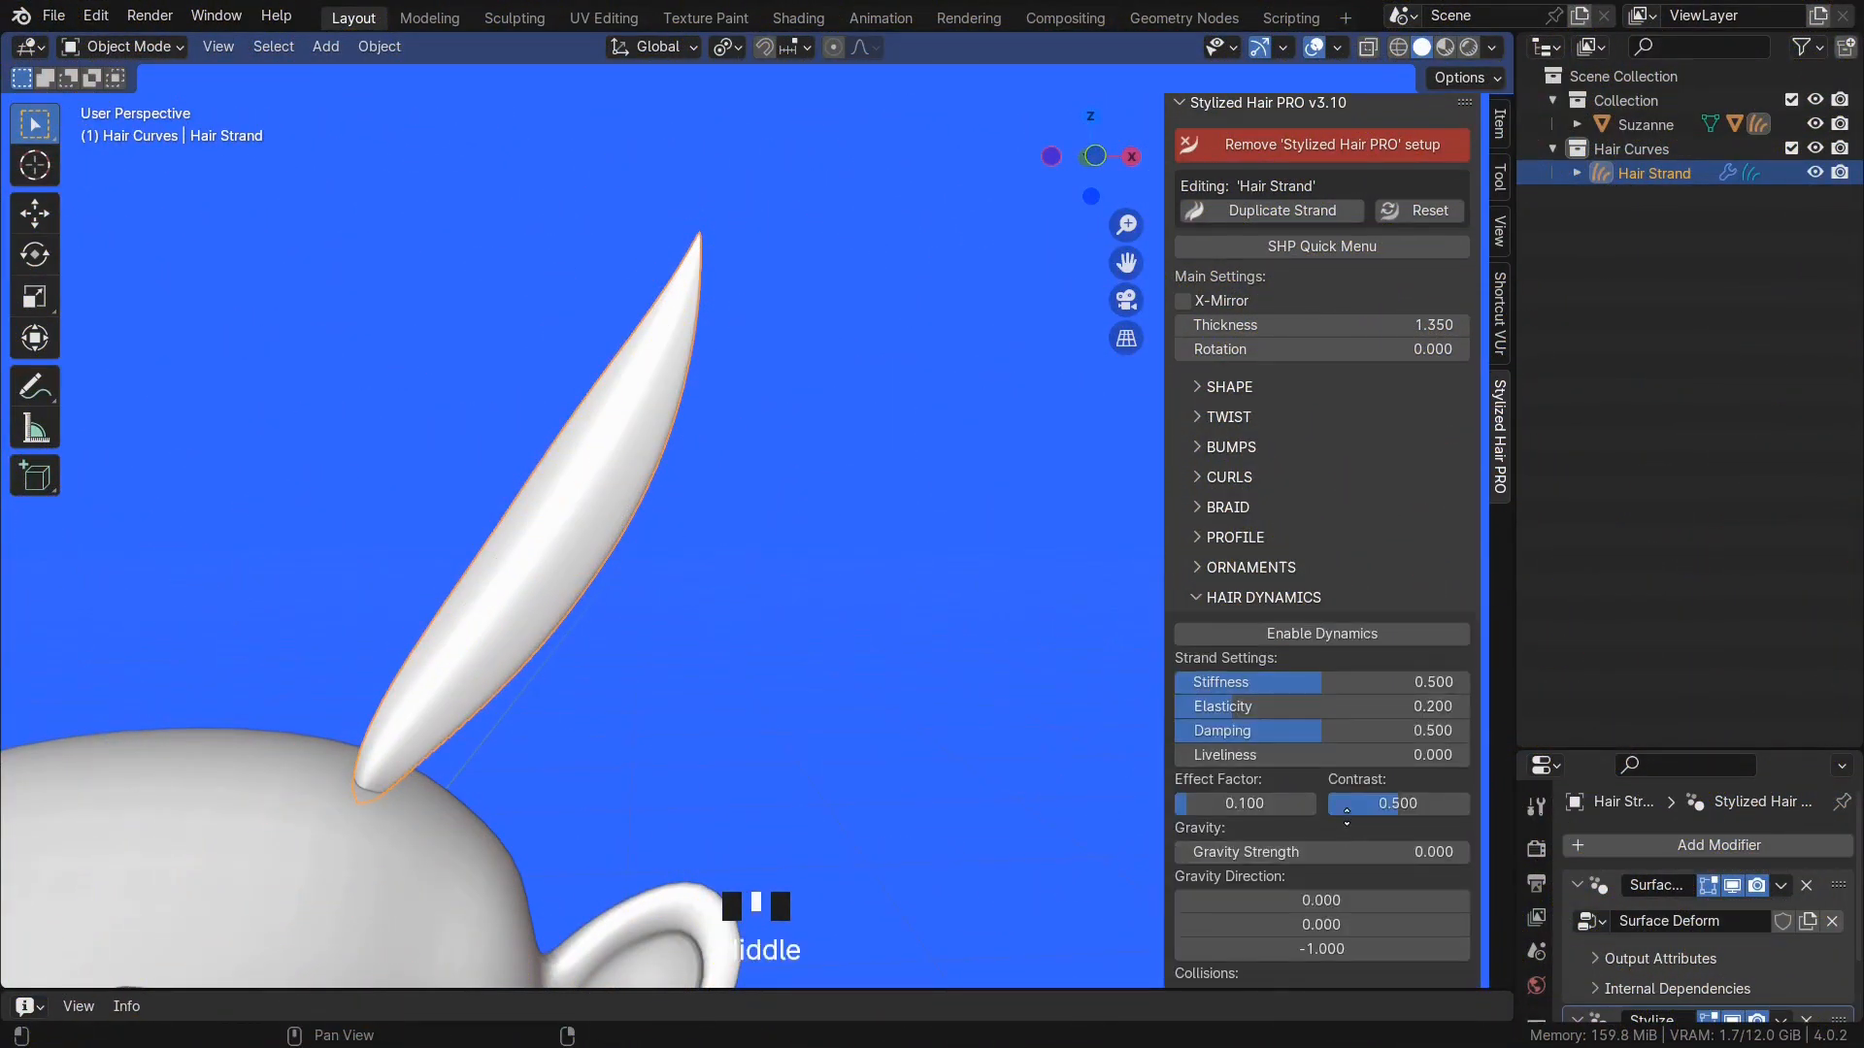
# - Disable then re-enable hair dynamics on the strand
pyautogui.scroll(-3)
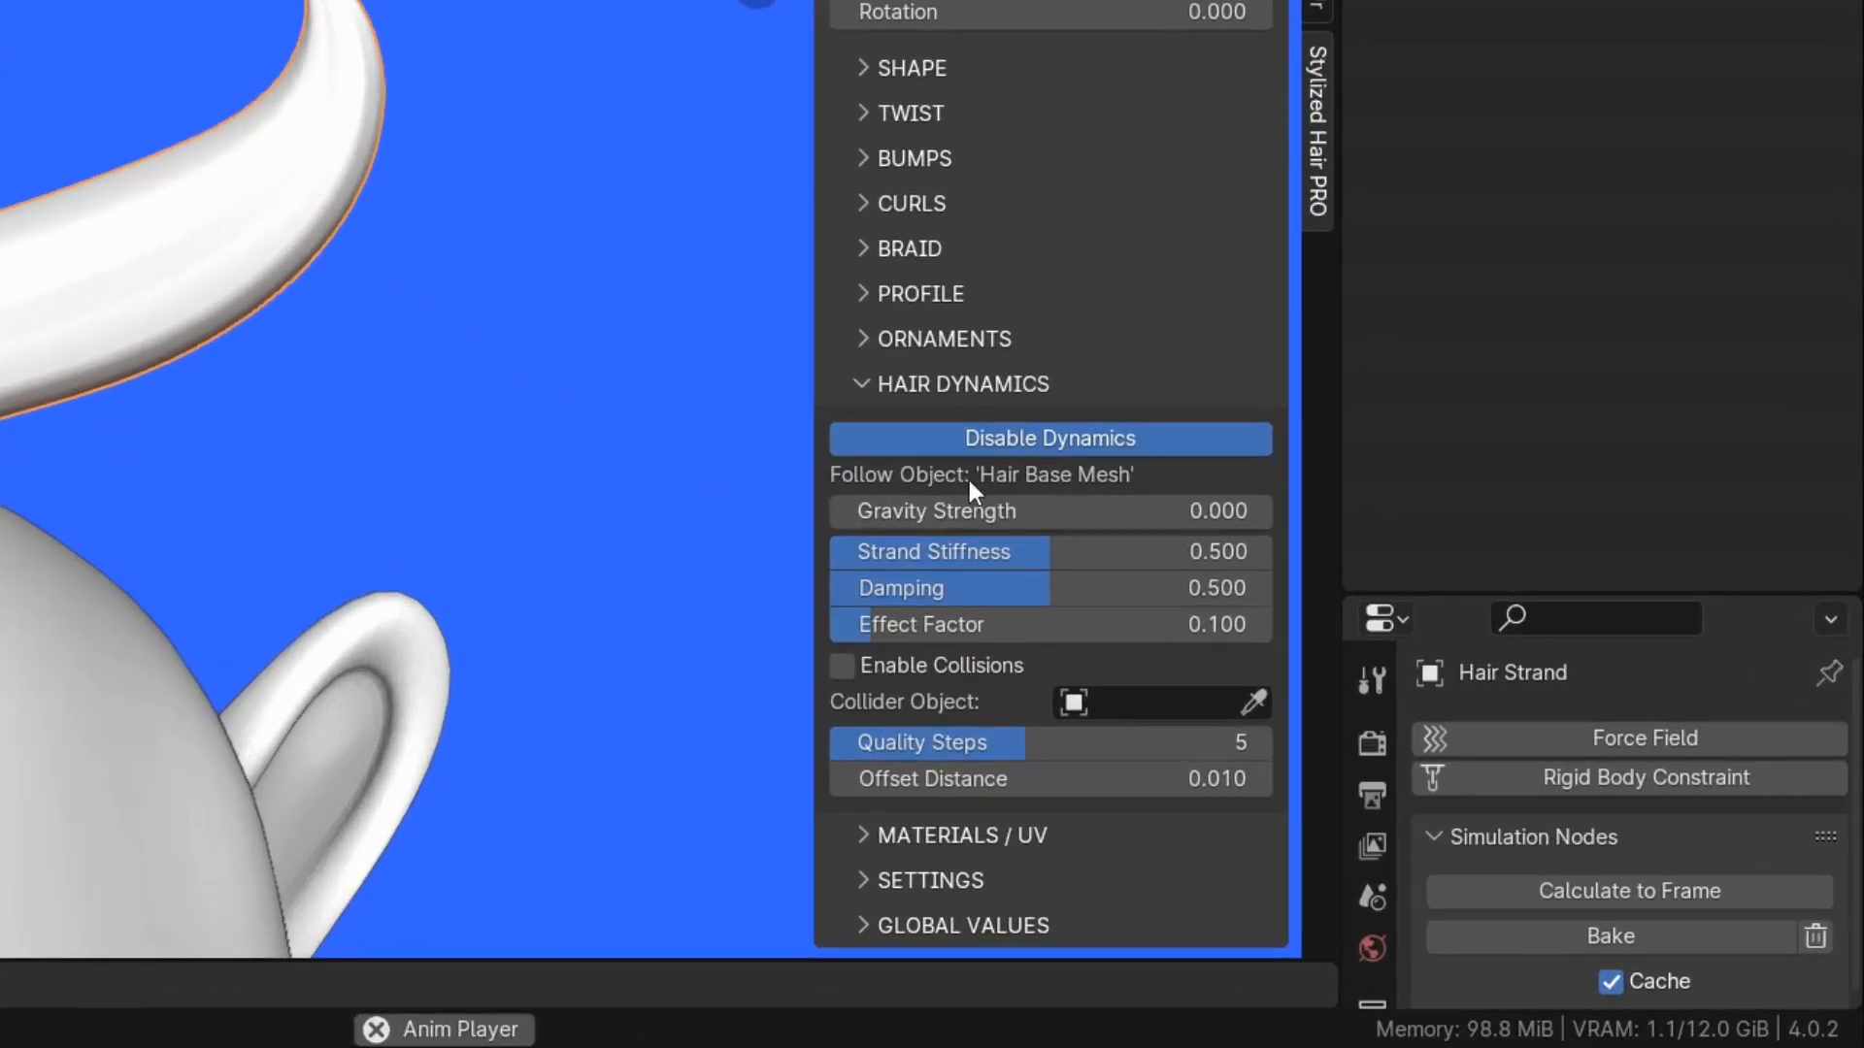
pyautogui.click(1050, 437)
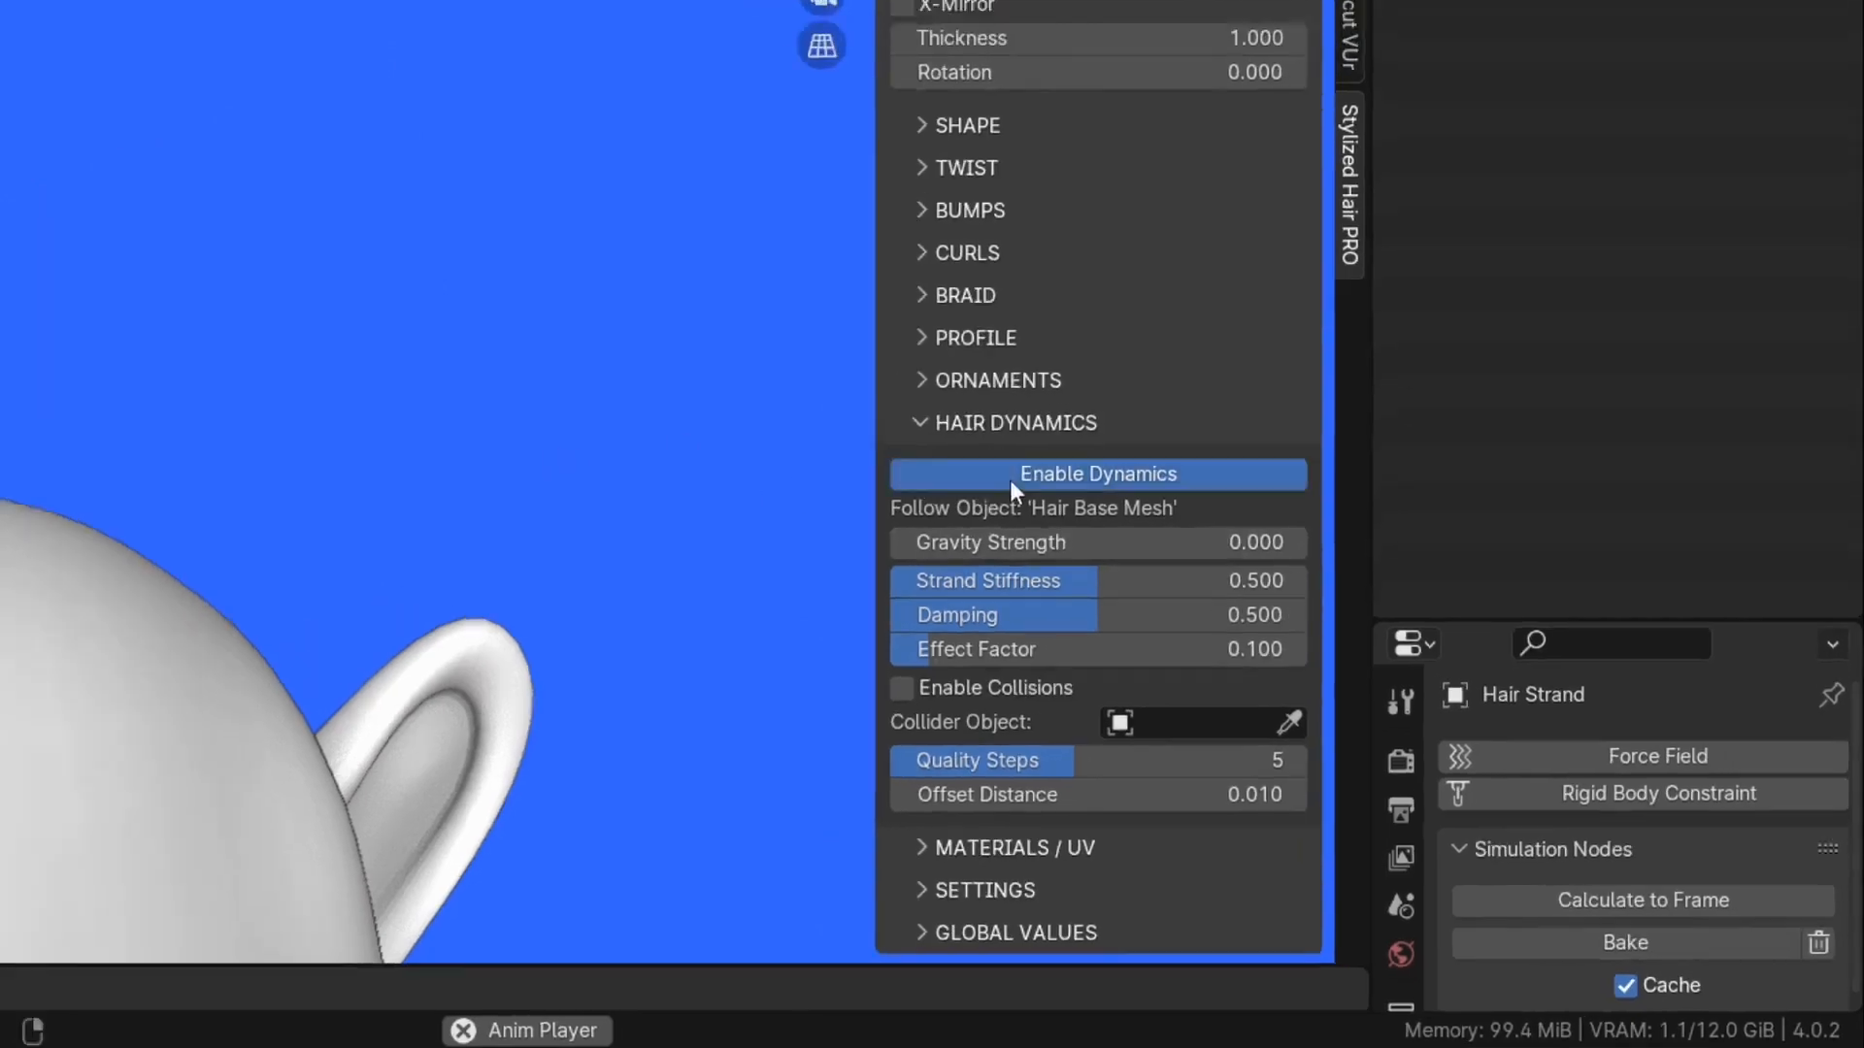
pyautogui.click(1094, 474)
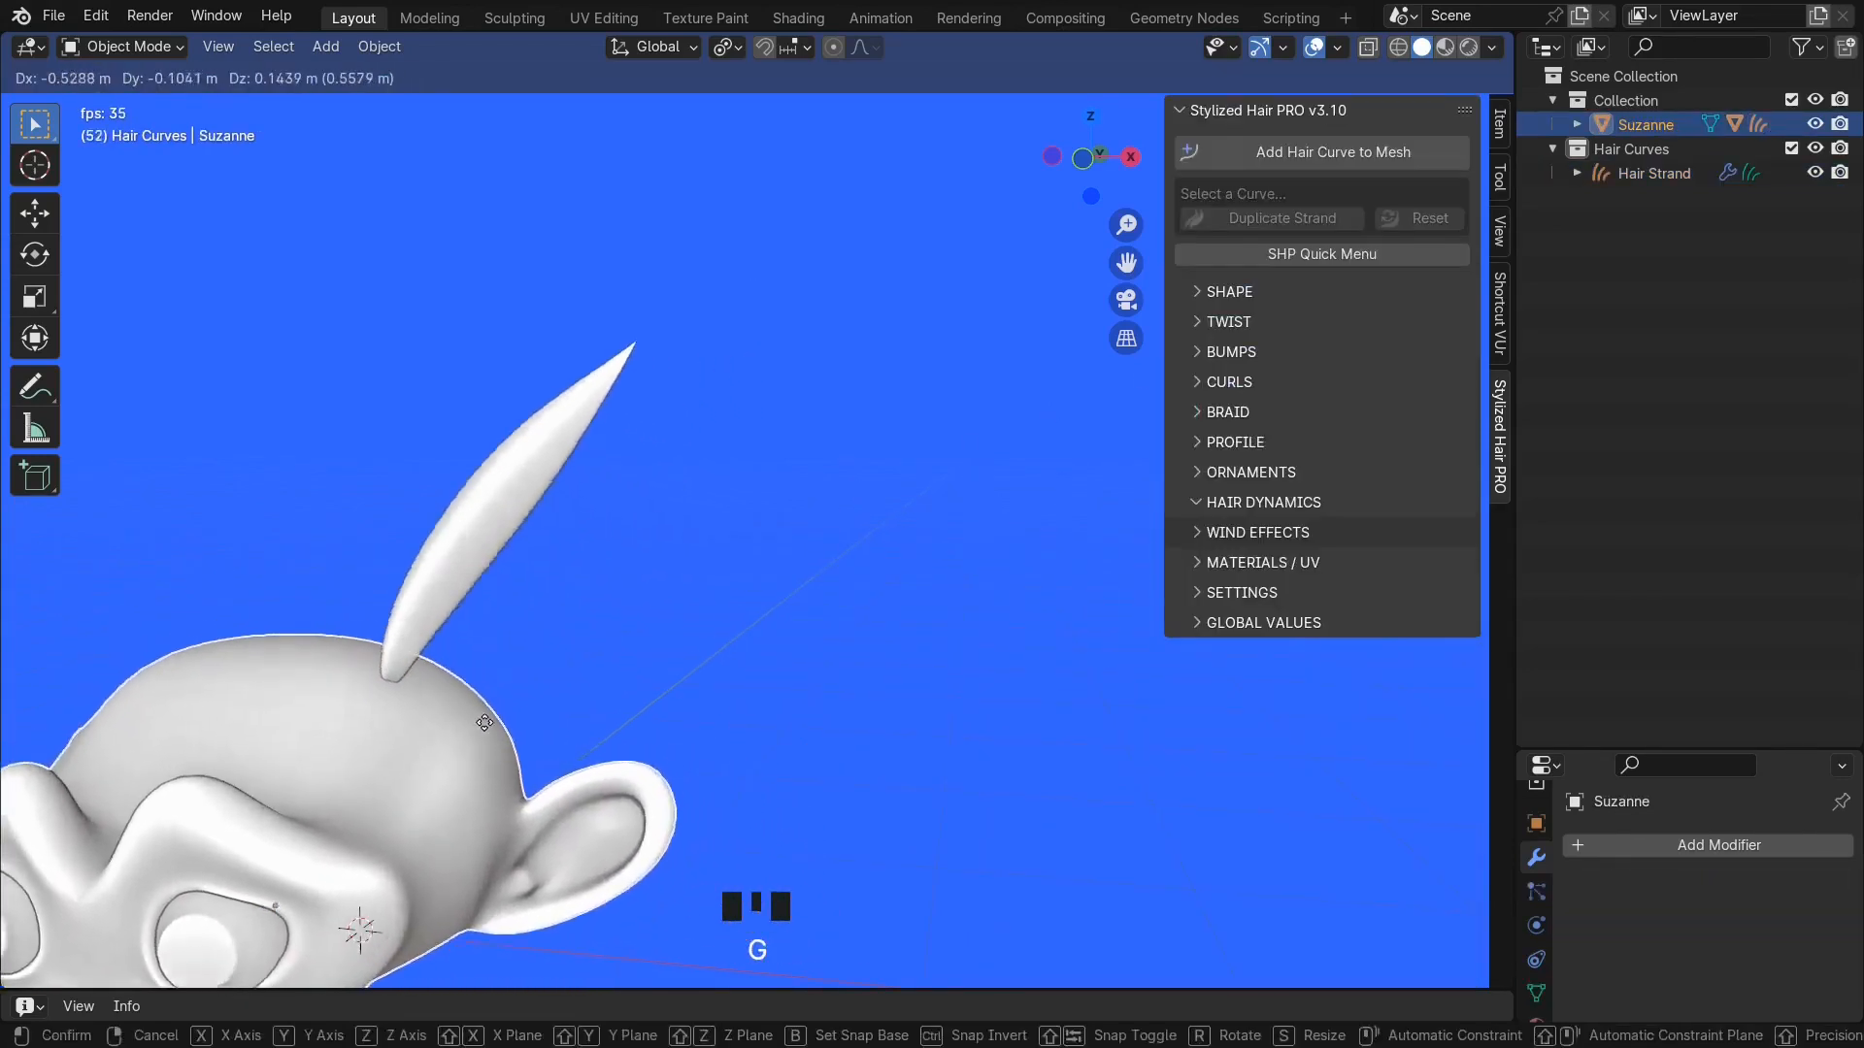
pyautogui.moveTo(673, 691)
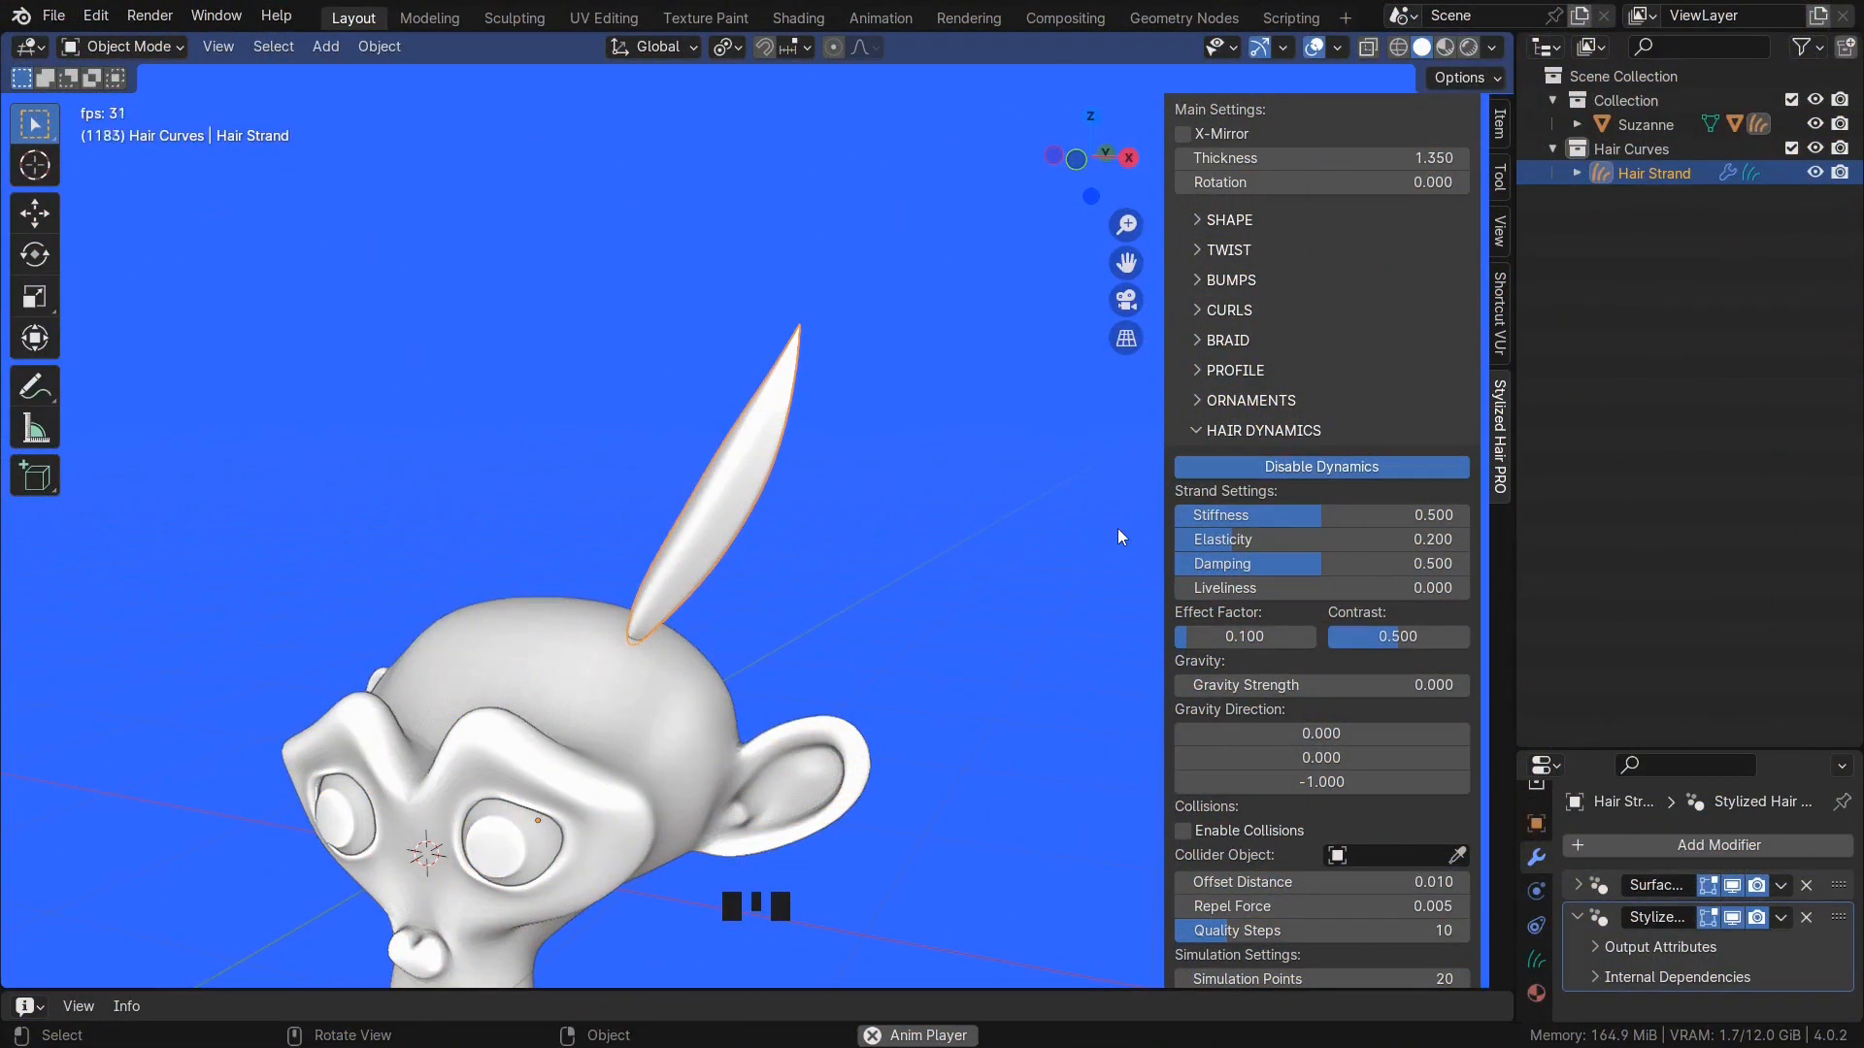
# - Play back and move the Suzanne head to shake the strand and test its springiness
pyautogui.press('space')
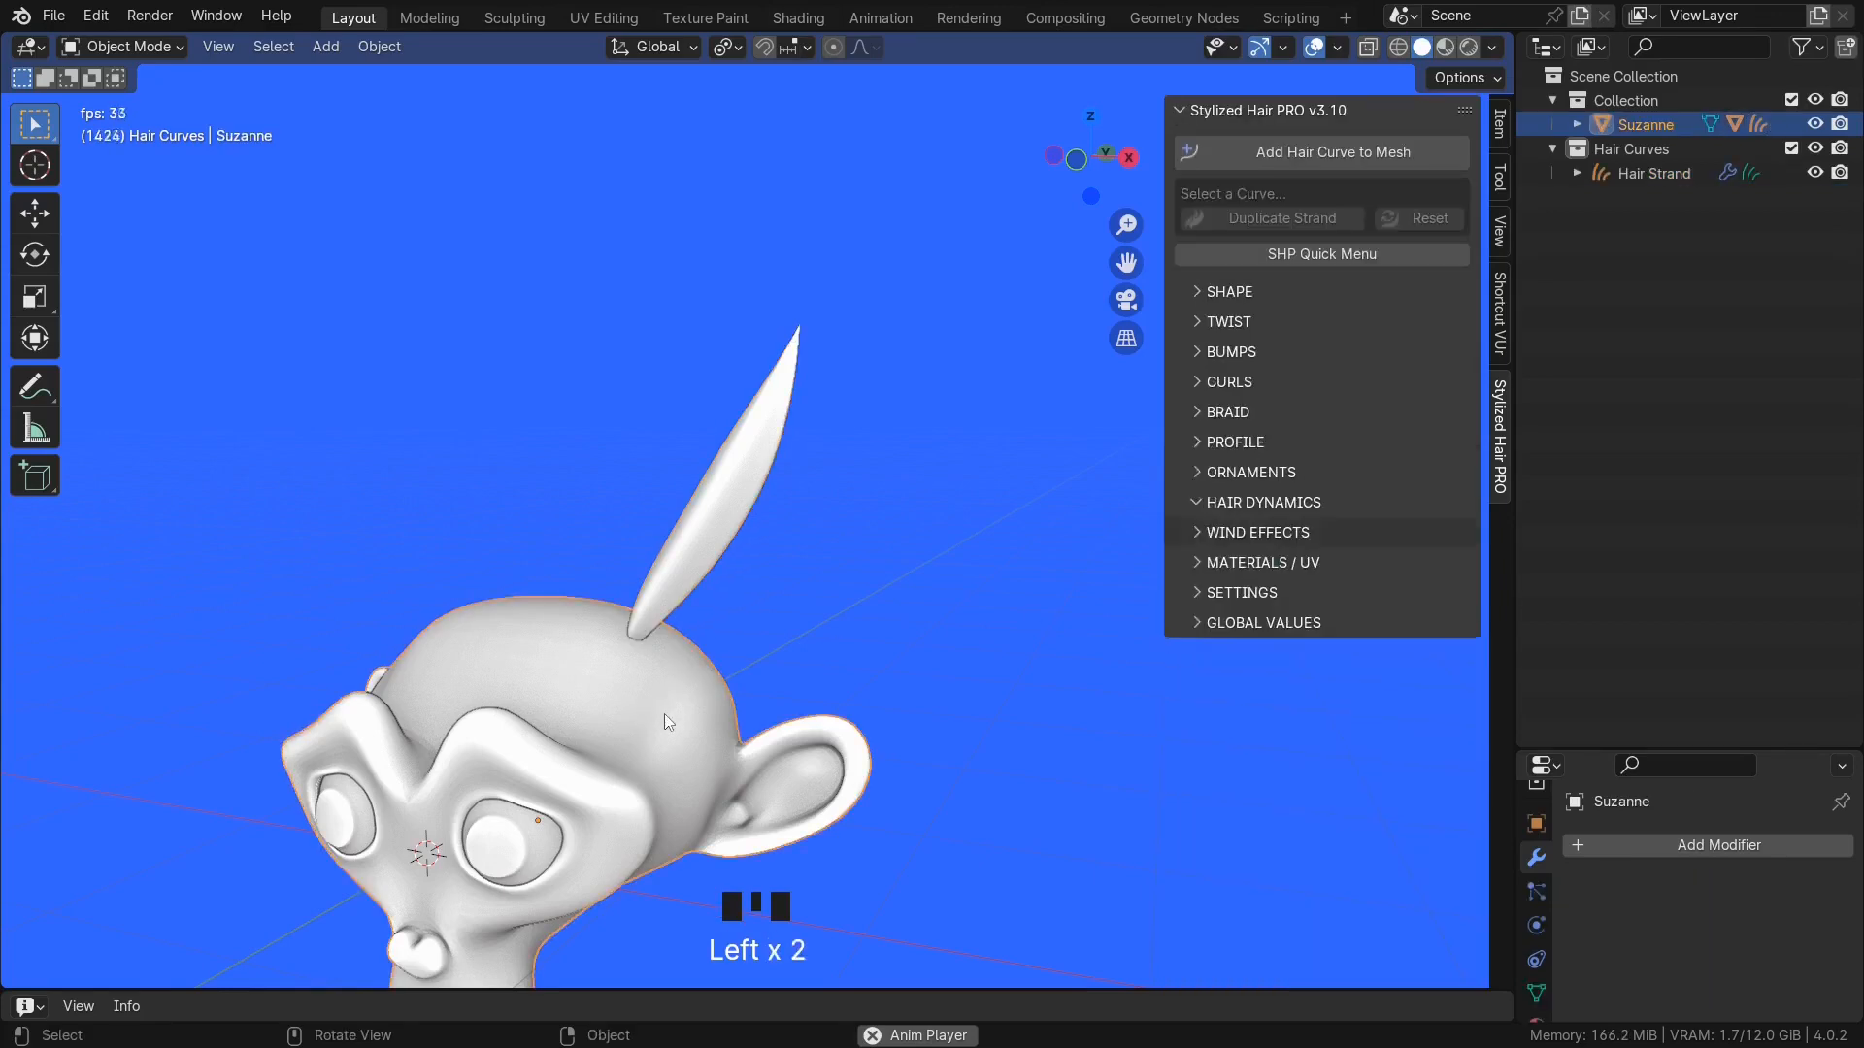
pyautogui.press('g')
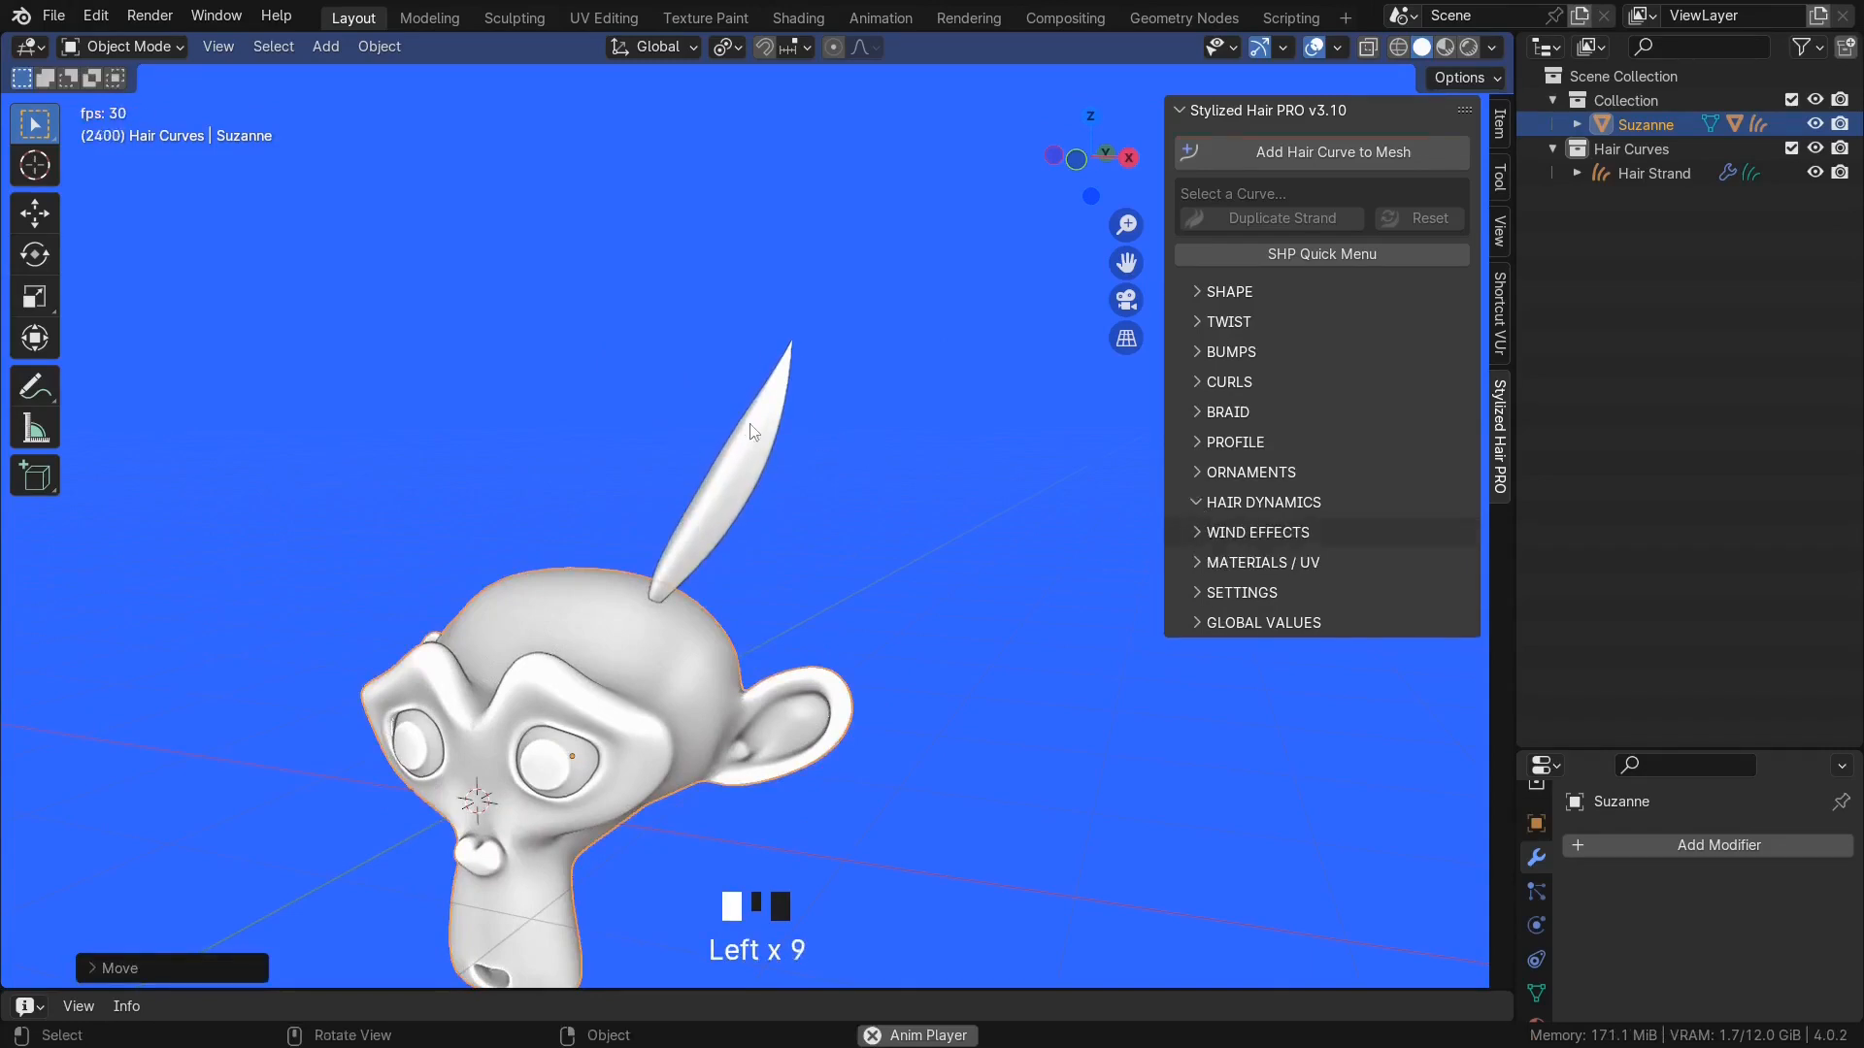
pyautogui.press('g')
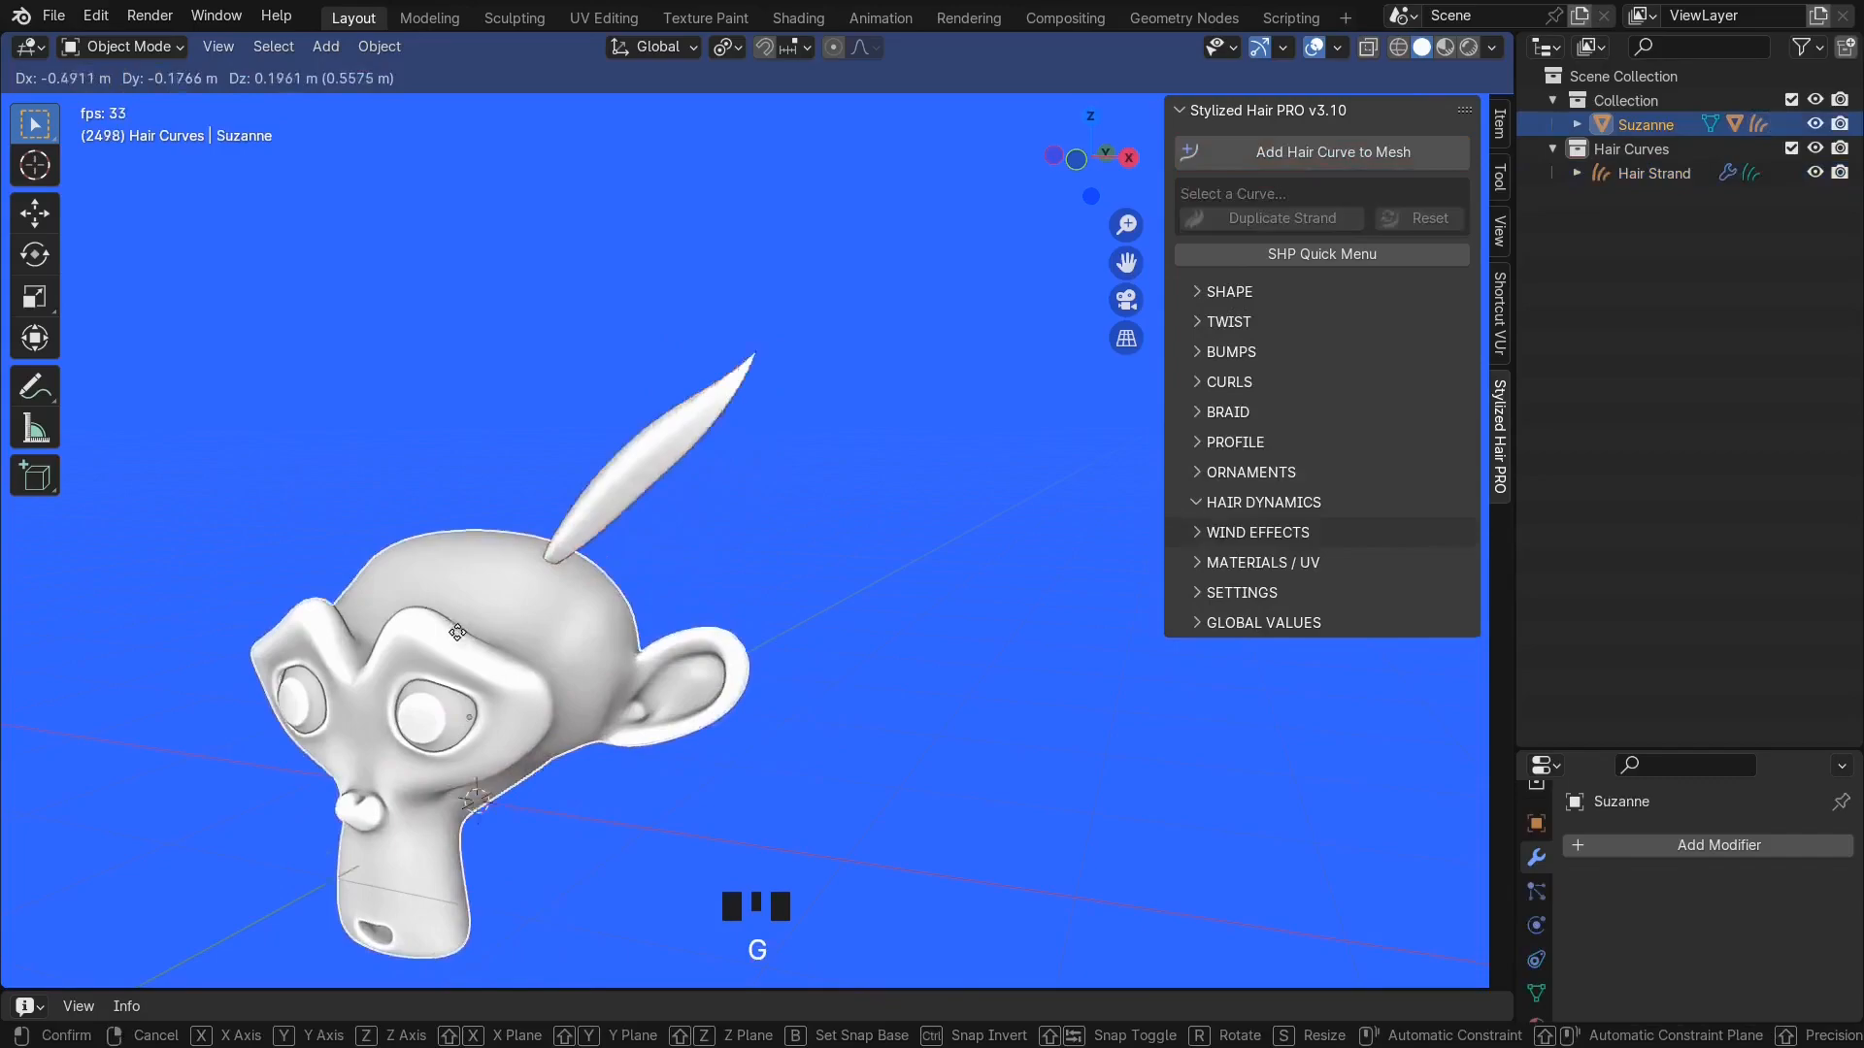
pyautogui.moveTo(602, 685)
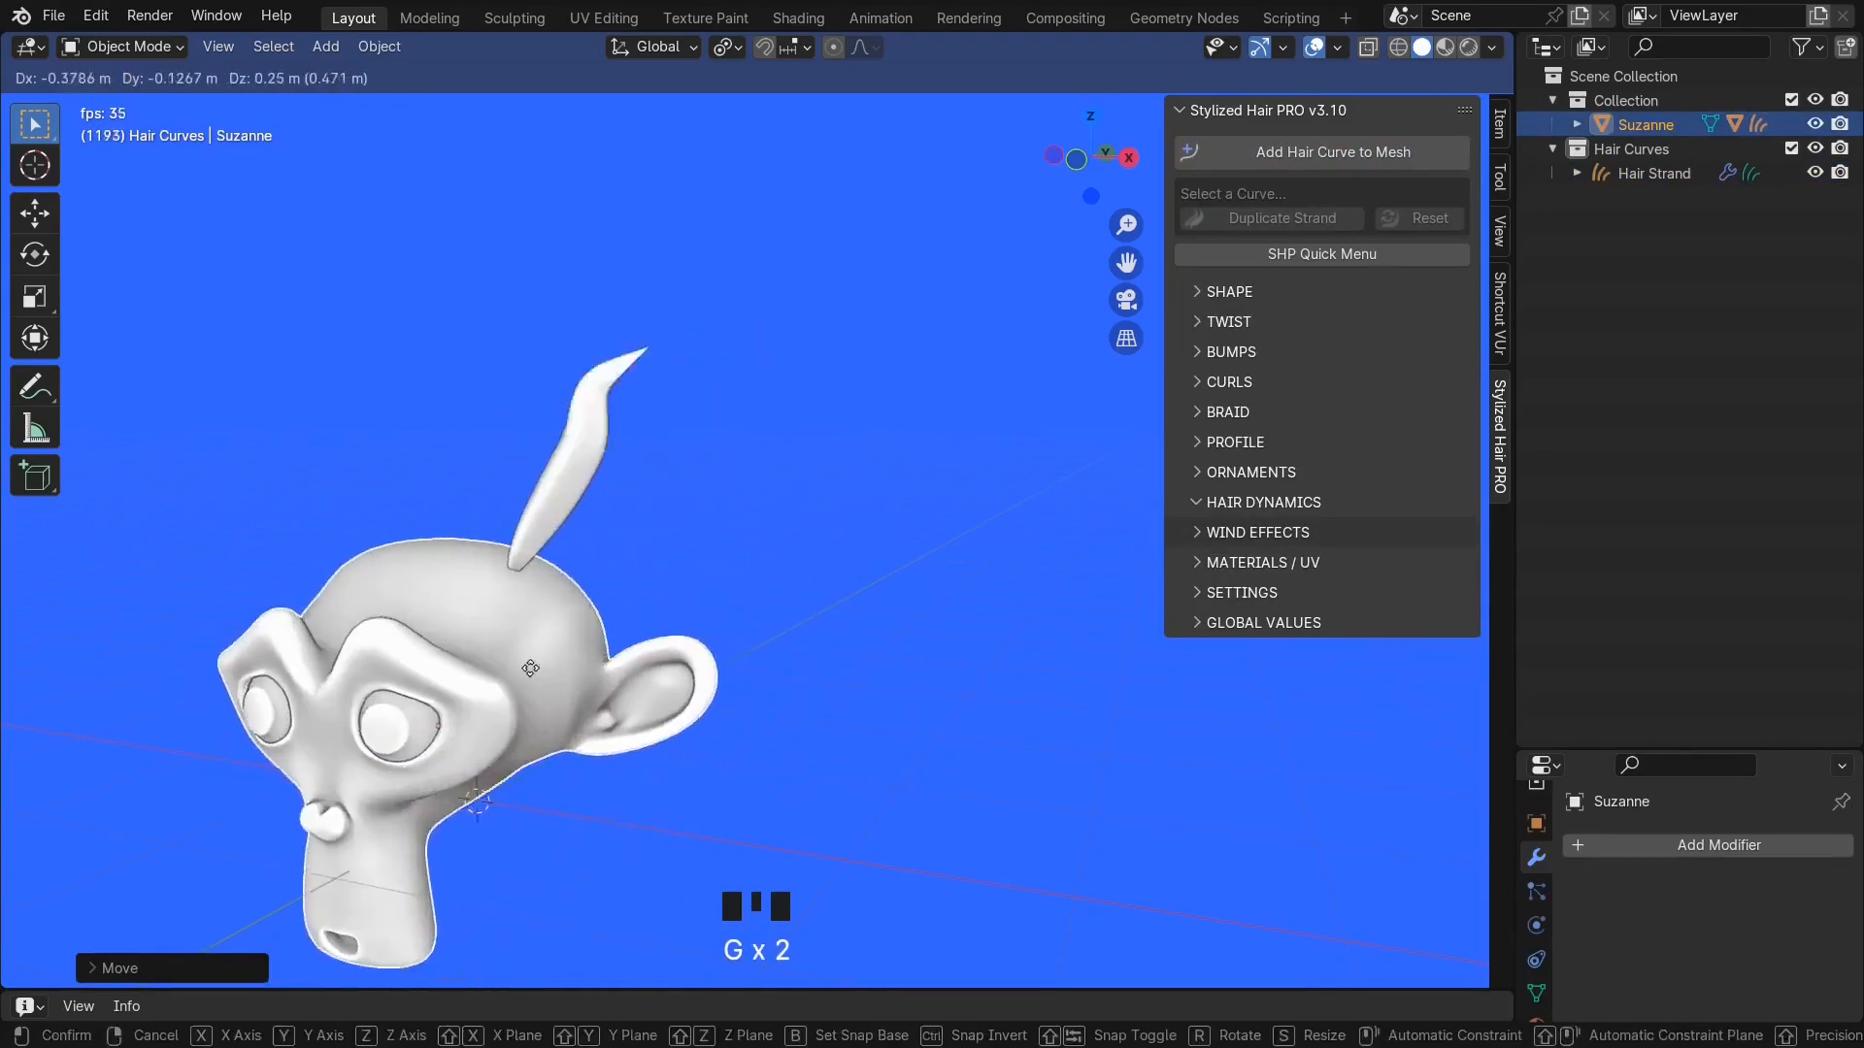
pyautogui.moveTo(408, 588)
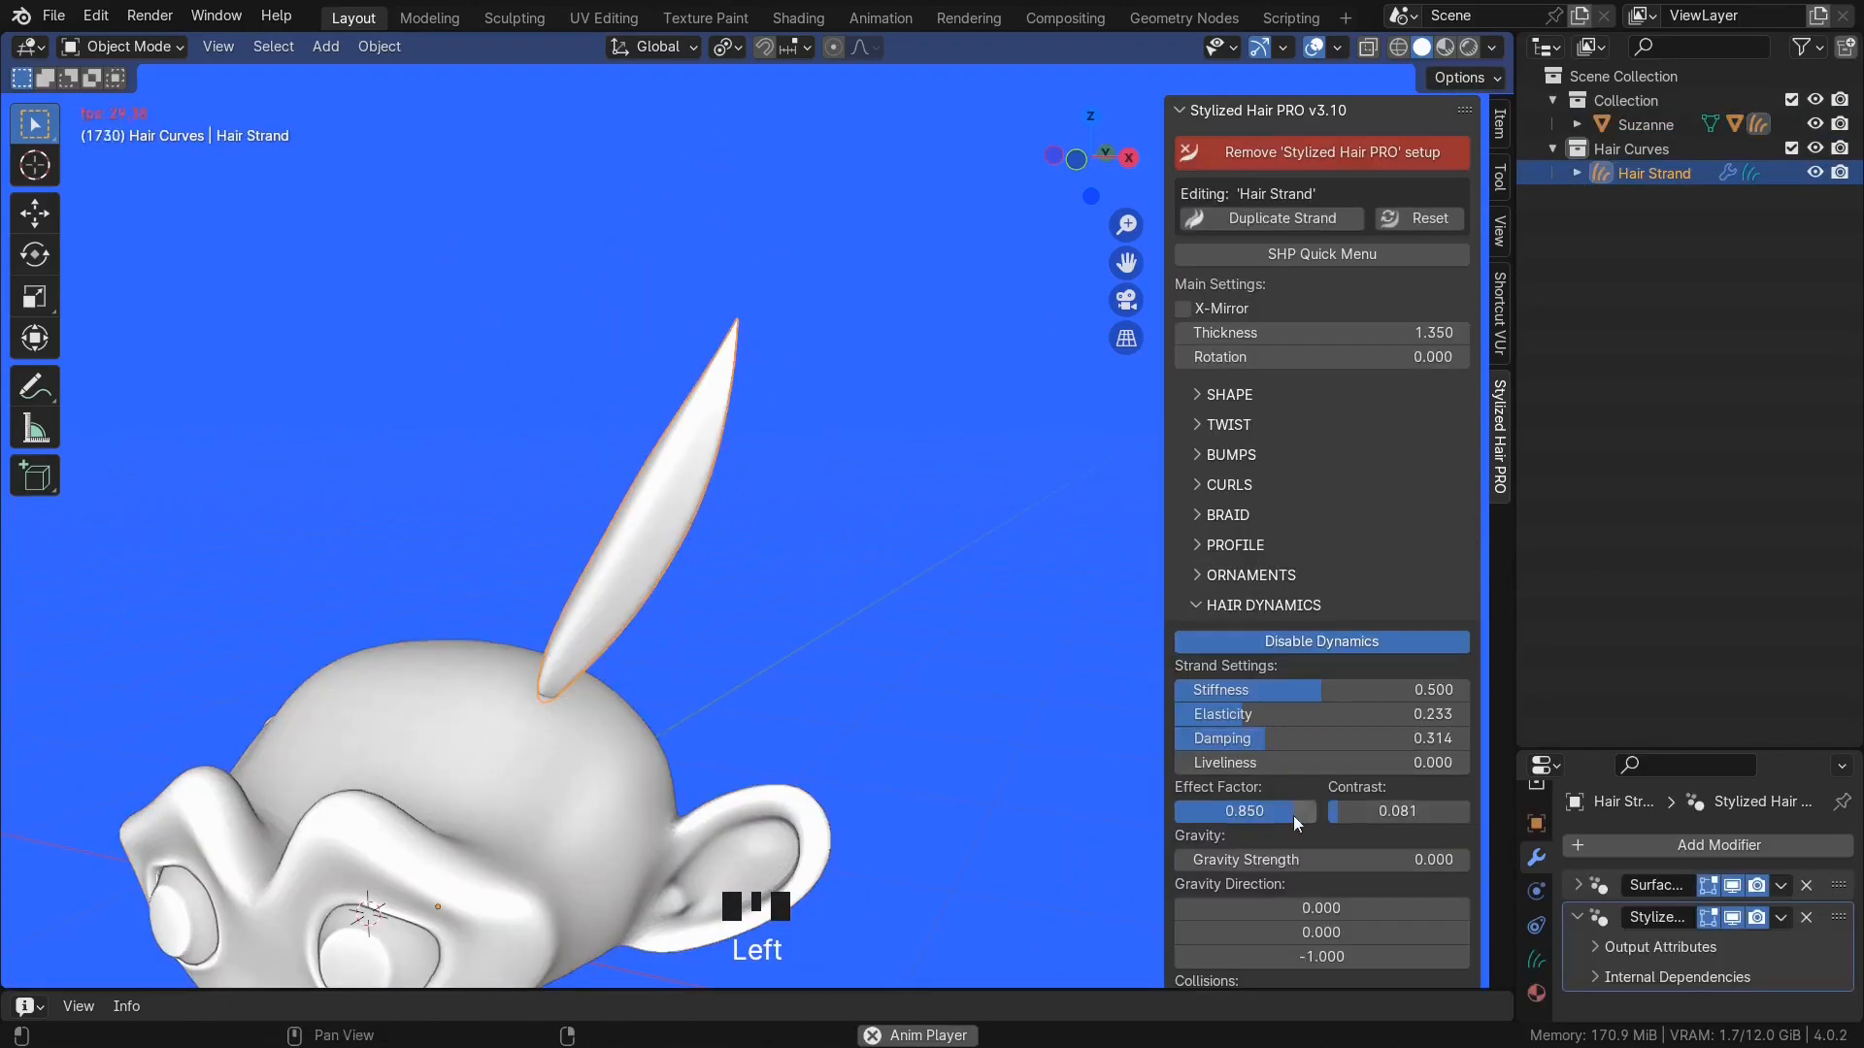
# - Loosen stiffness to 0.265, gravity strength 5.53, and duplicate the Suzanne head
pyautogui.click(1642, 124)
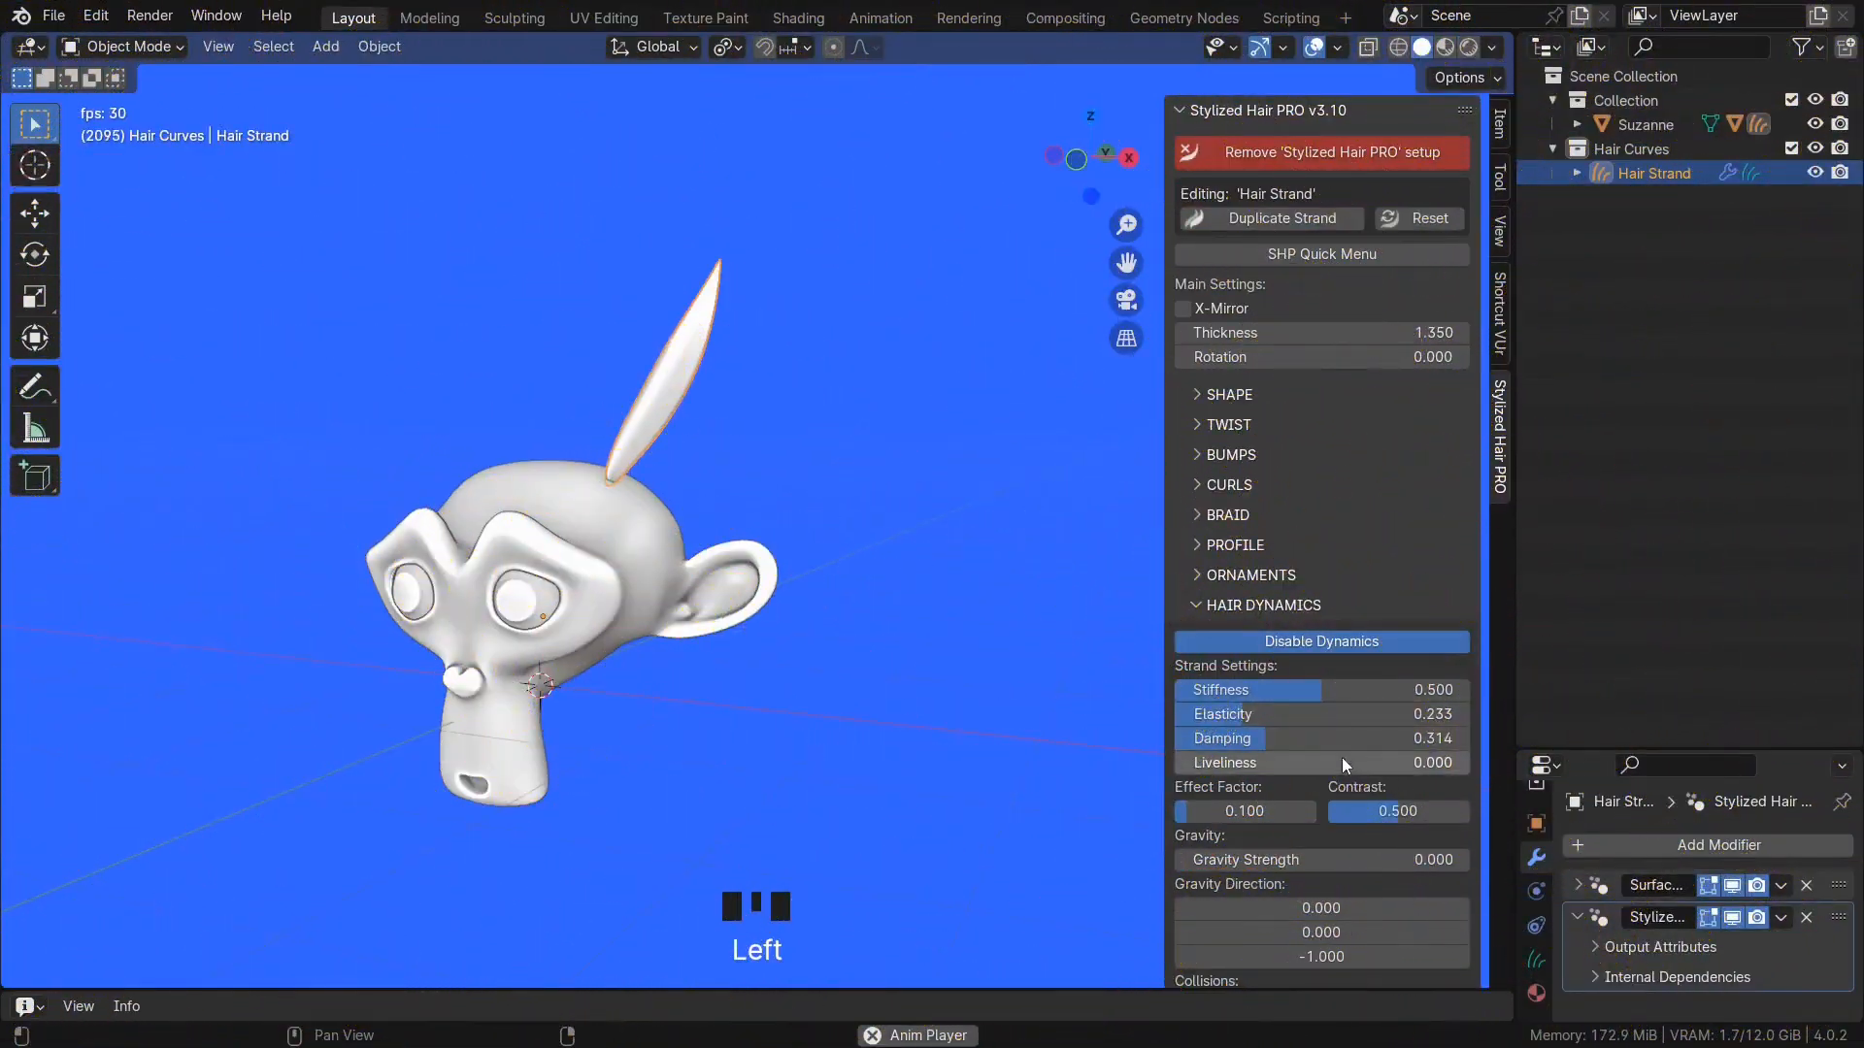
pyautogui.scroll(-3)
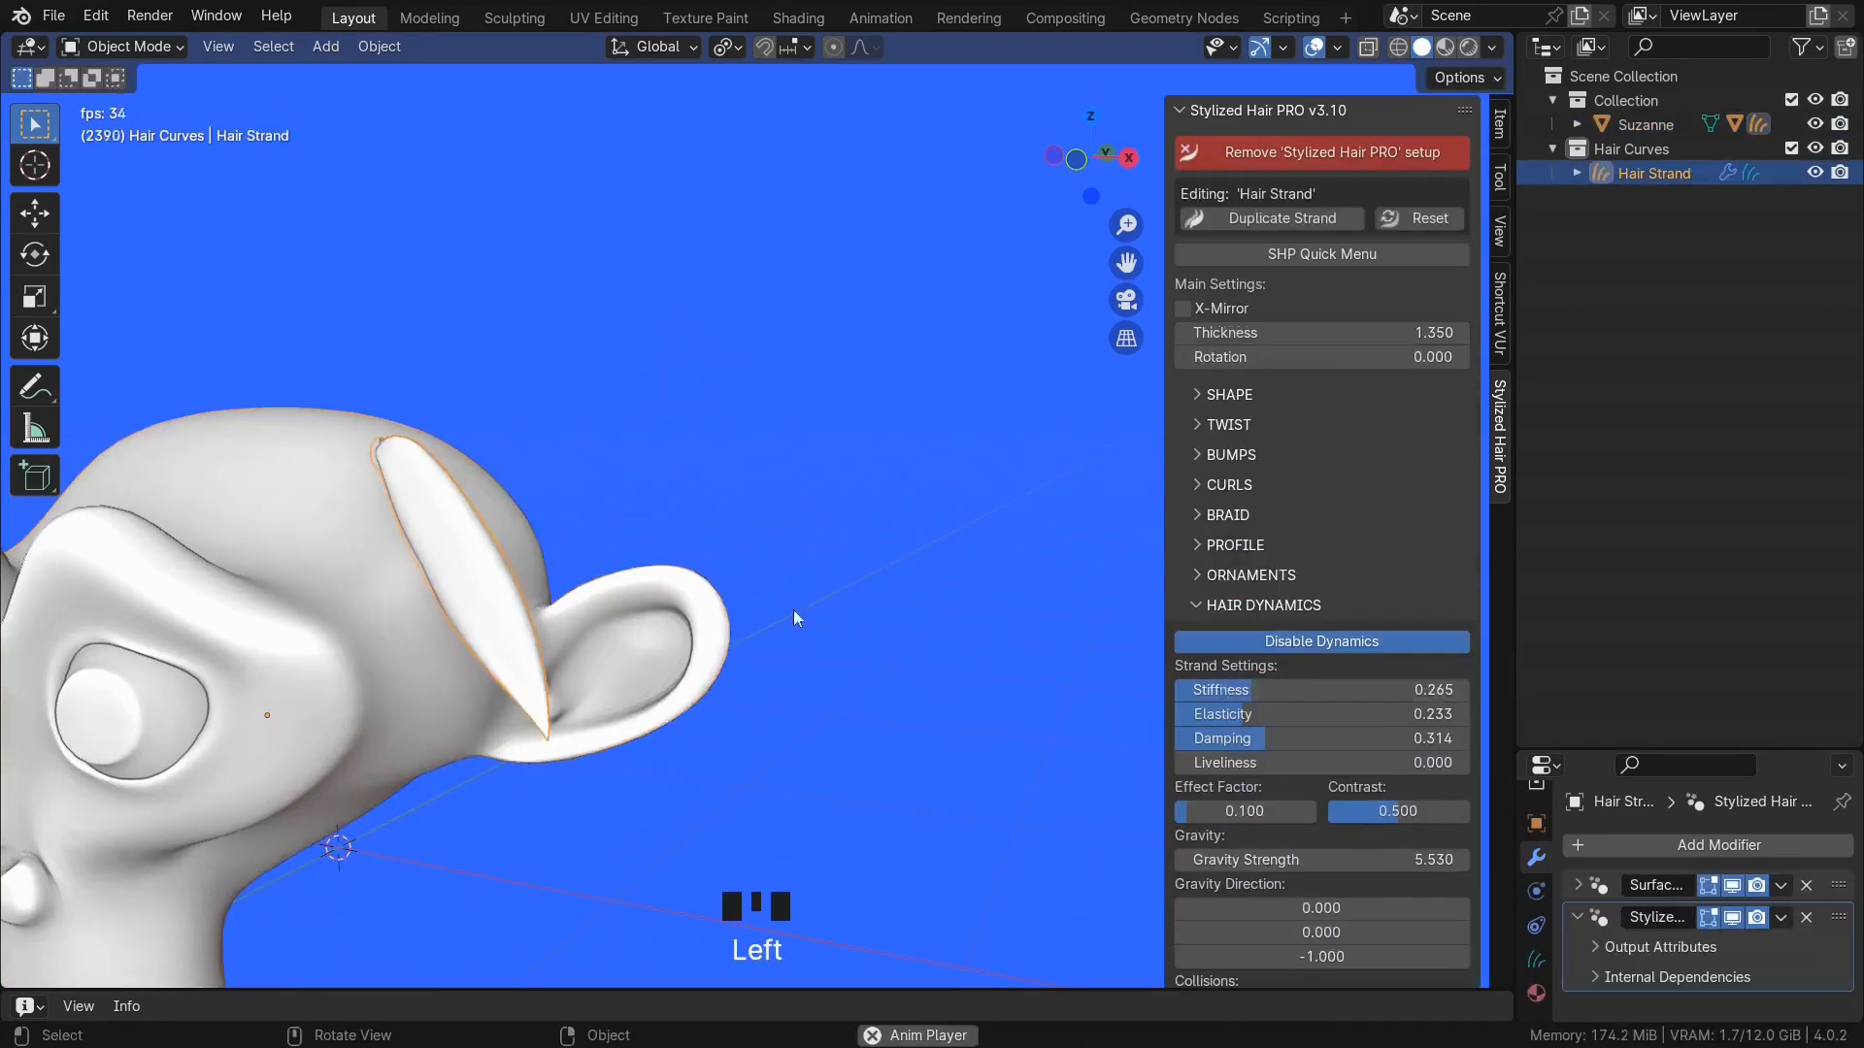
pyautogui.scroll(-3)
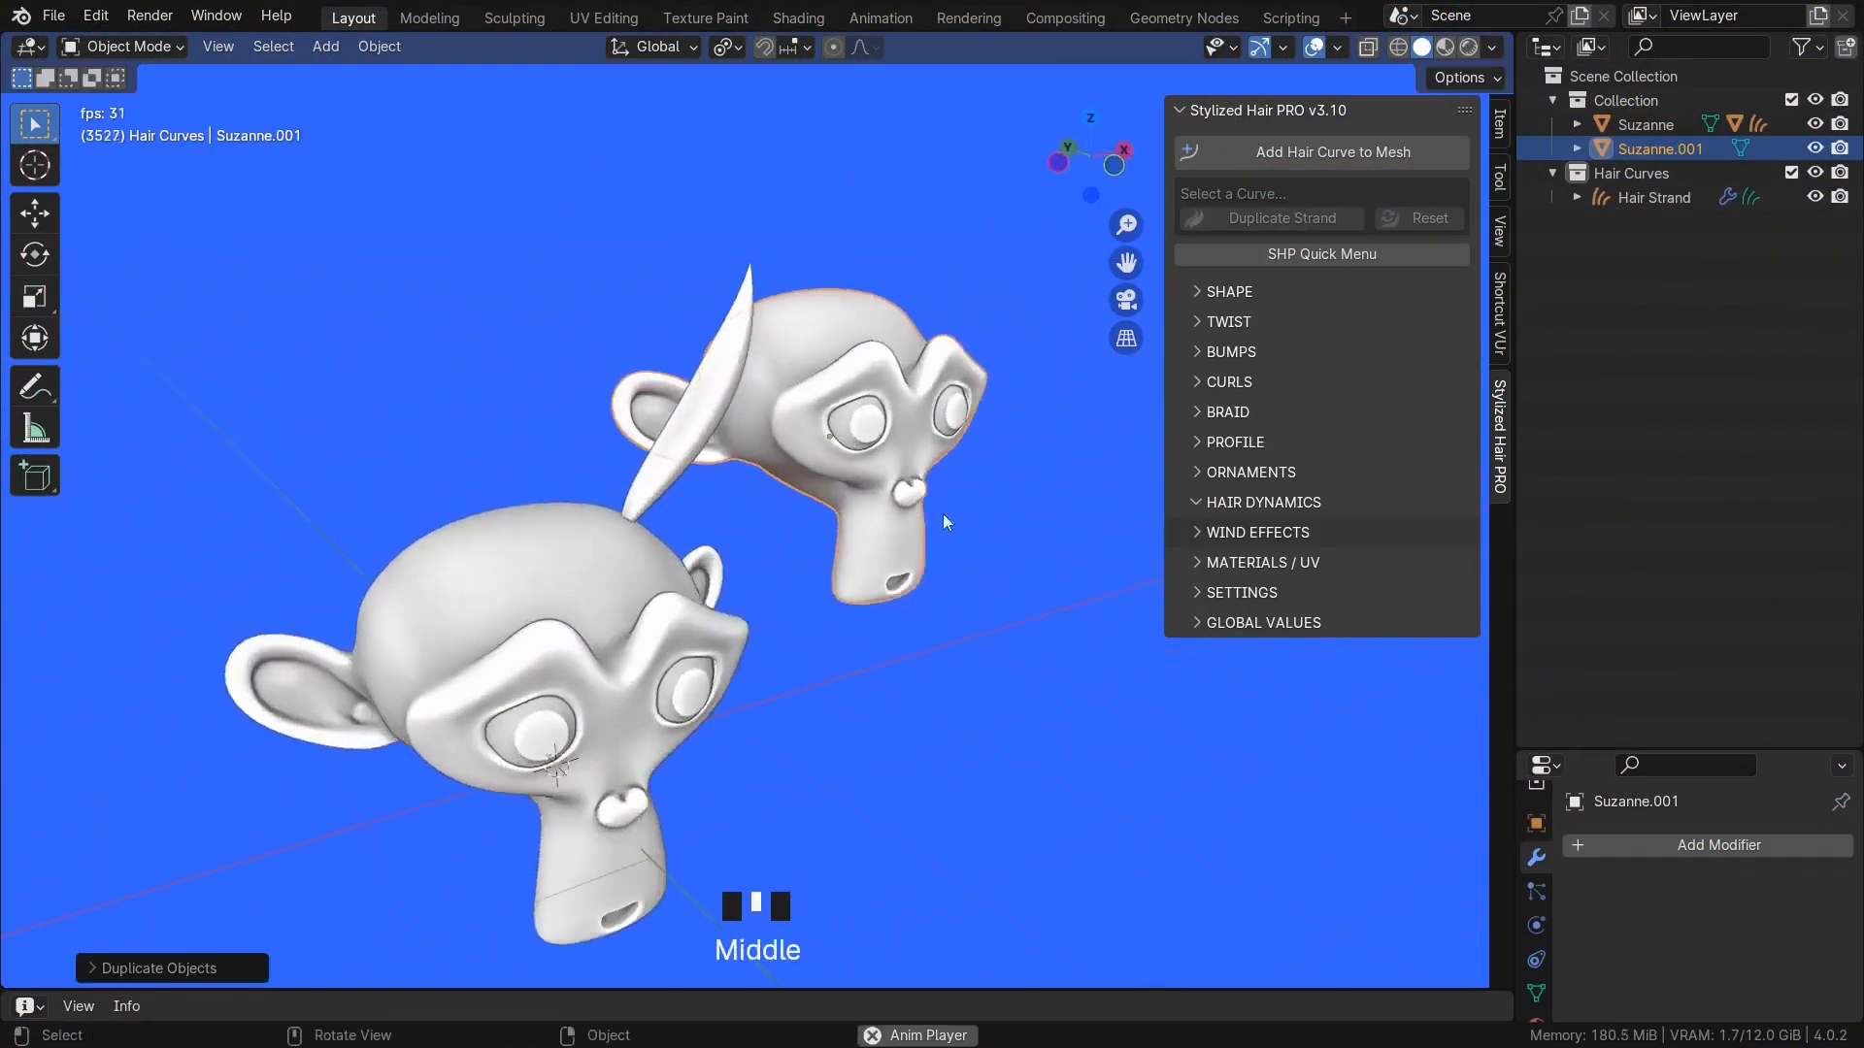
# - Enable collisions for the hair strand and select the duplicate Suzanne head as collider, resetting its rotation
pyautogui.scroll(-3)
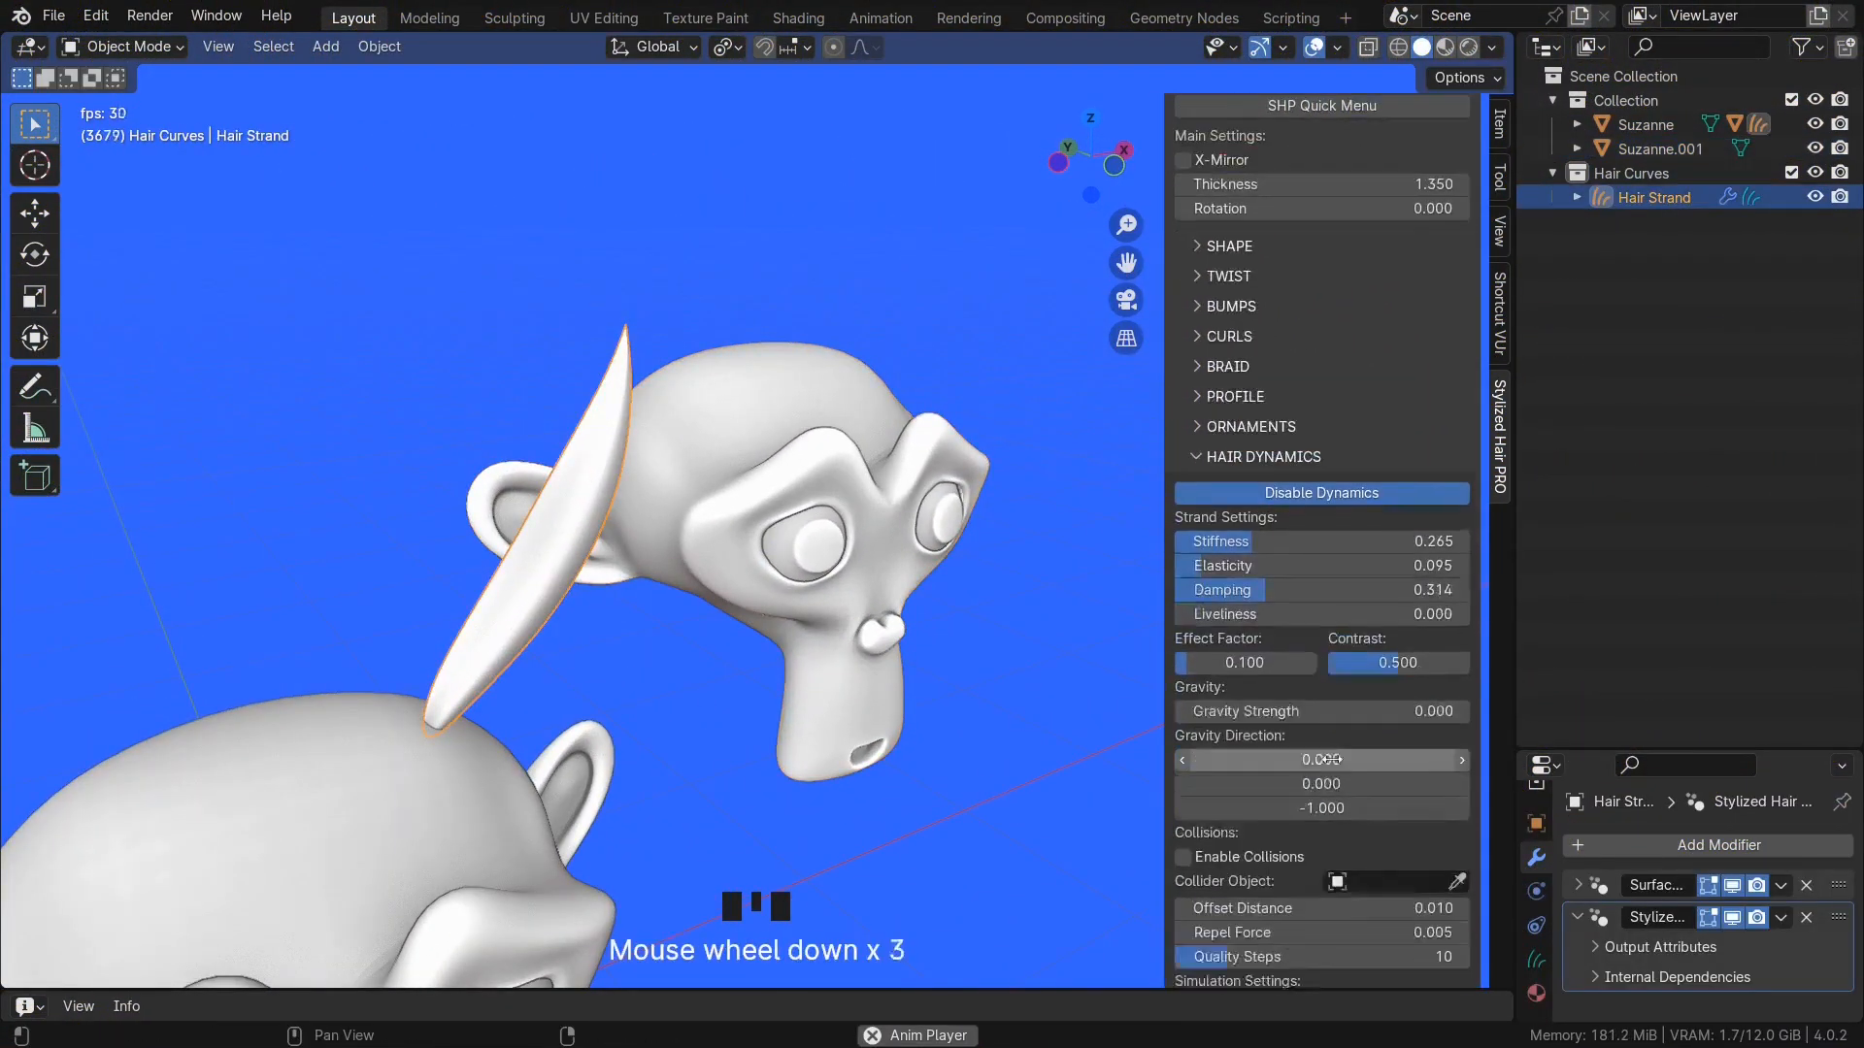
pyautogui.click(1182, 646)
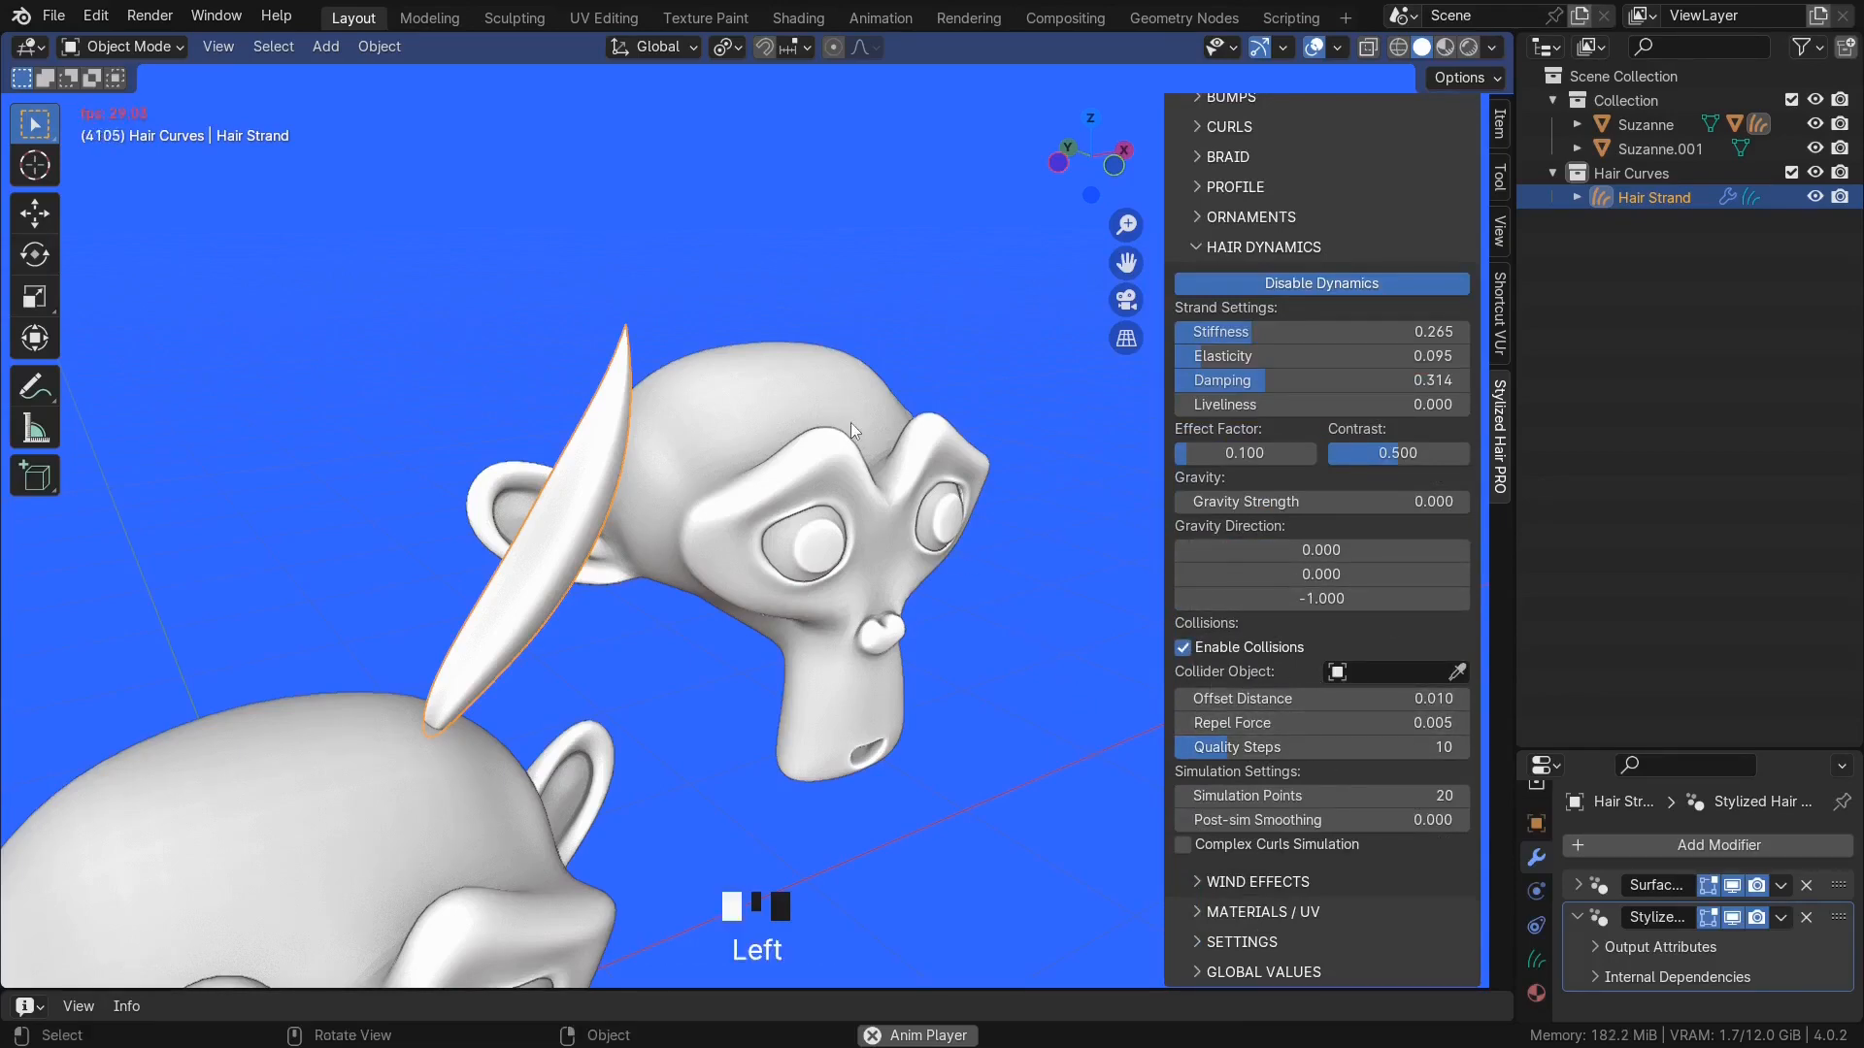
pyautogui.click(1656, 147)
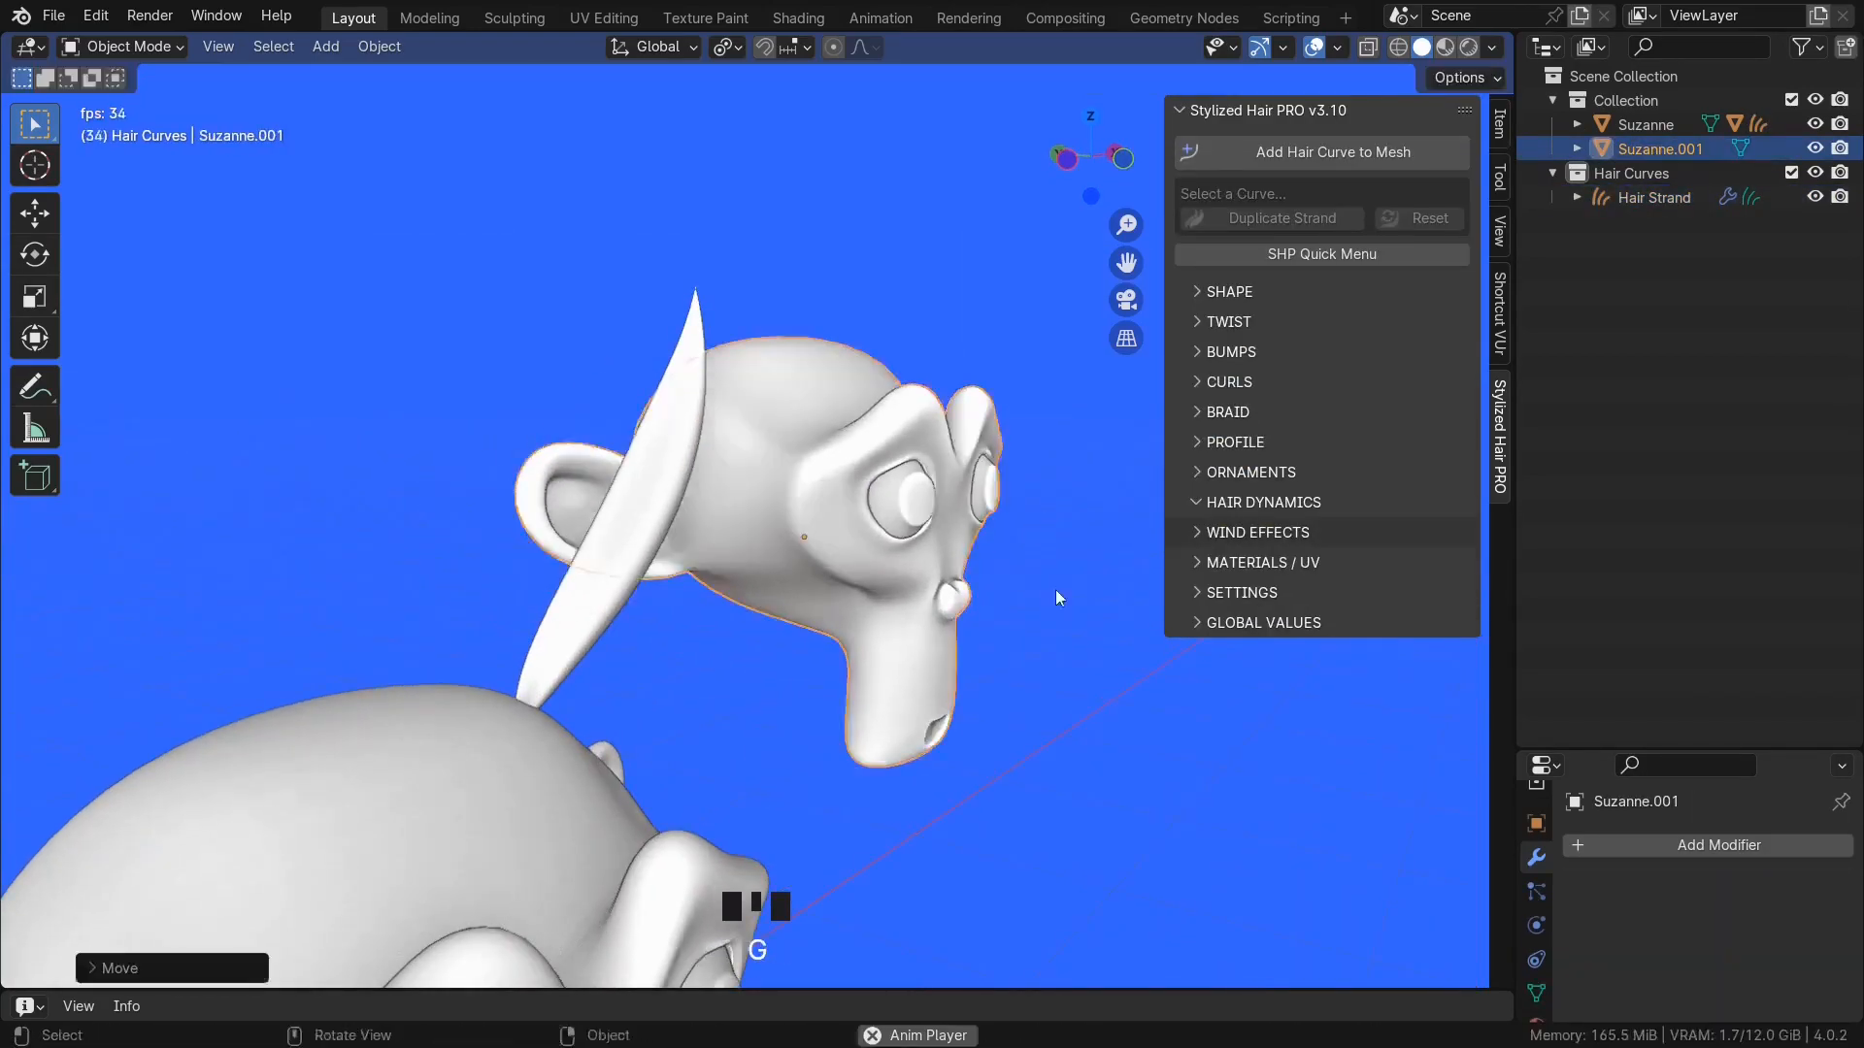
pyautogui.moveTo(678, 580)
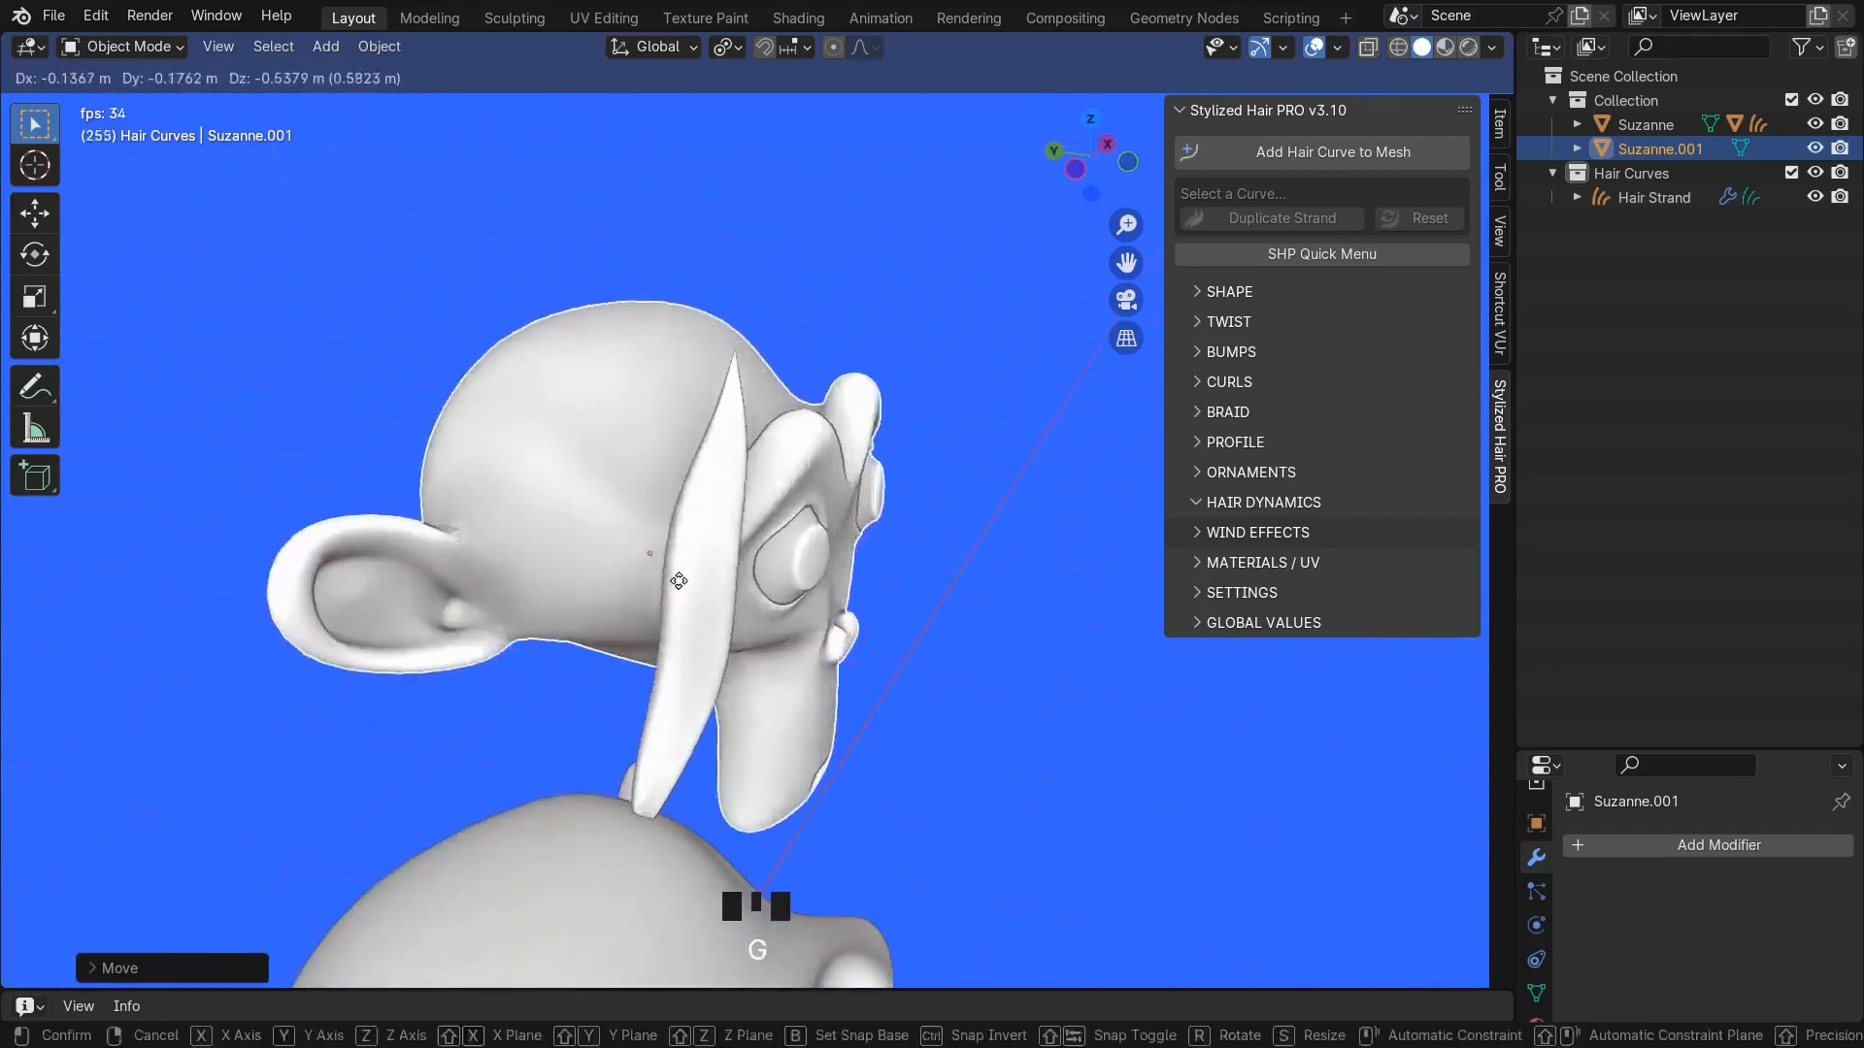
pyautogui.moveTo(605, 691)
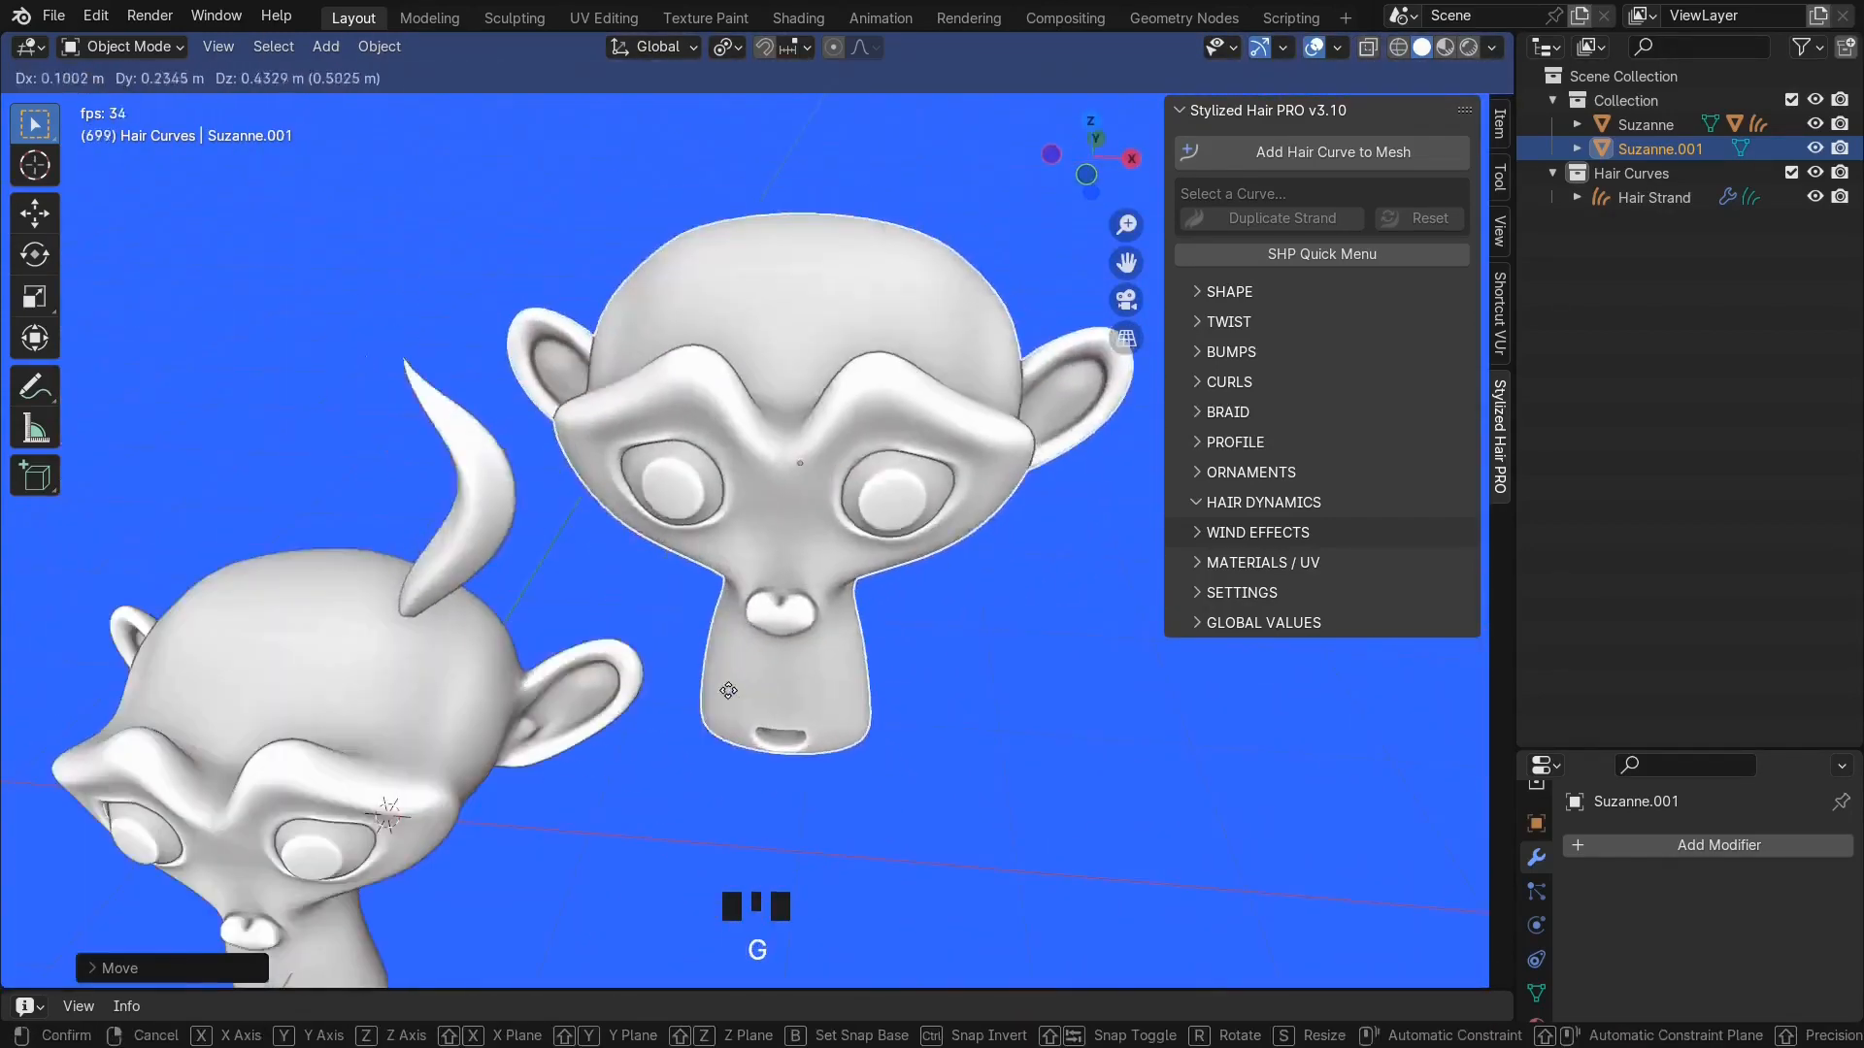
pyautogui.press('r')
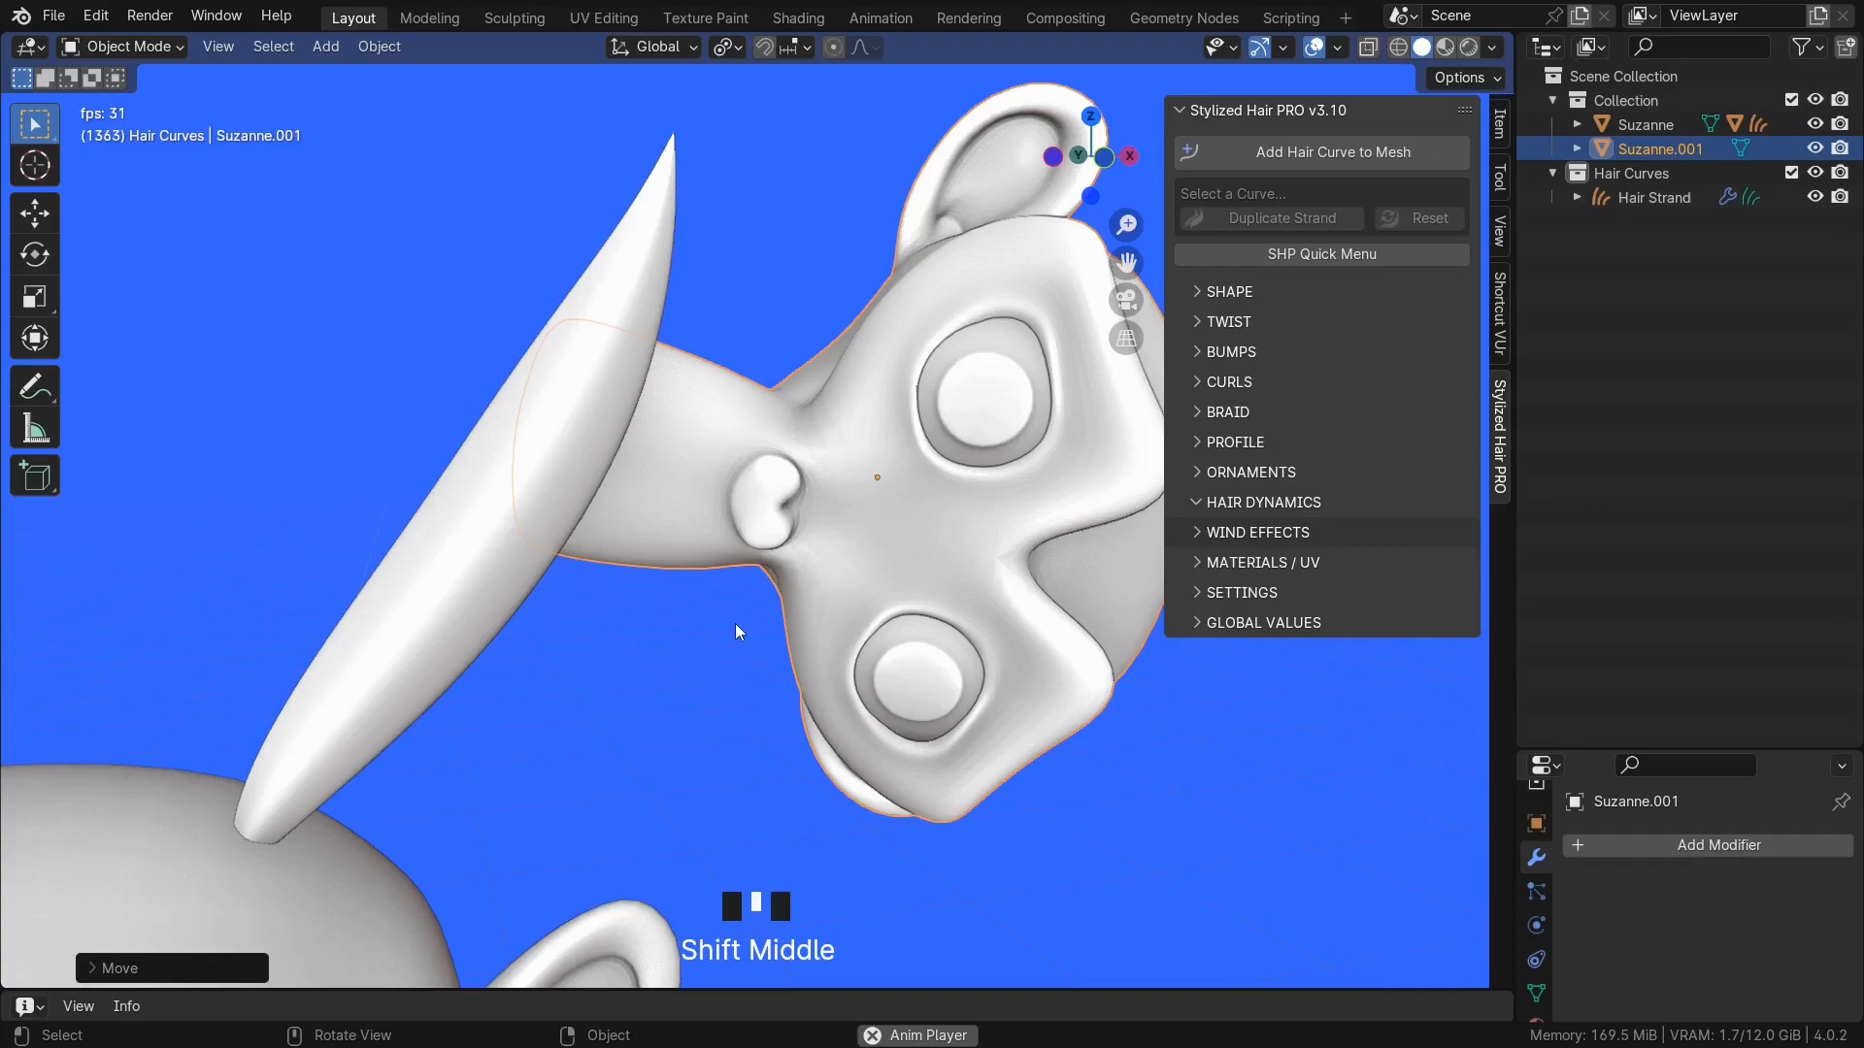
# - Push the duplicate head into the strand to test collisions, with gravity 0 and repel force 0.003
pyautogui.press('g')
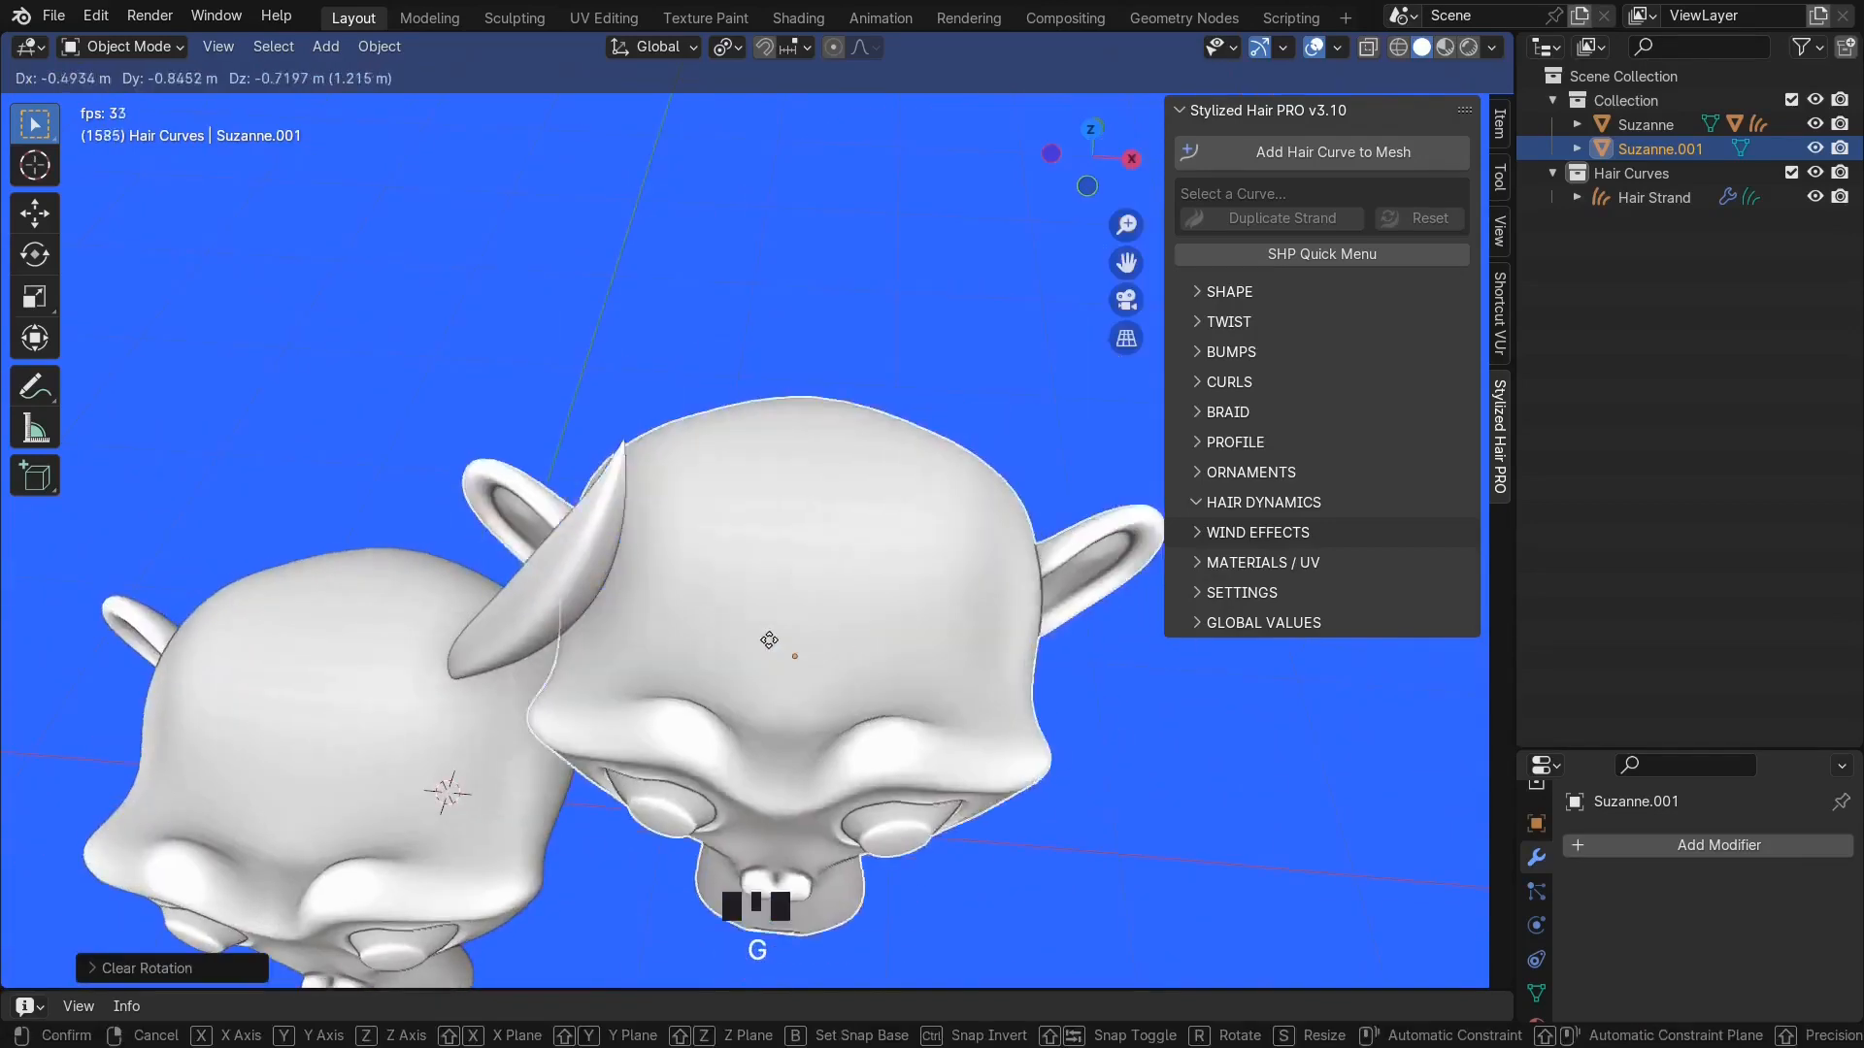
pyautogui.scroll(-3)
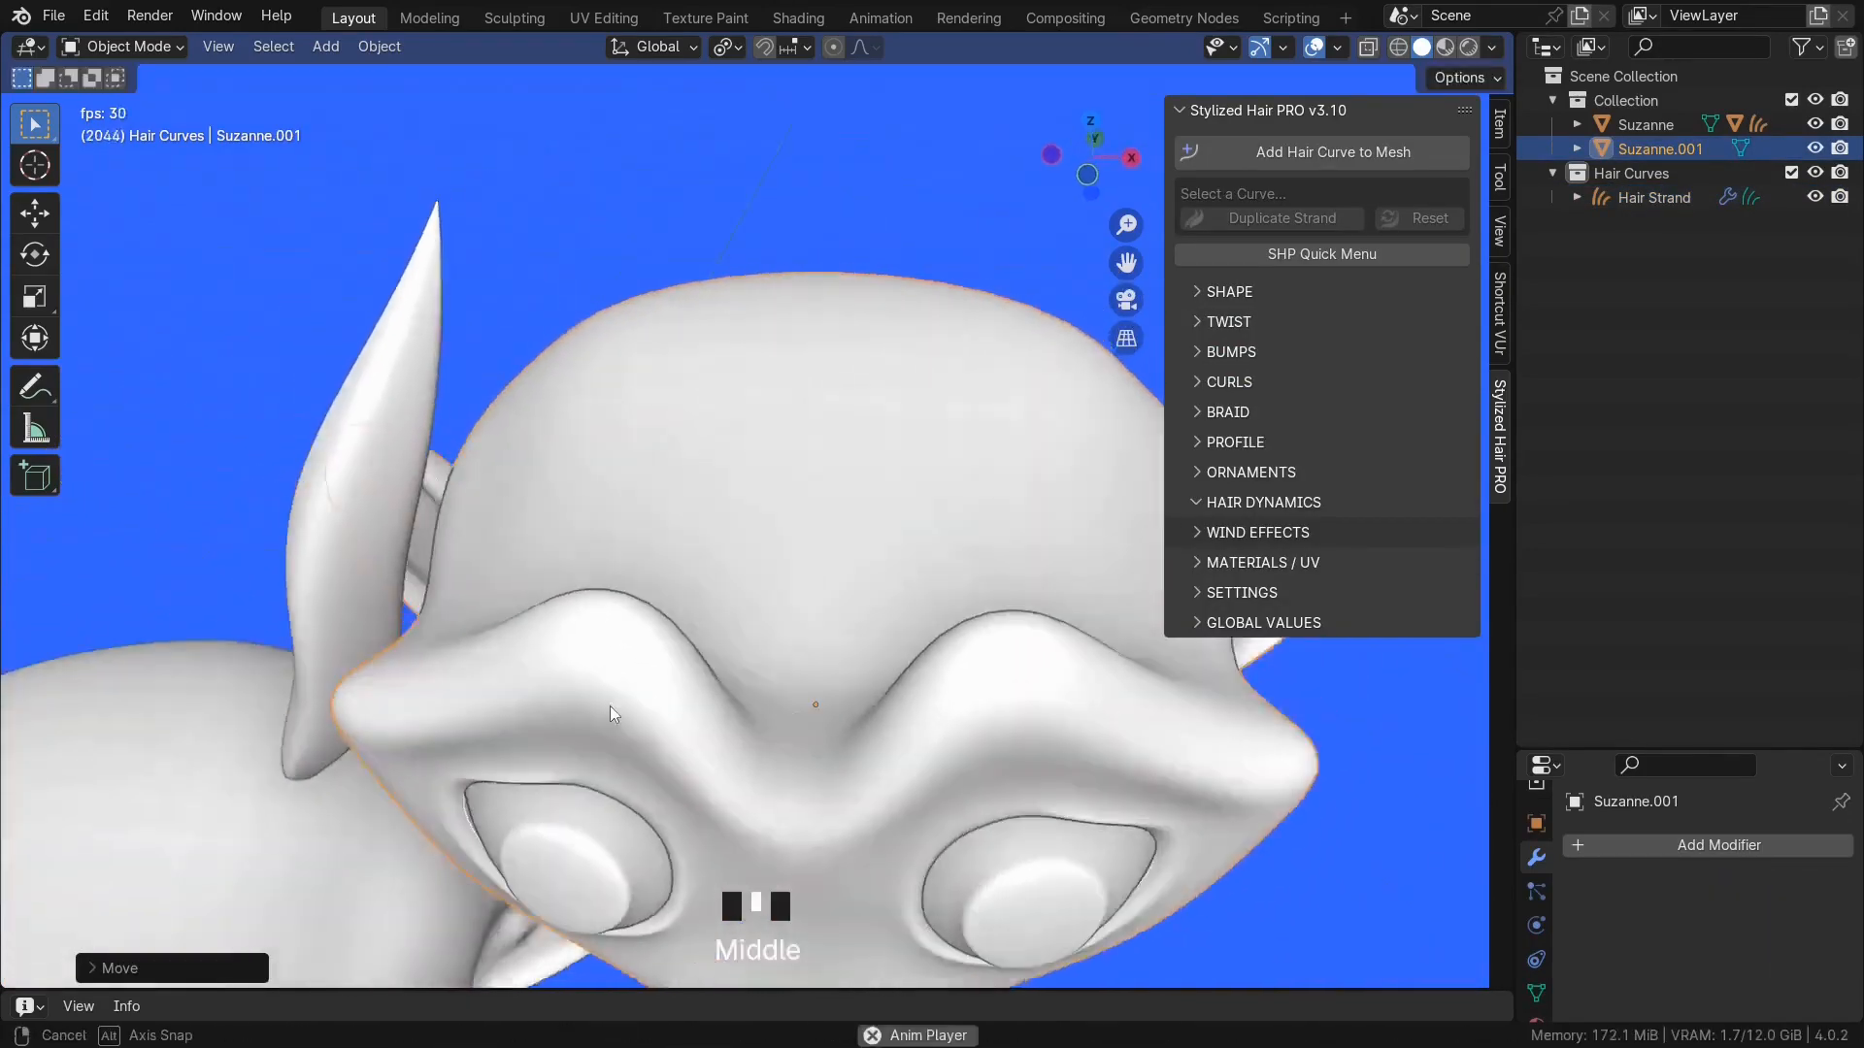
pyautogui.scroll(-3)
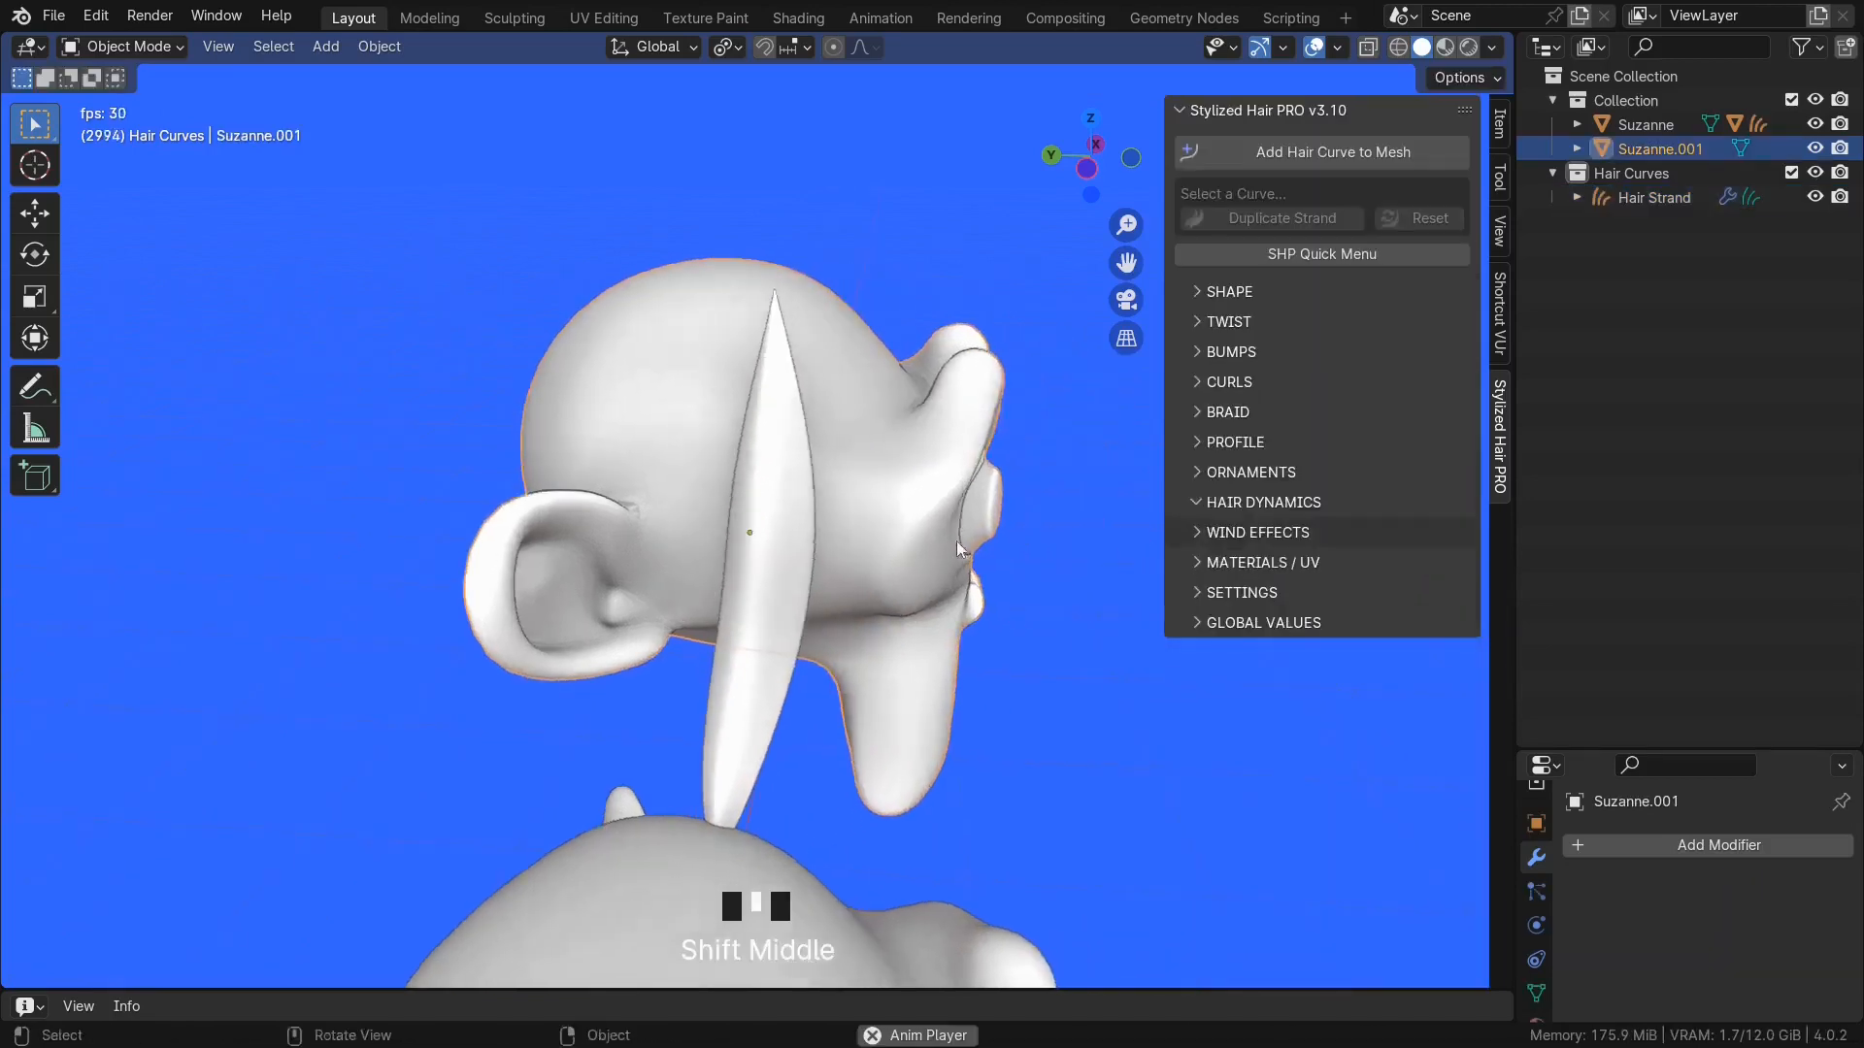
pyautogui.press('g')
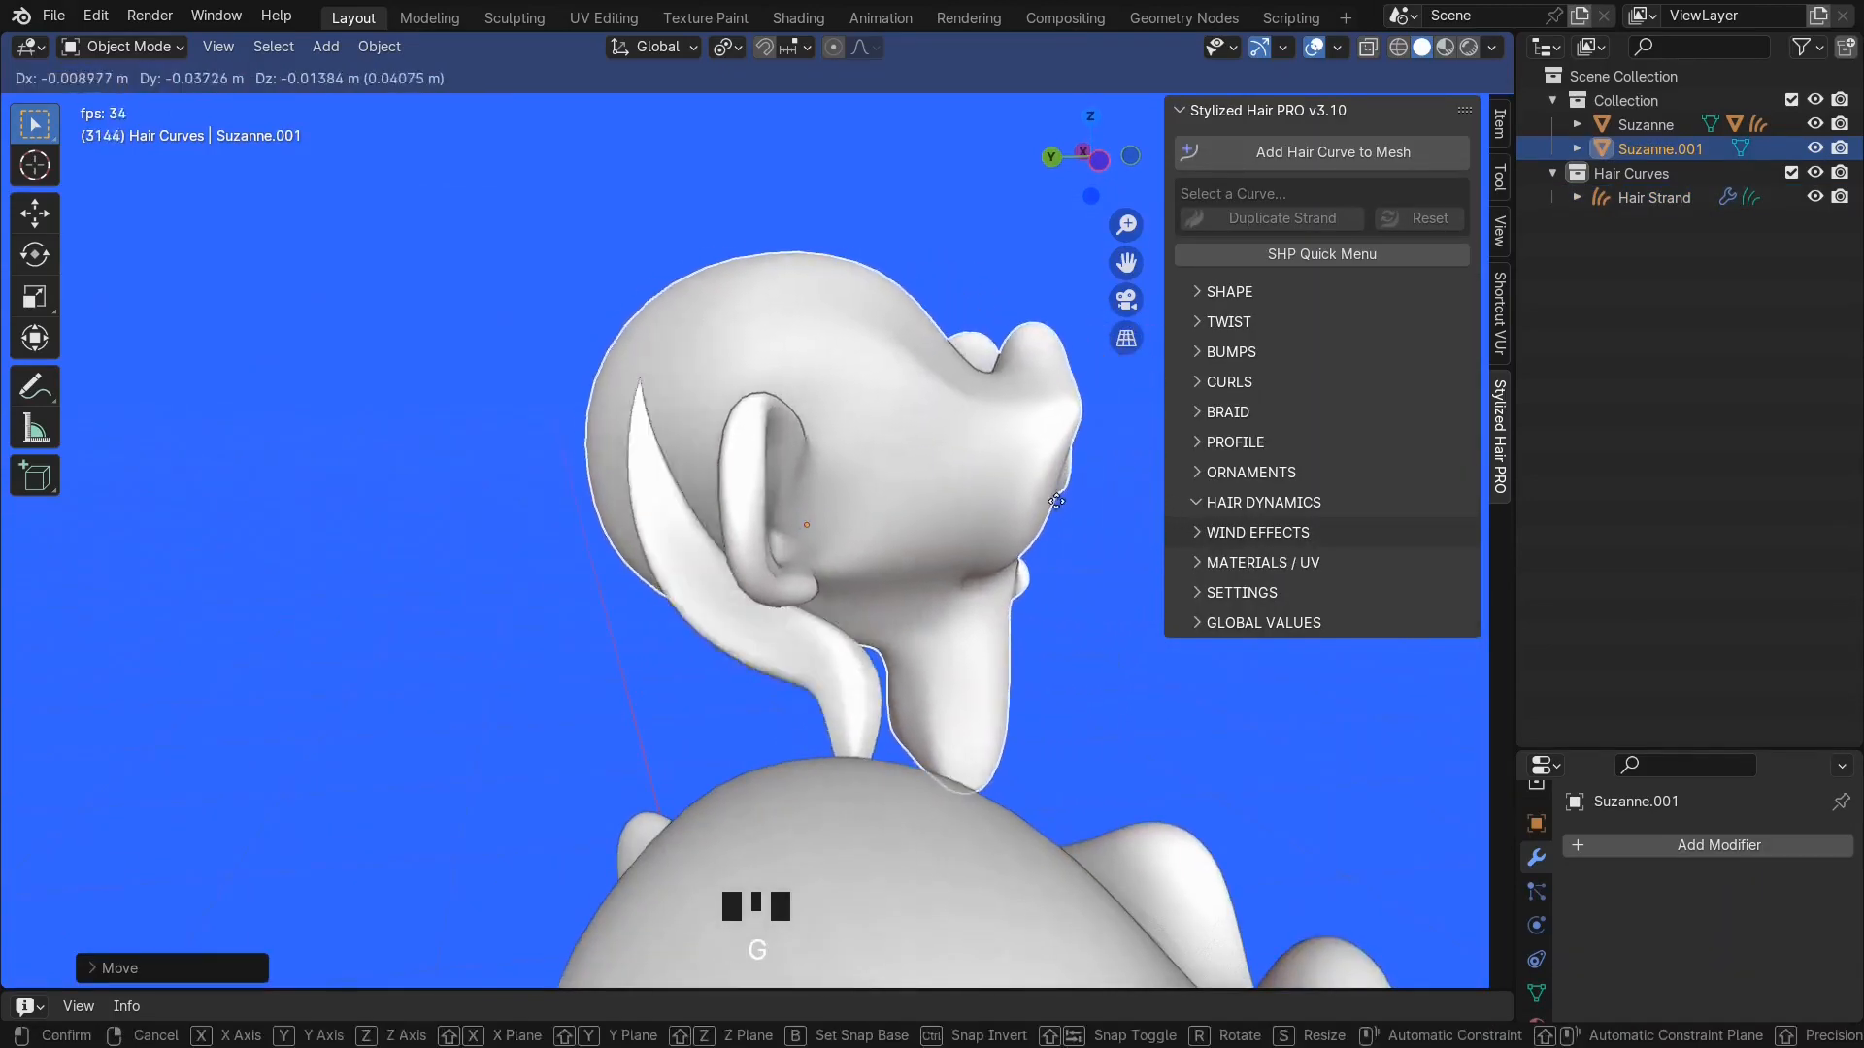
pyautogui.moveTo(957, 526)
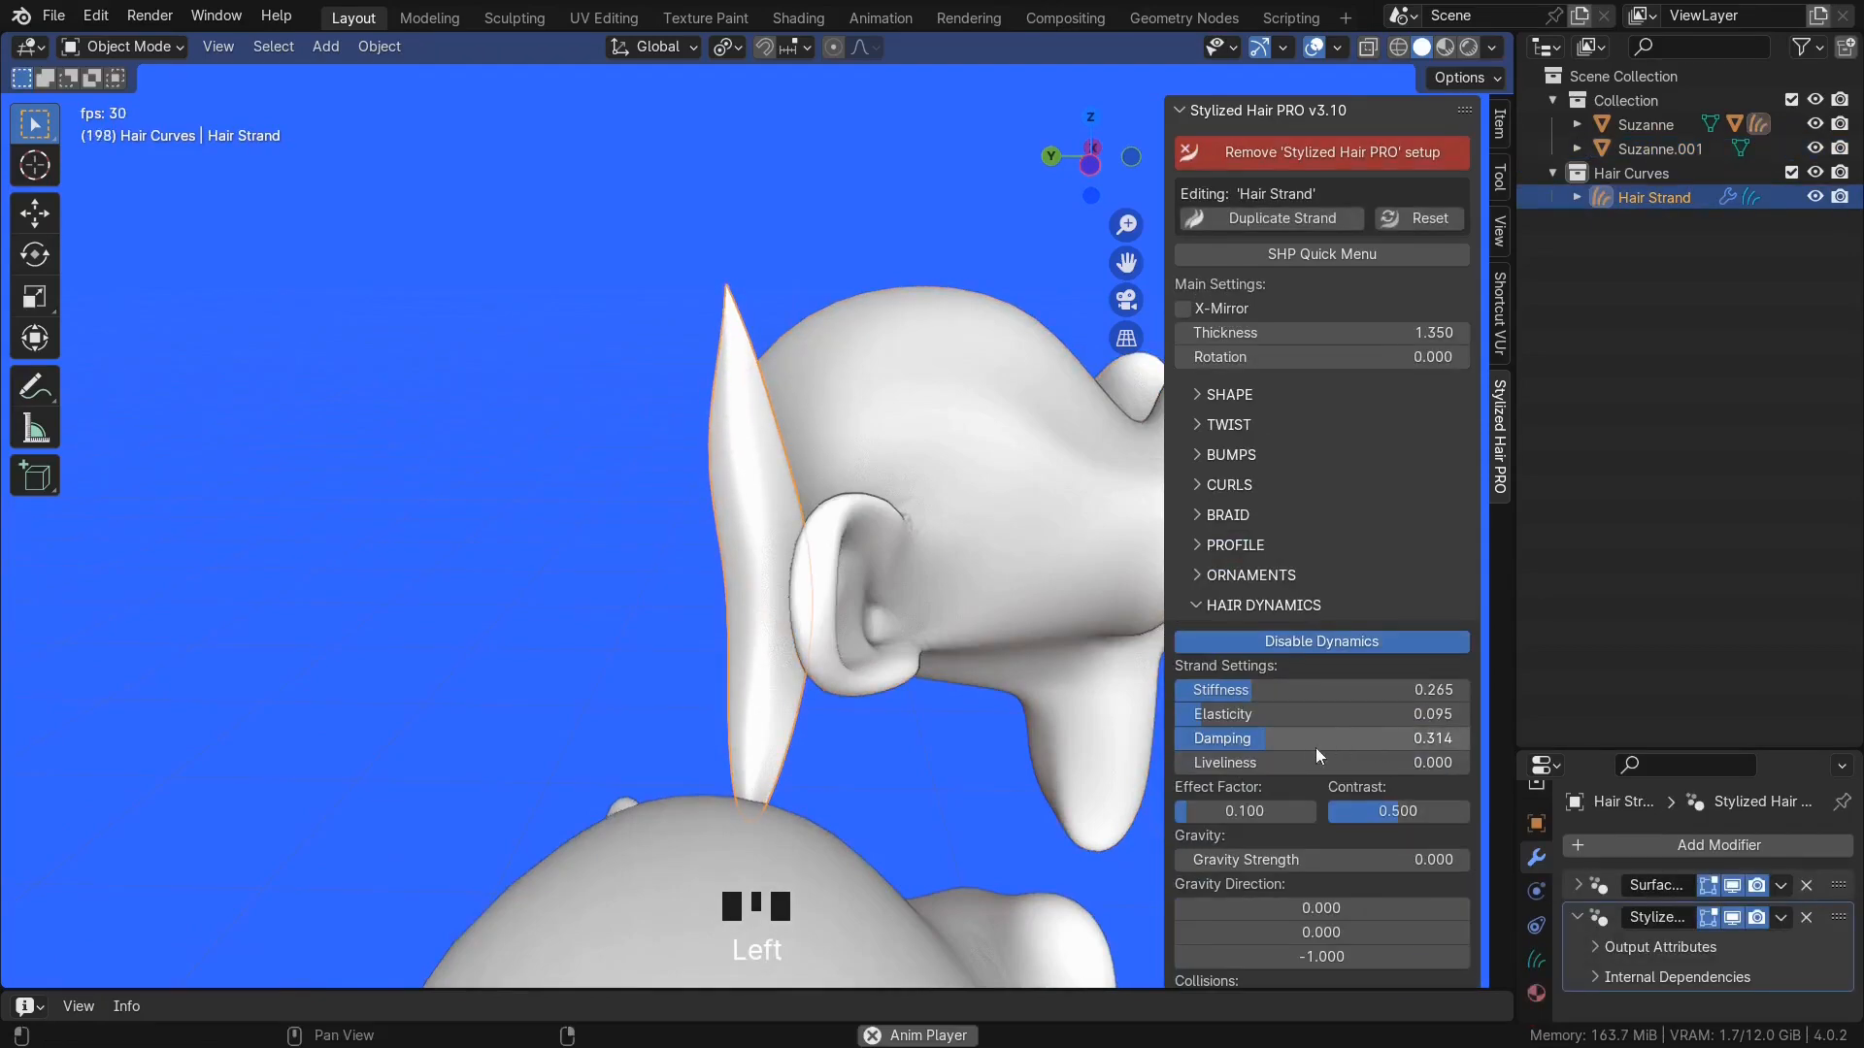
pyautogui.scroll(-3)
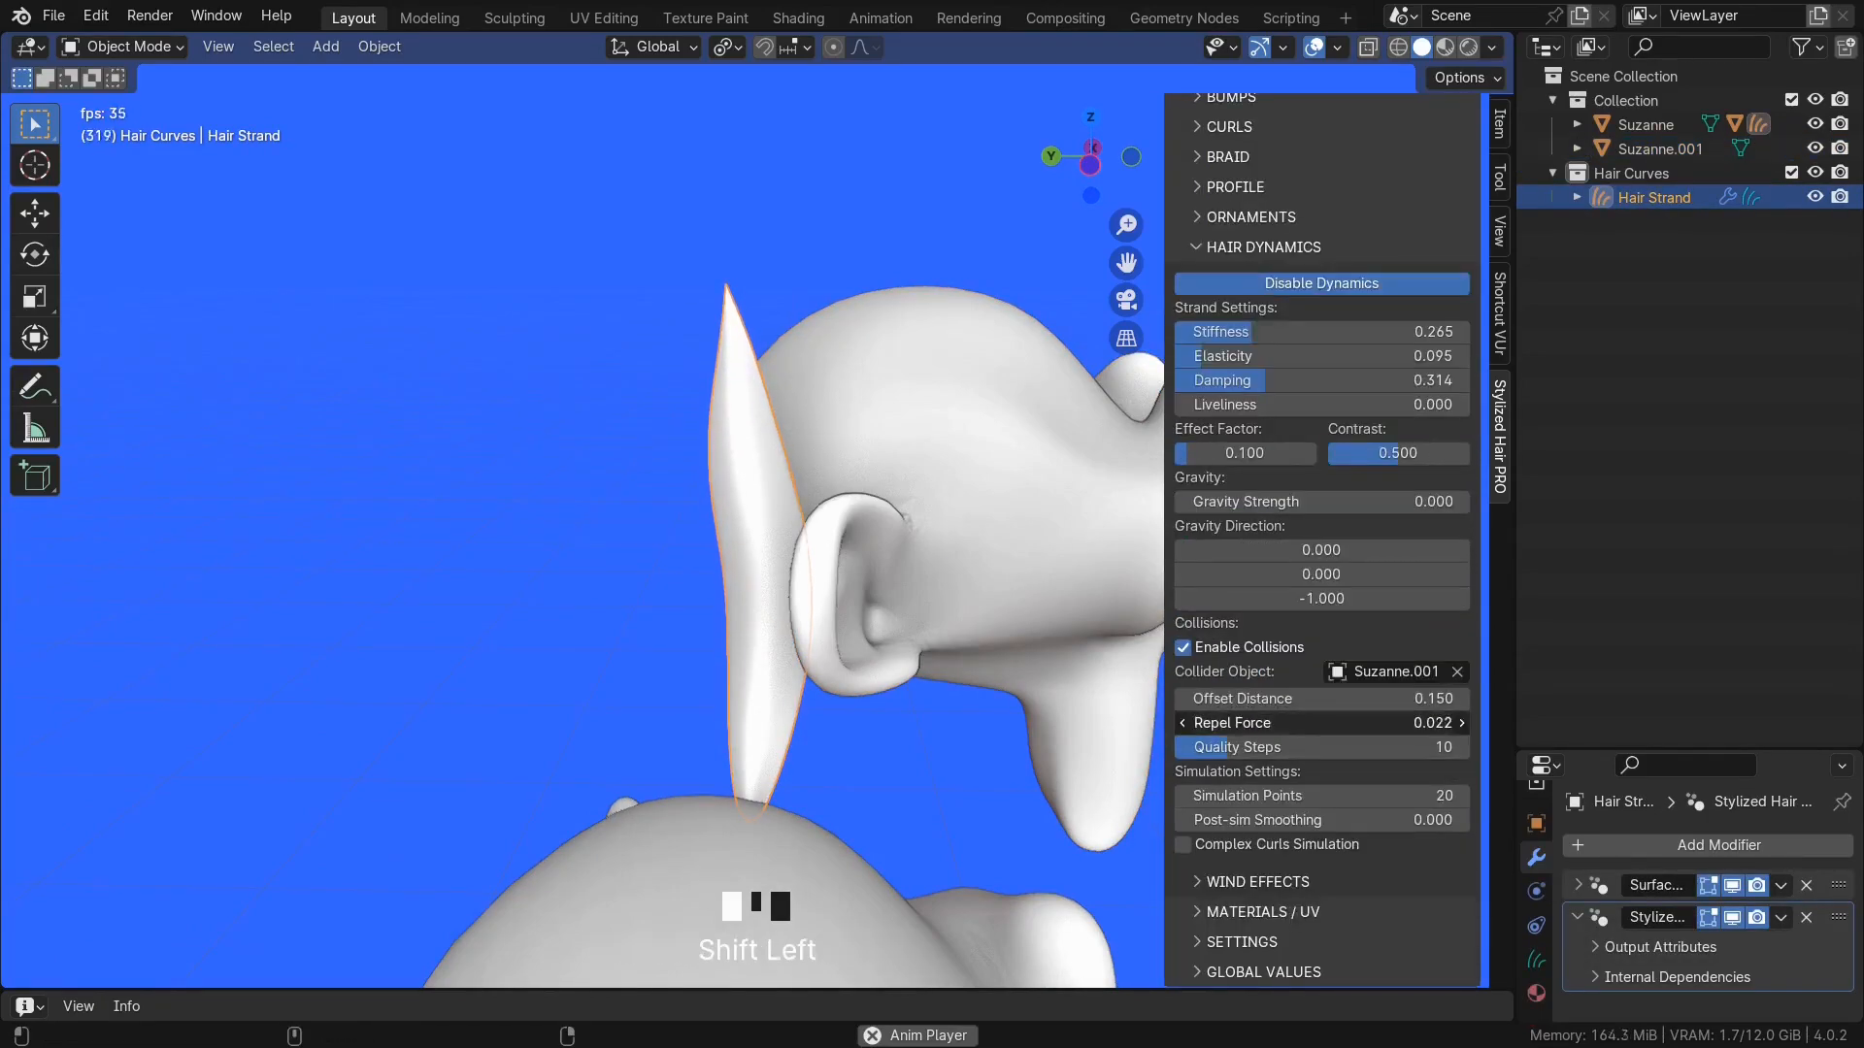
pyautogui.press('g')
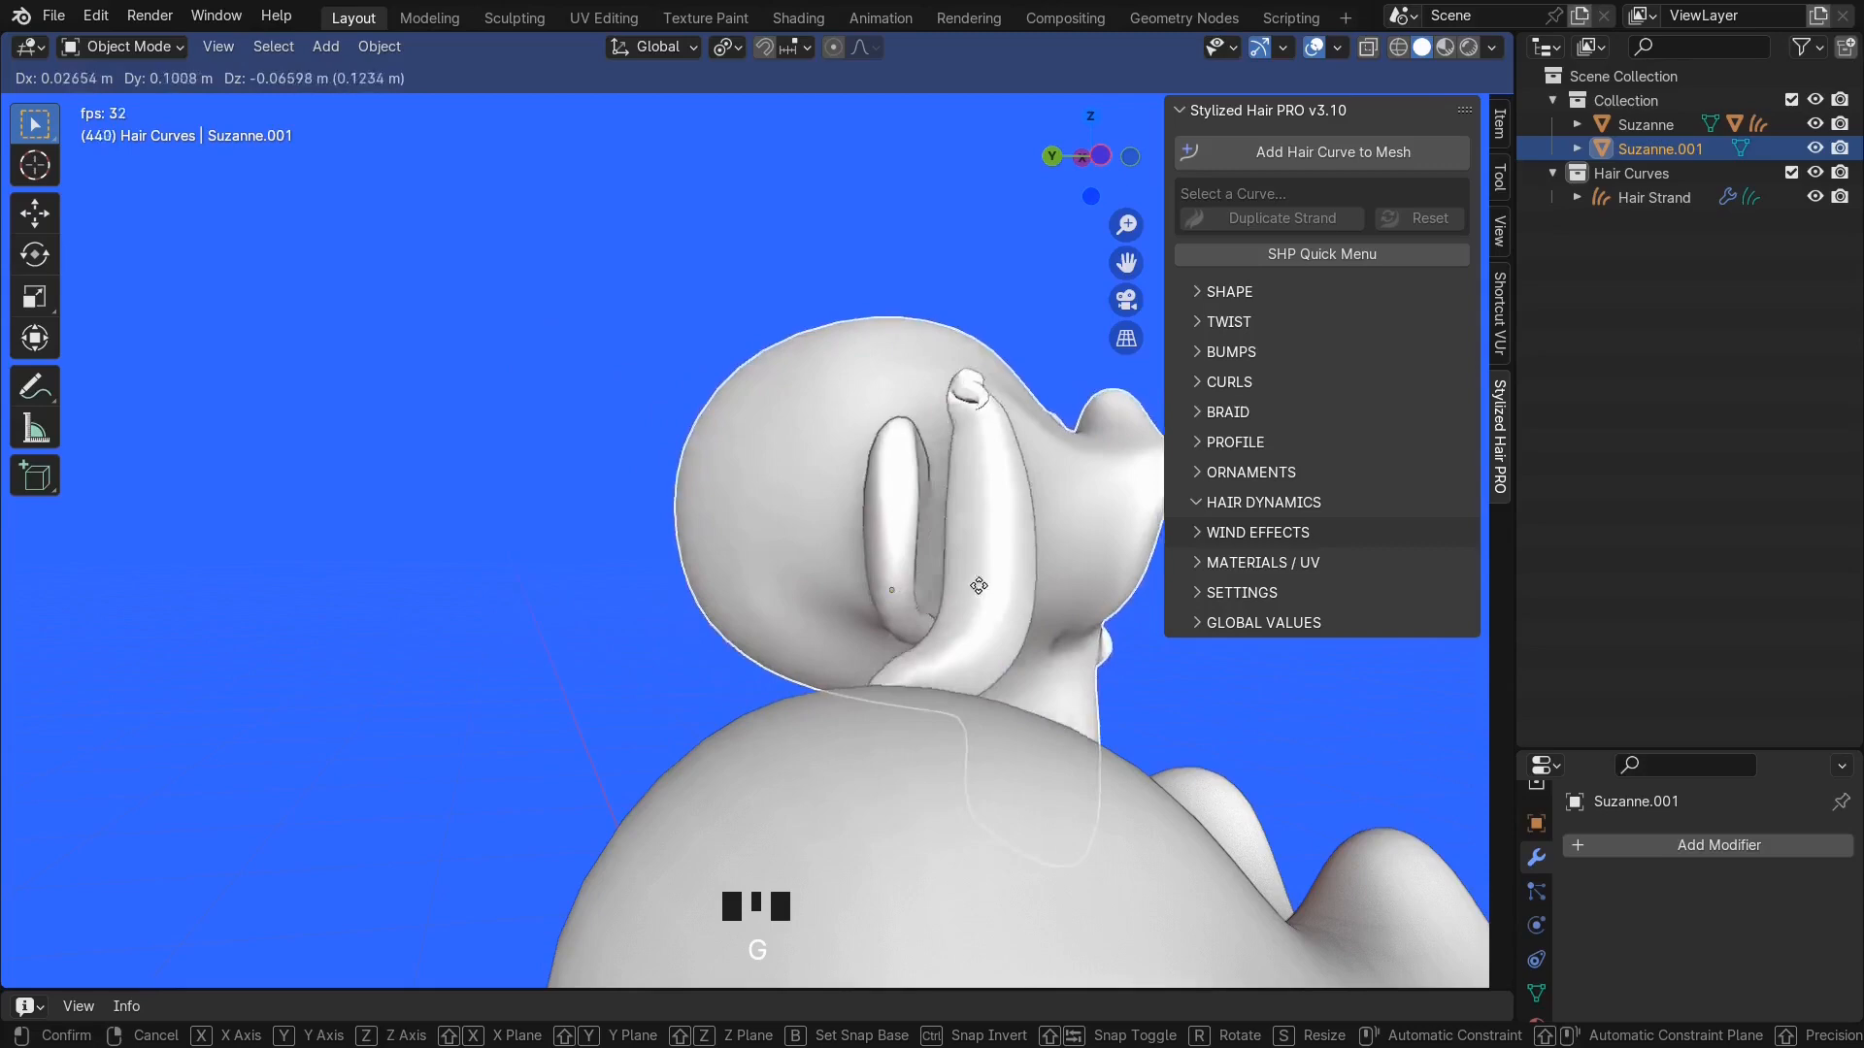
pyautogui.moveTo(802, 537)
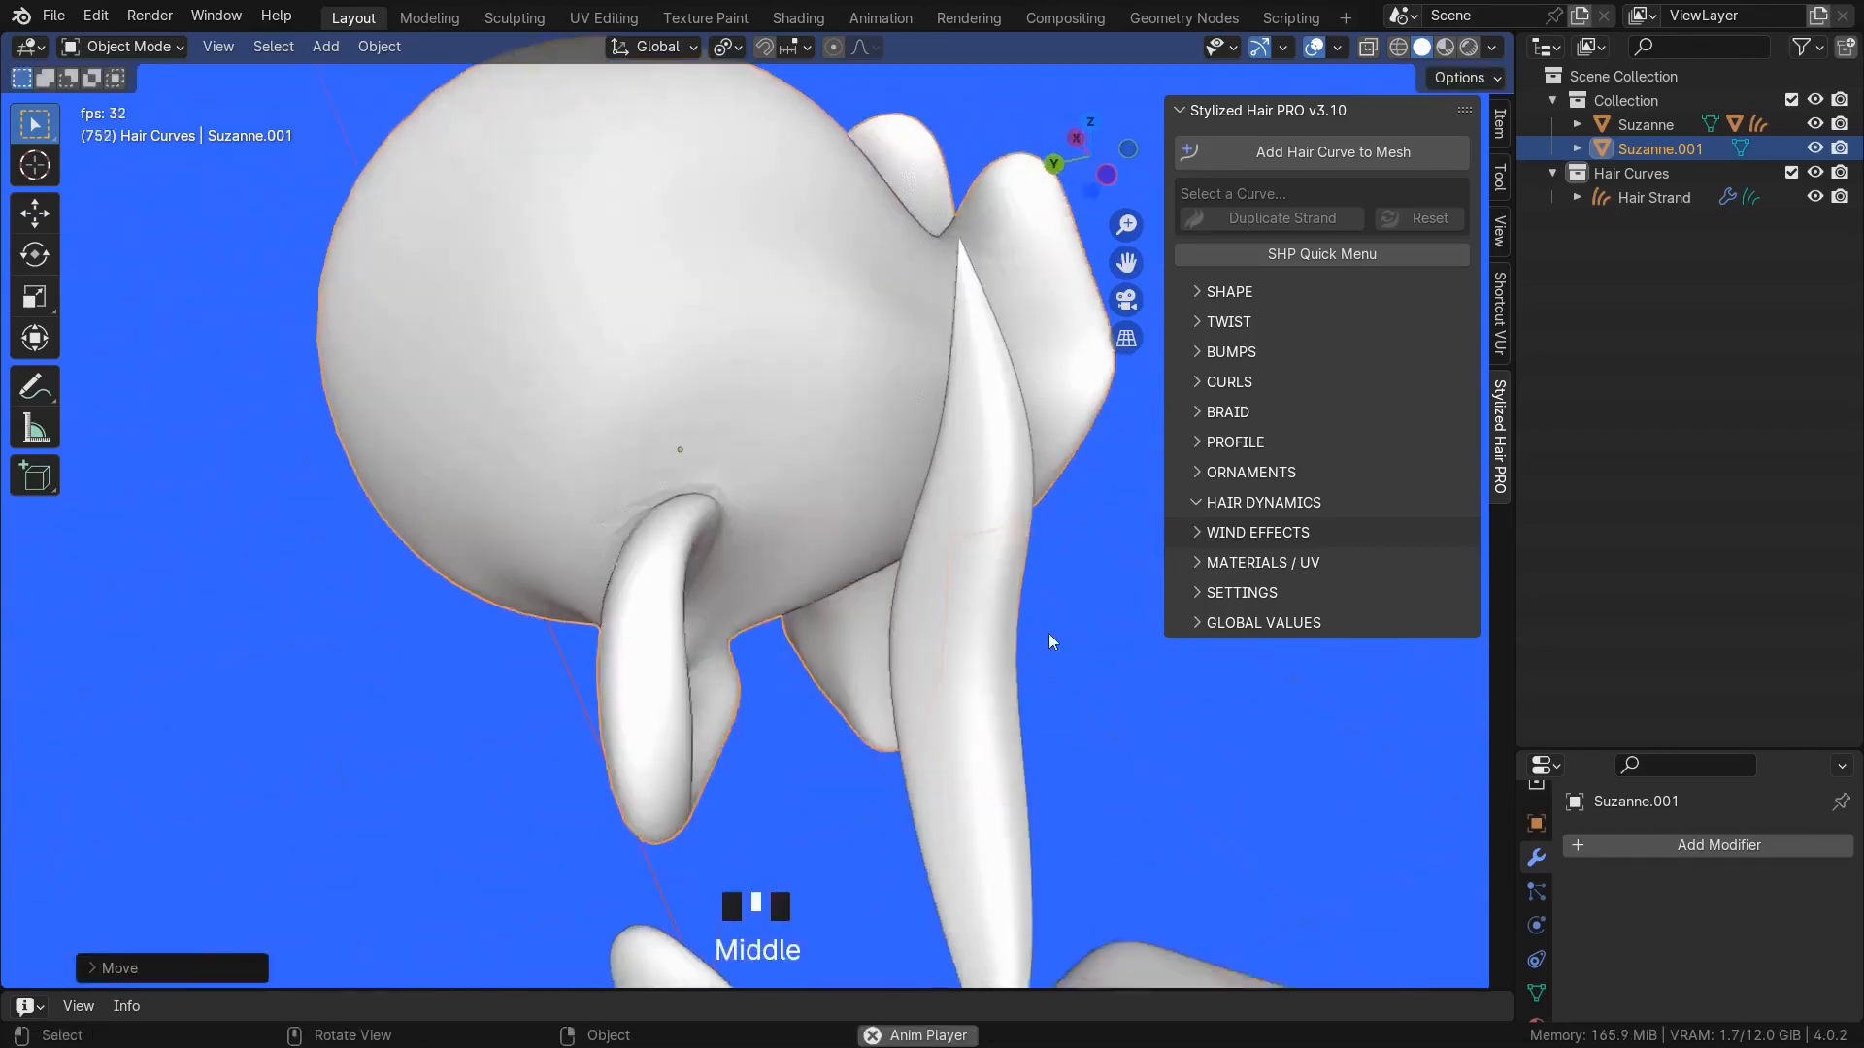
pyautogui.scroll(-3)
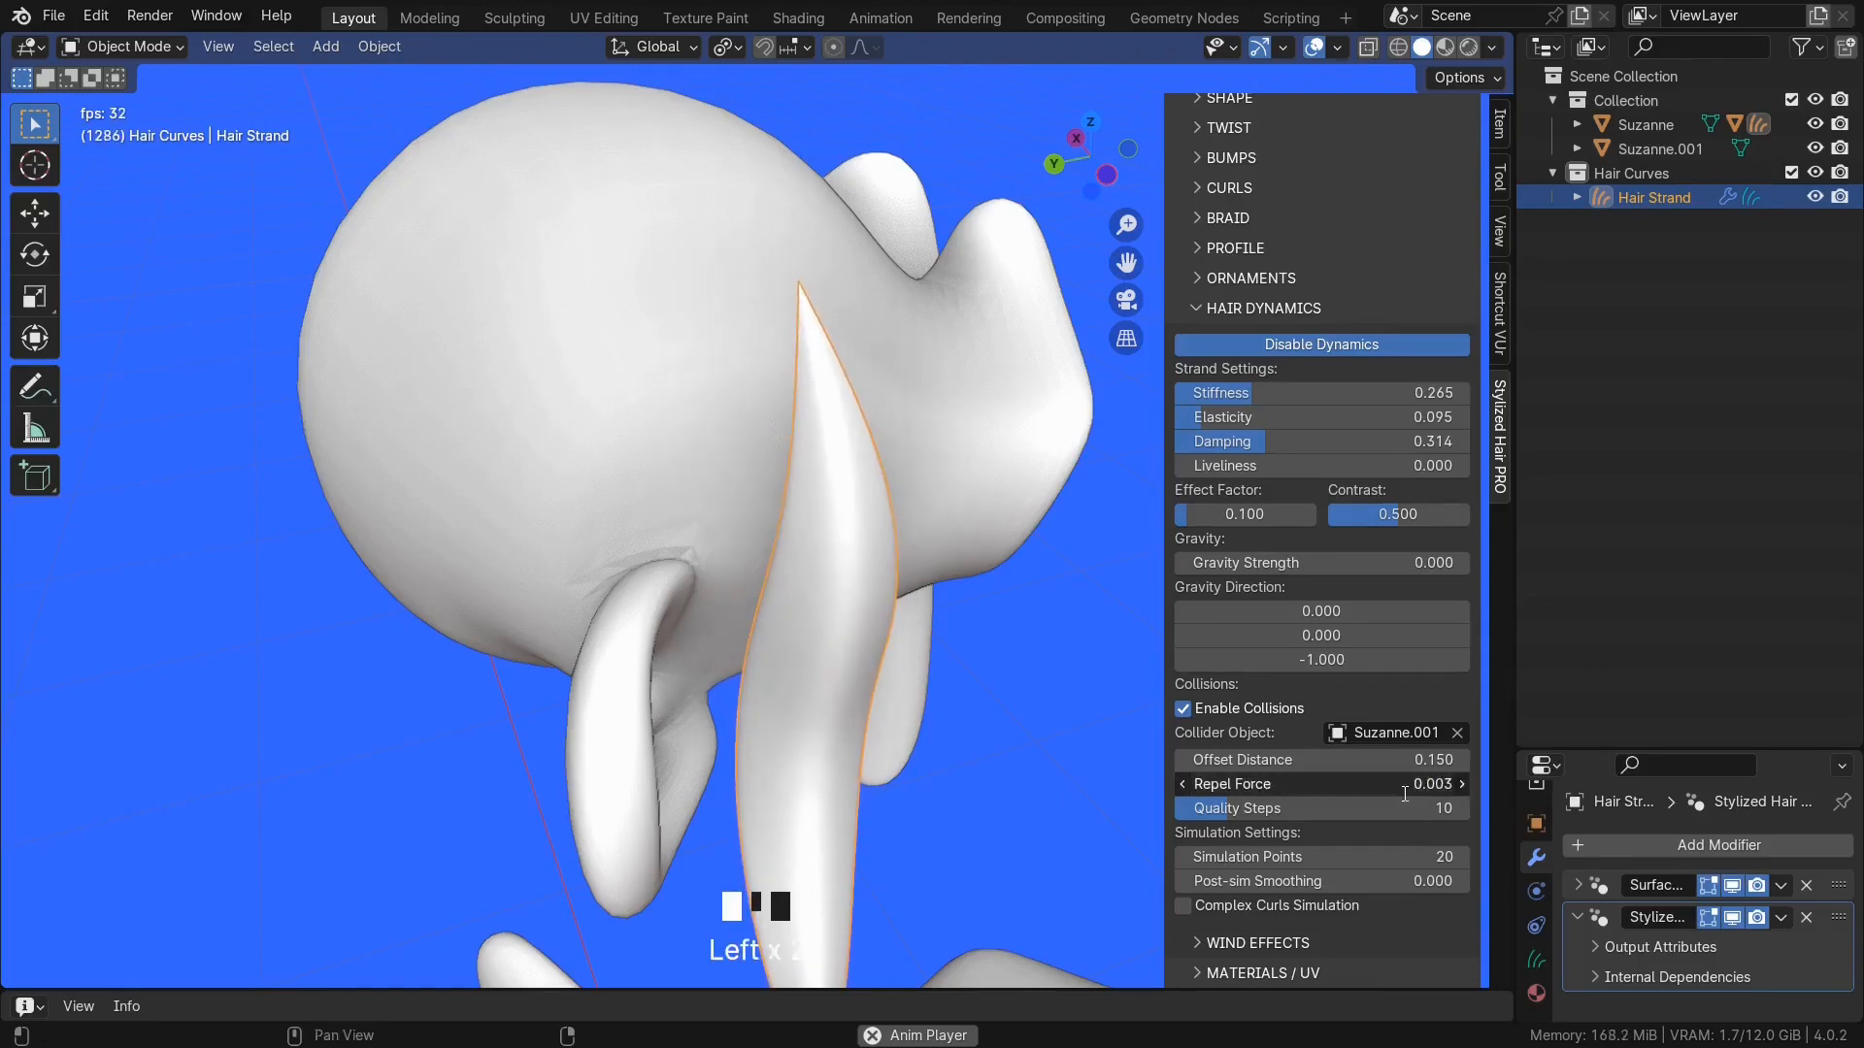
pyautogui.scroll(3)
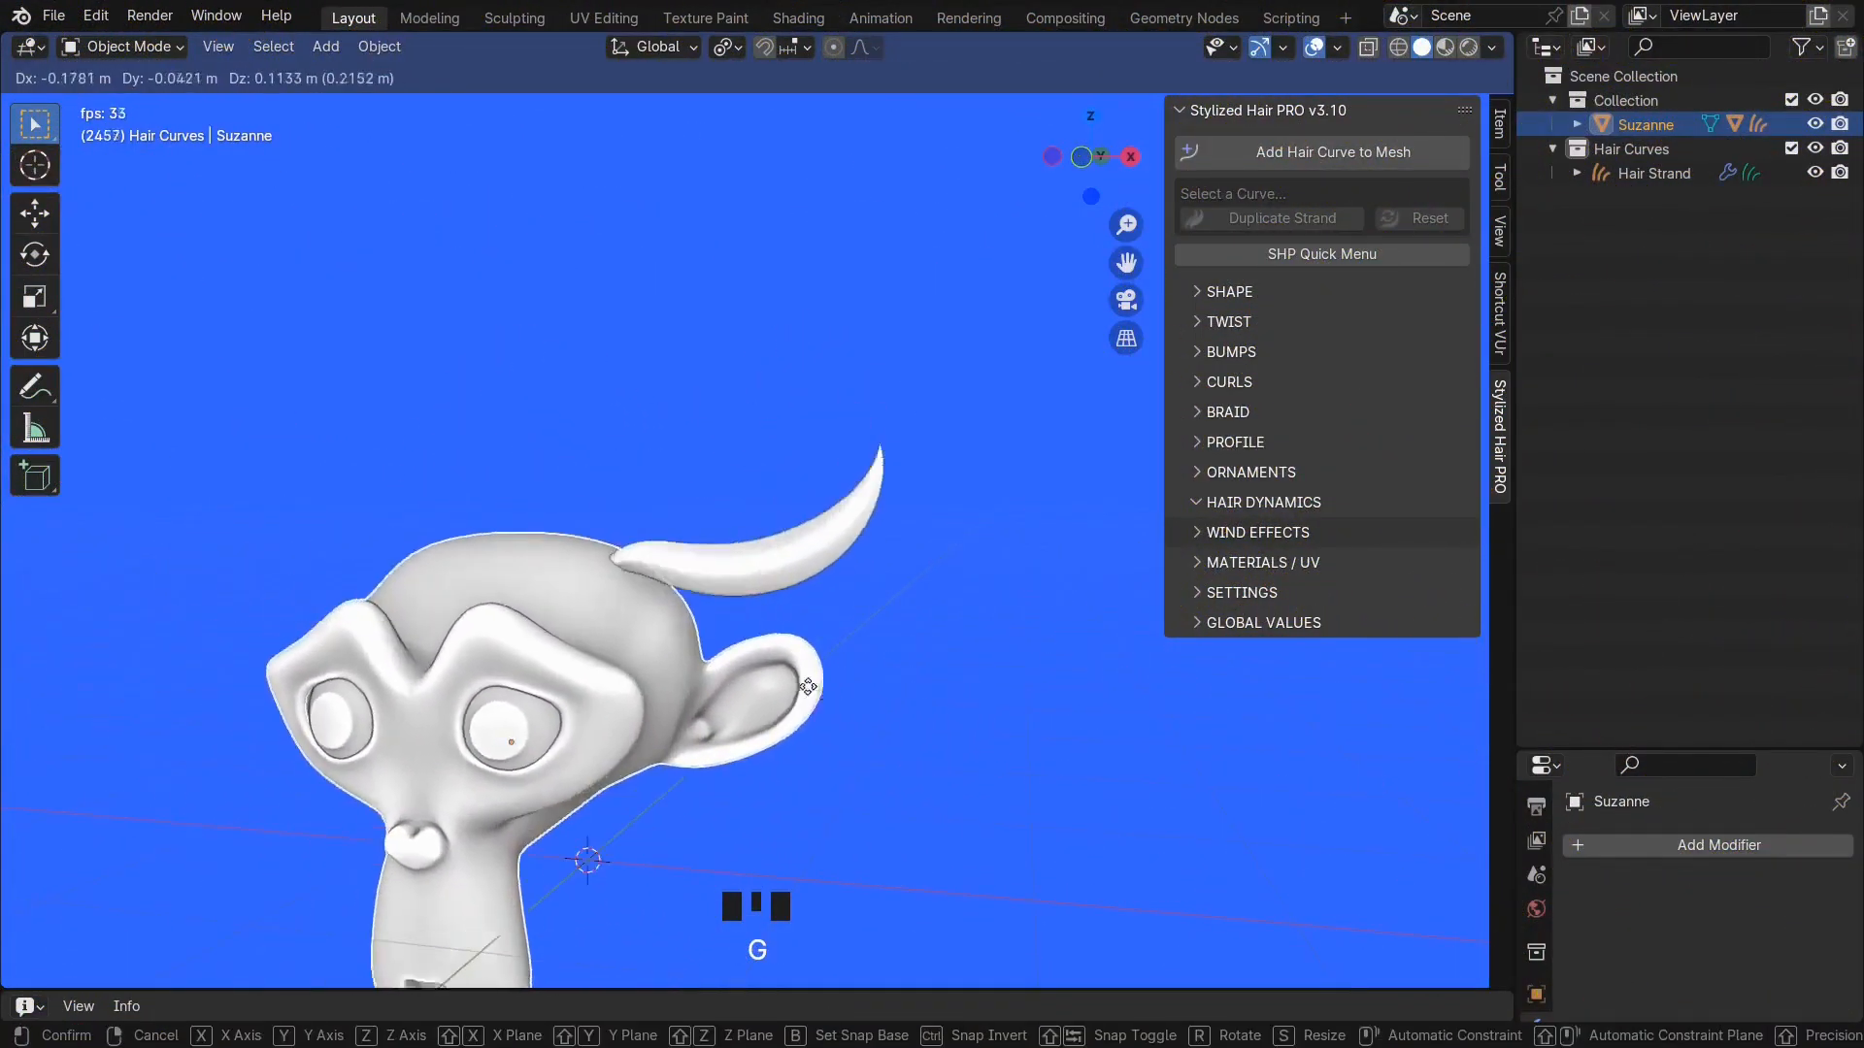
# - Drop the head, switch off collisions and expand the strand's Wind Effects settings
pyautogui.click(856, 671)
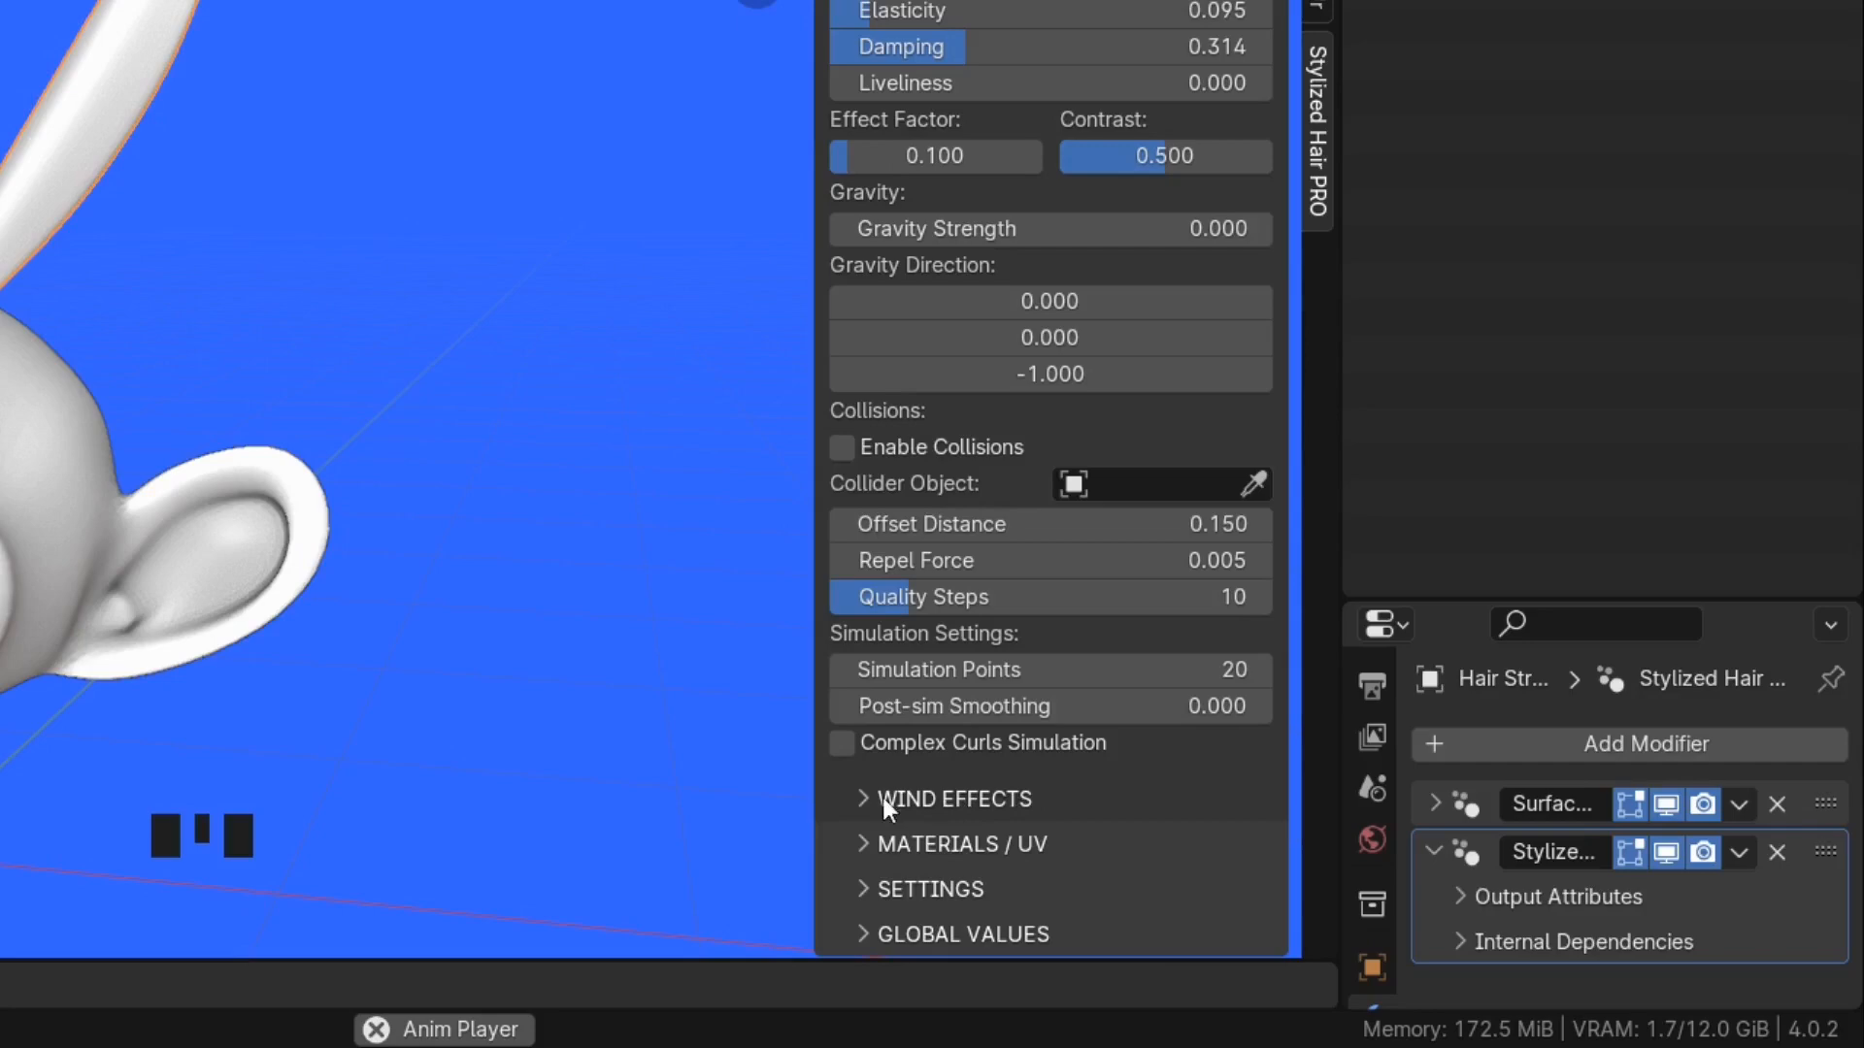
pyautogui.click(951, 798)
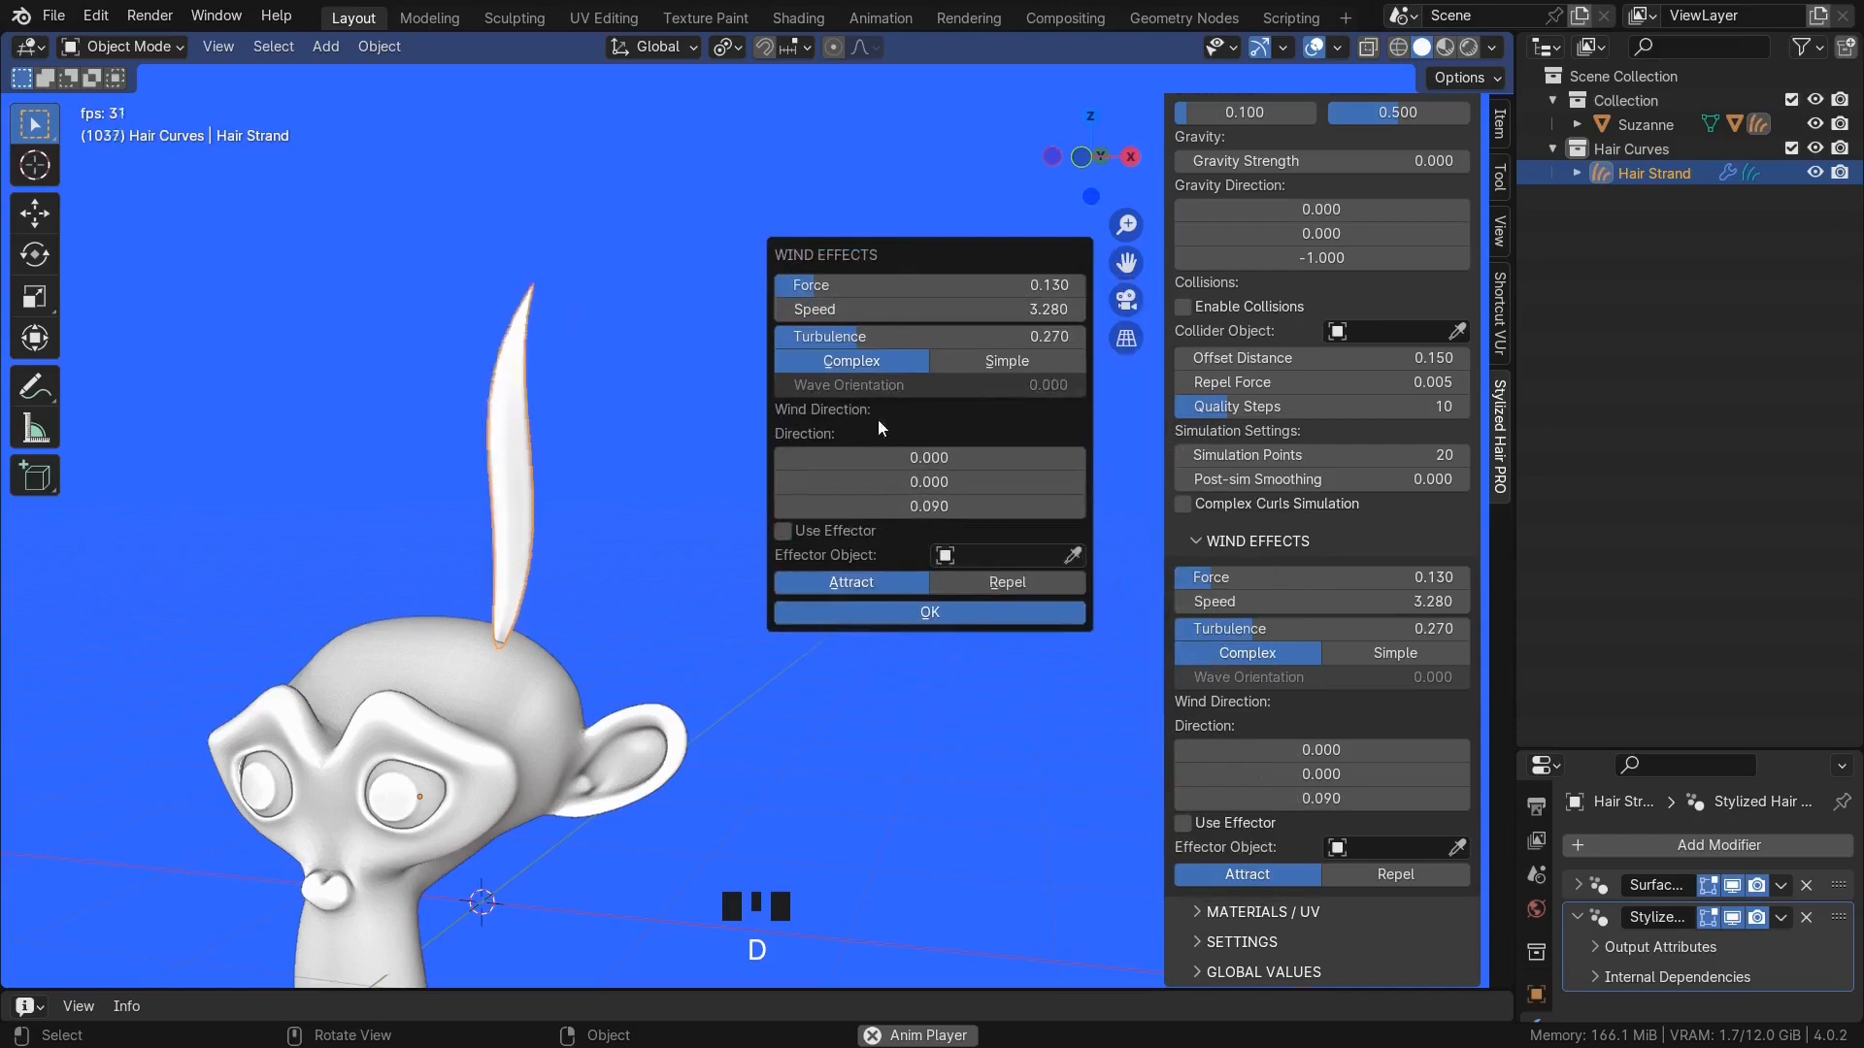
# - Dismiss the wind settings so a spherical empty can be added beside the head
pyautogui.click(928, 459)
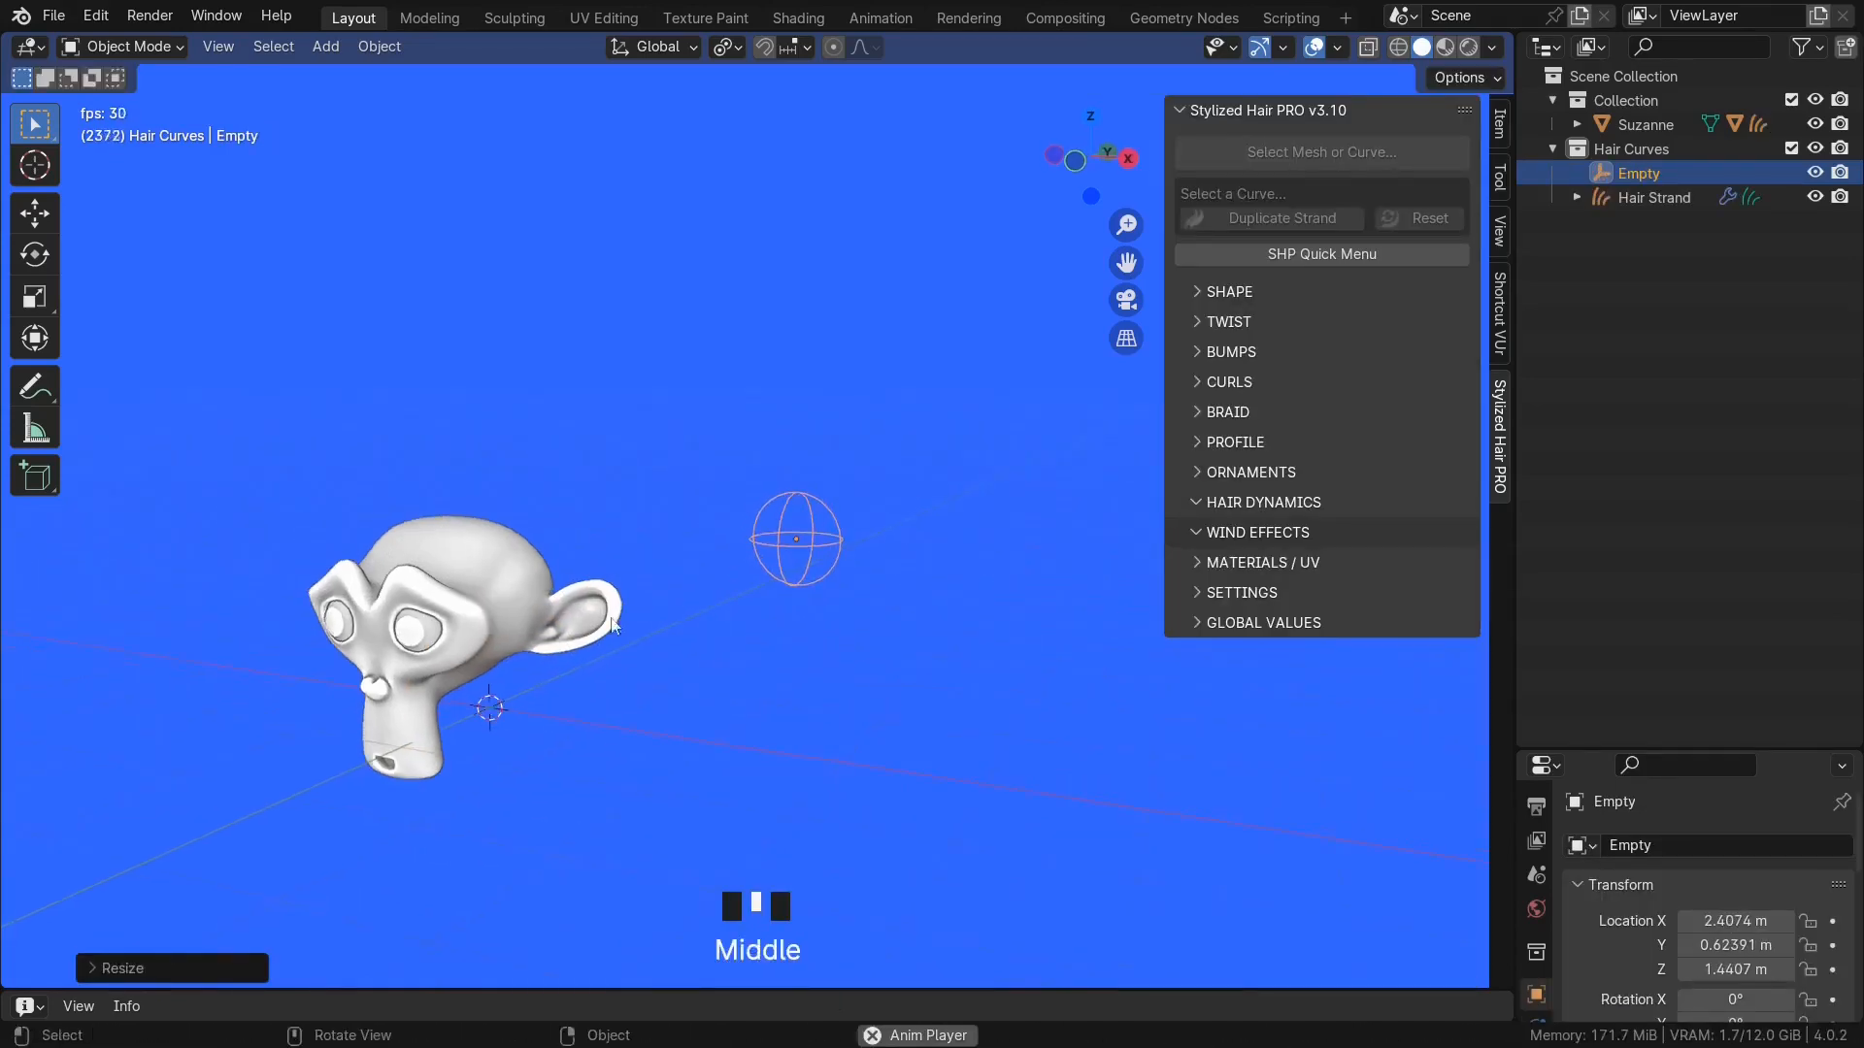
# - Make the Empty a repelling wind effector for the strand with force raised to 0.186 and confirm
pyautogui.click(1654, 198)
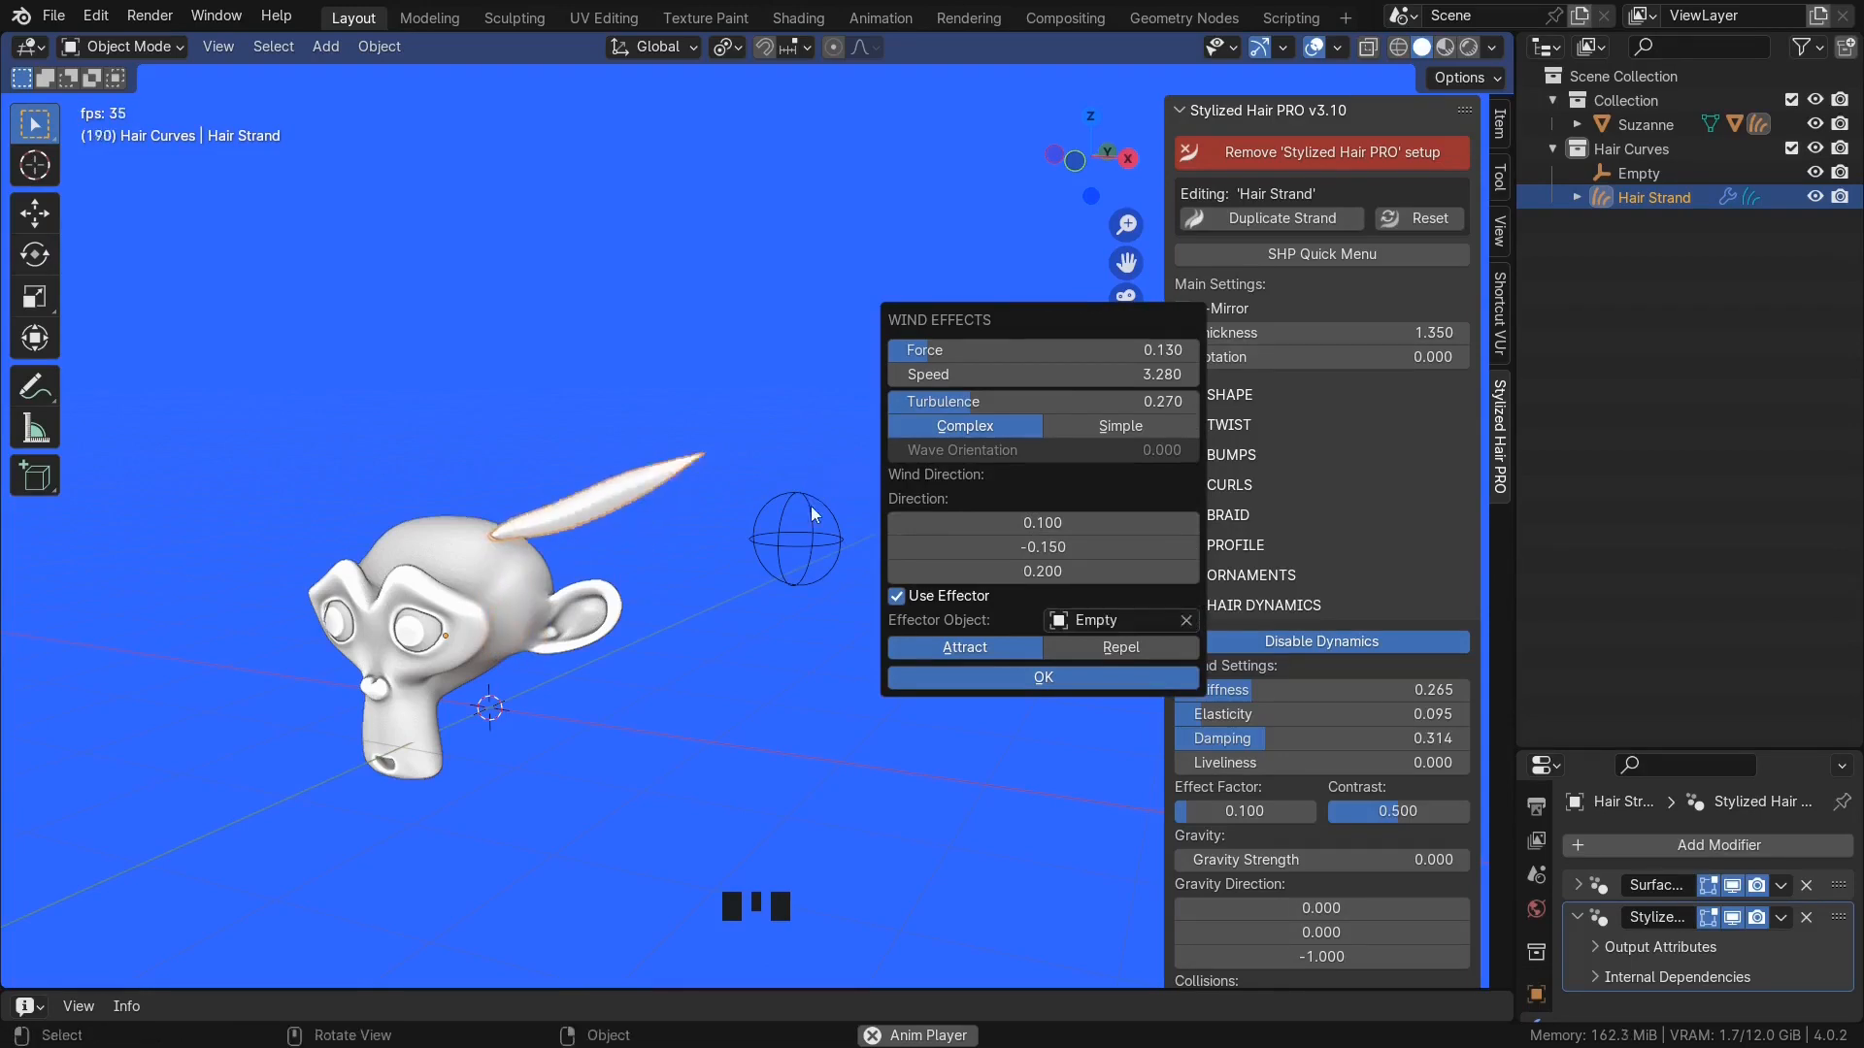
pyautogui.click(1041, 675)
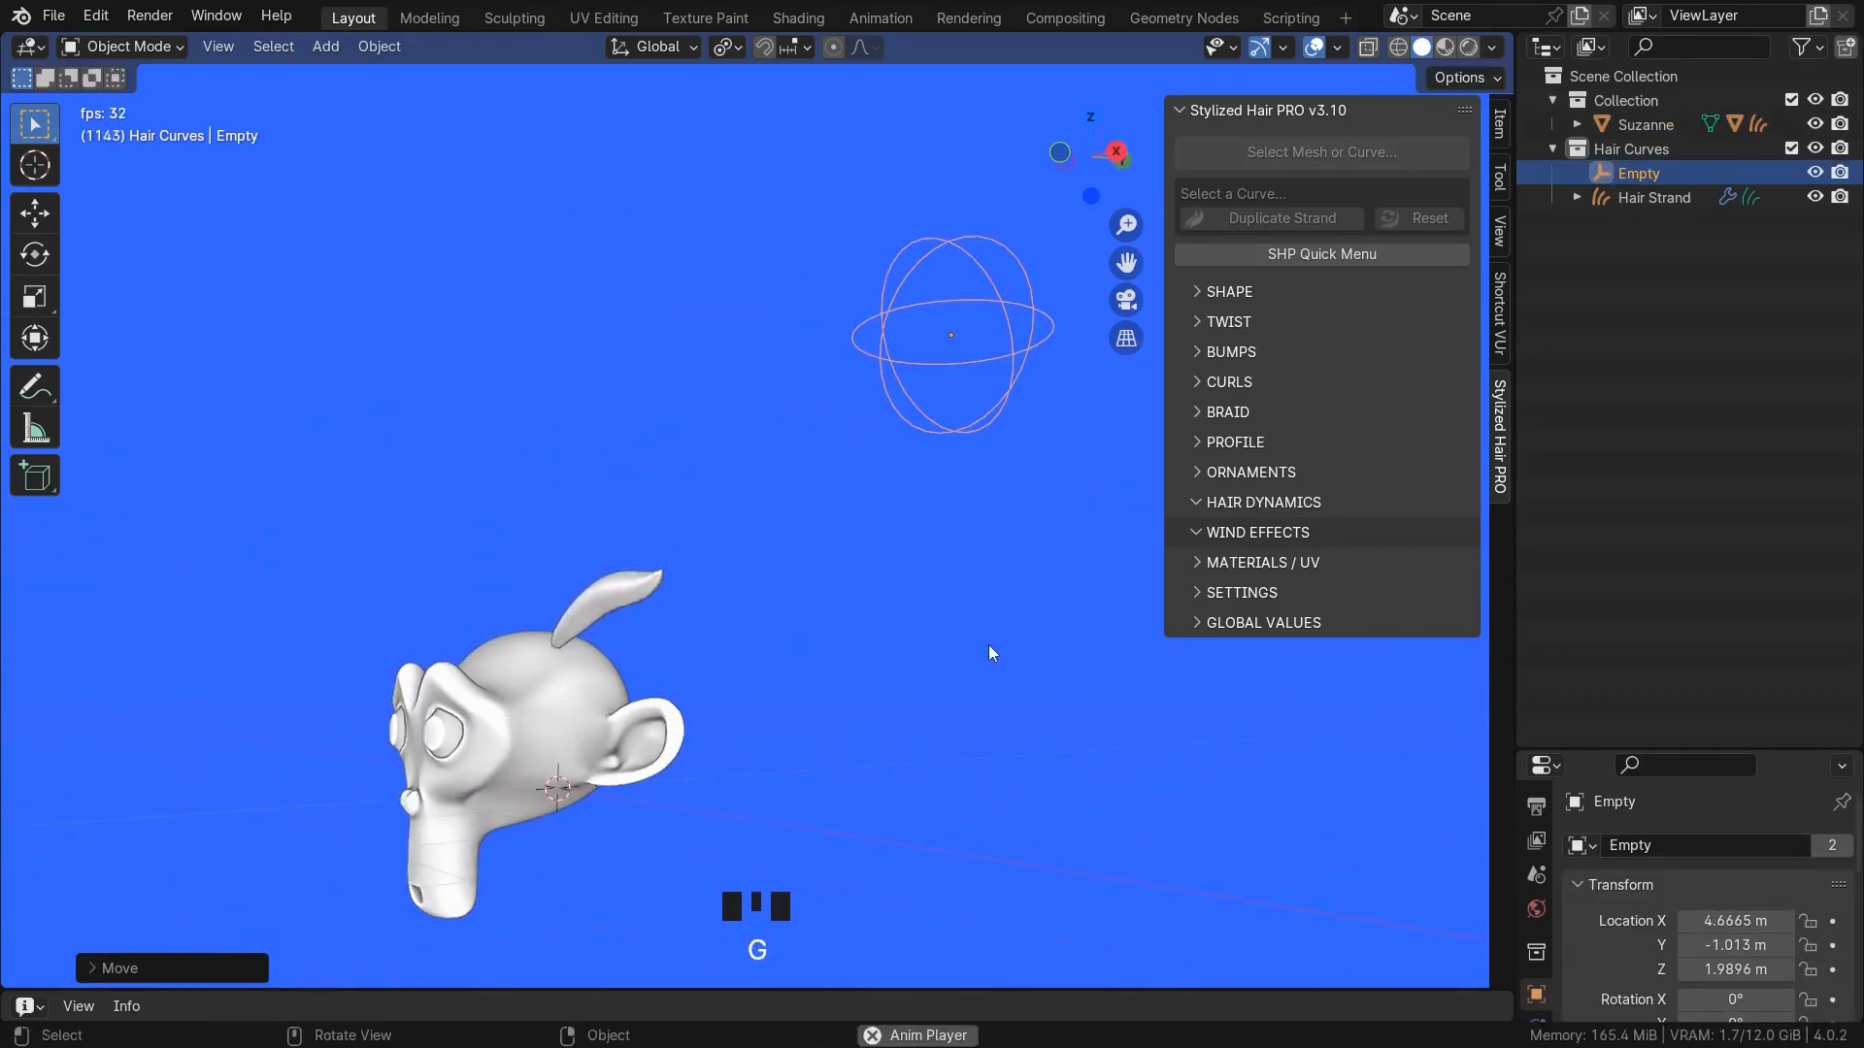
pyautogui.click(1654, 198)
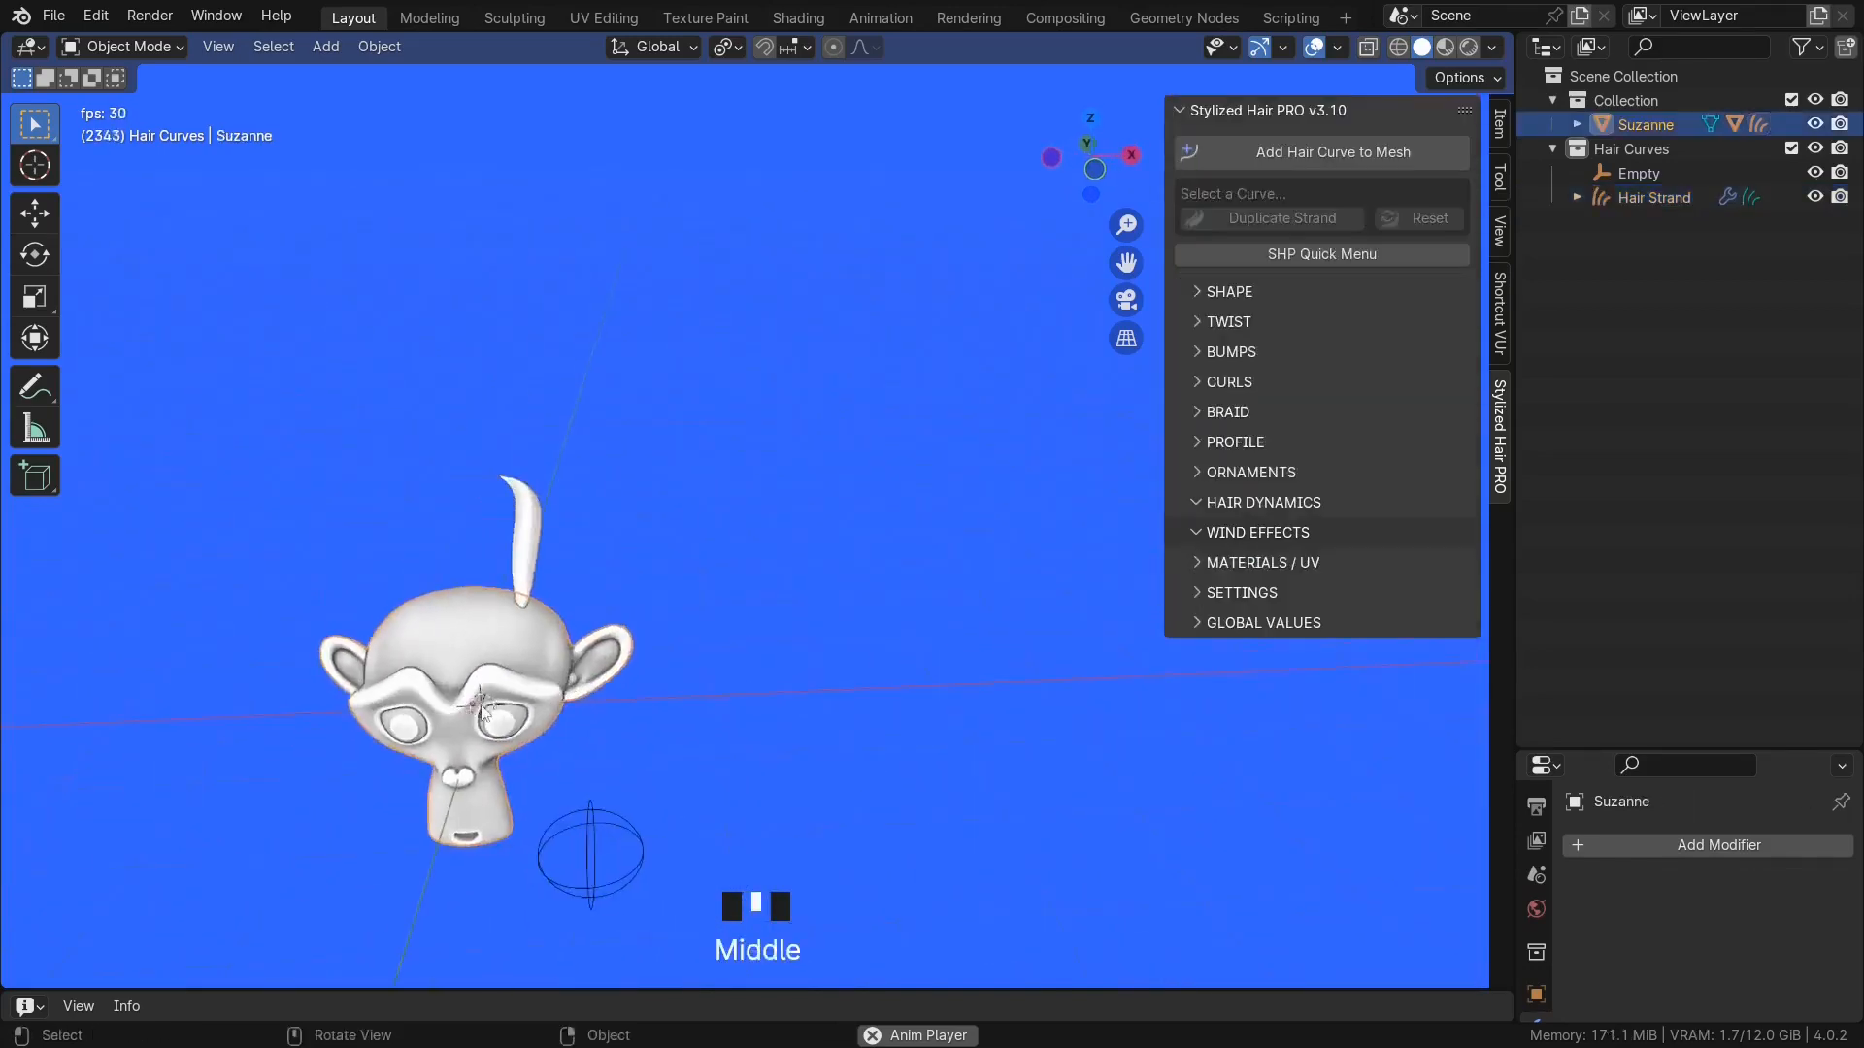
pyautogui.press('g')
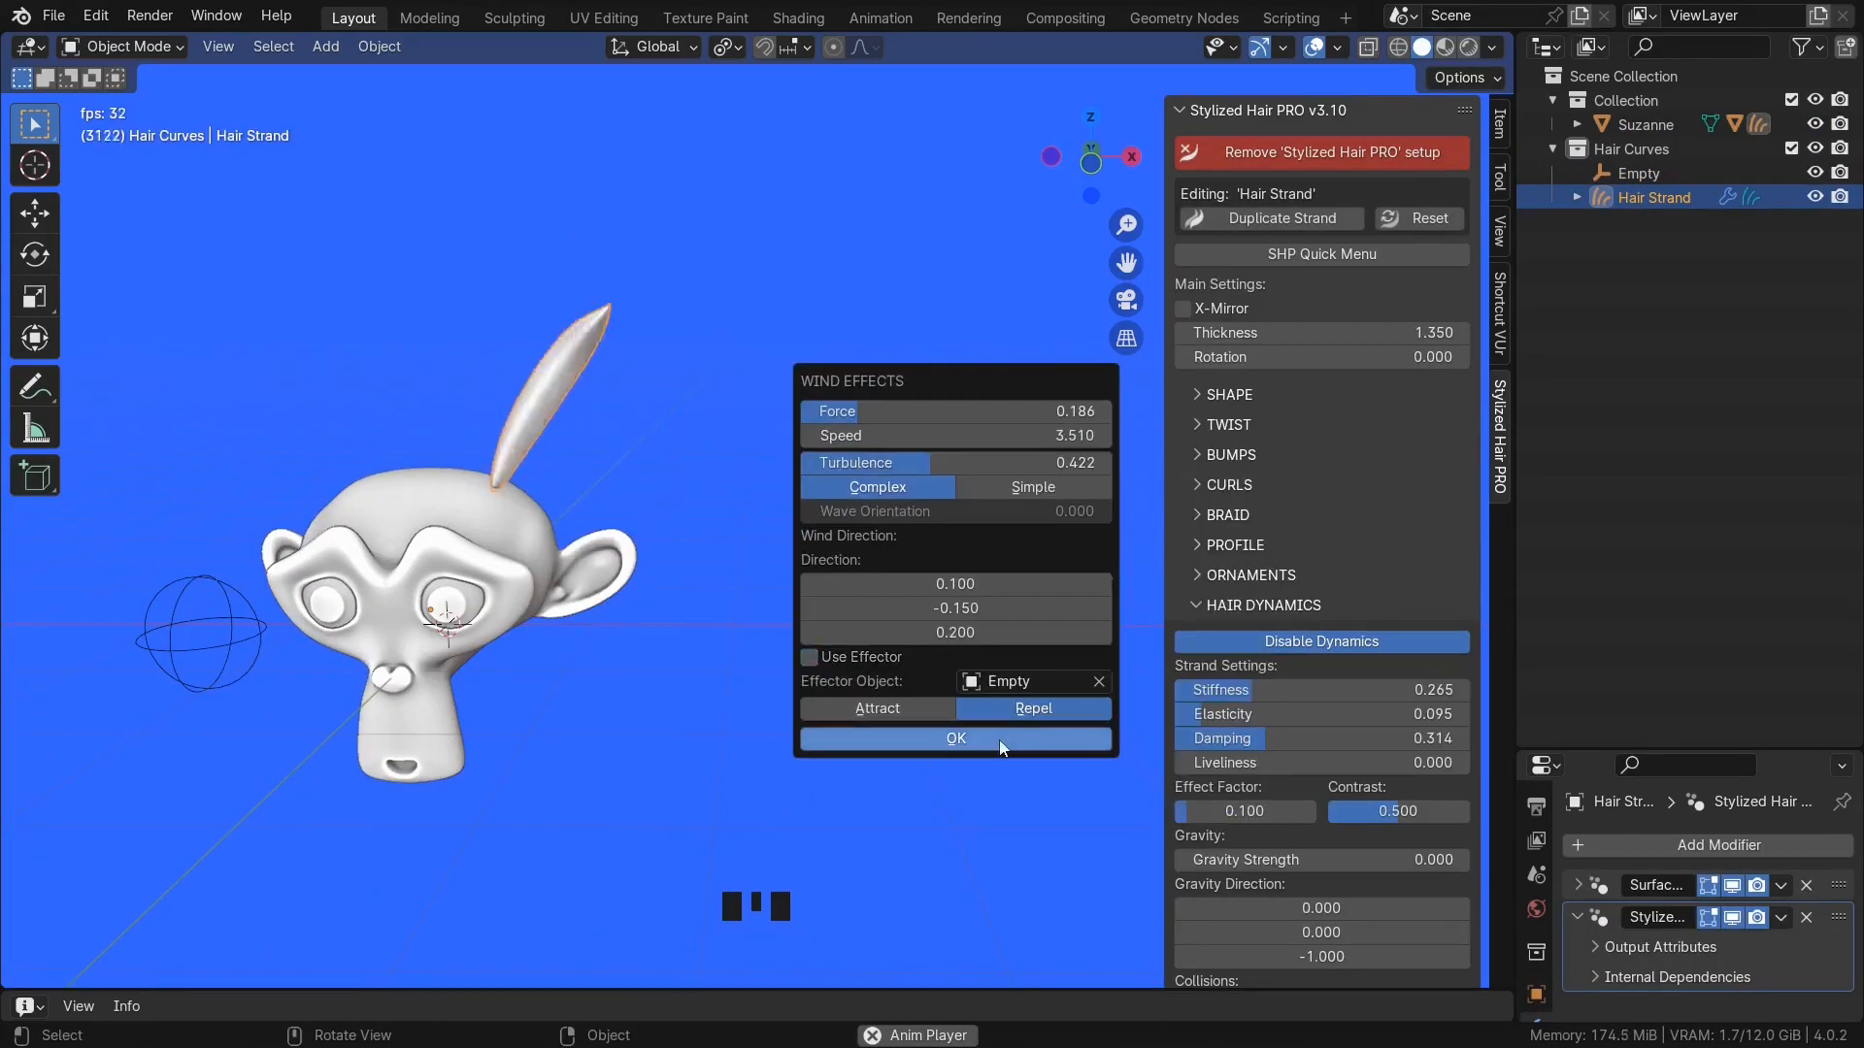
pyautogui.click(955, 738)
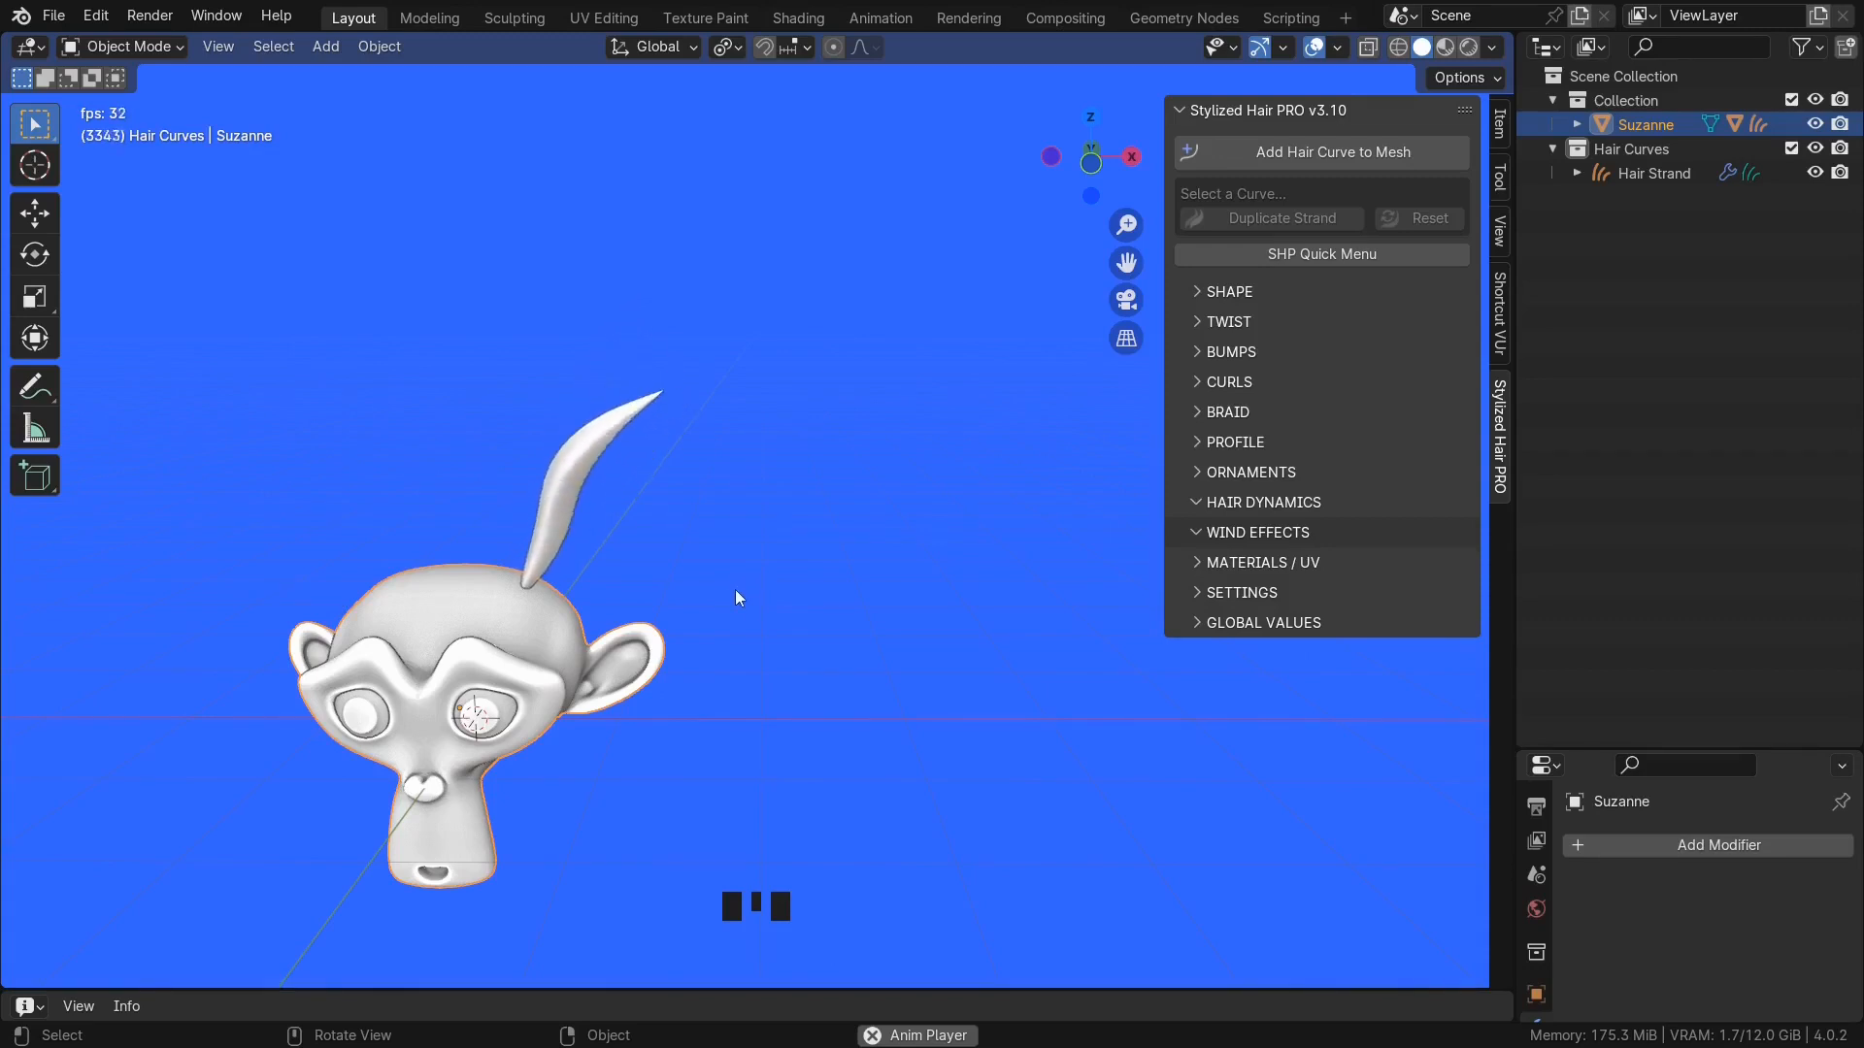
# - Move the monkey head around to watch the strand react, then undo the move
pyautogui.press('g')
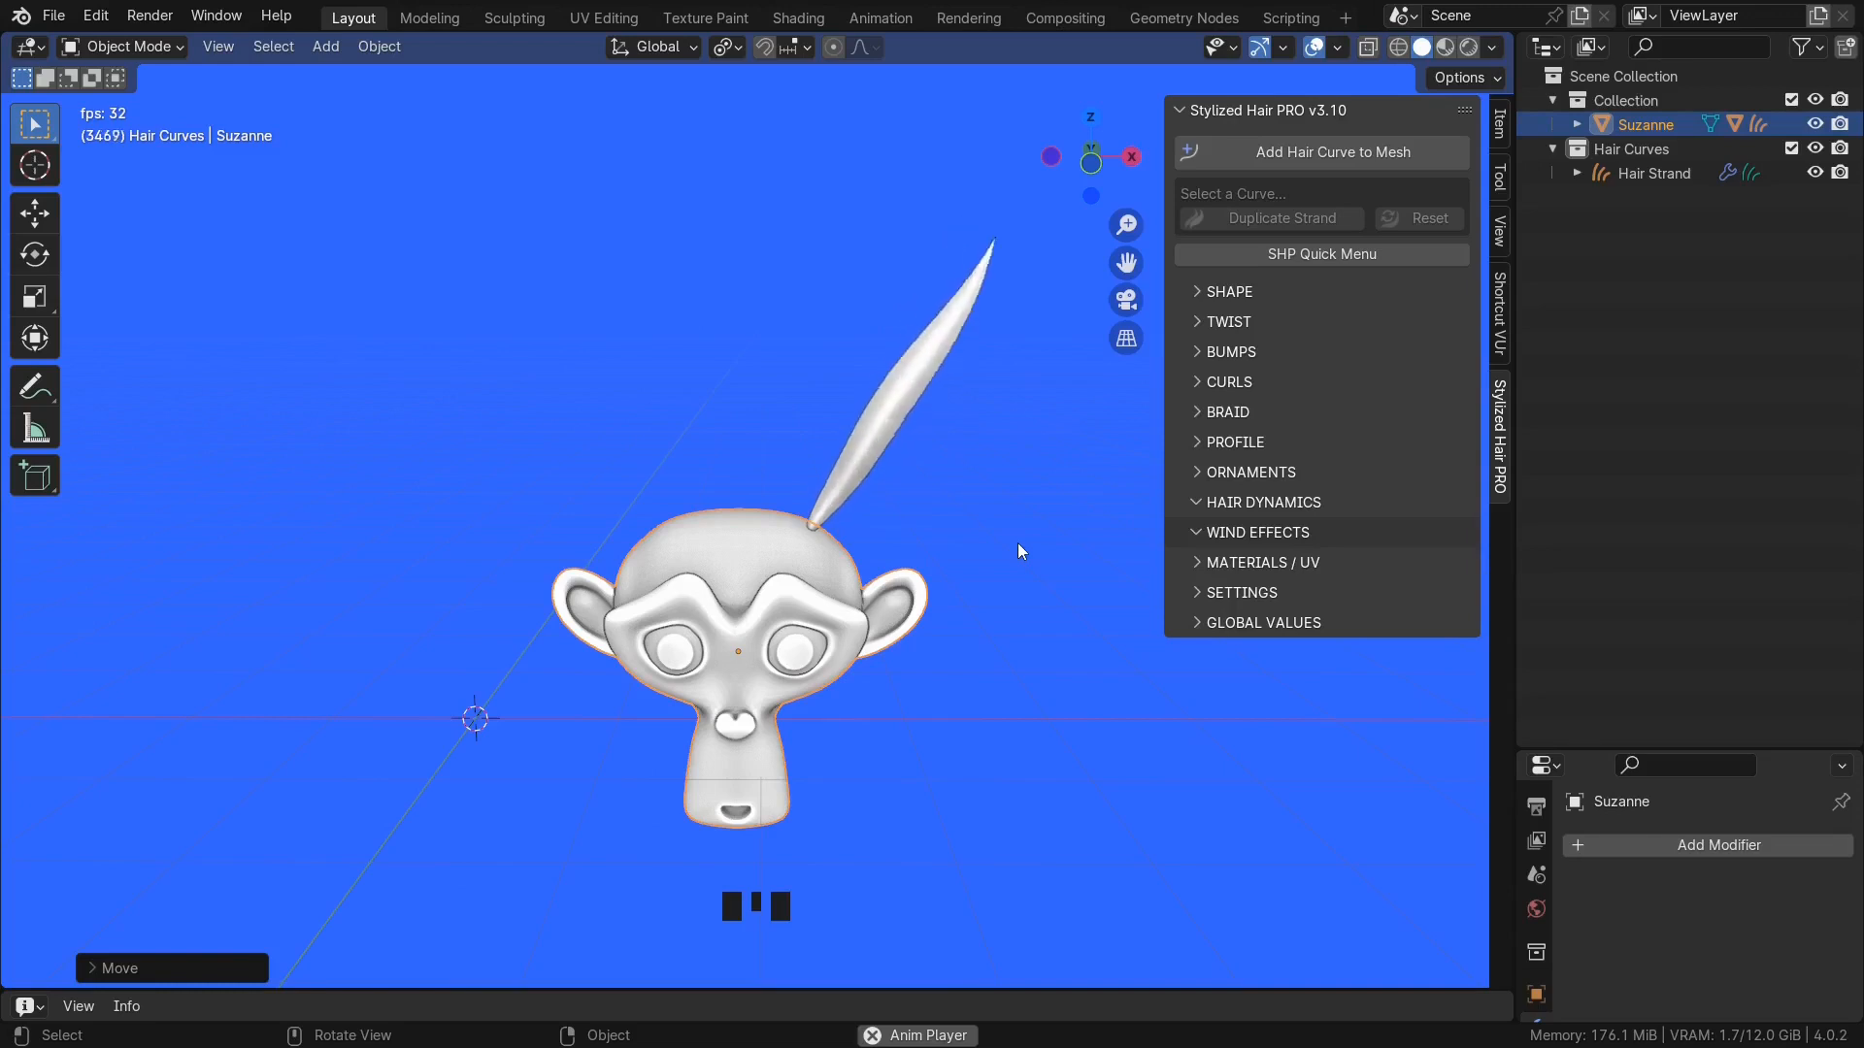
pyautogui.press('ctrl+z')
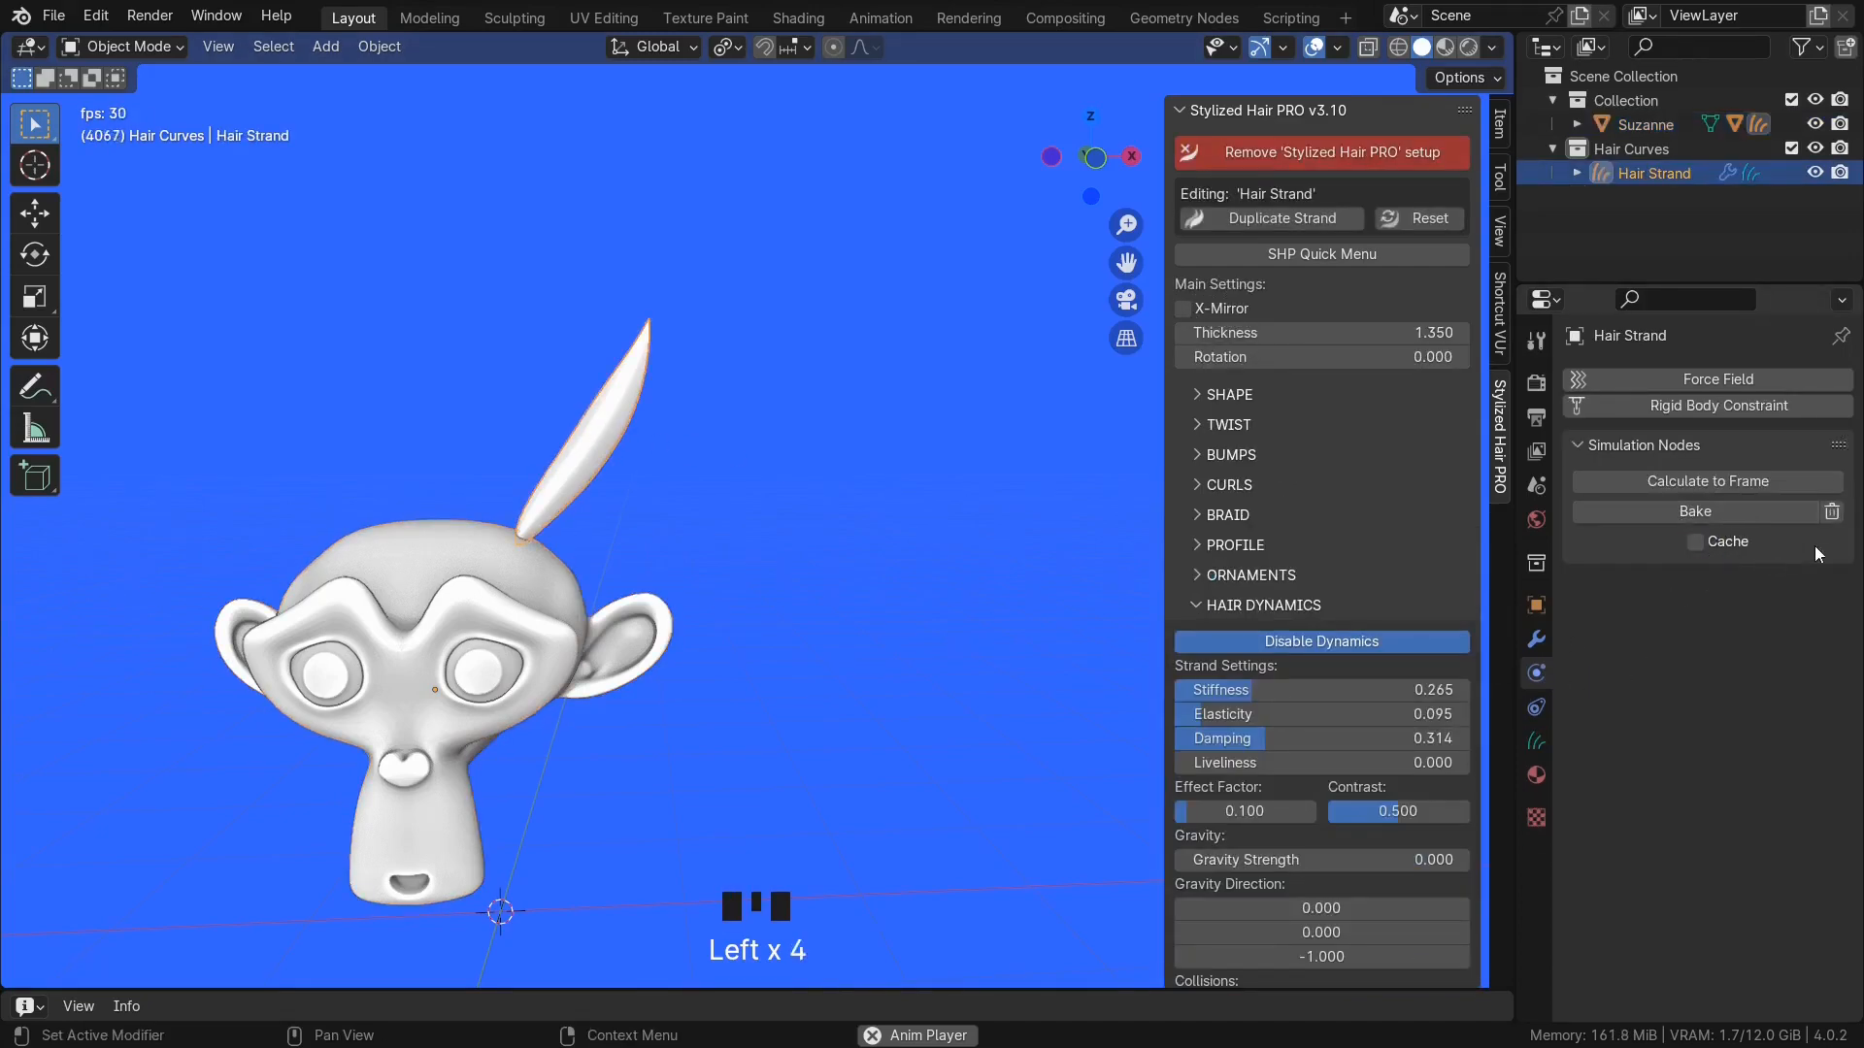
# - Place Suzanne at a new spot and save the project as SHP_v3.10_demo.blend
pyautogui.click(1644, 124)
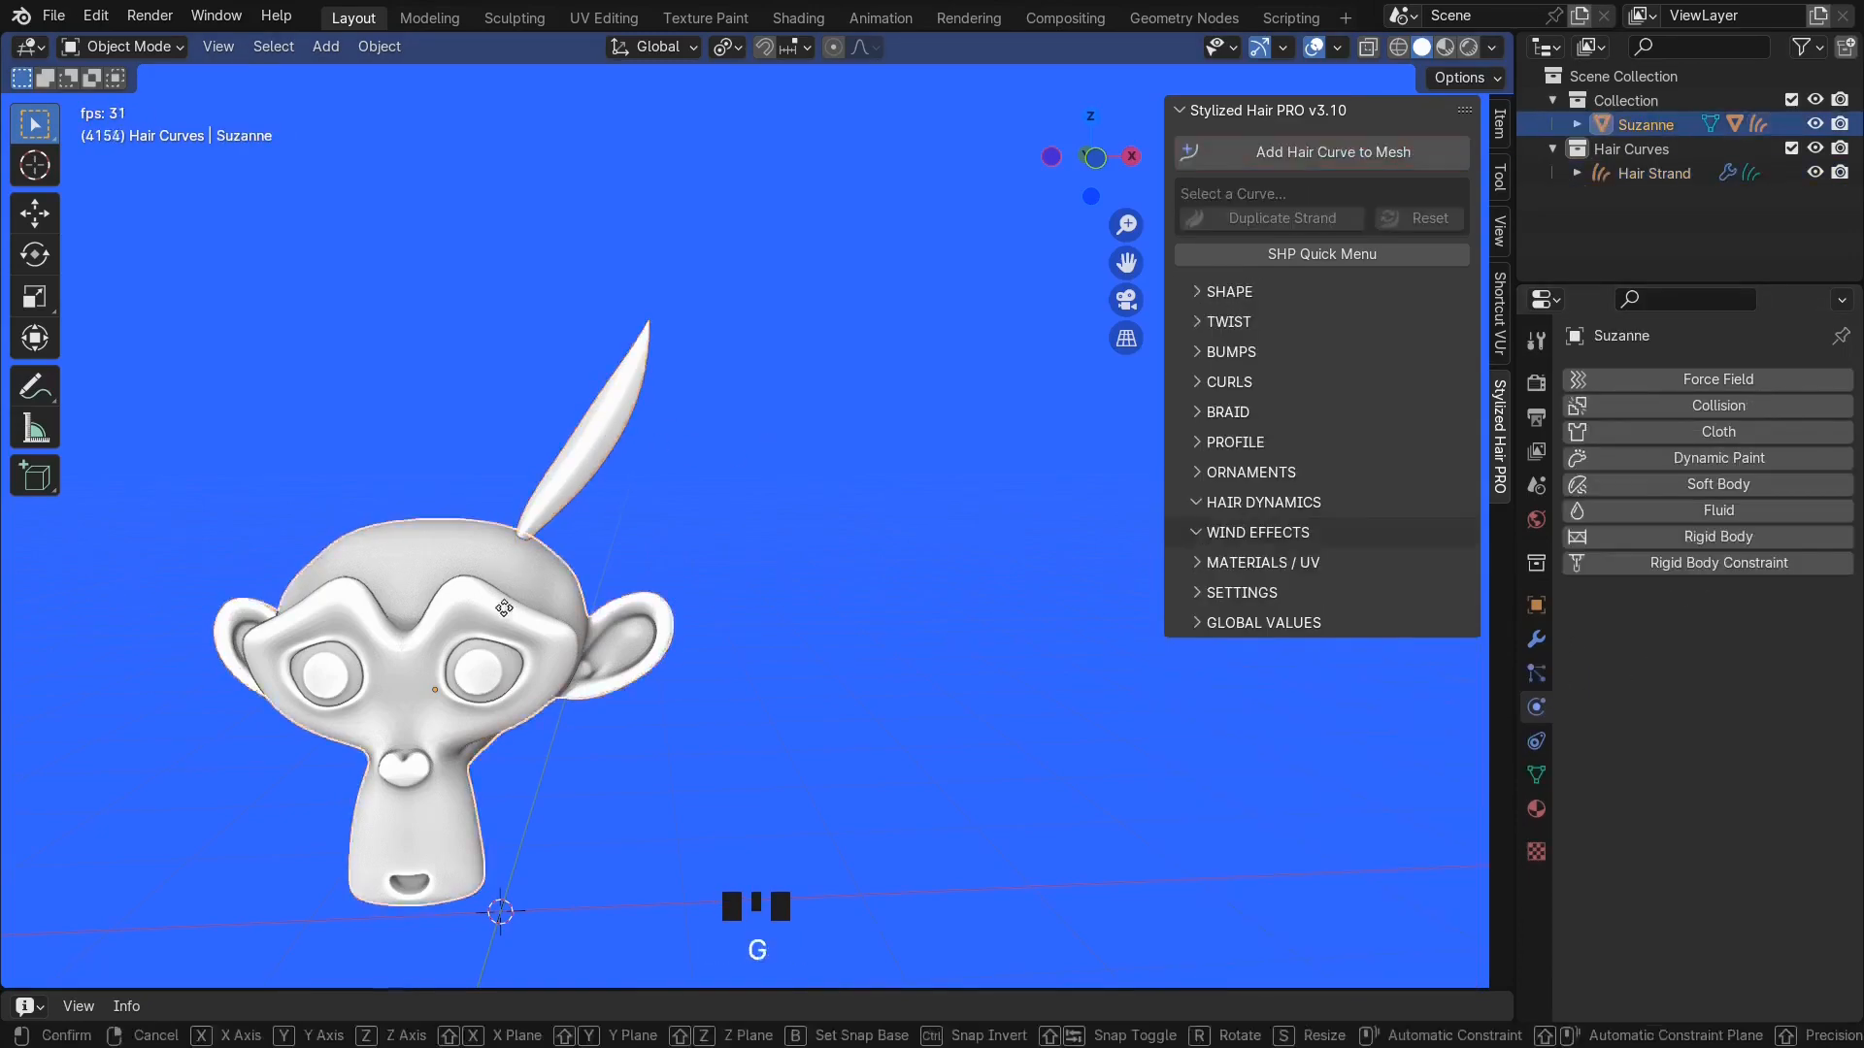
pyautogui.click(814, 598)
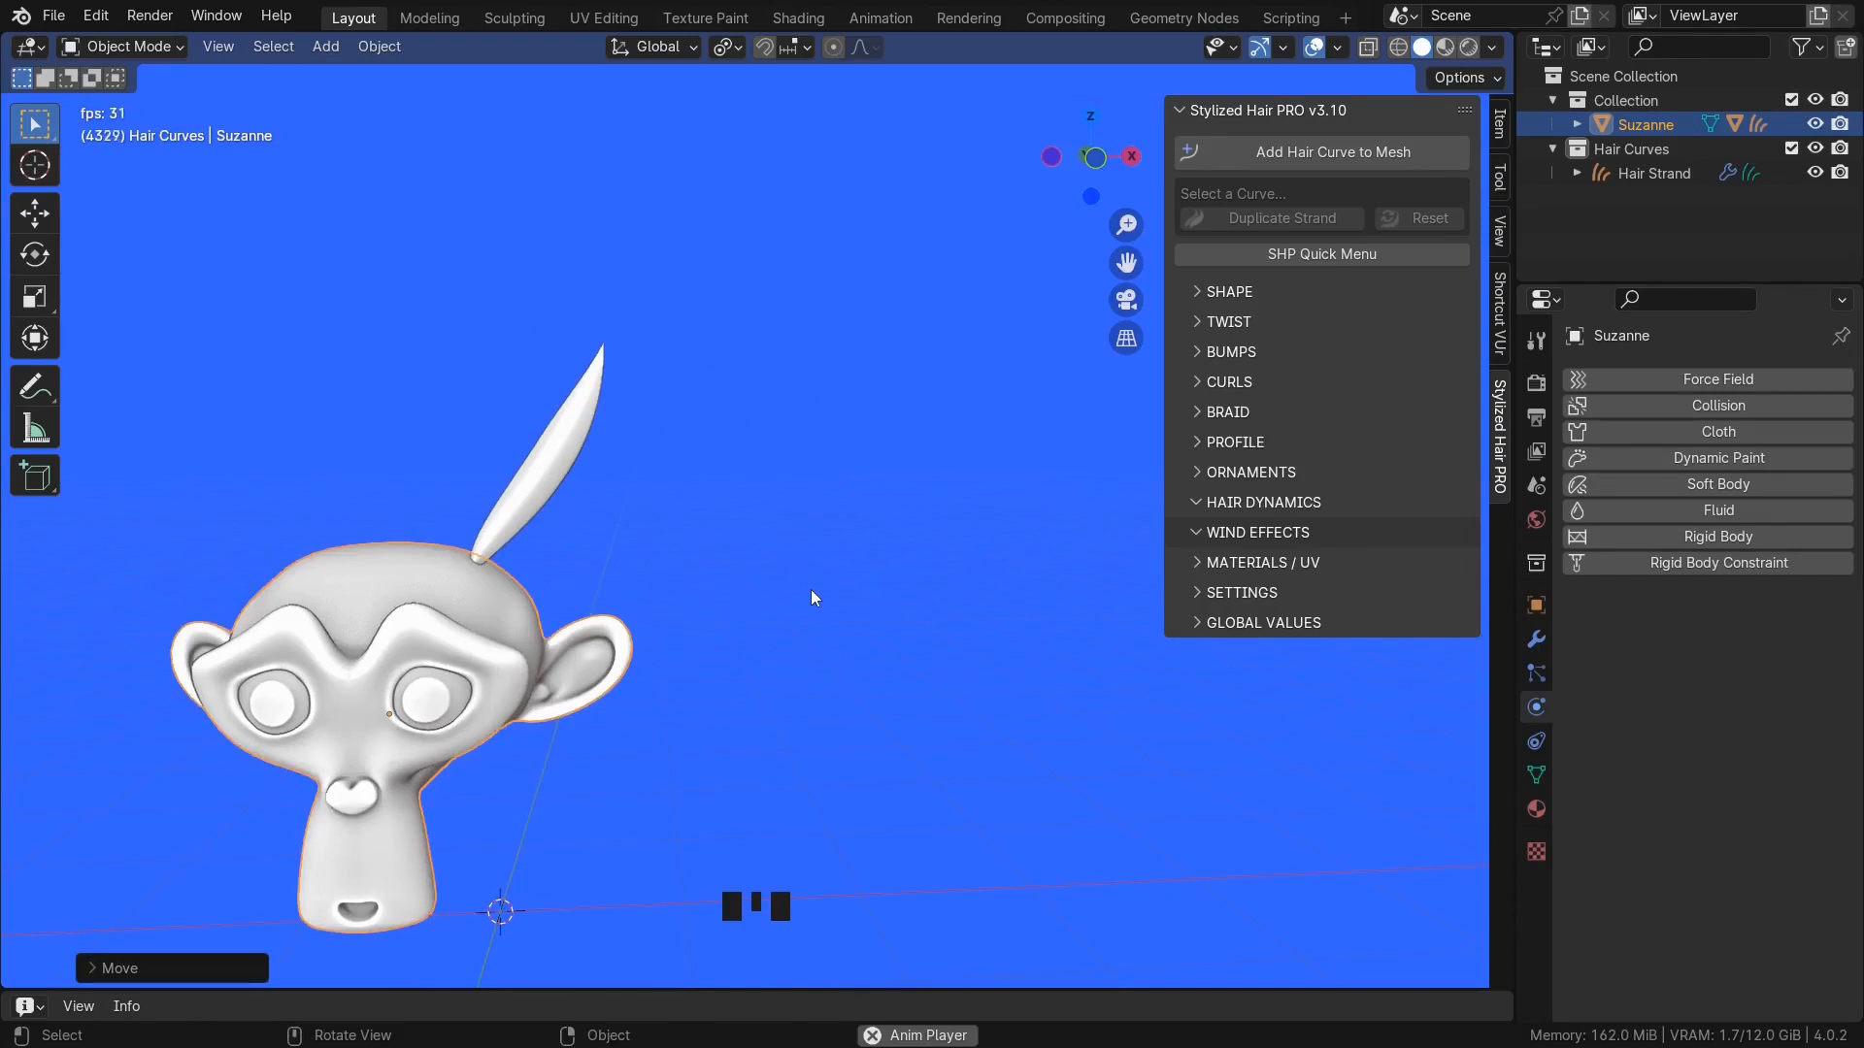
pyautogui.click(54, 16)
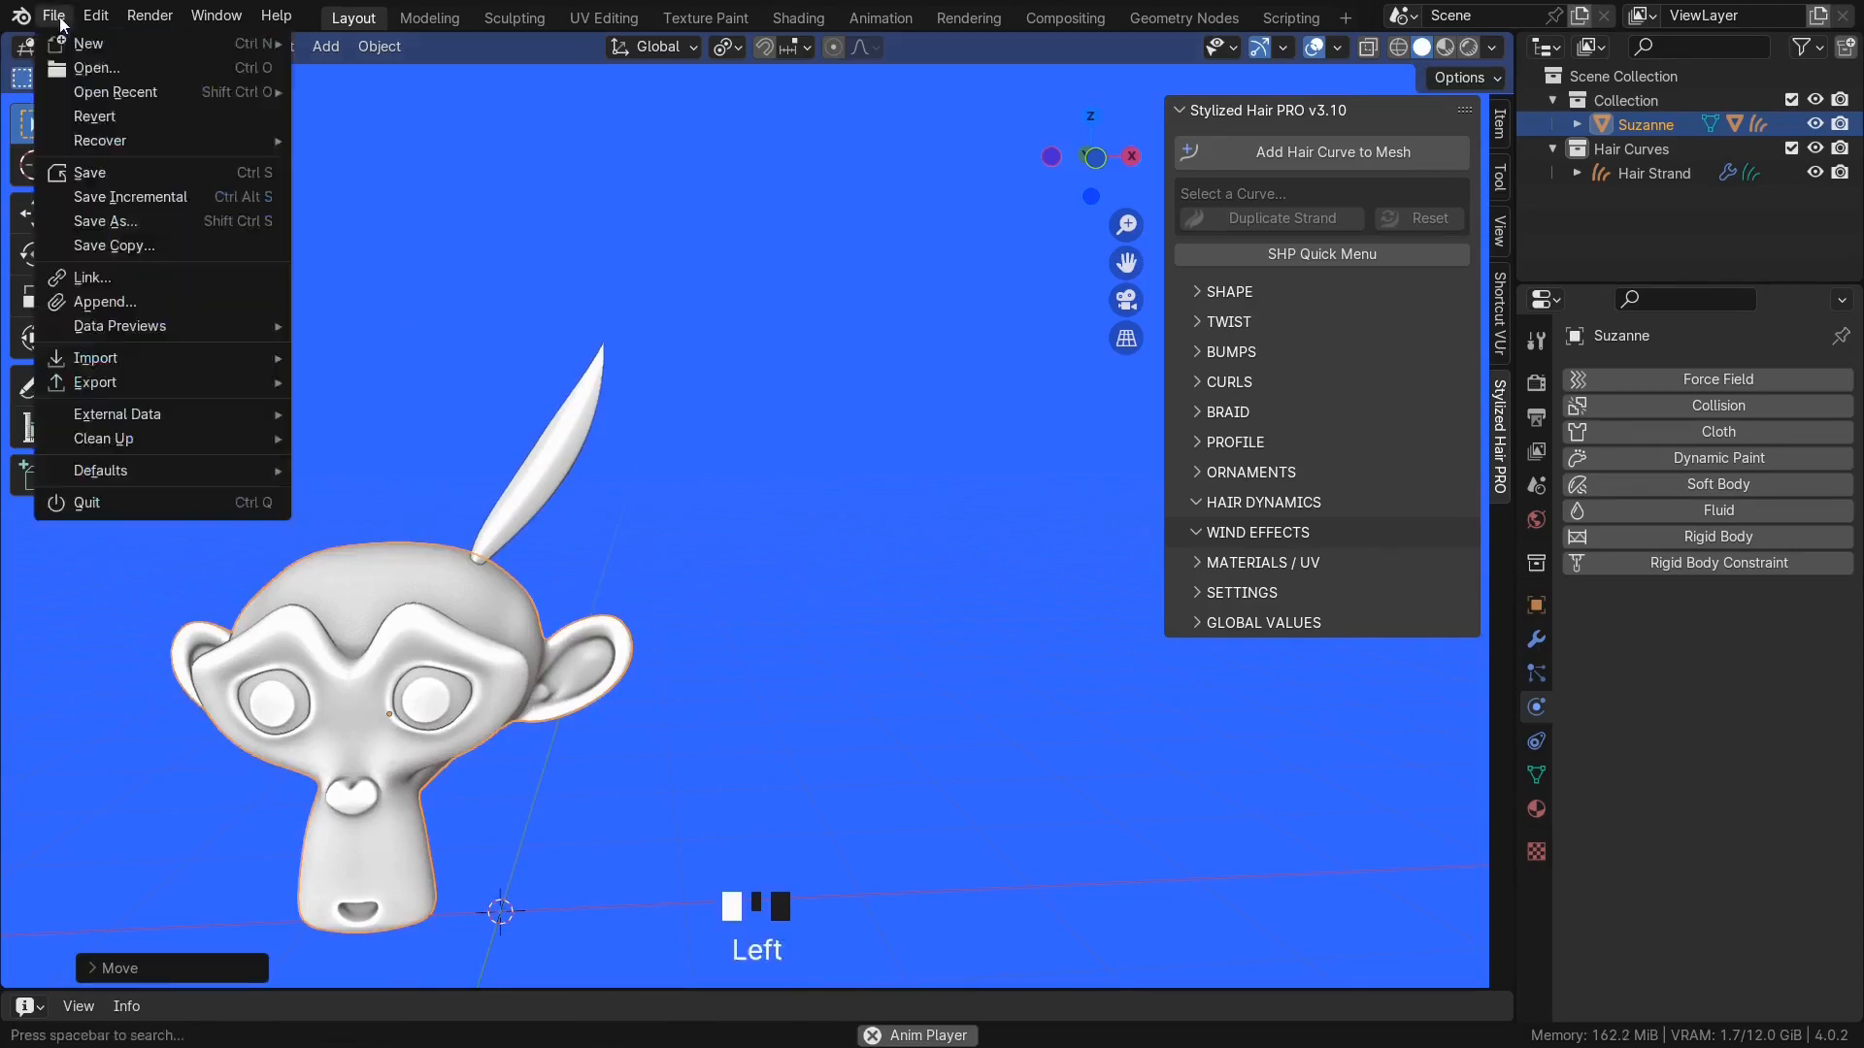
pyautogui.click(91, 173)
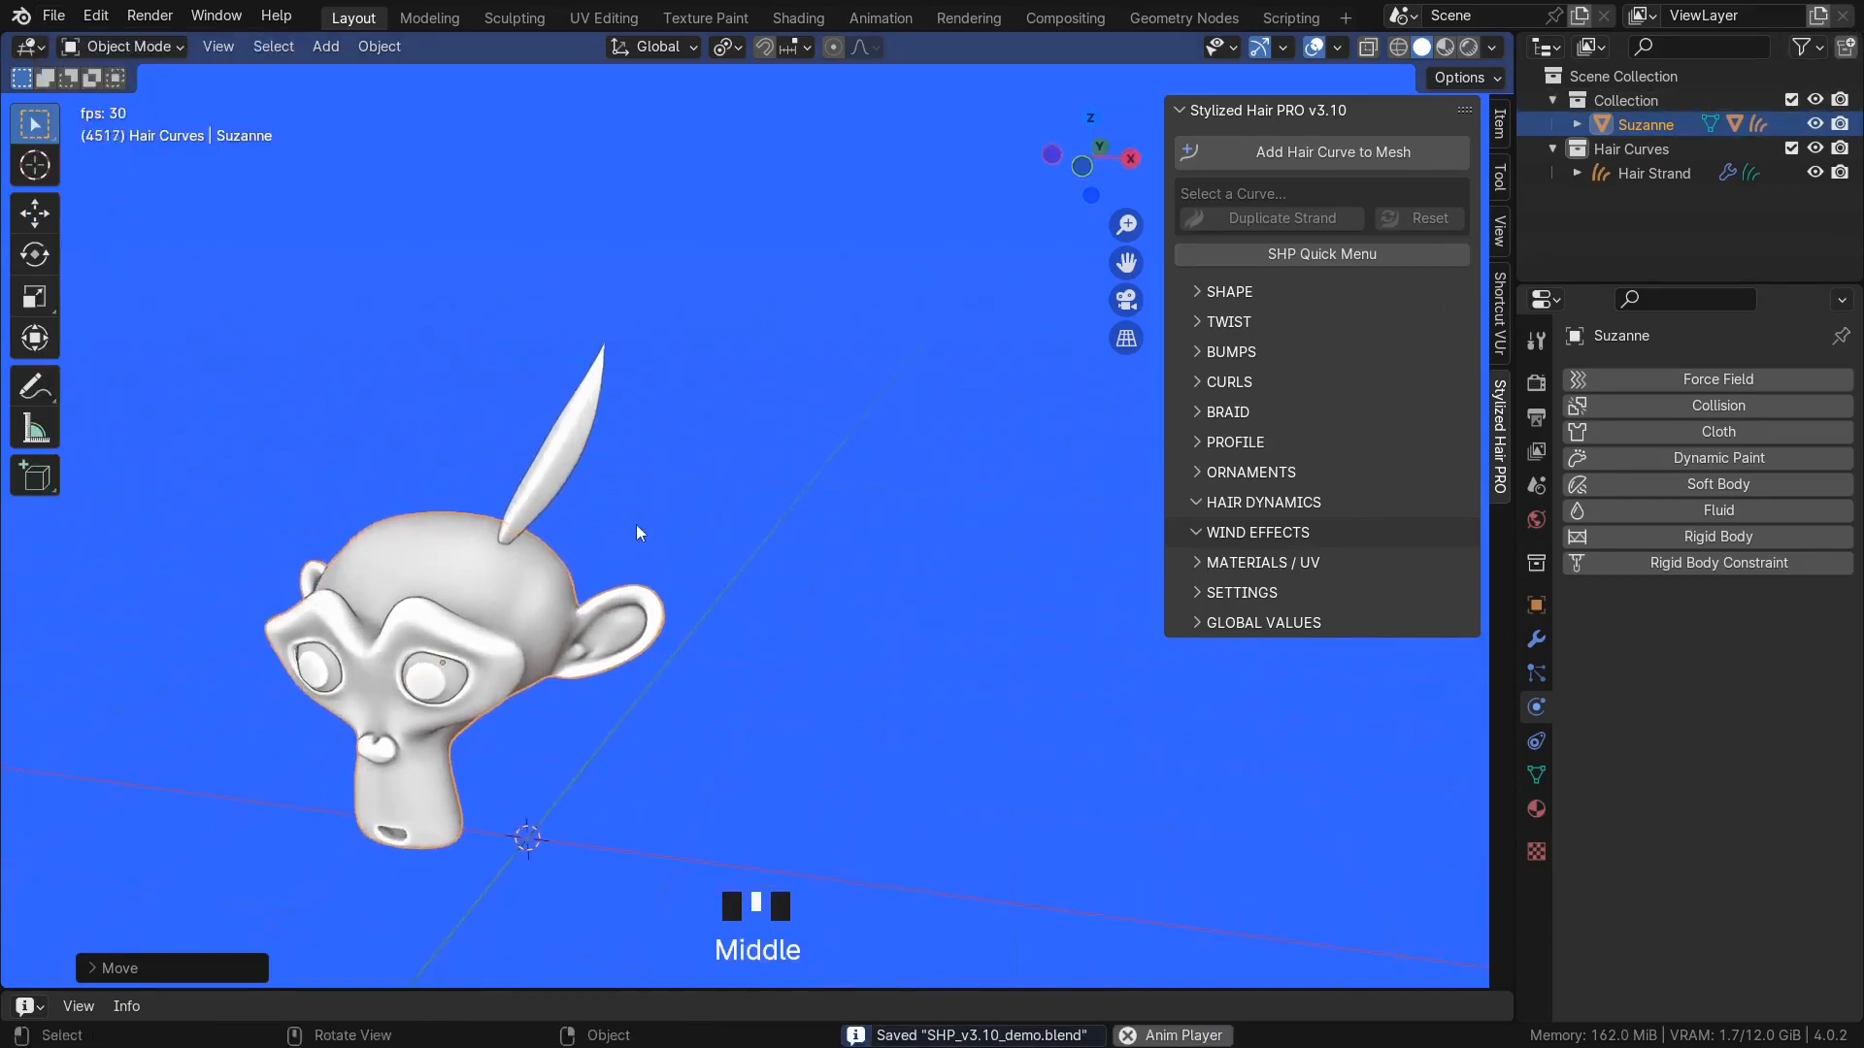
# - Duplicate the hair strand onto the head and delete the original, leaving Hair Strand.001
pyautogui.click(1652, 172)
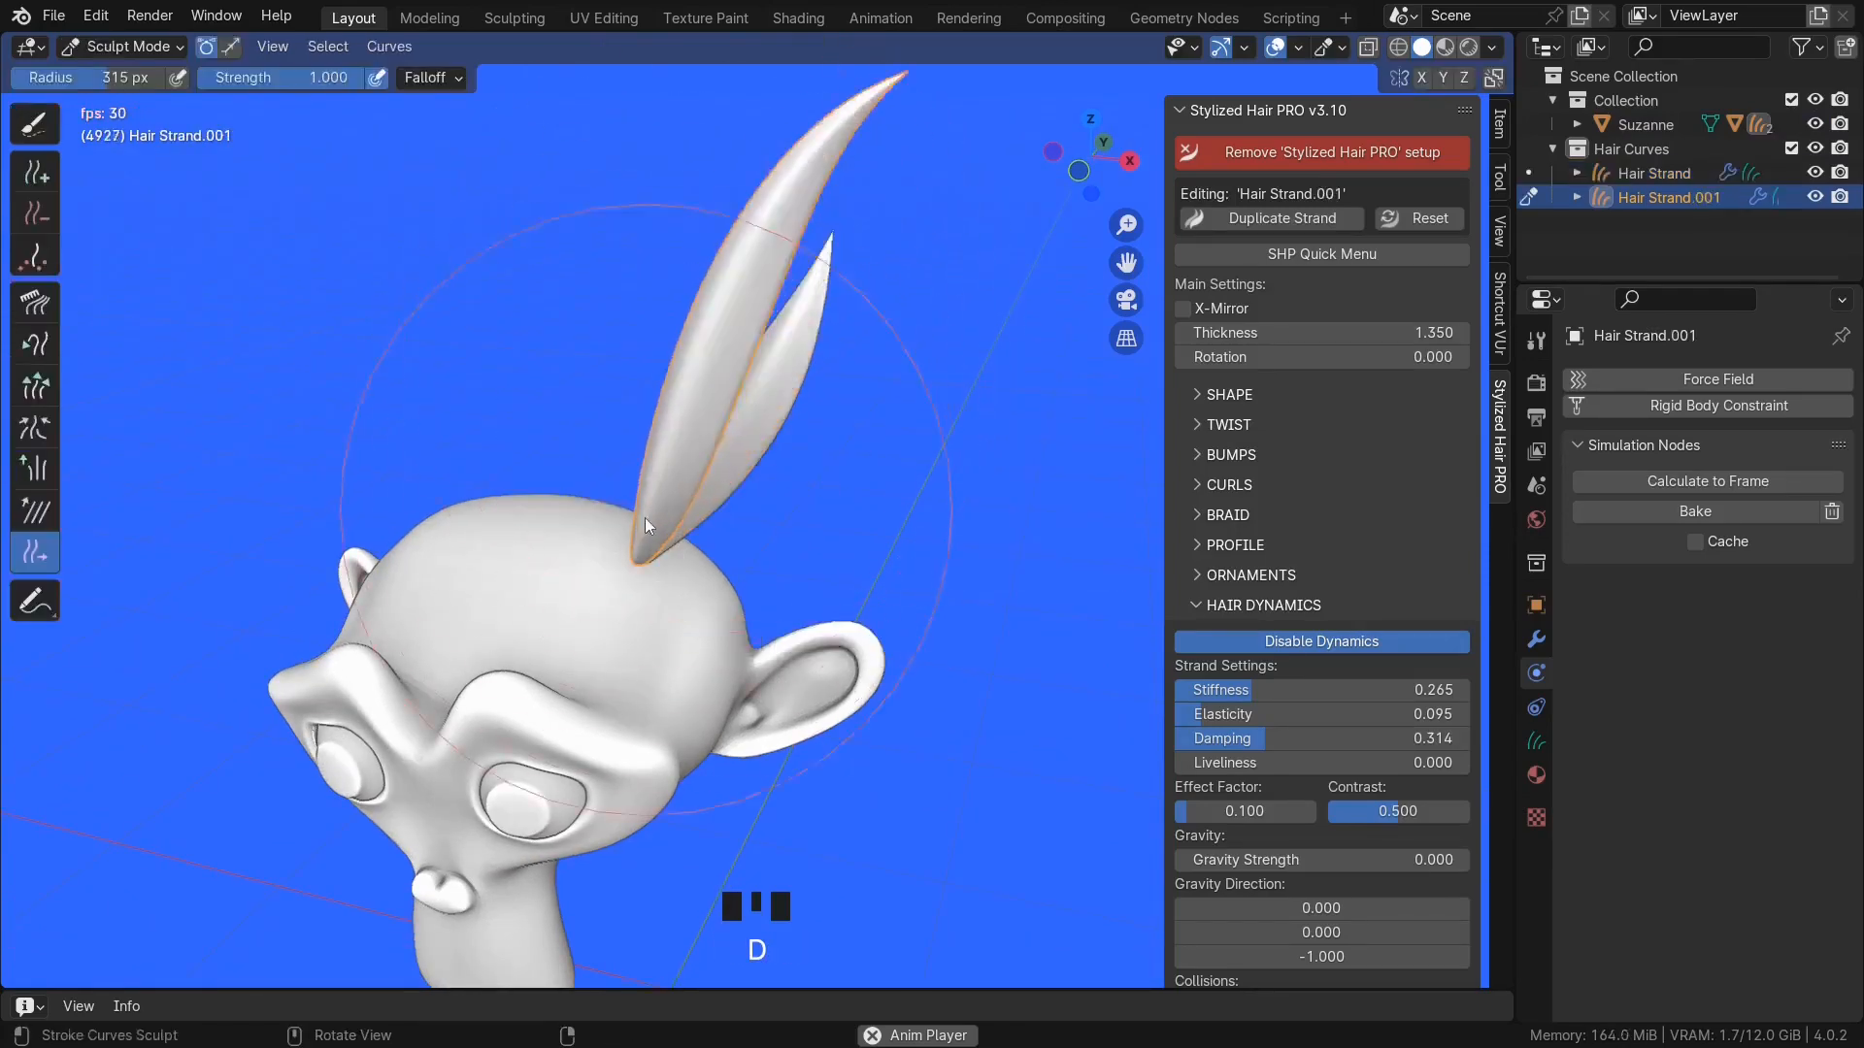
pyautogui.press('Tab')
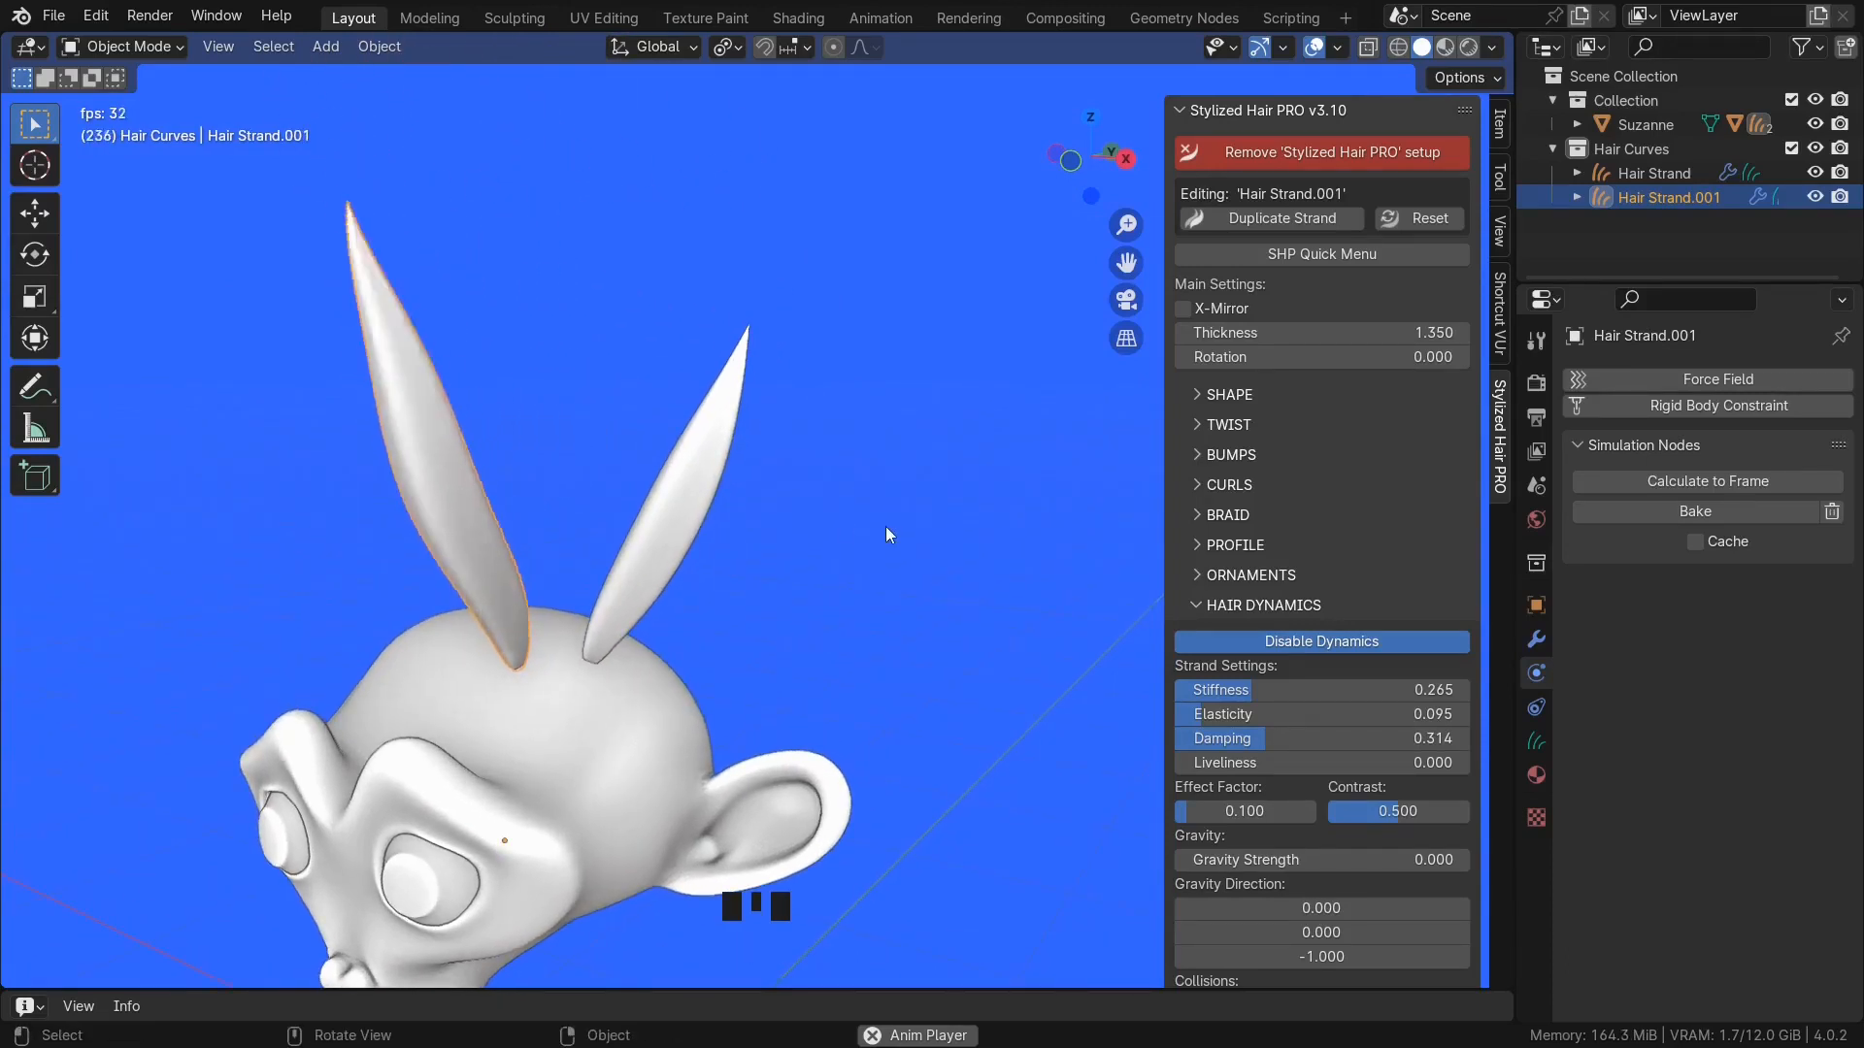
pyautogui.press('x')
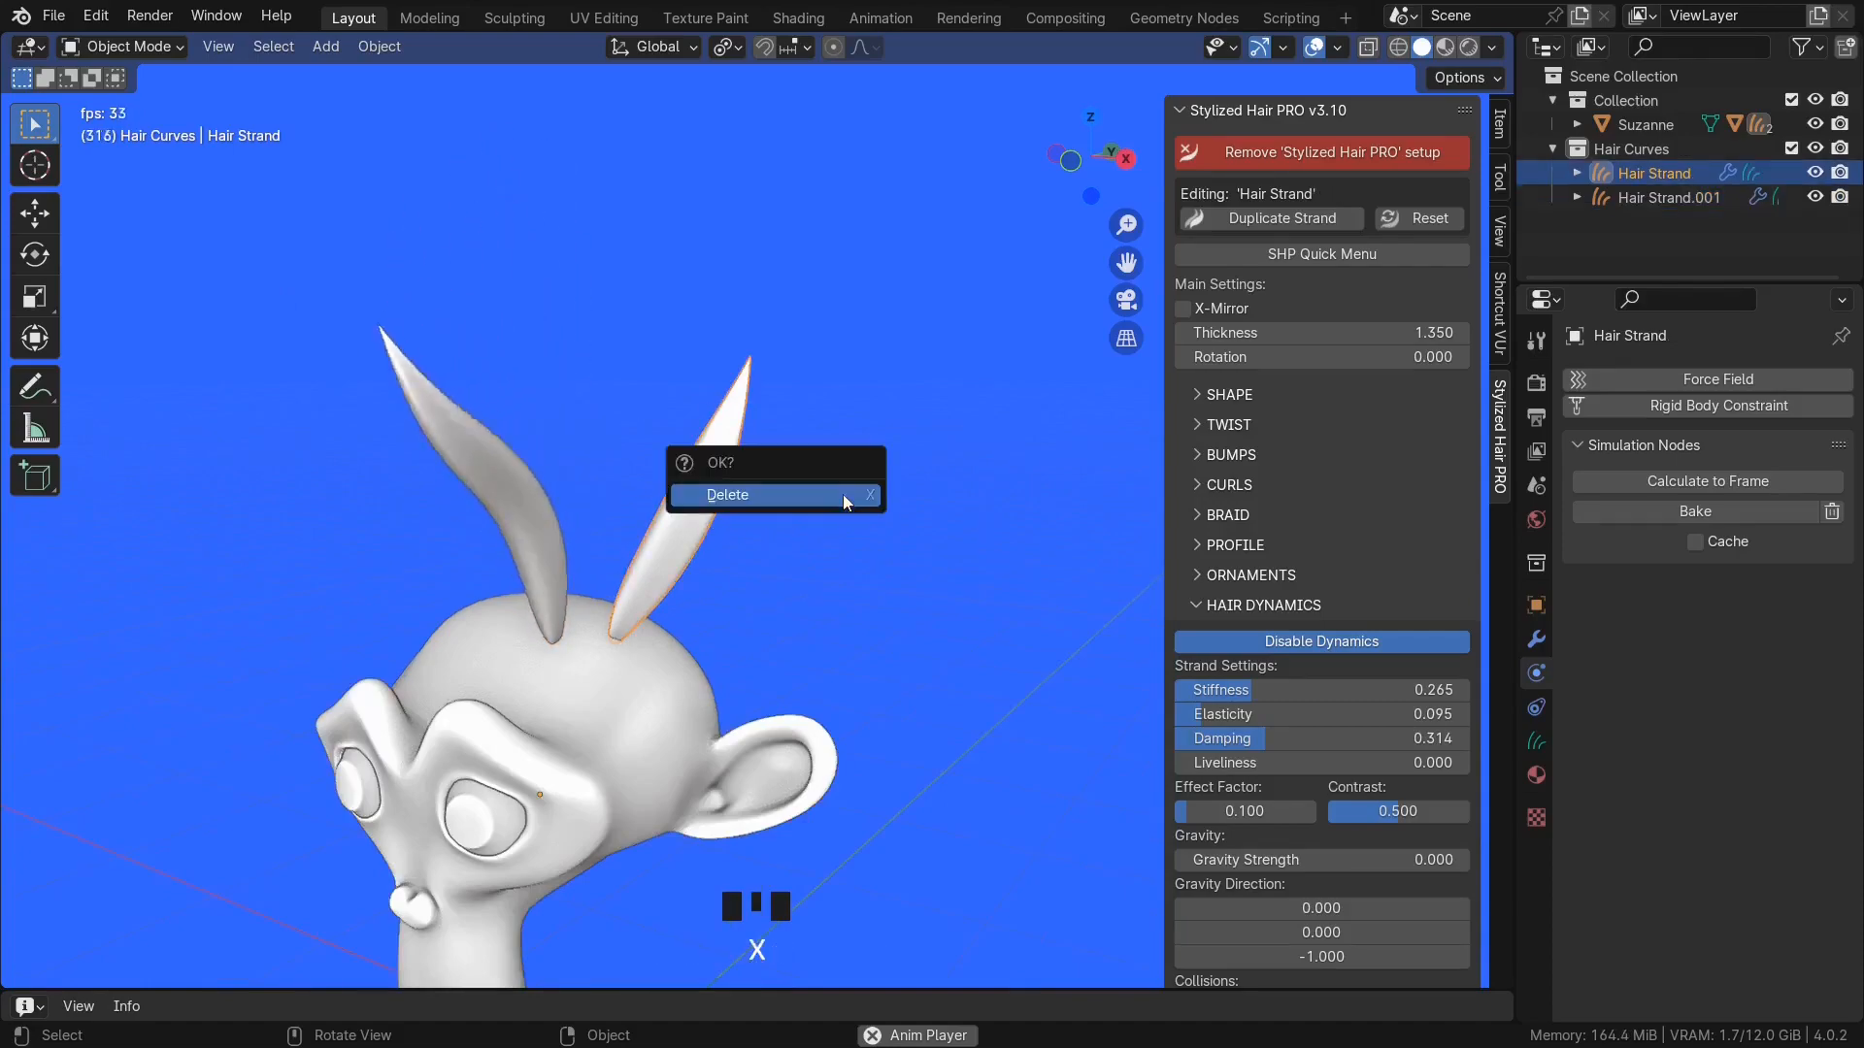
pyautogui.click(726, 495)
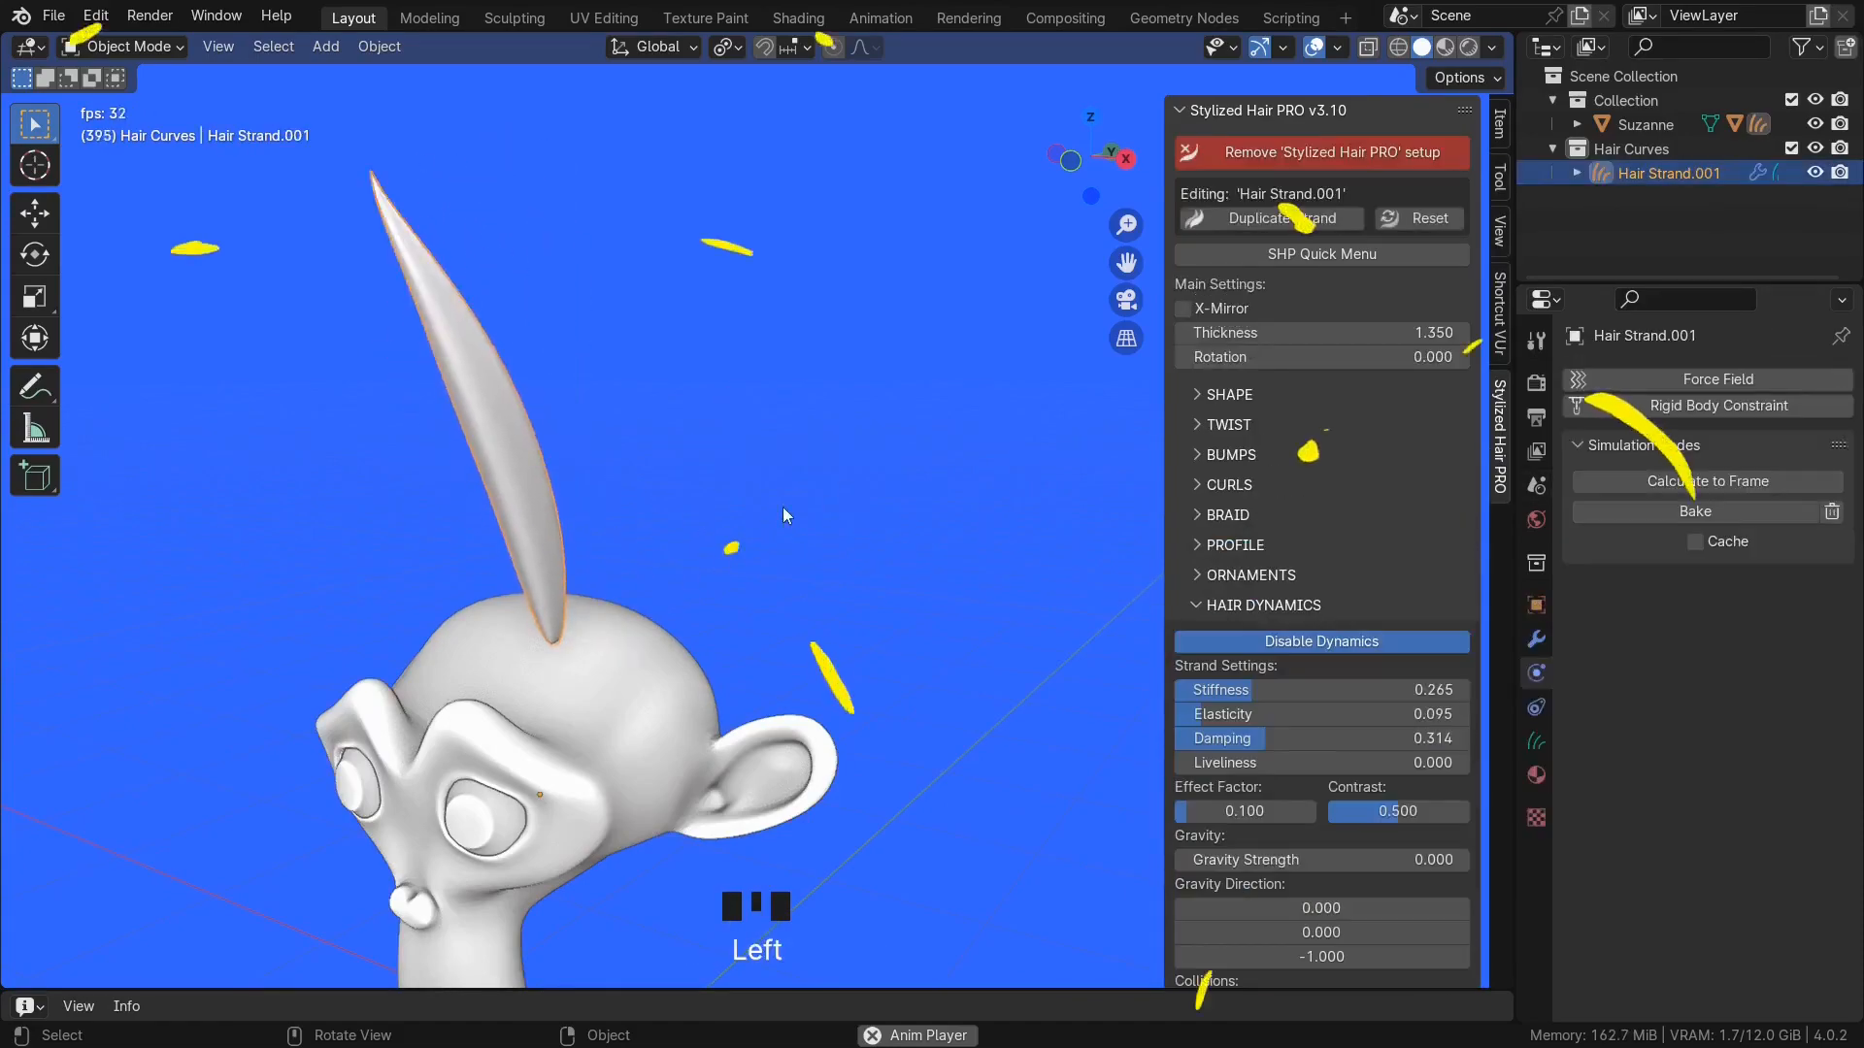
# - Review the strand's shade settings popup and rename the remaining copy back to Hair Strand
pyautogui.scroll(-3)
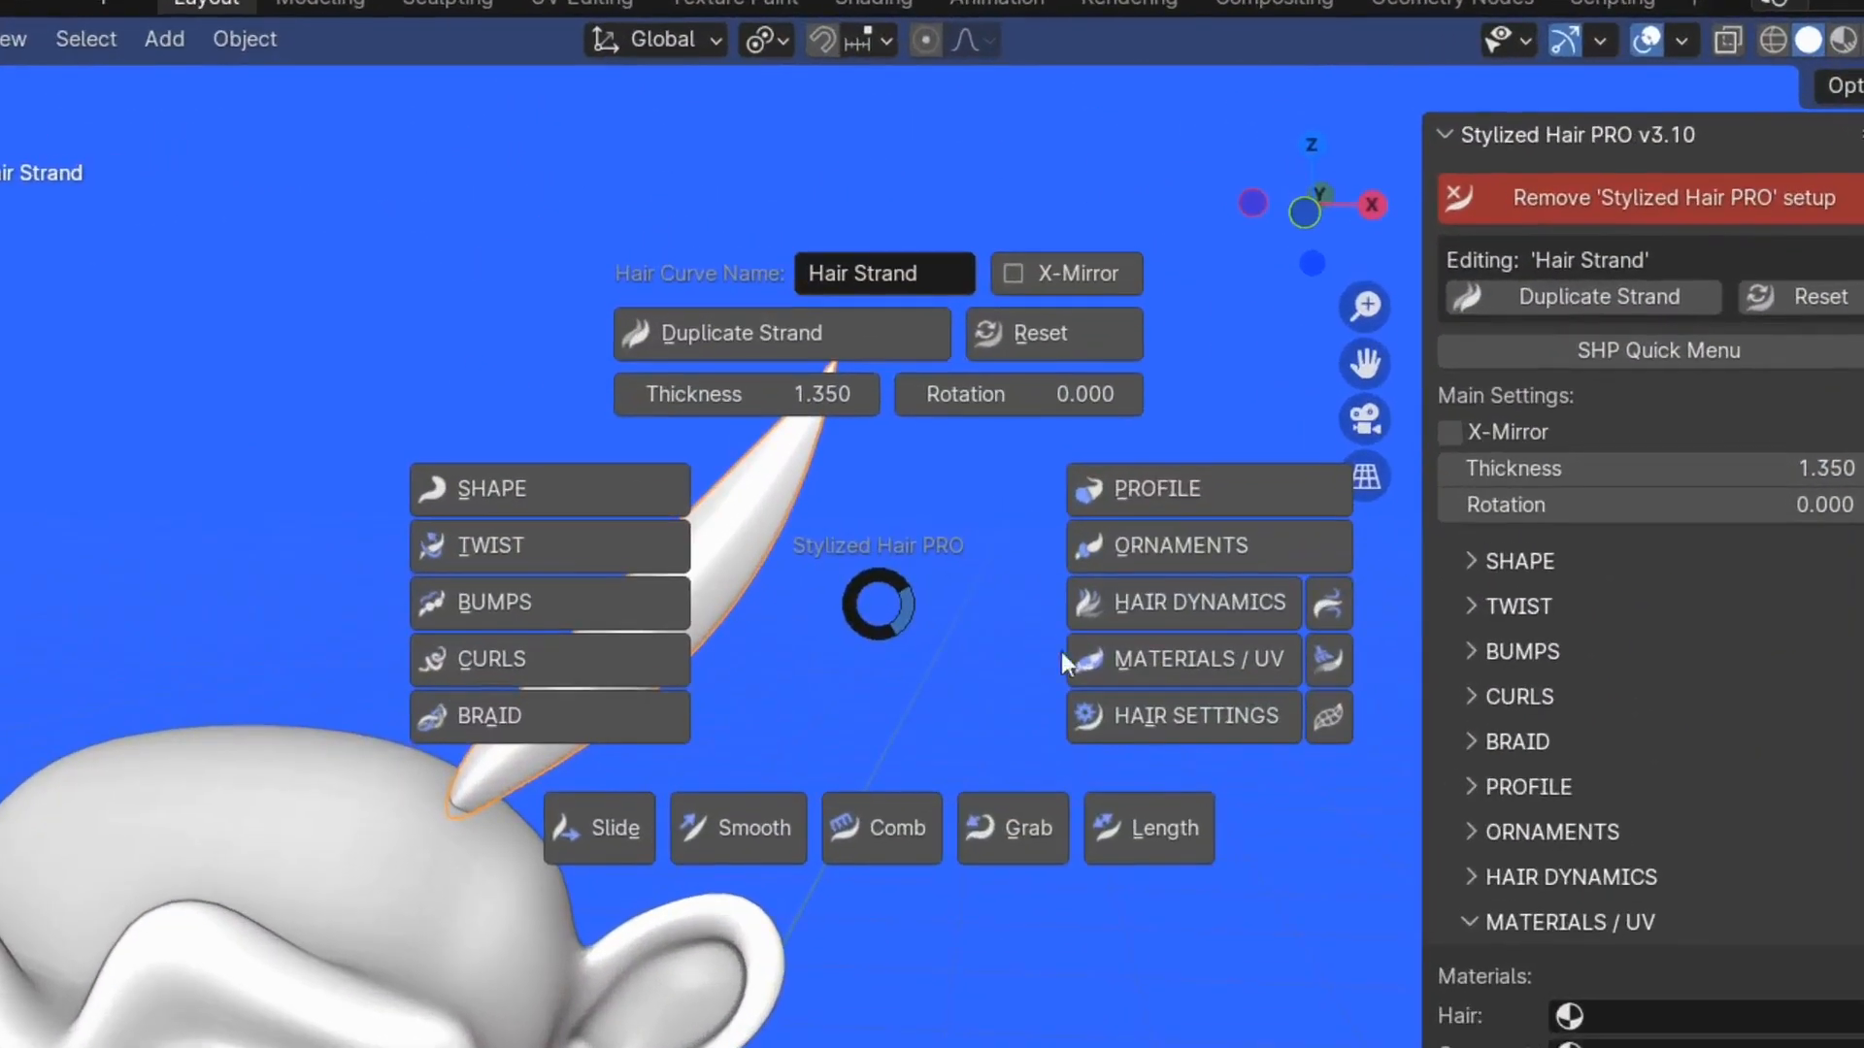
pyautogui.moveTo(1332, 643)
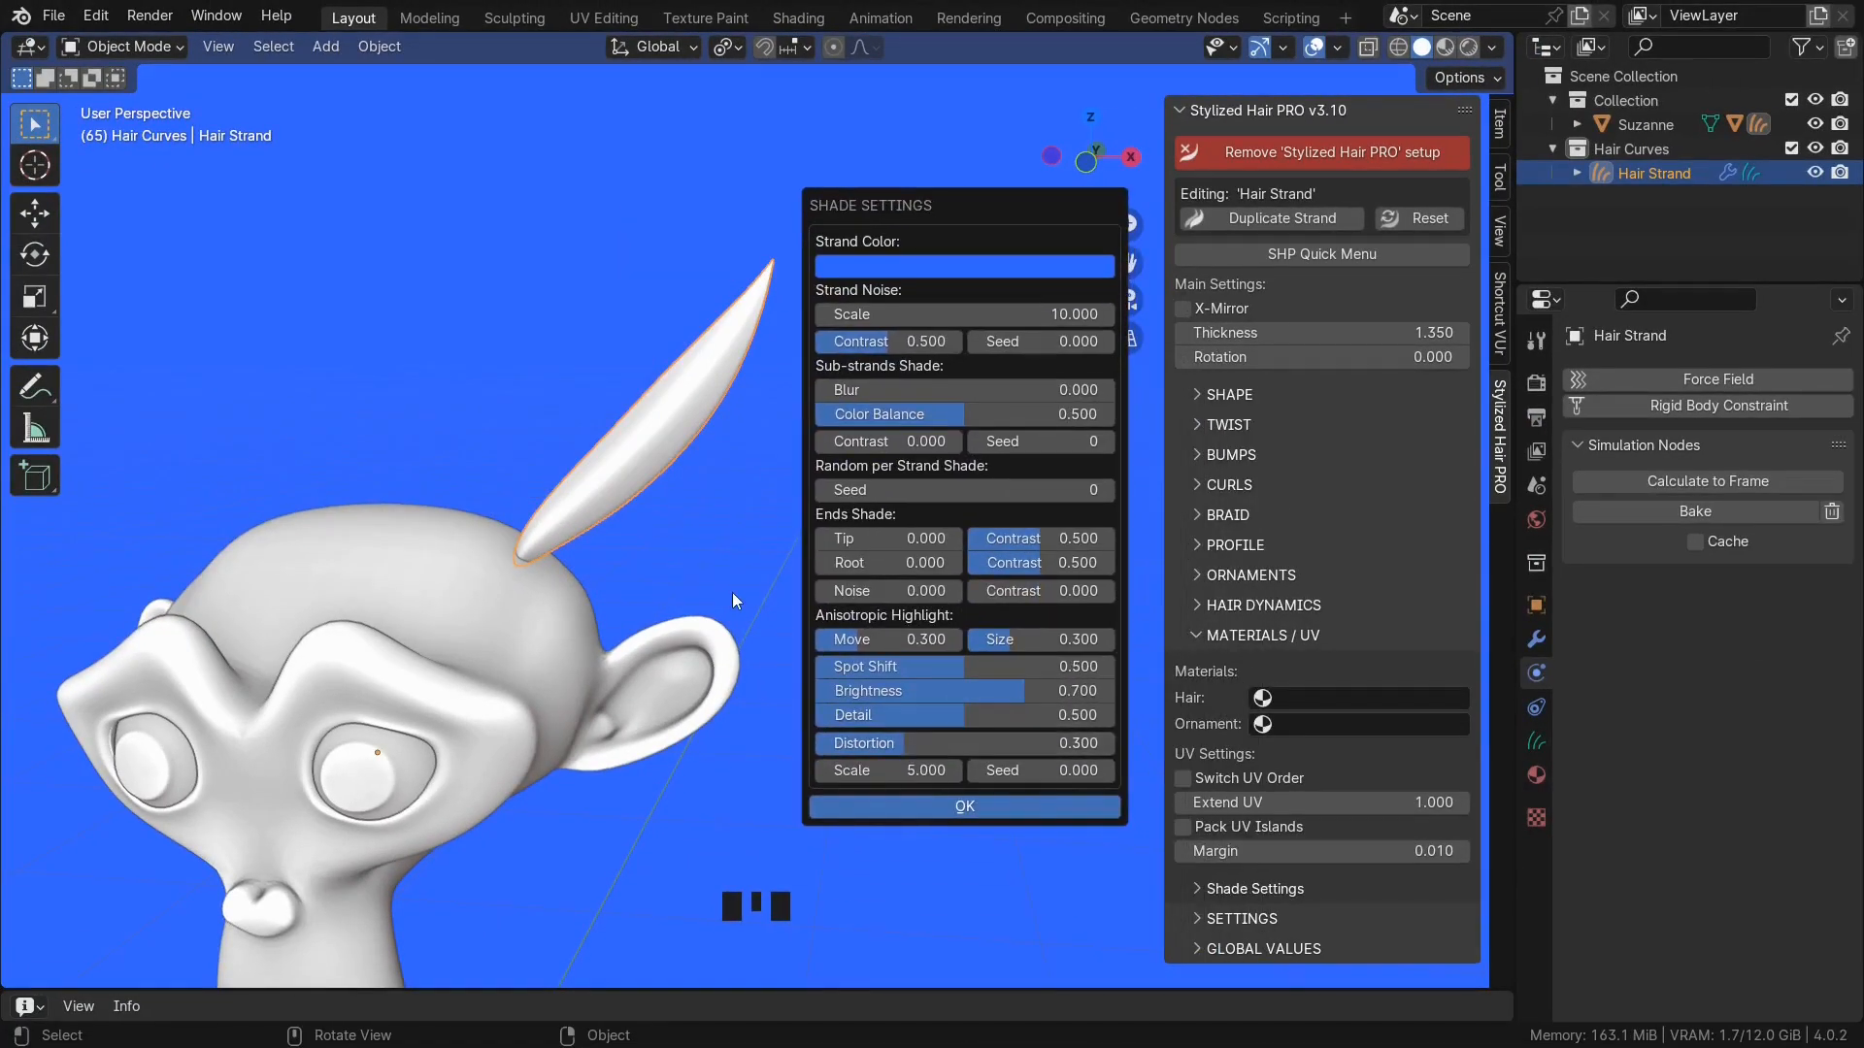
pyautogui.click(796, 17)
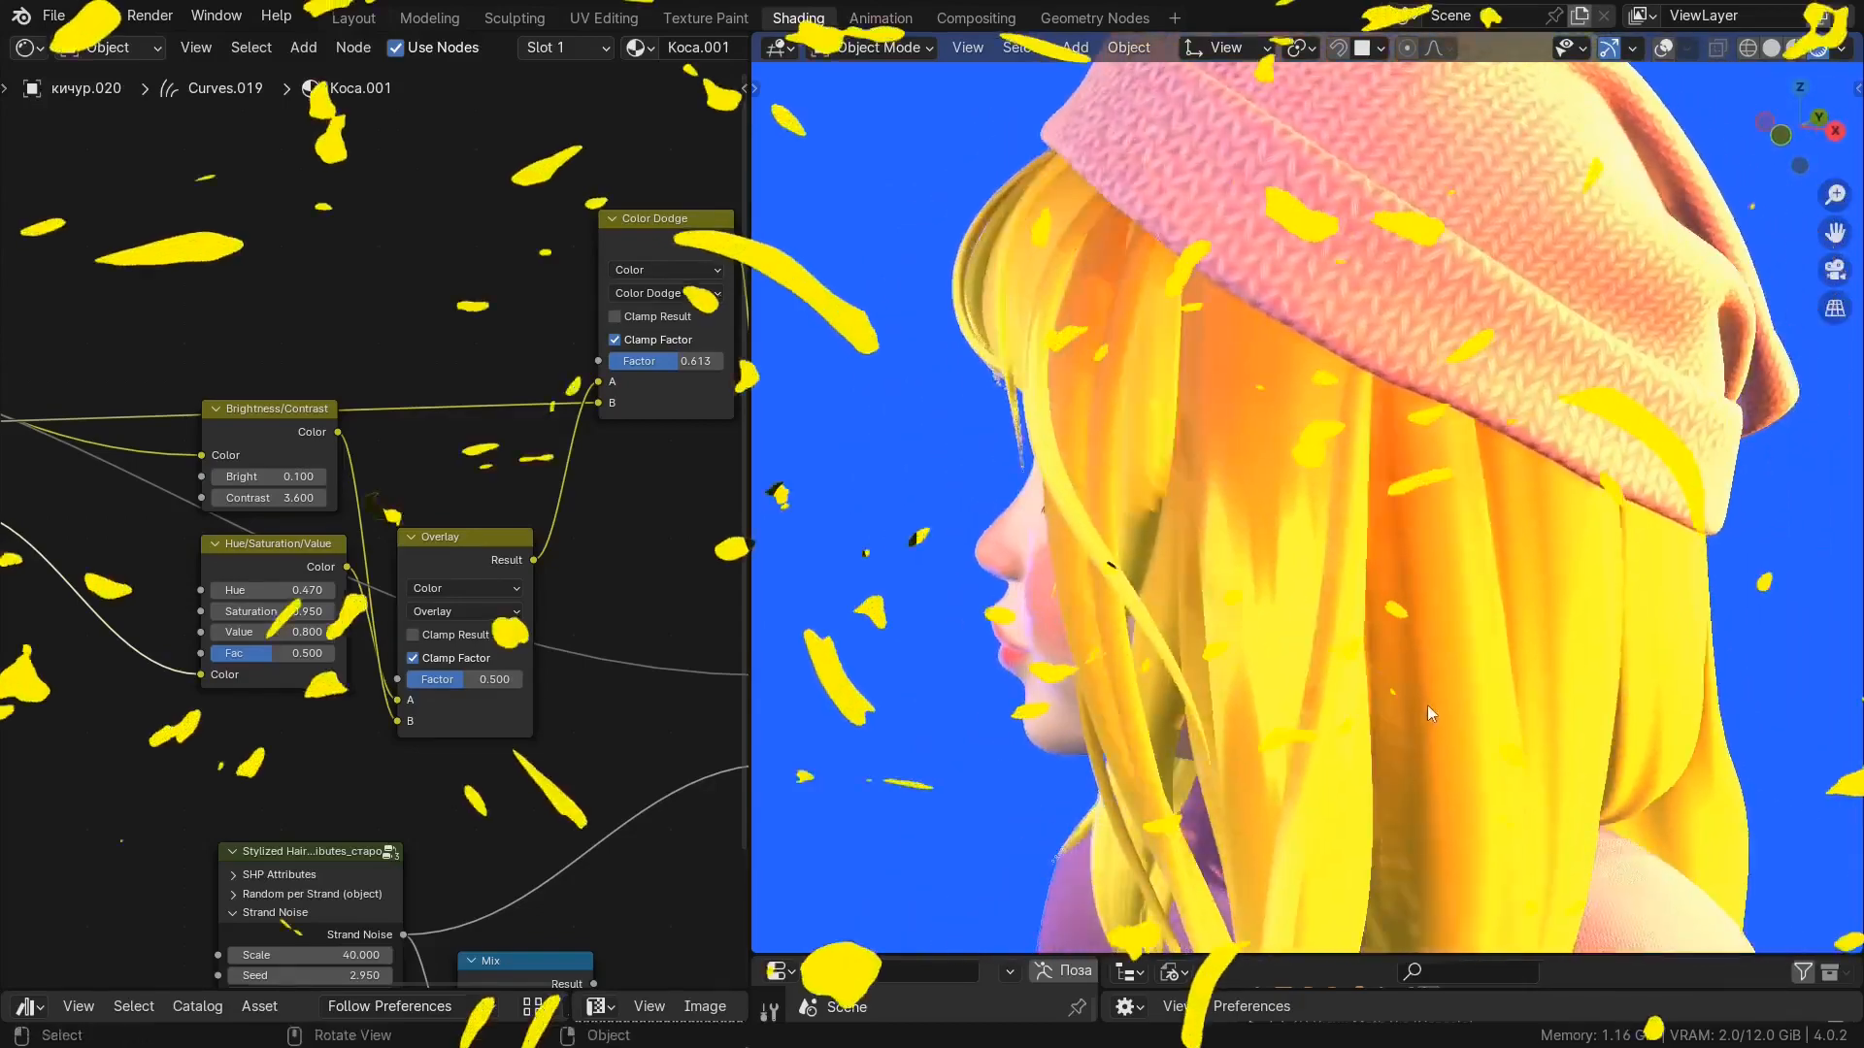
pyautogui.click(353, 18)
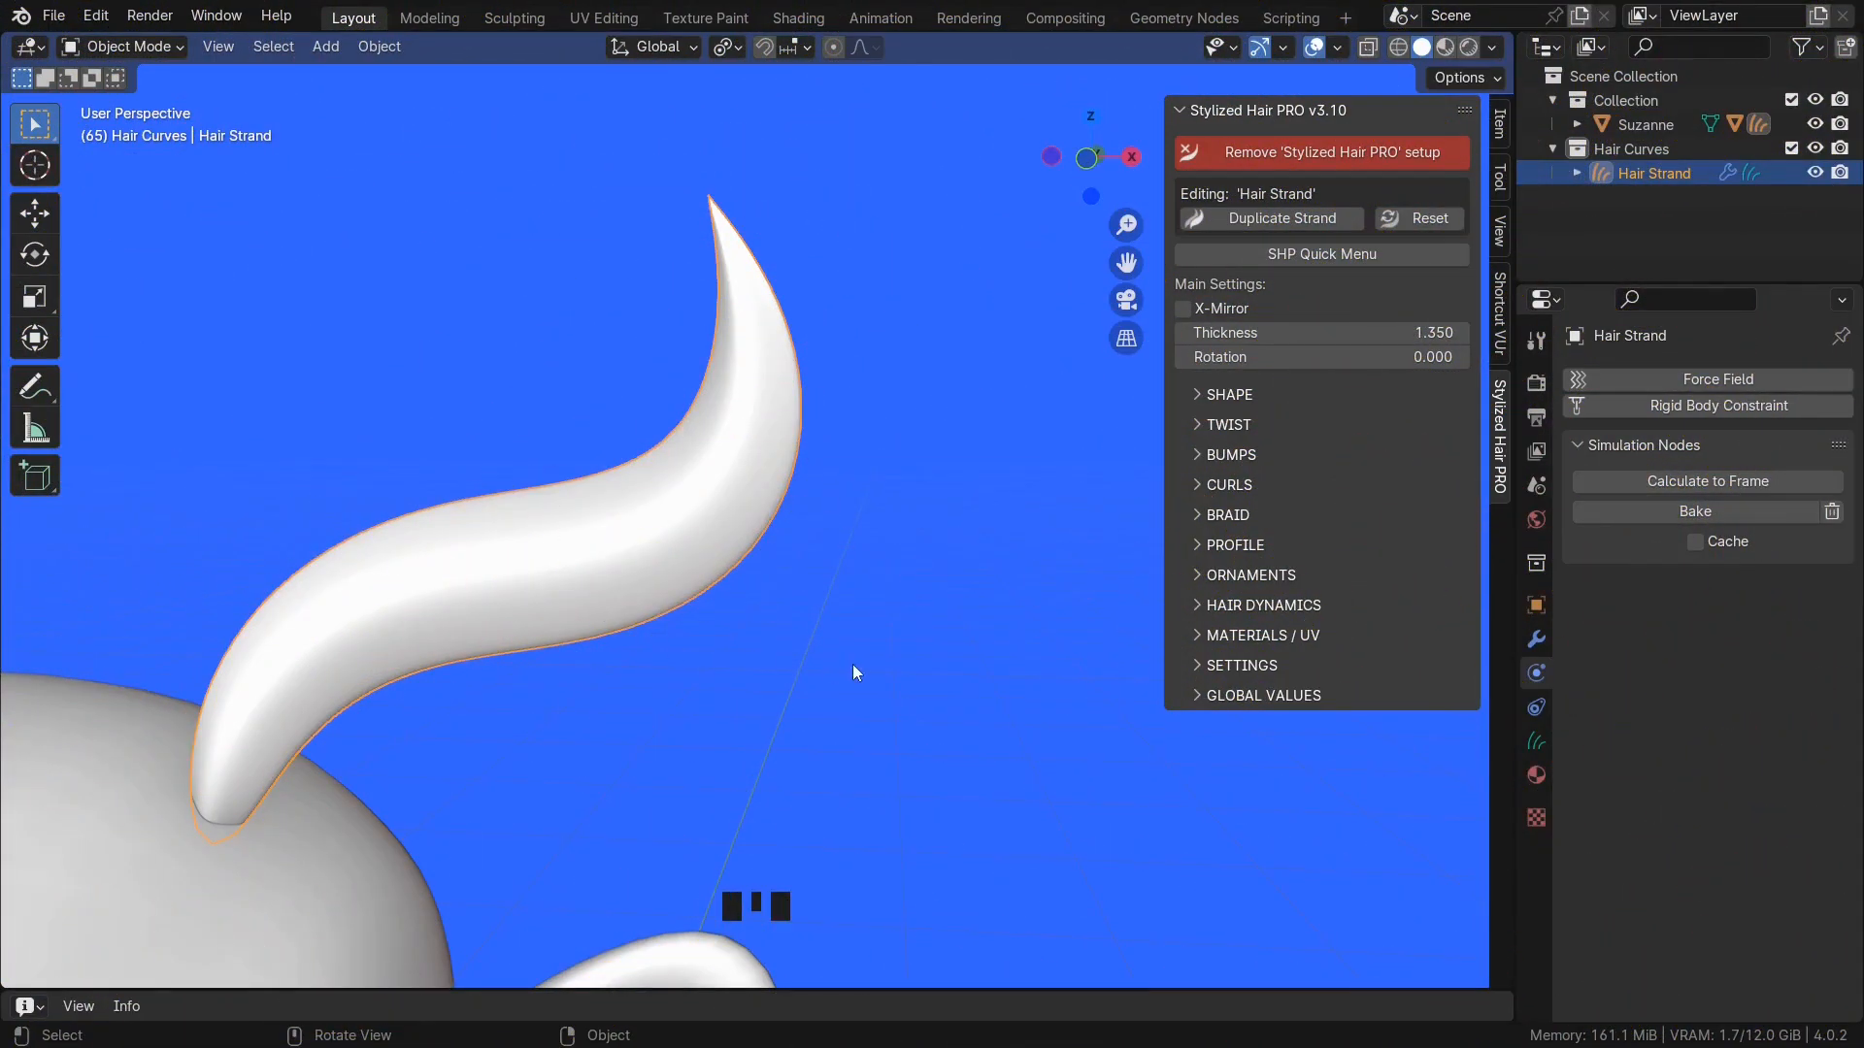
pyautogui.click(1240, 664)
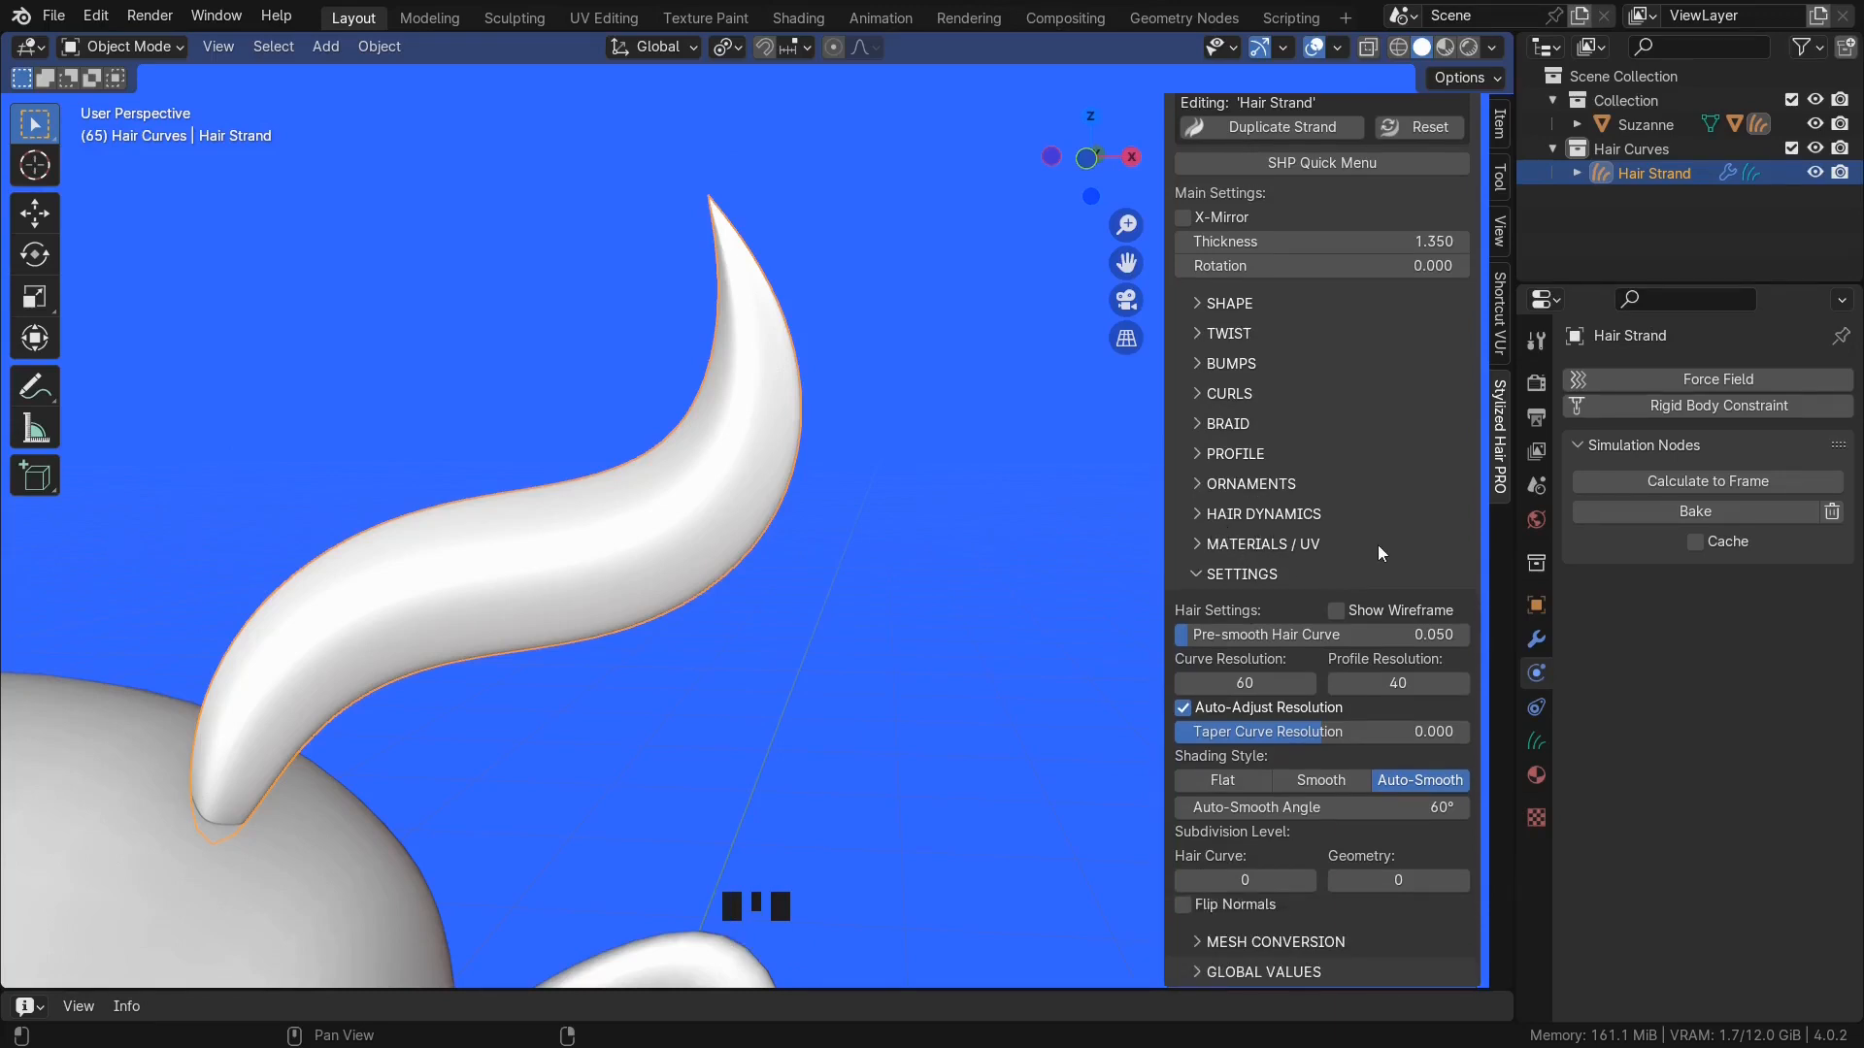
pyautogui.click(1336, 609)
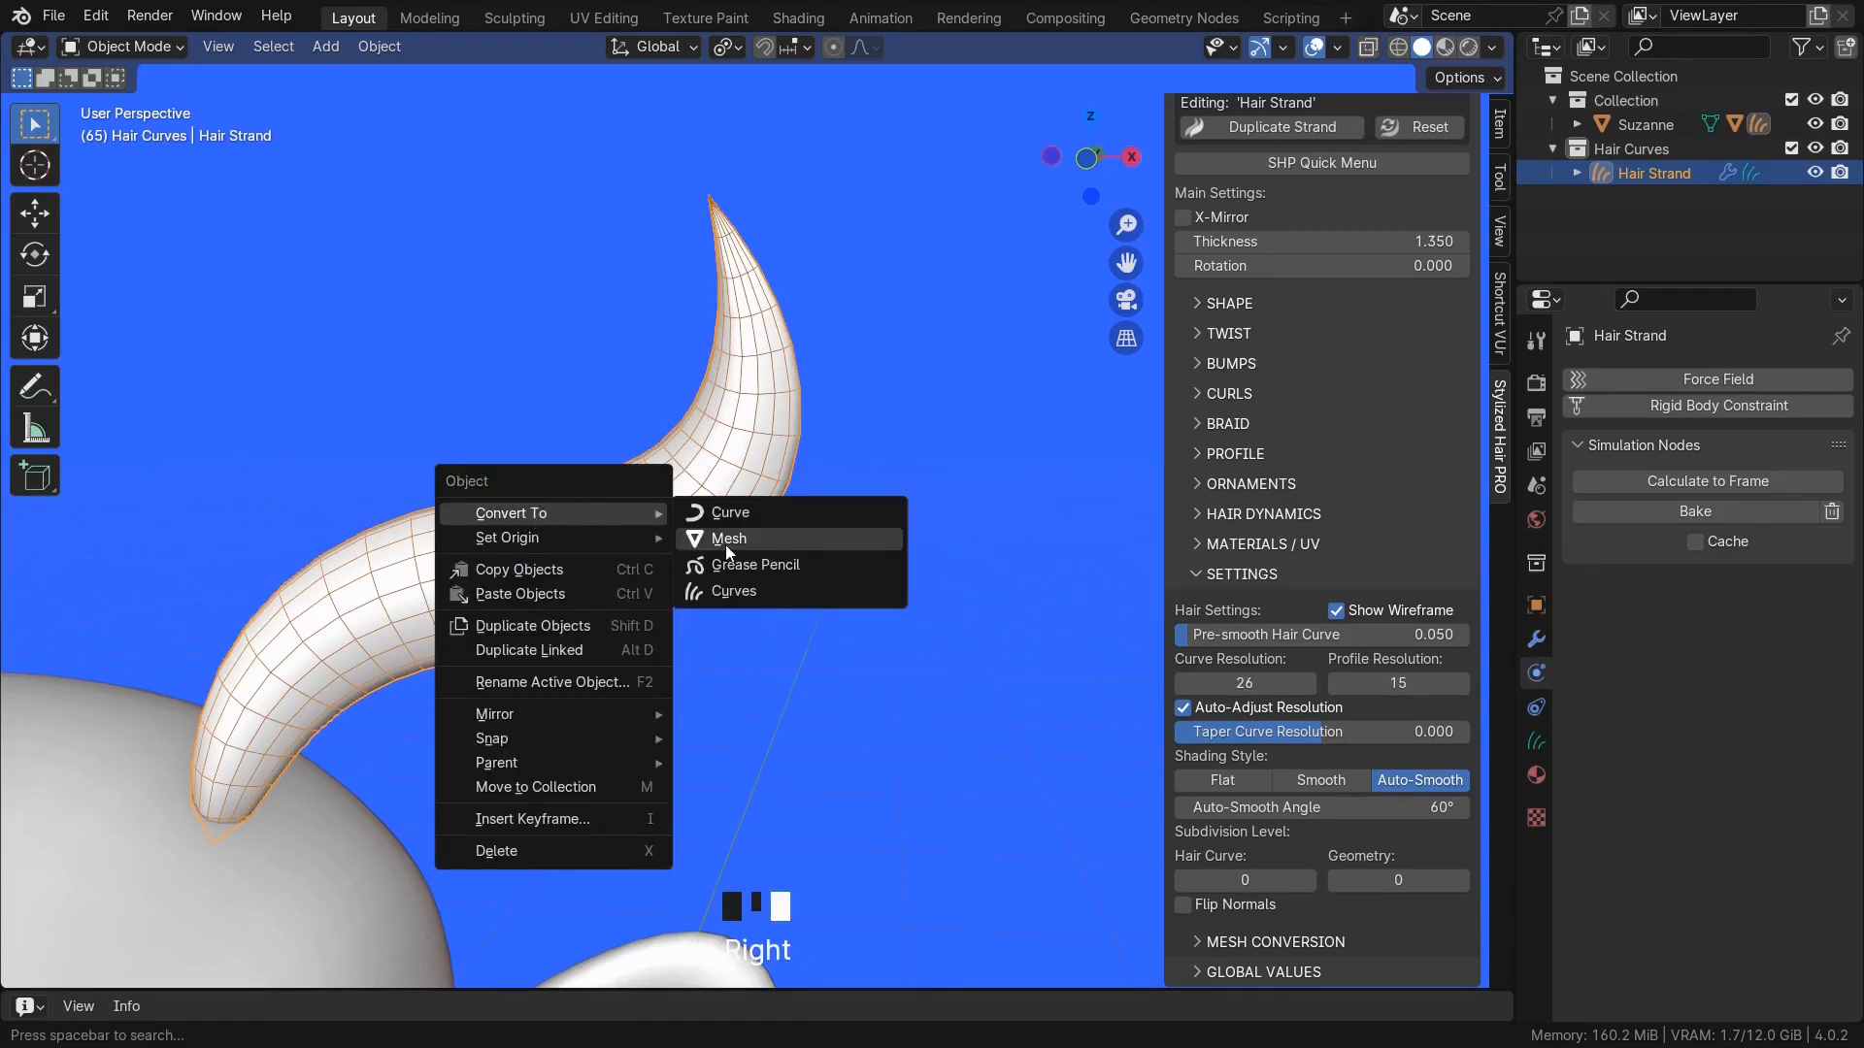
pyautogui.click(728, 538)
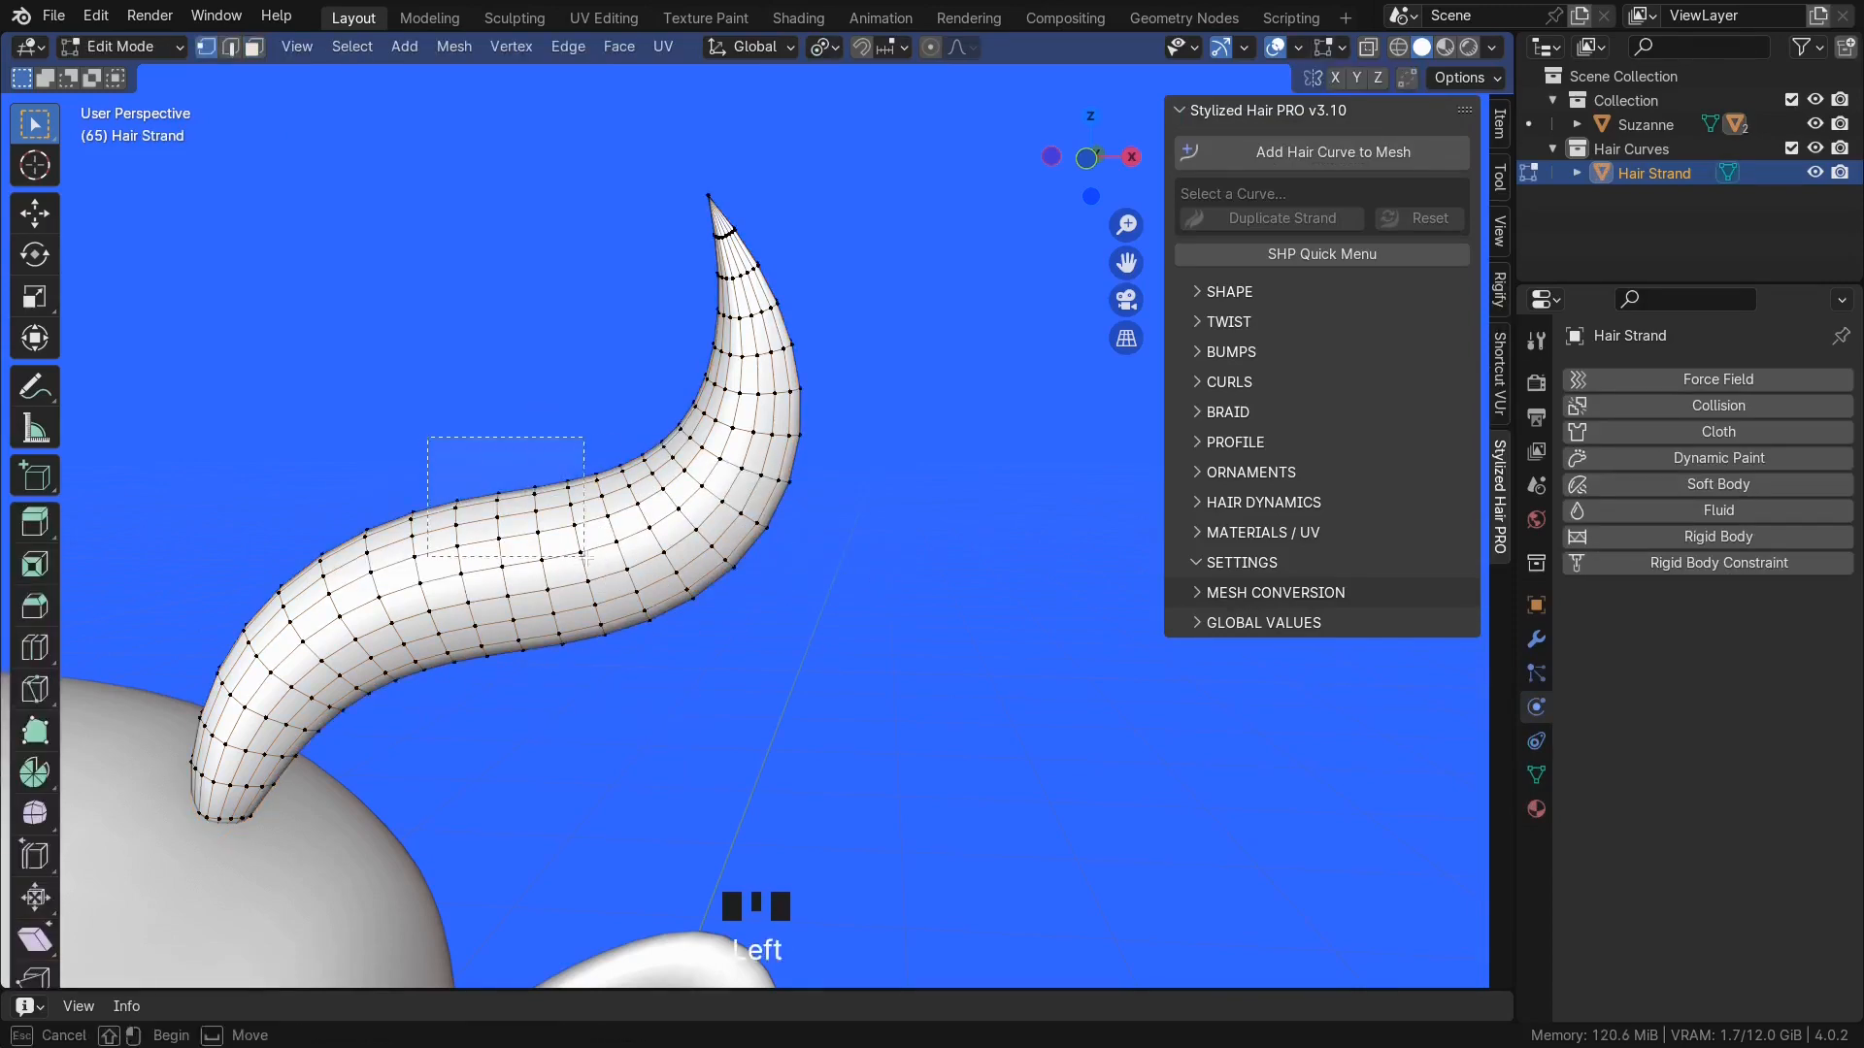
pyautogui.press('ctrl+z')
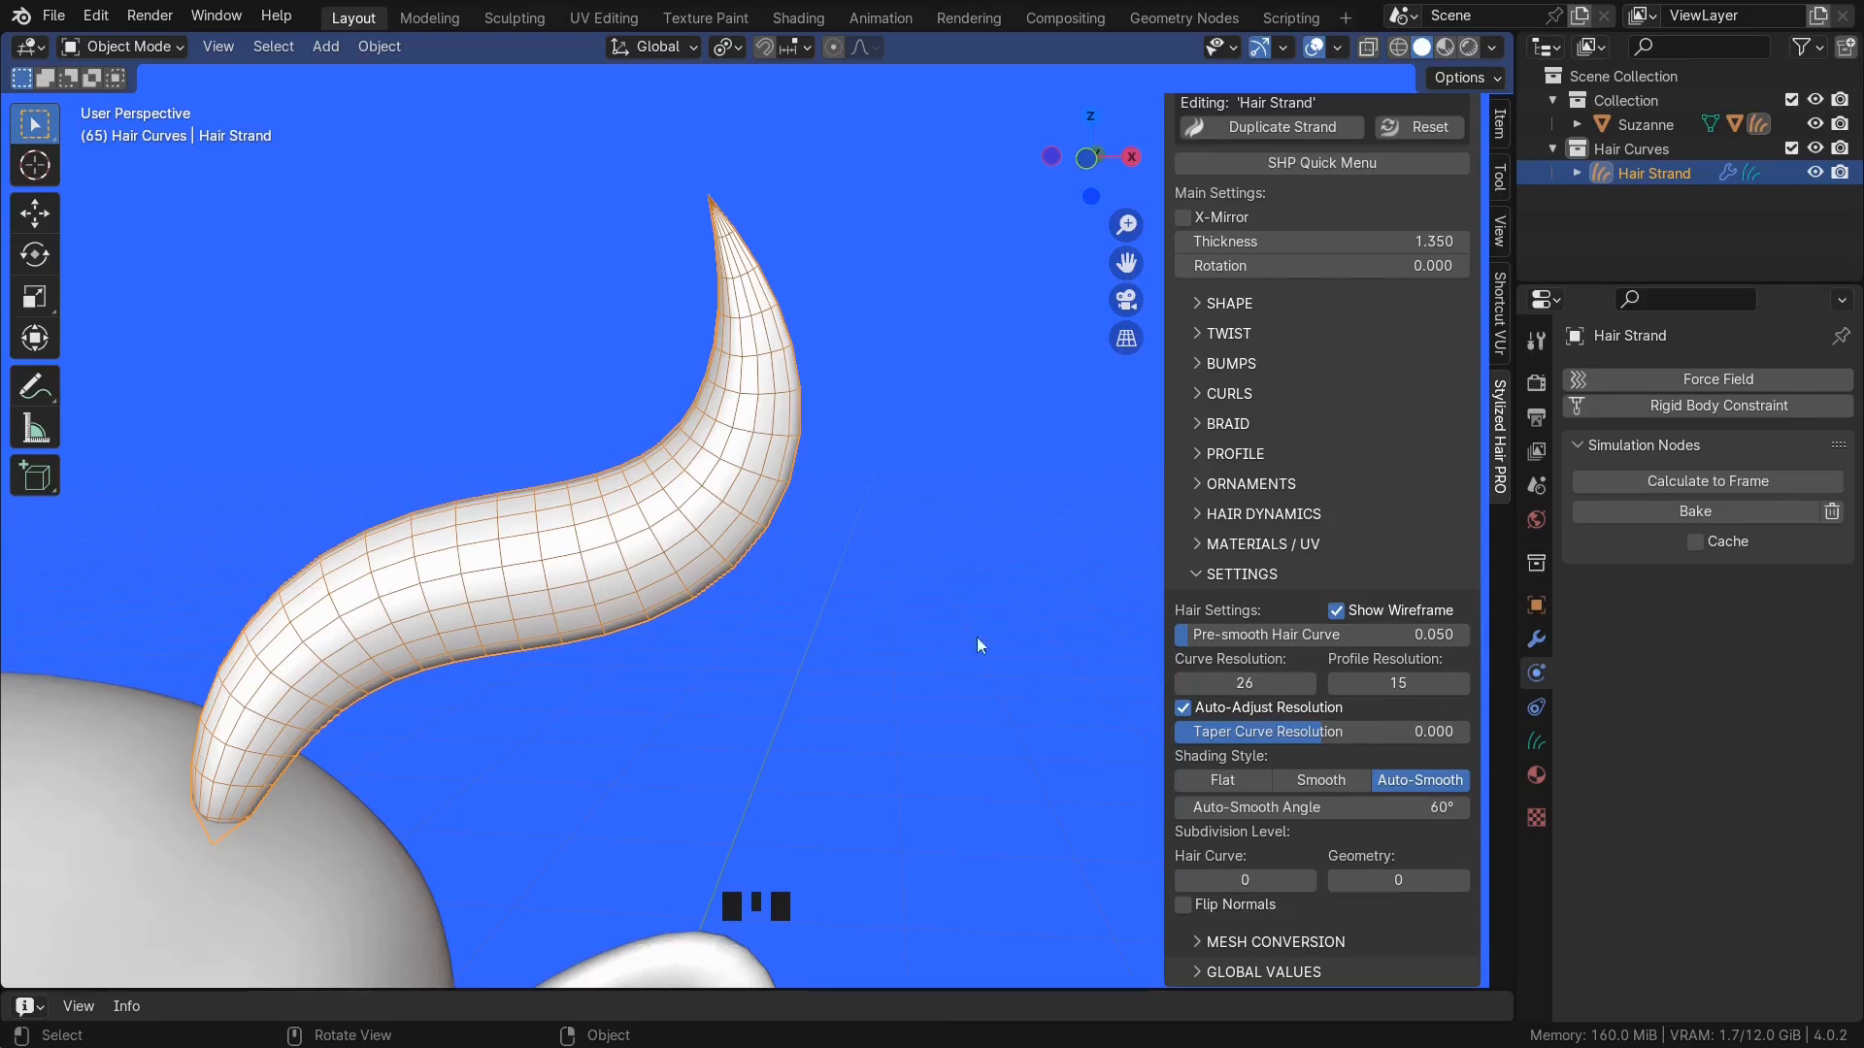
# - Bring up the strand's mesh conversion options with Generate Armature ticked and bone count 8
pyautogui.click(1334, 609)
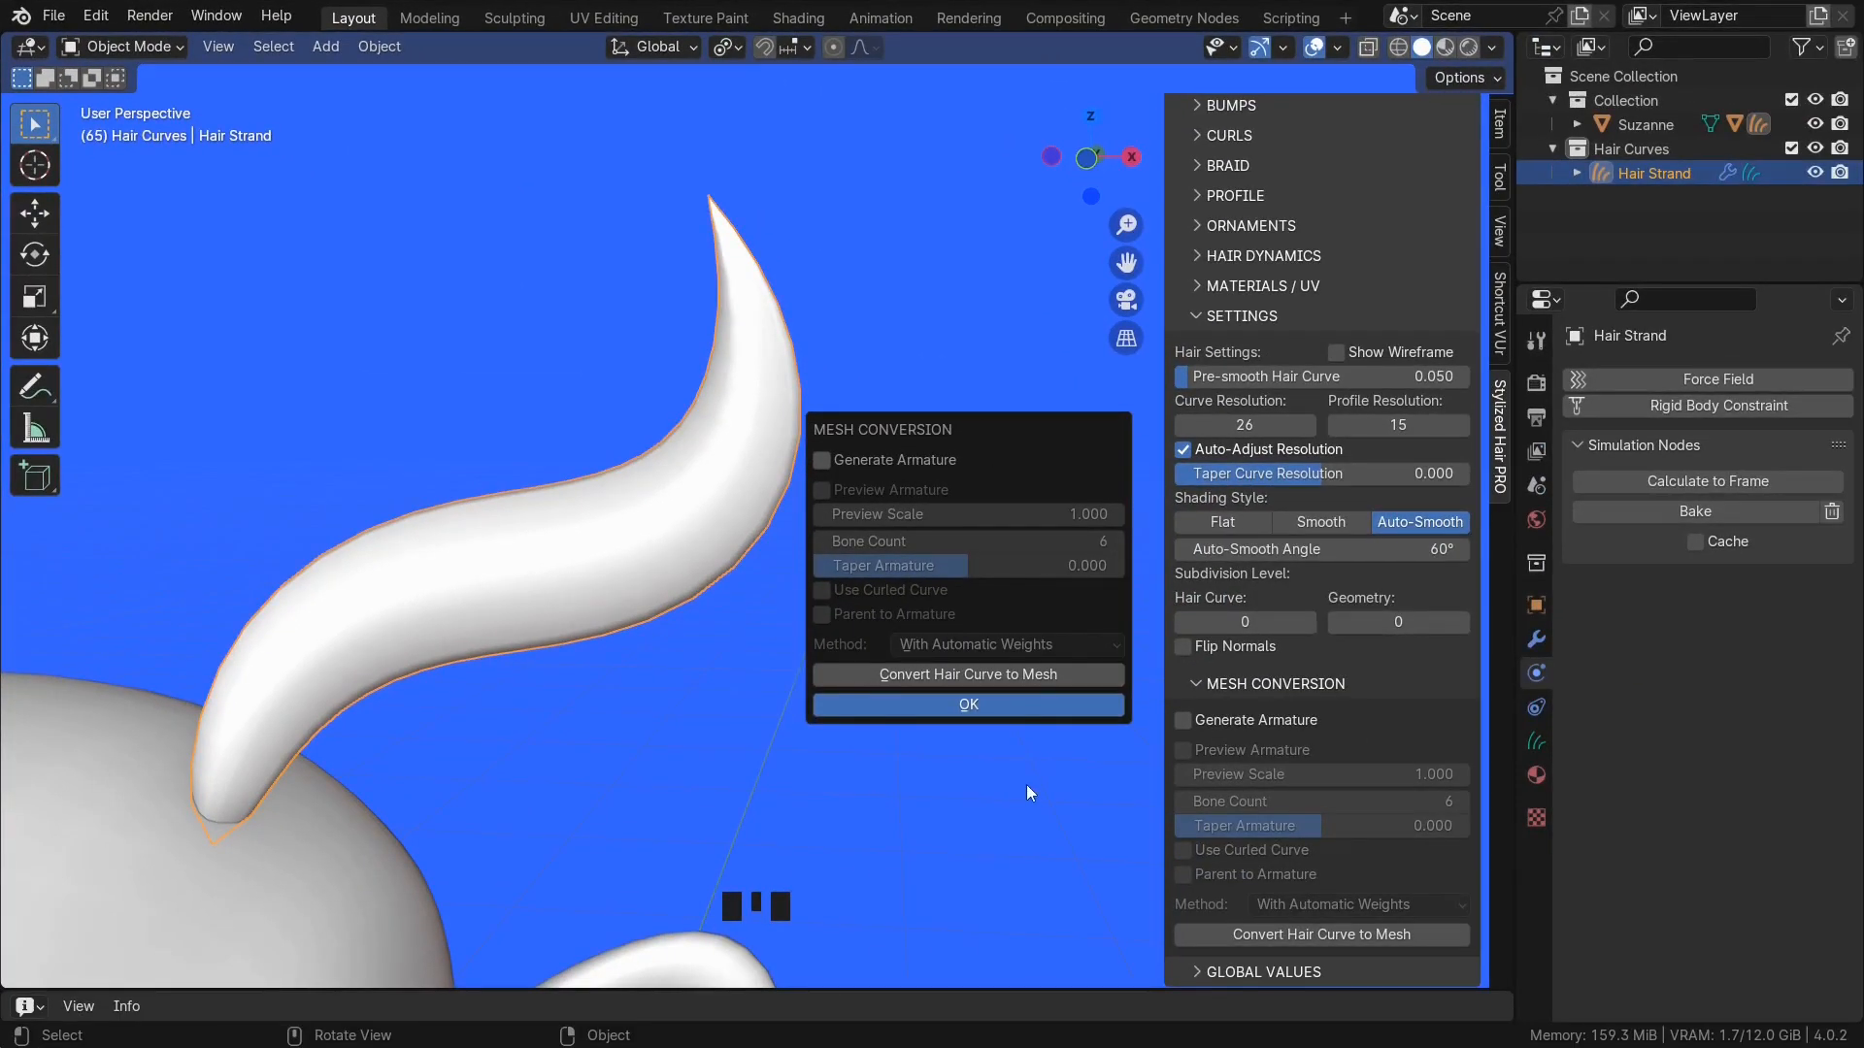
pyautogui.click(966, 673)
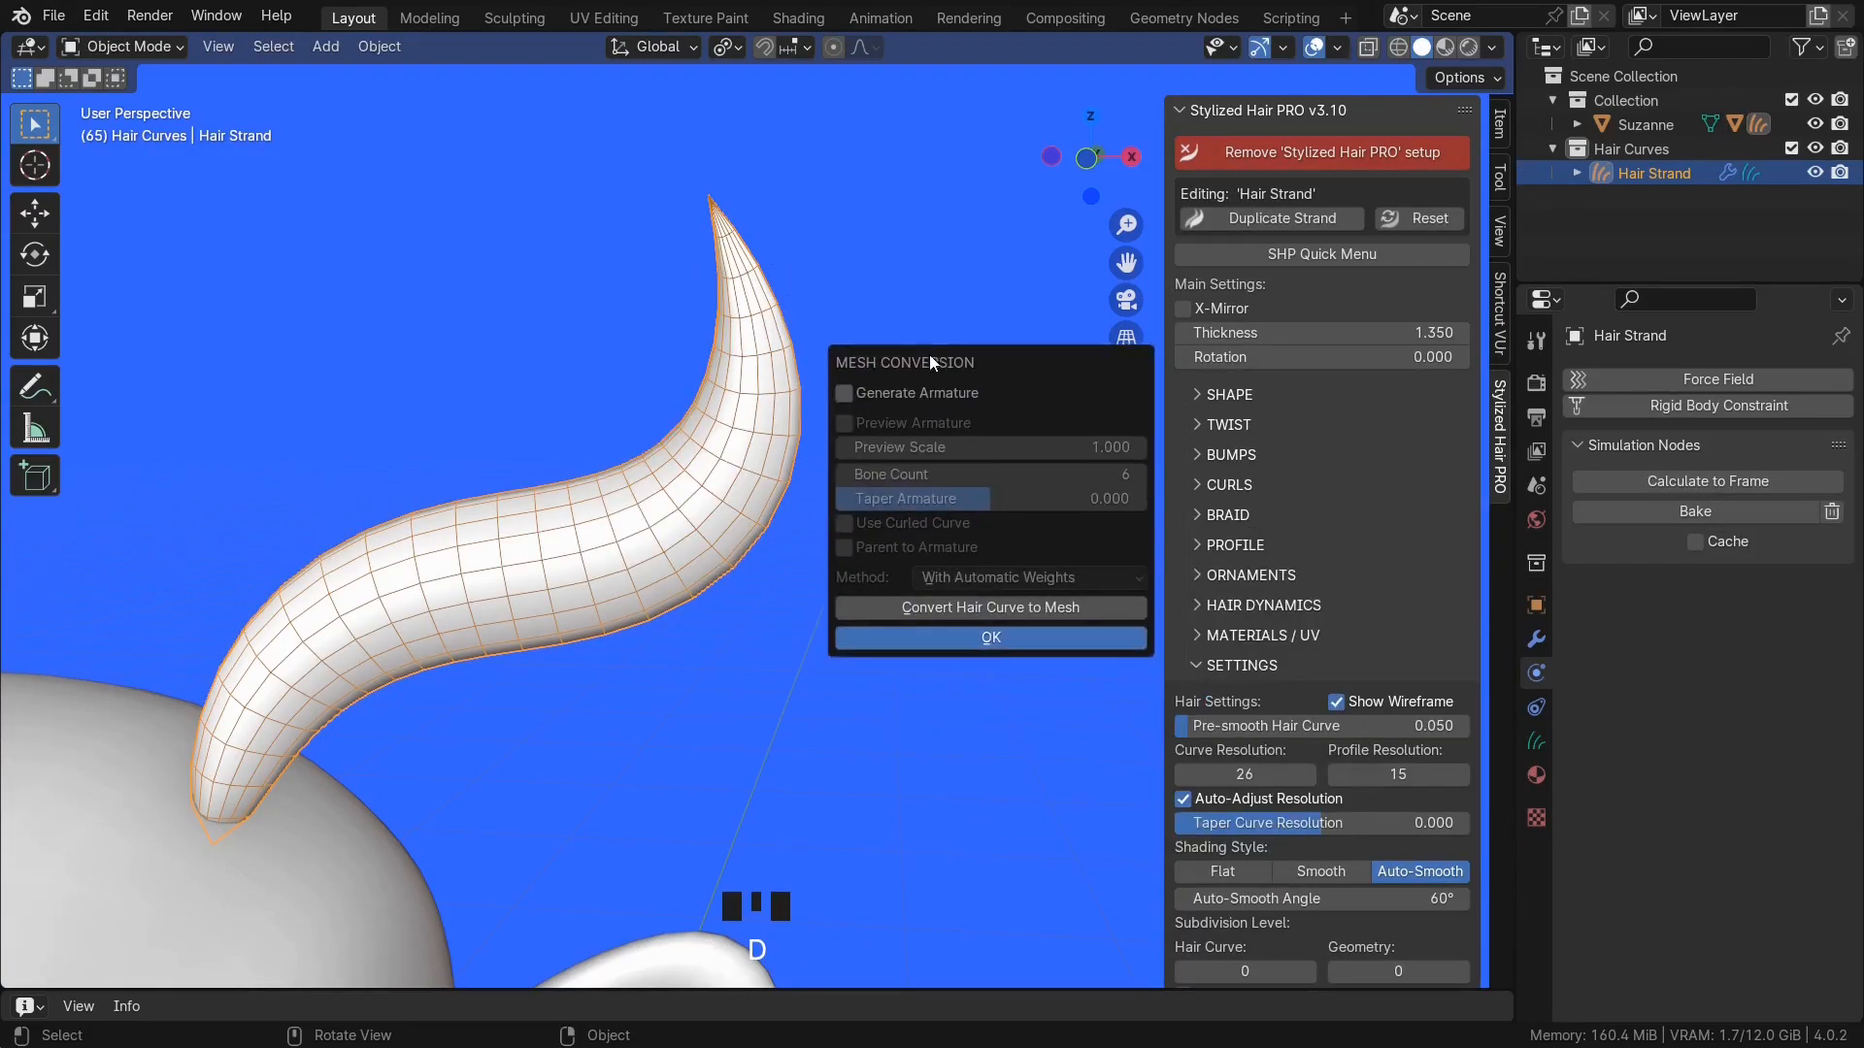
pyautogui.click(843, 392)
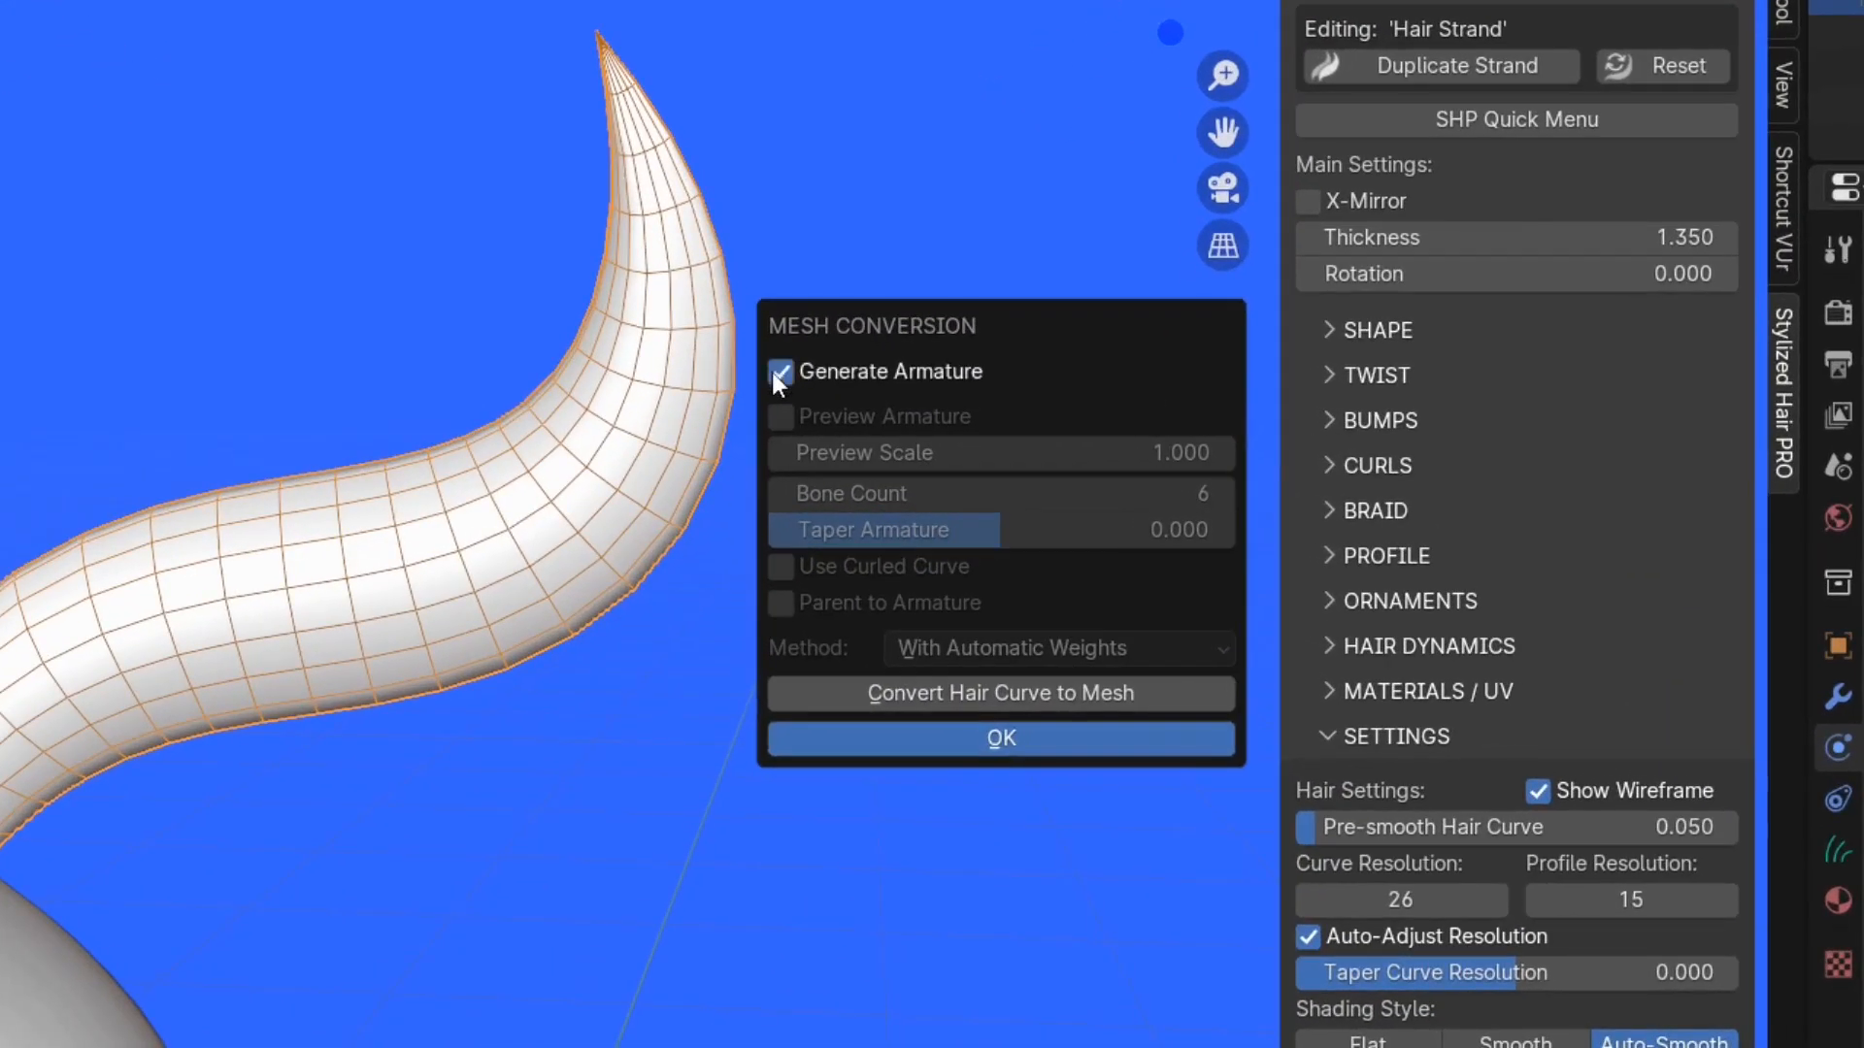
pyautogui.moveTo(1118, 368)
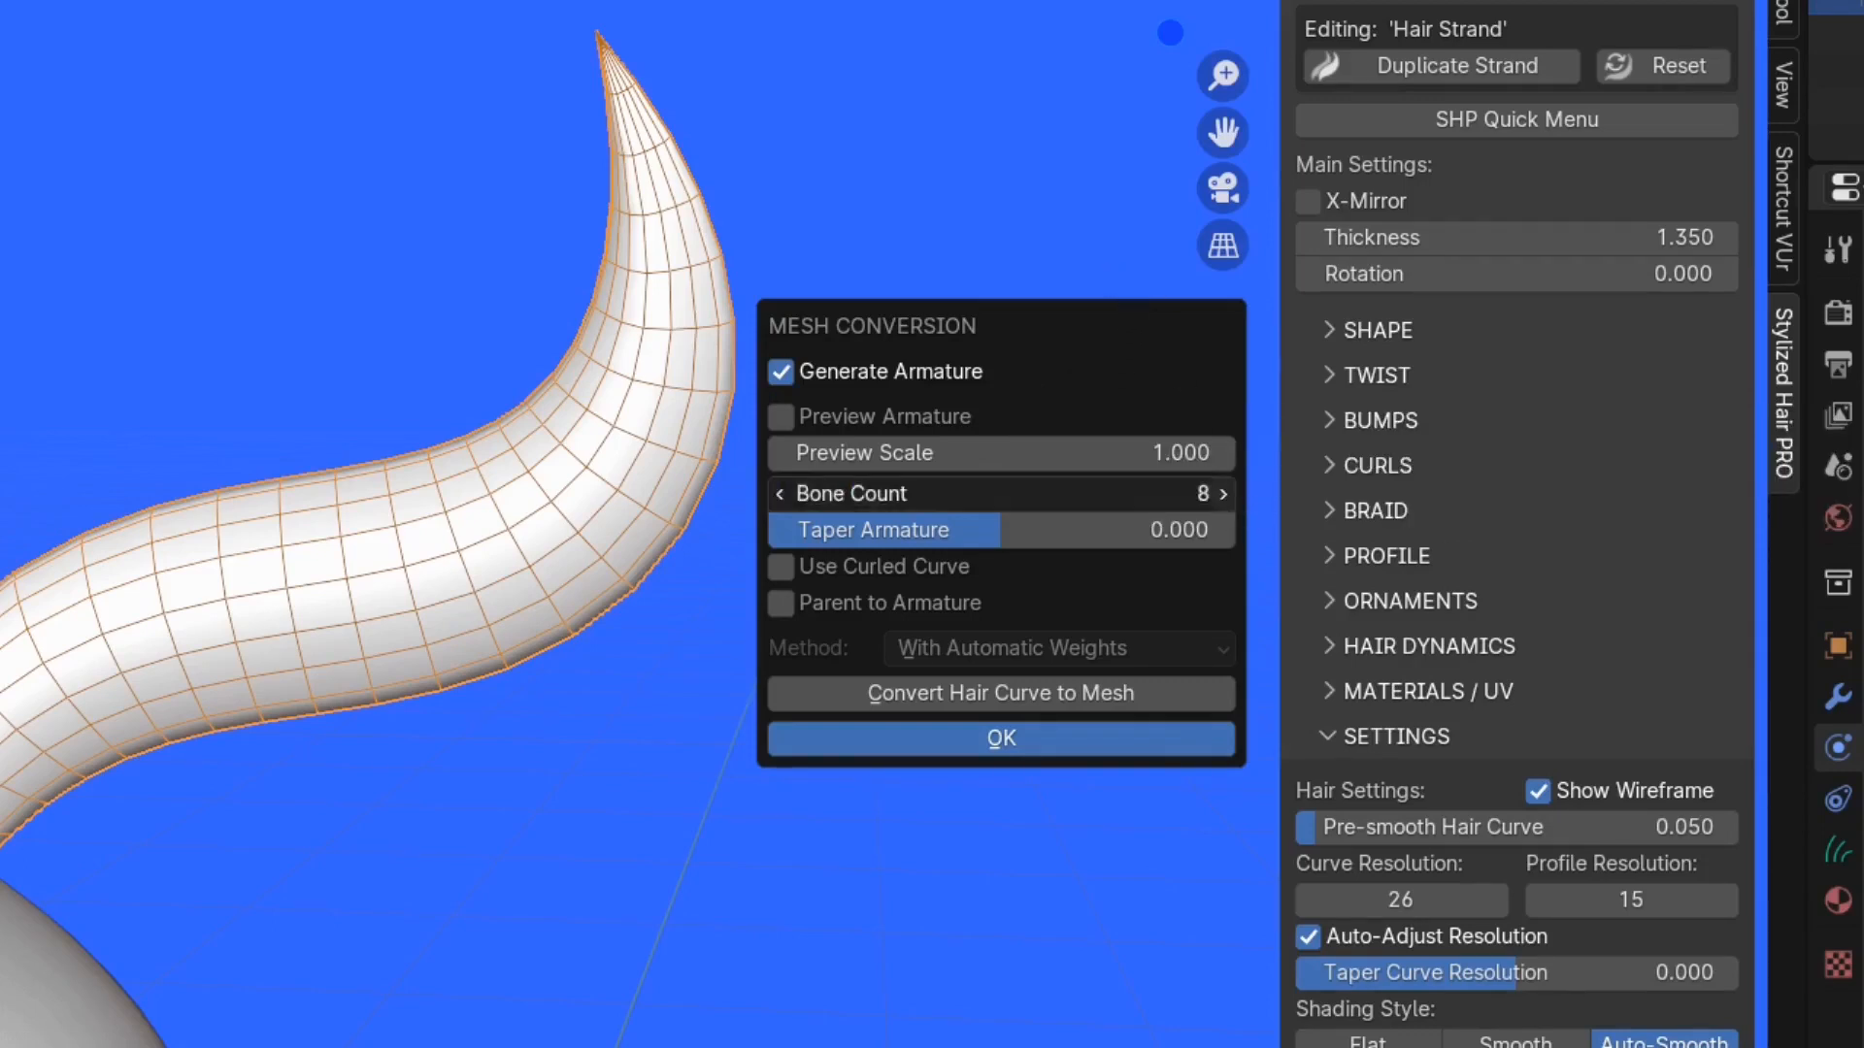
pyautogui.click(1221, 493)
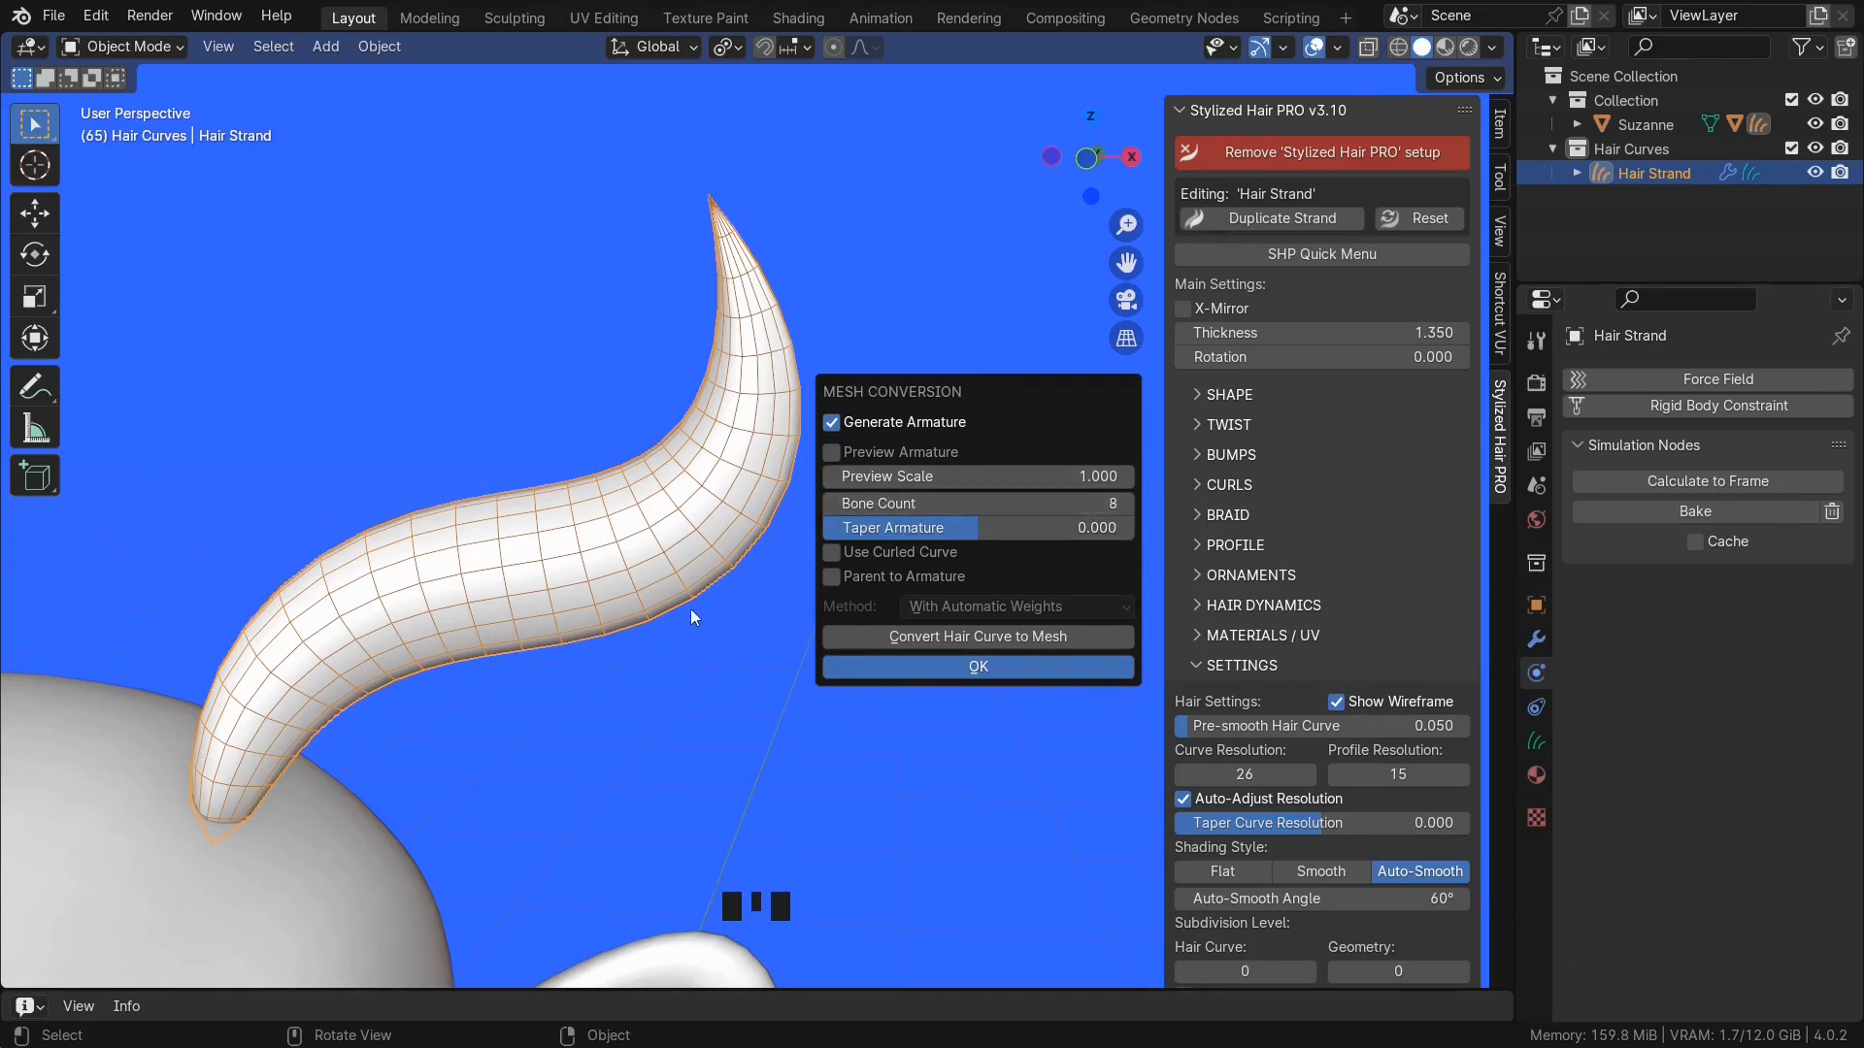
# - Preview the armature in the strand and raise the bone count from 8 to 14
pyautogui.click(833, 452)
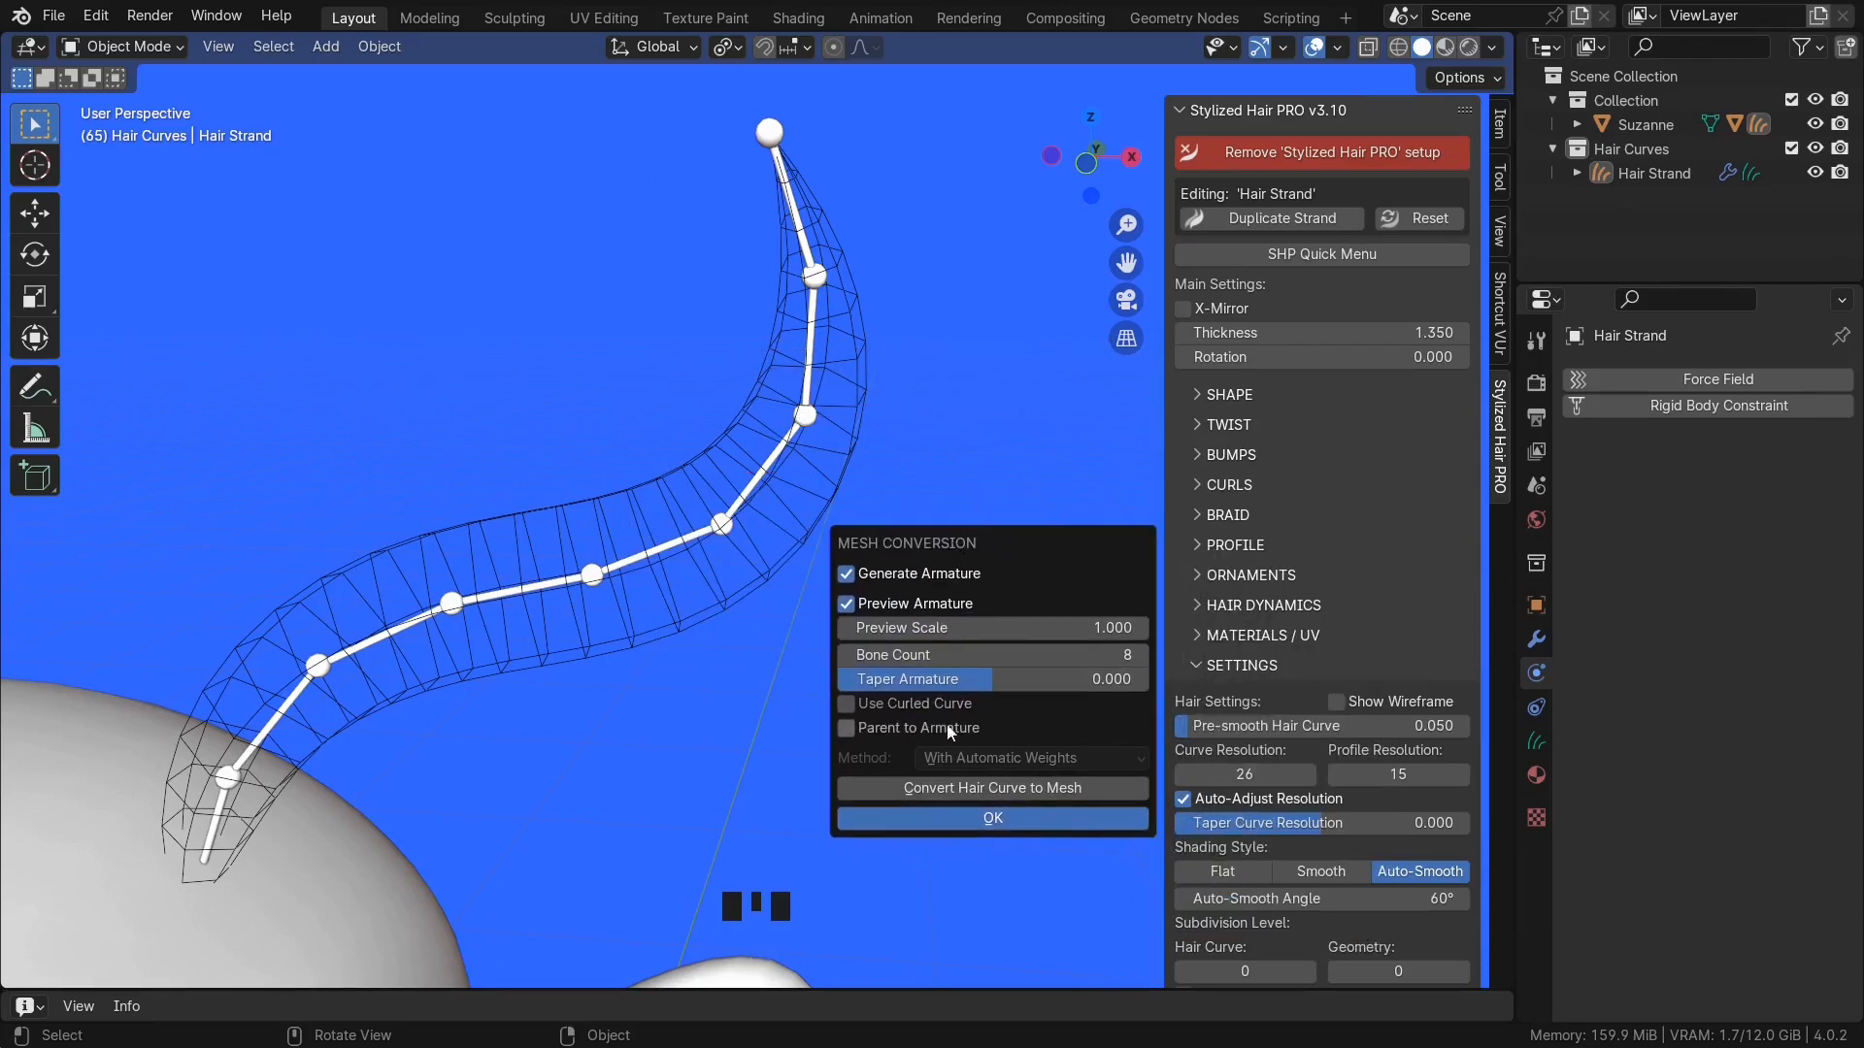
pyautogui.click(1137, 654)
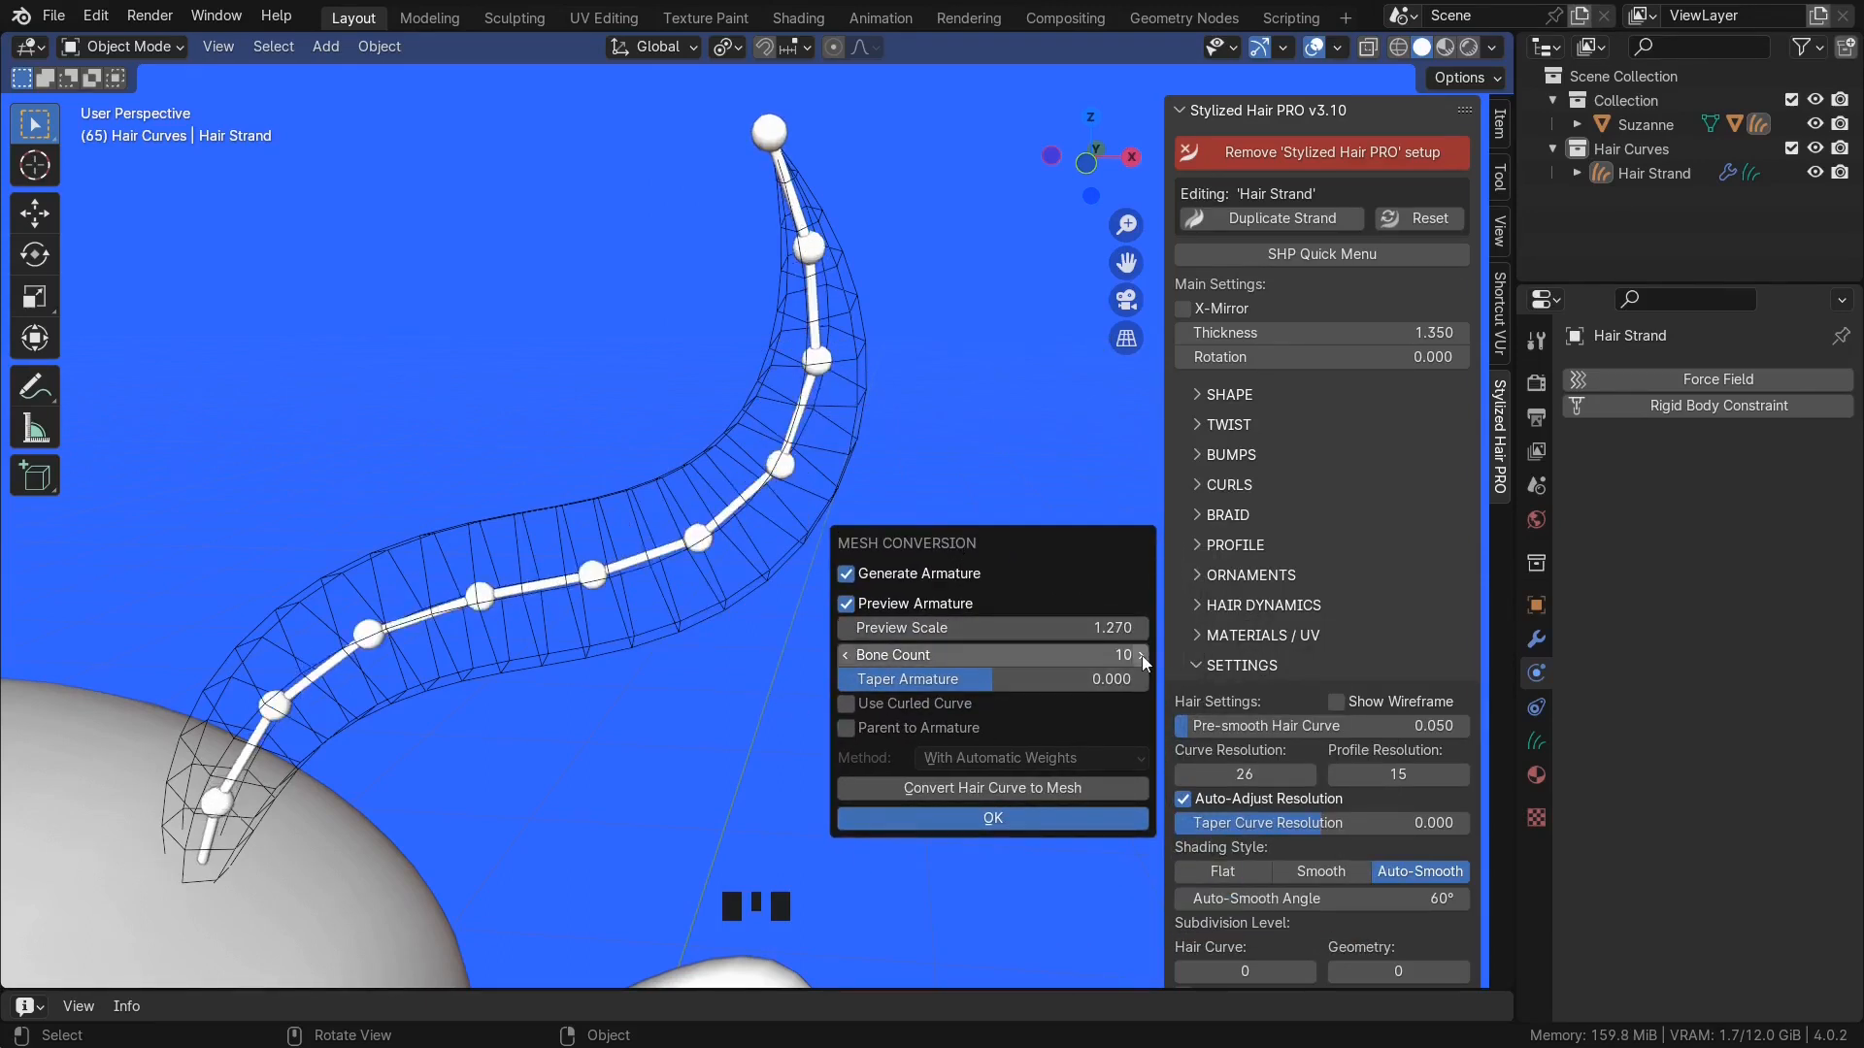
pyautogui.click(1139, 655)
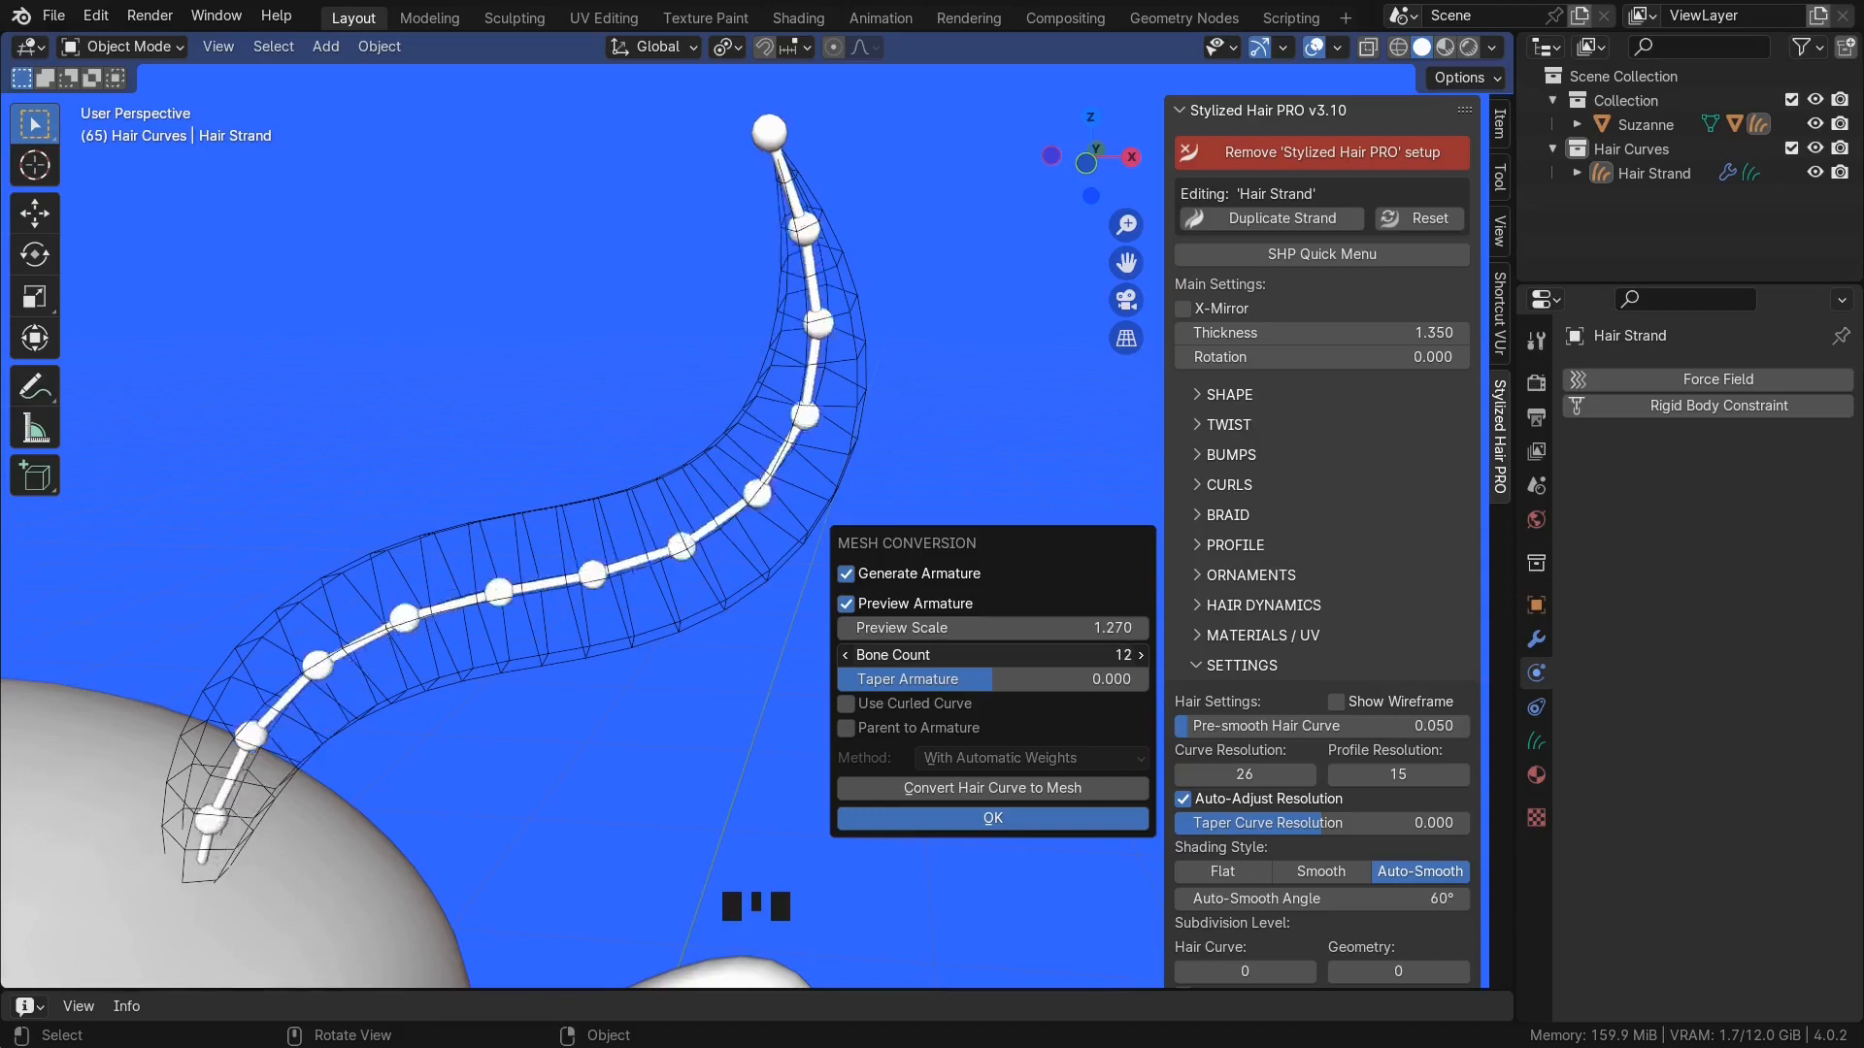
pyautogui.click(1140, 654)
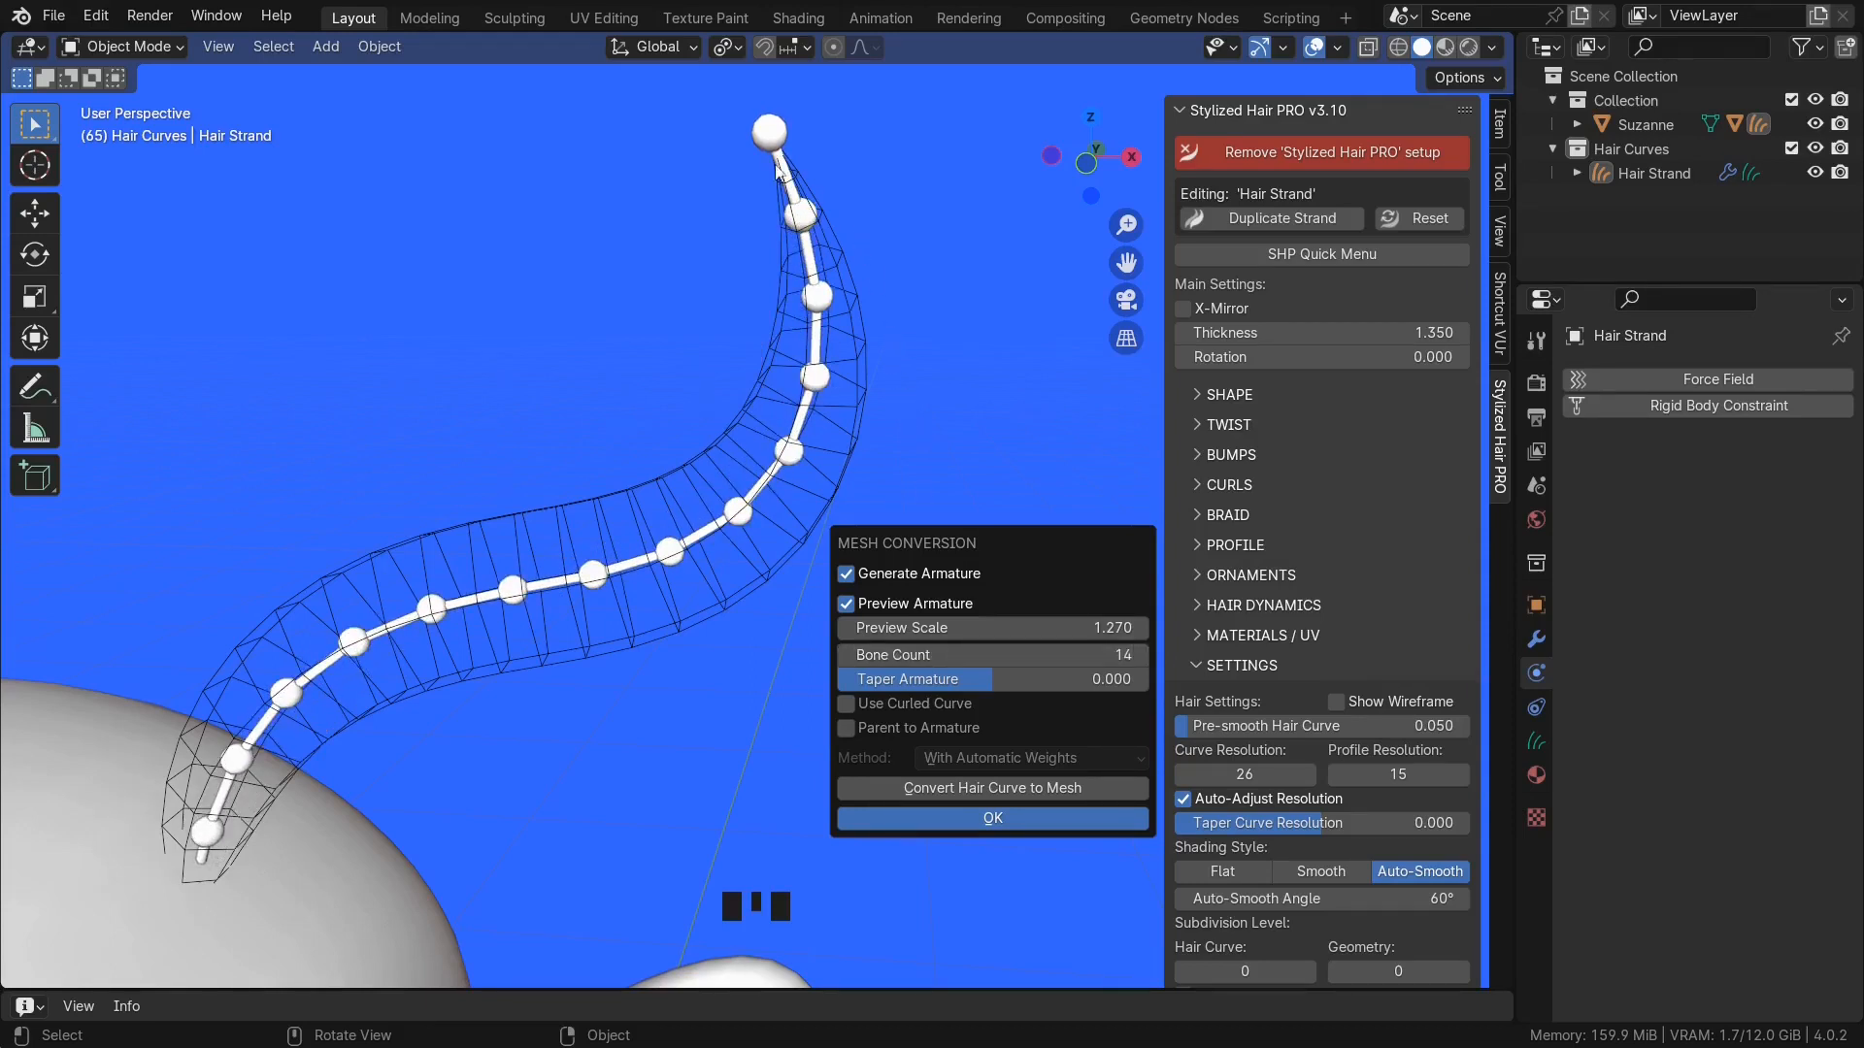
pyautogui.moveTo(1019, 538)
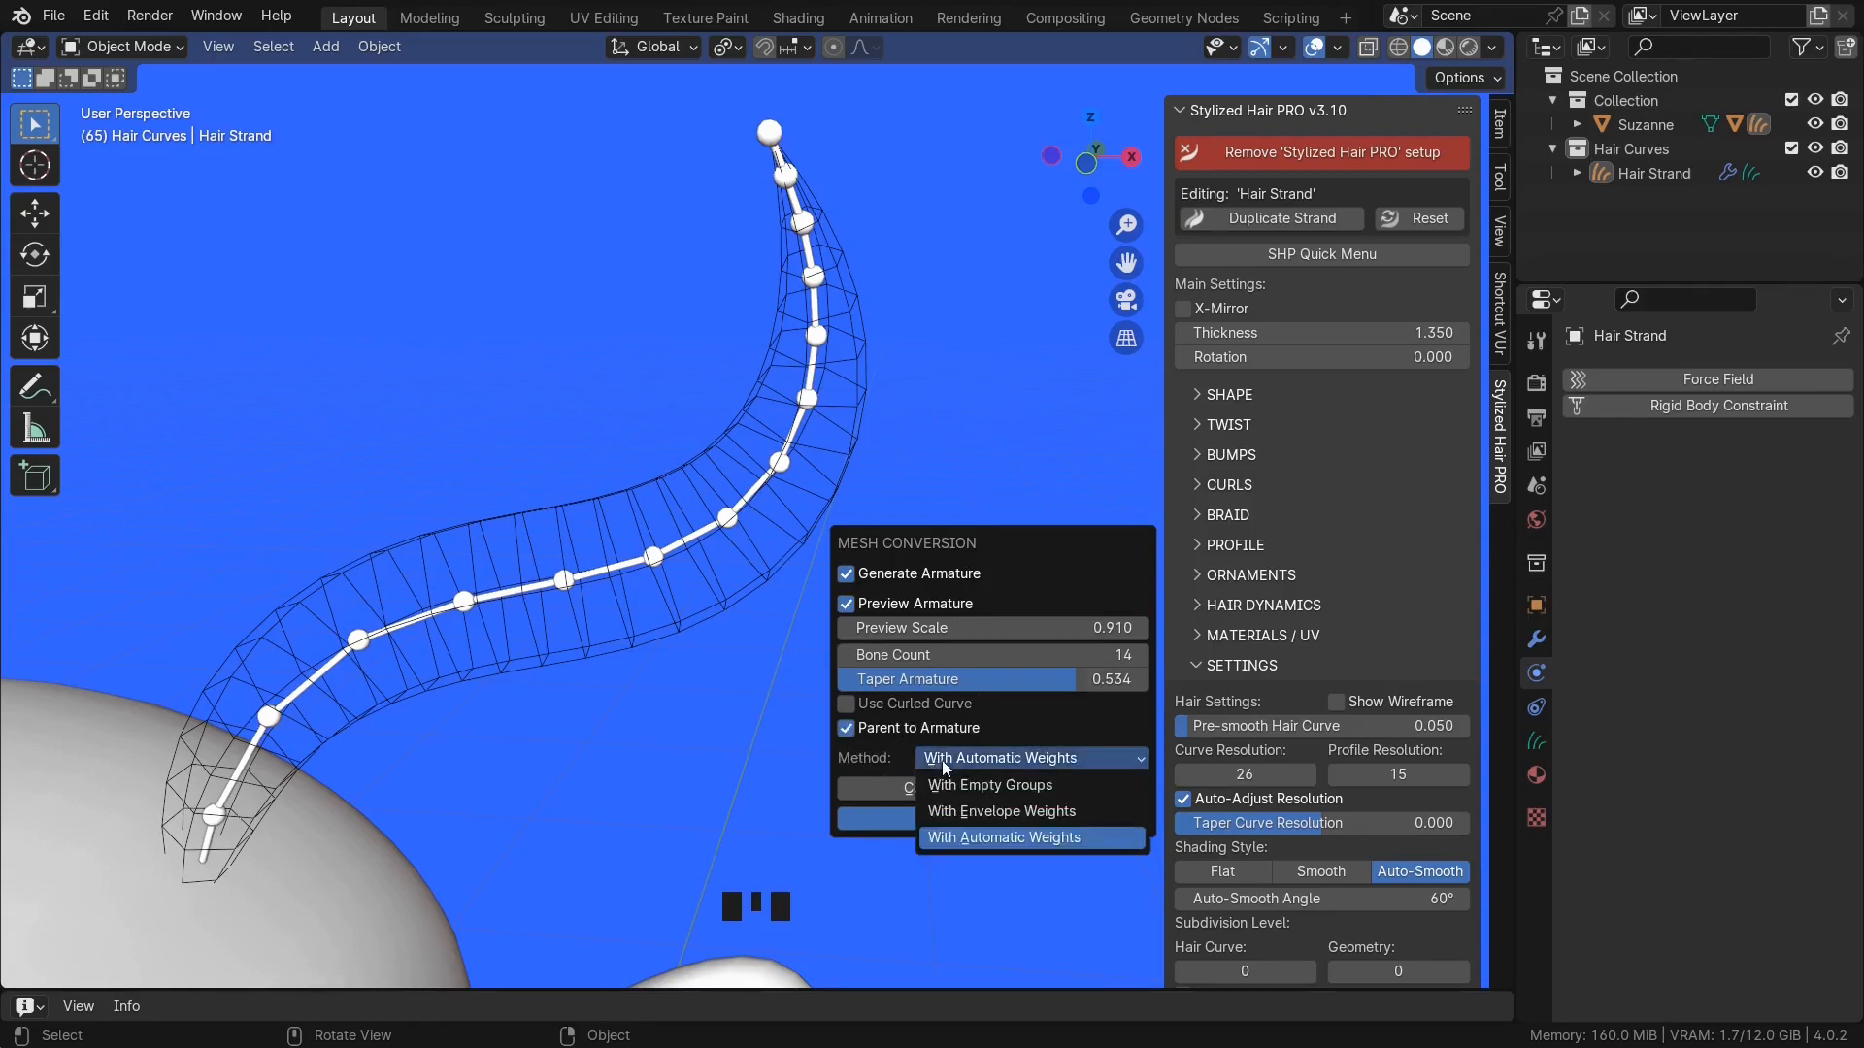
# - Parent with automatic weights and convert the strand into a rigged 14-bone mesh
pyautogui.click(1029, 837)
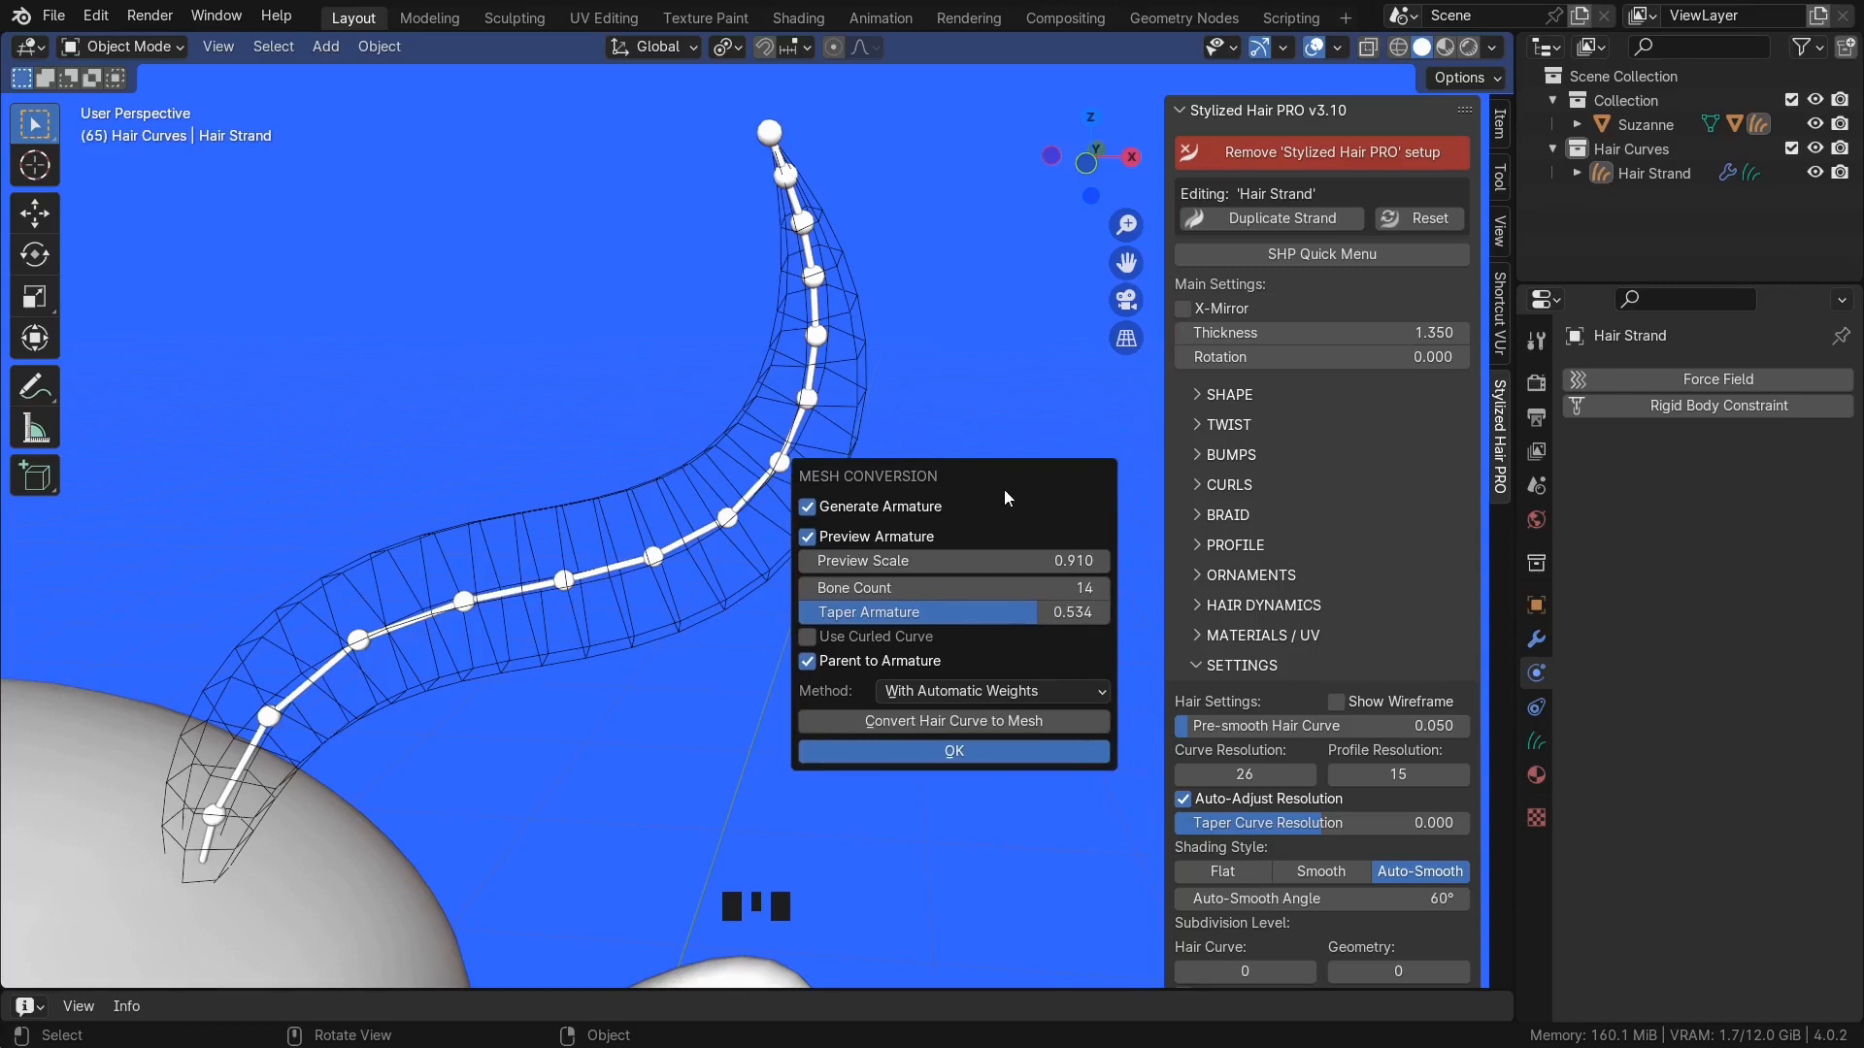
pyautogui.moveTo(951, 722)
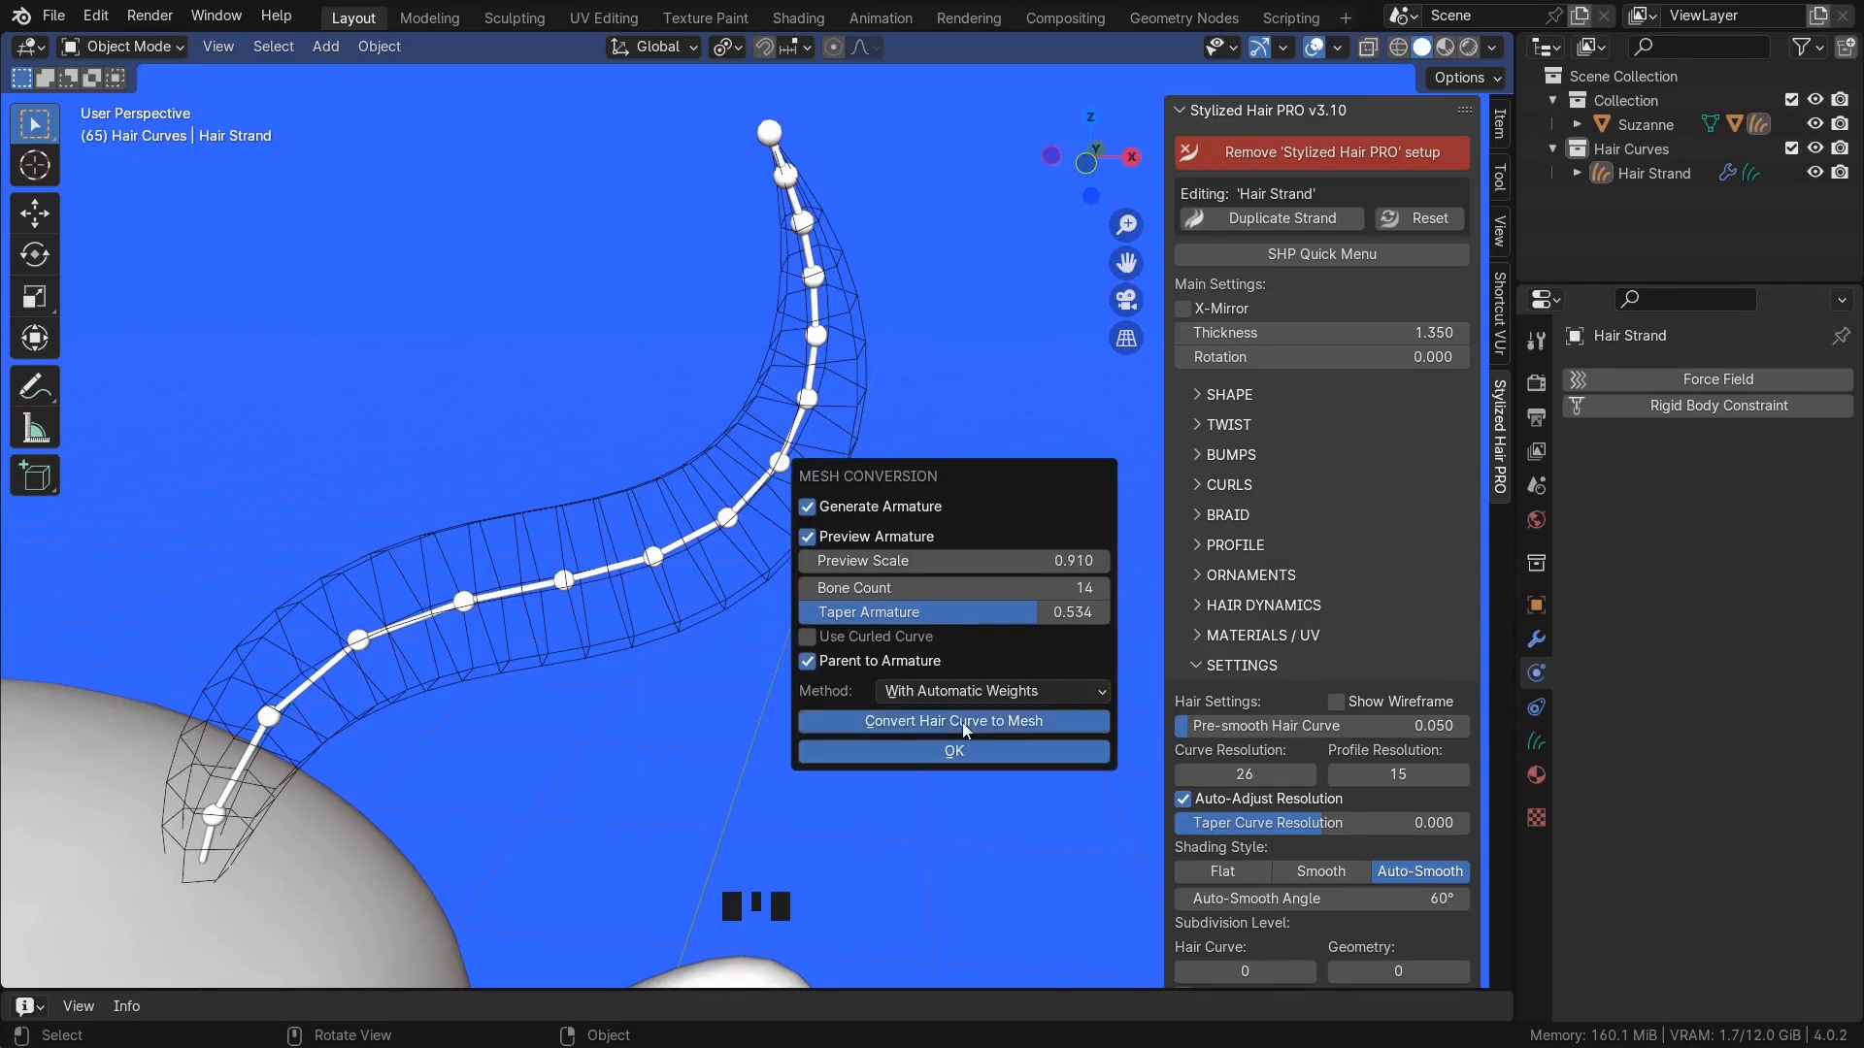
pyautogui.click(952, 720)
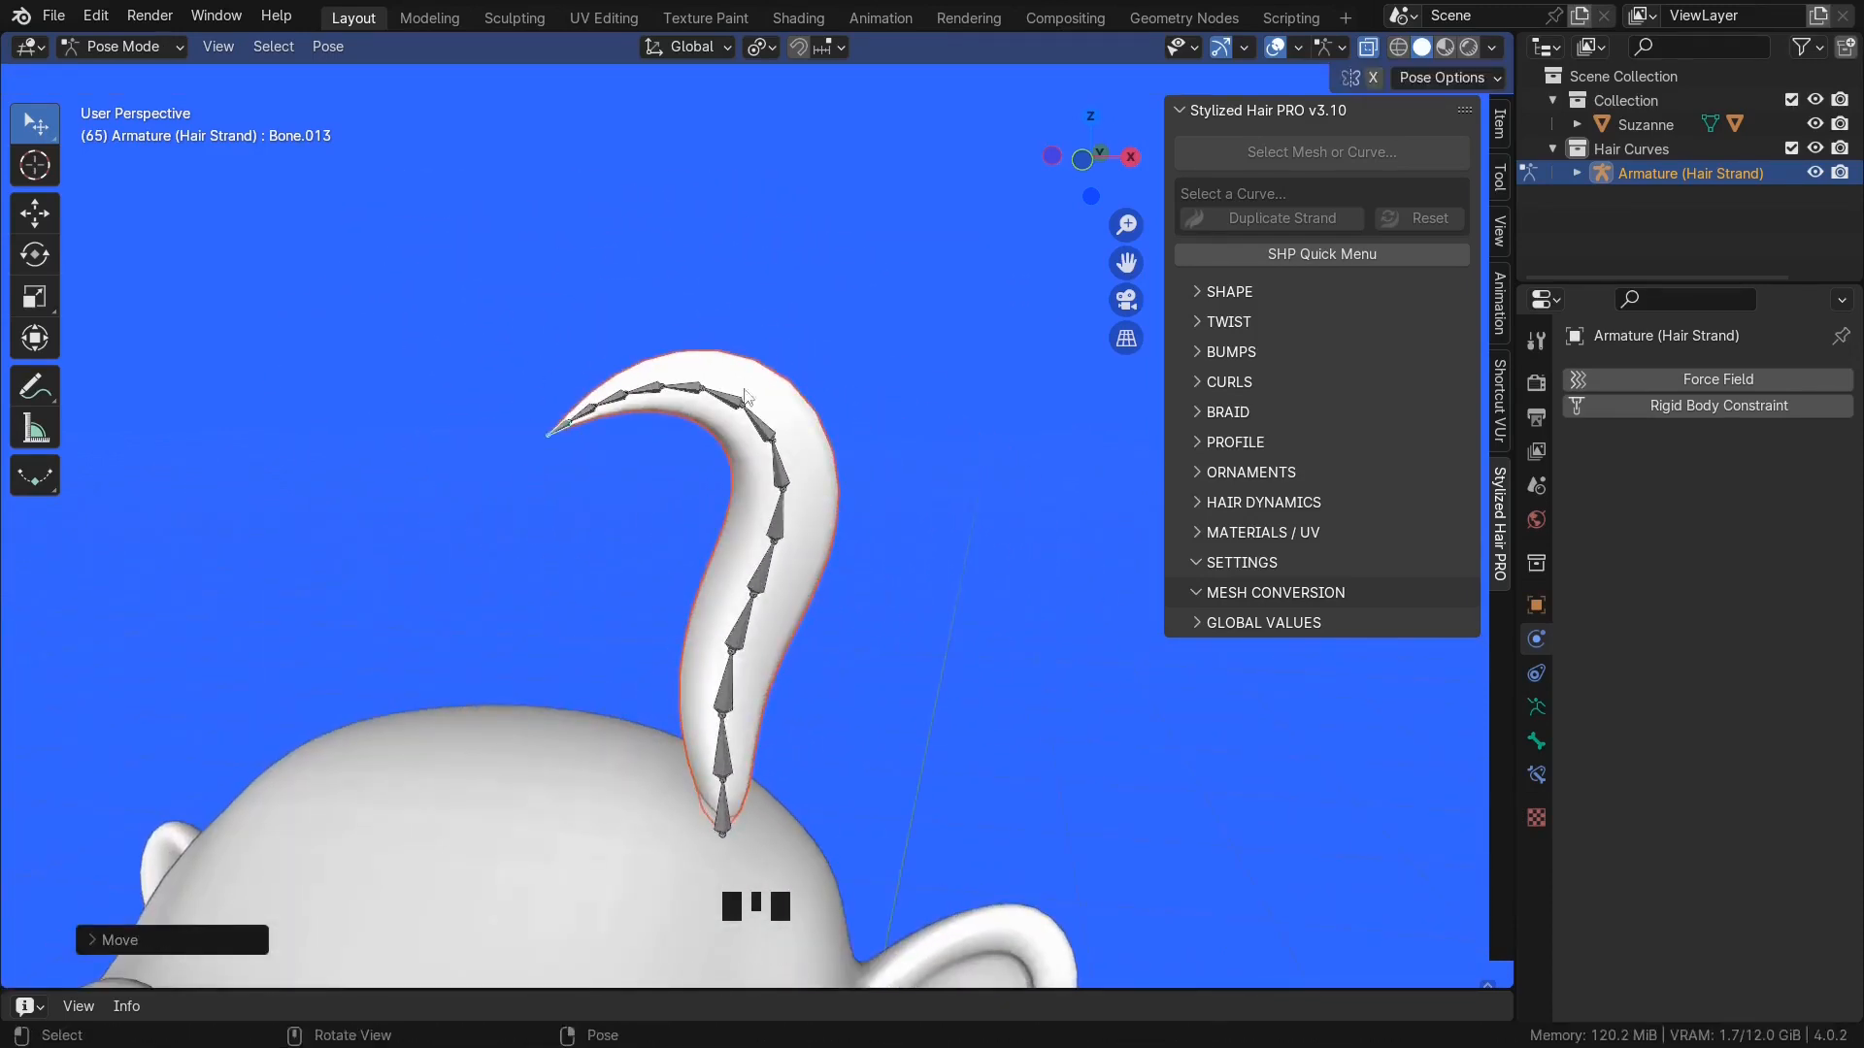
# - Pose the tip bone to bend the strand, then return to Object Mode
pyautogui.press('r')
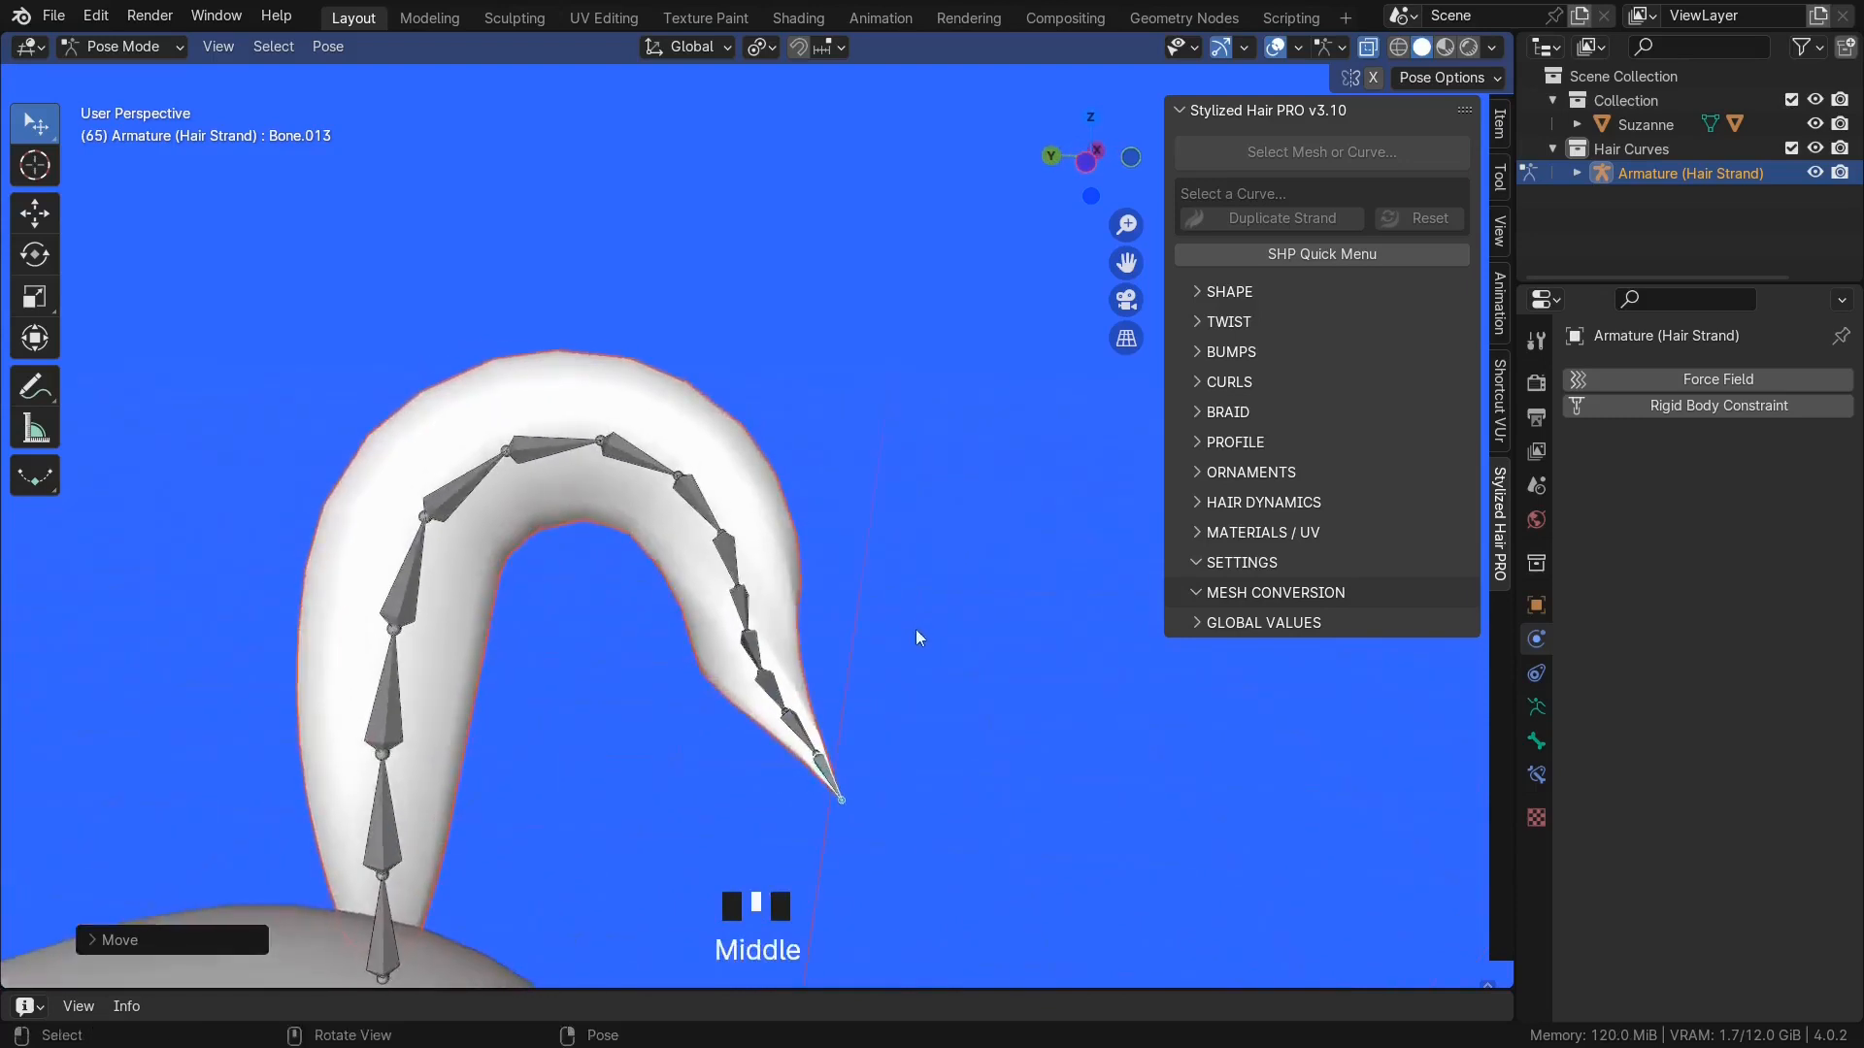
pyautogui.press('Tab')
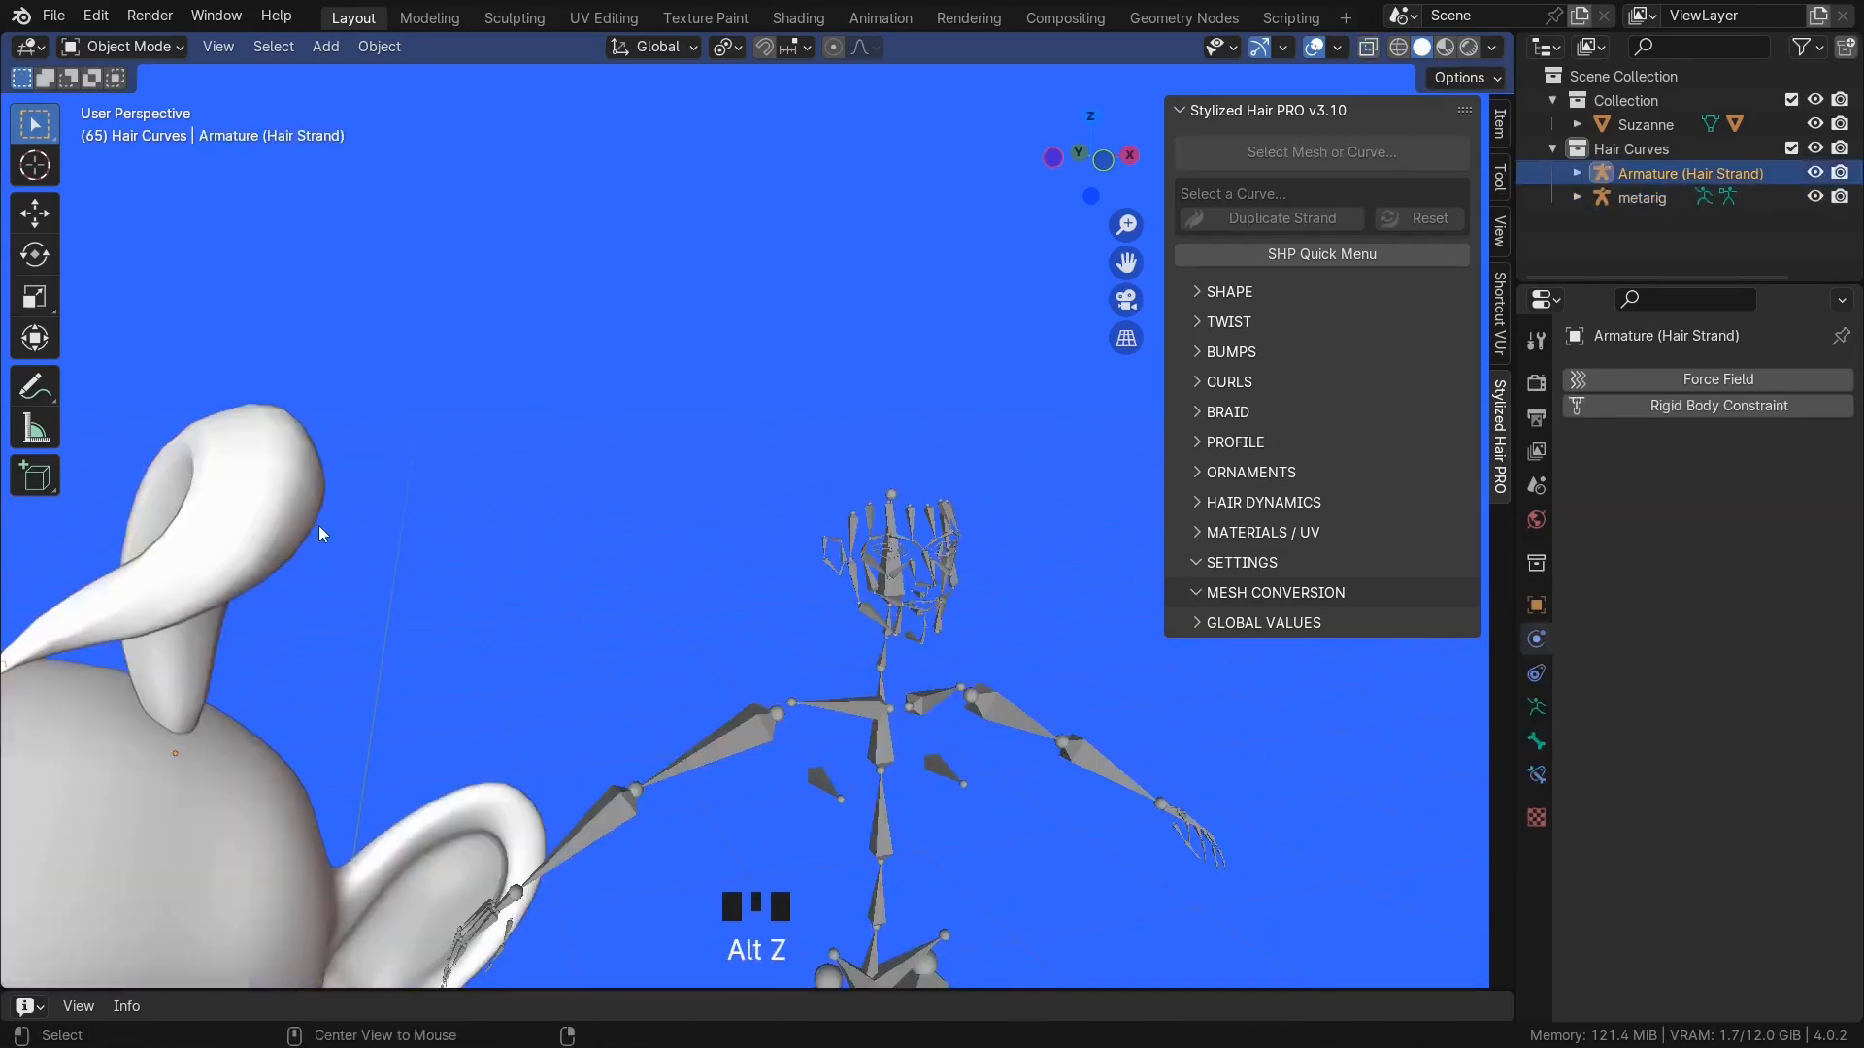
# - Join the hair armature into the metarig and enter Edit Mode on its bones
pyautogui.scroll(3)
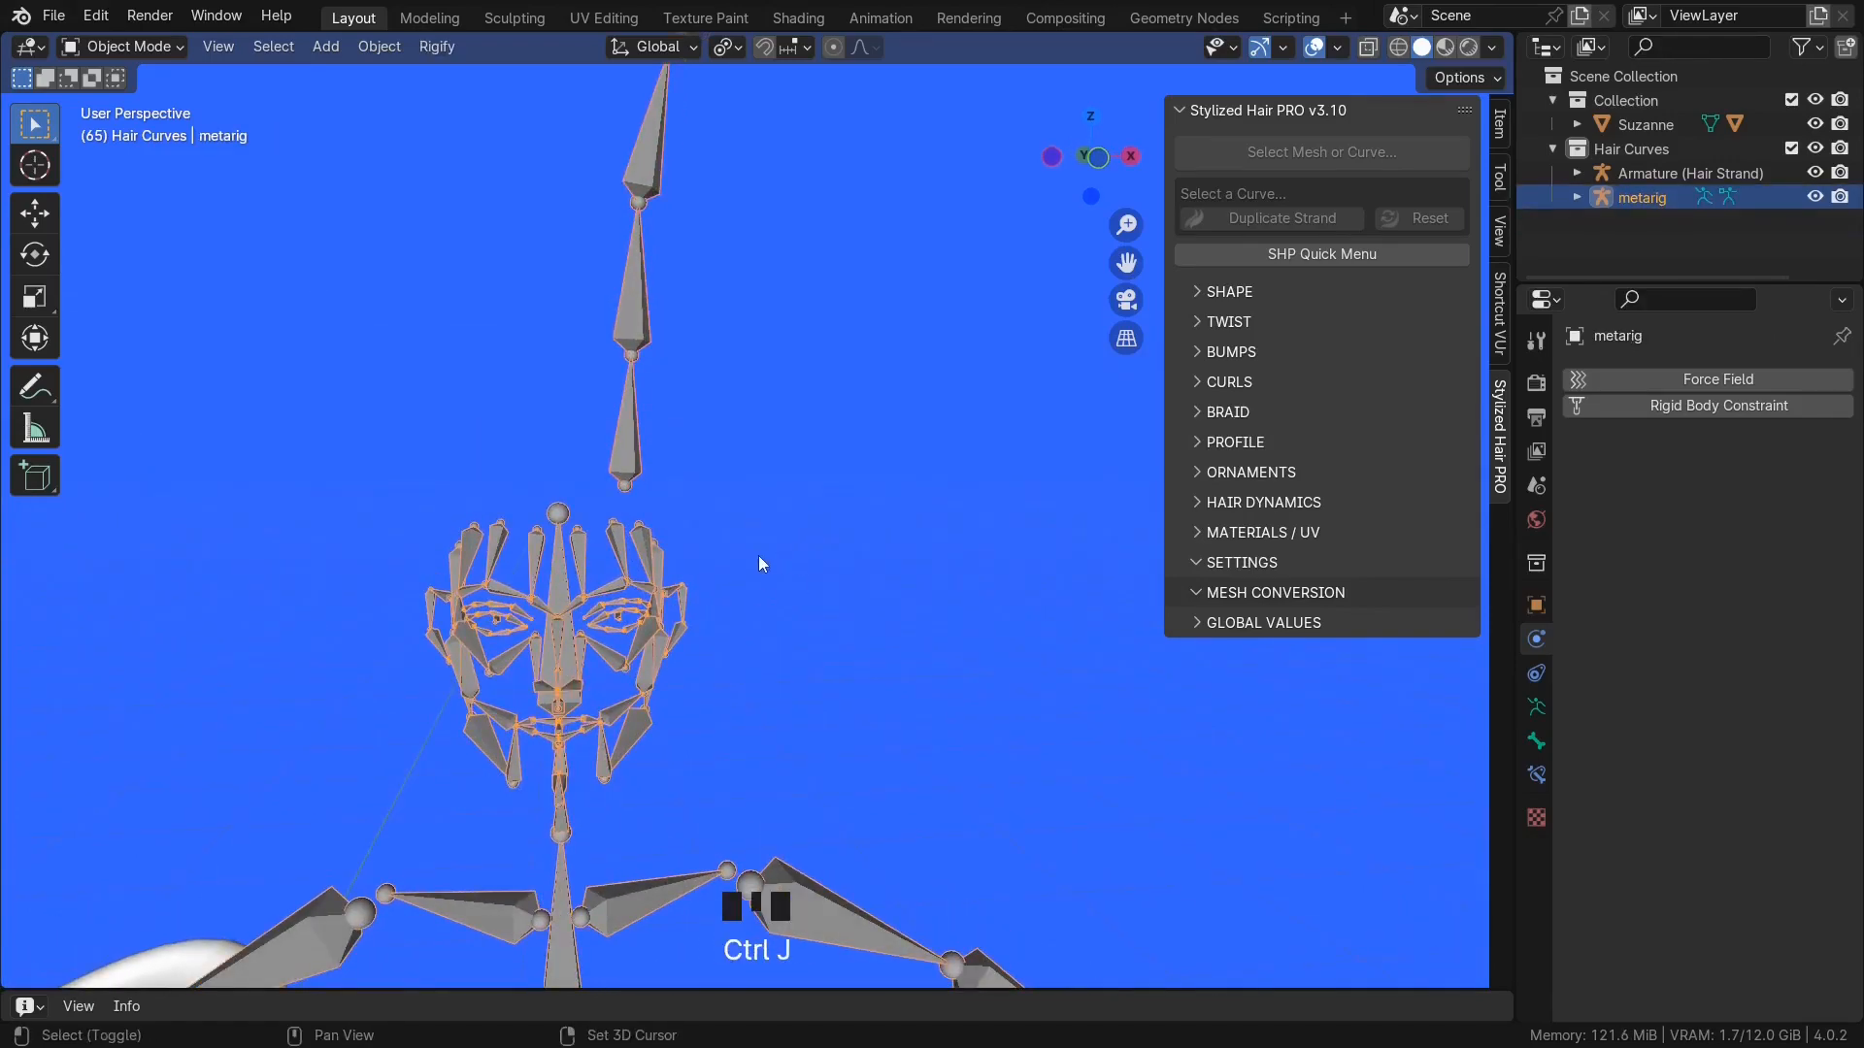
pyautogui.press('g')
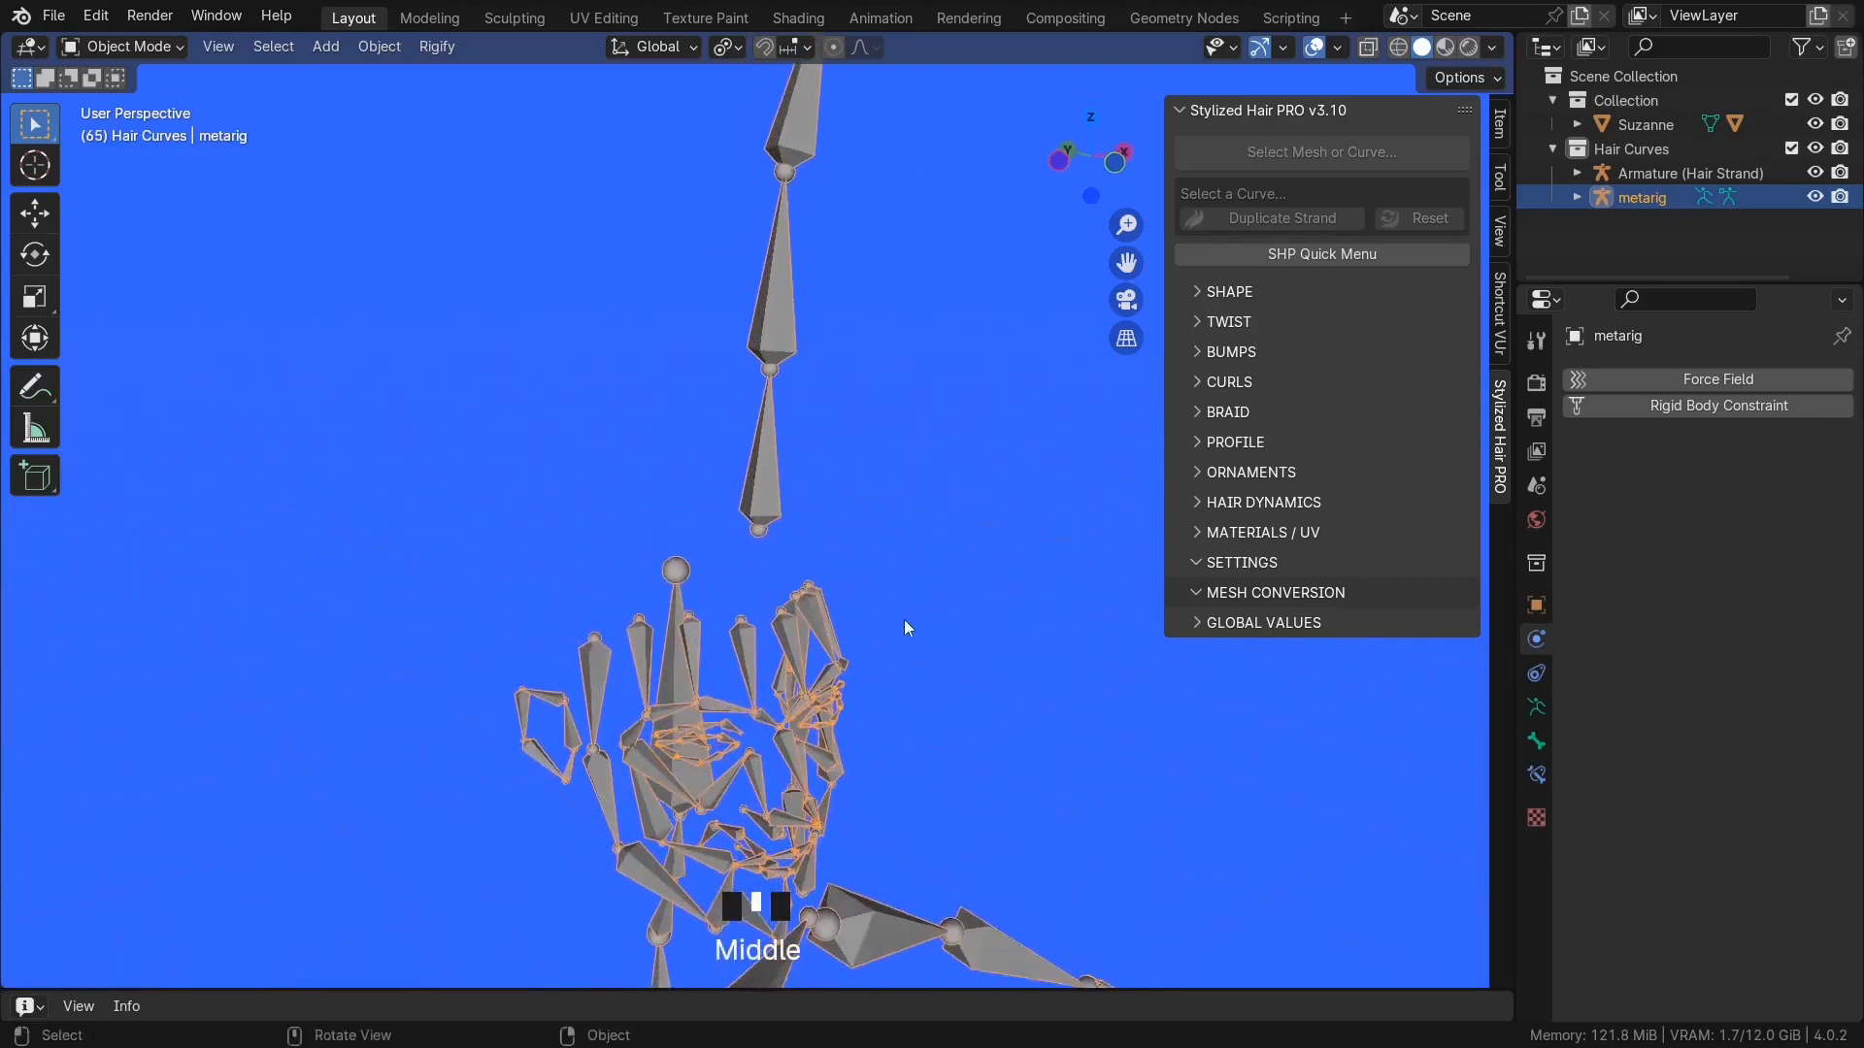
pyautogui.moveTo(908, 511)
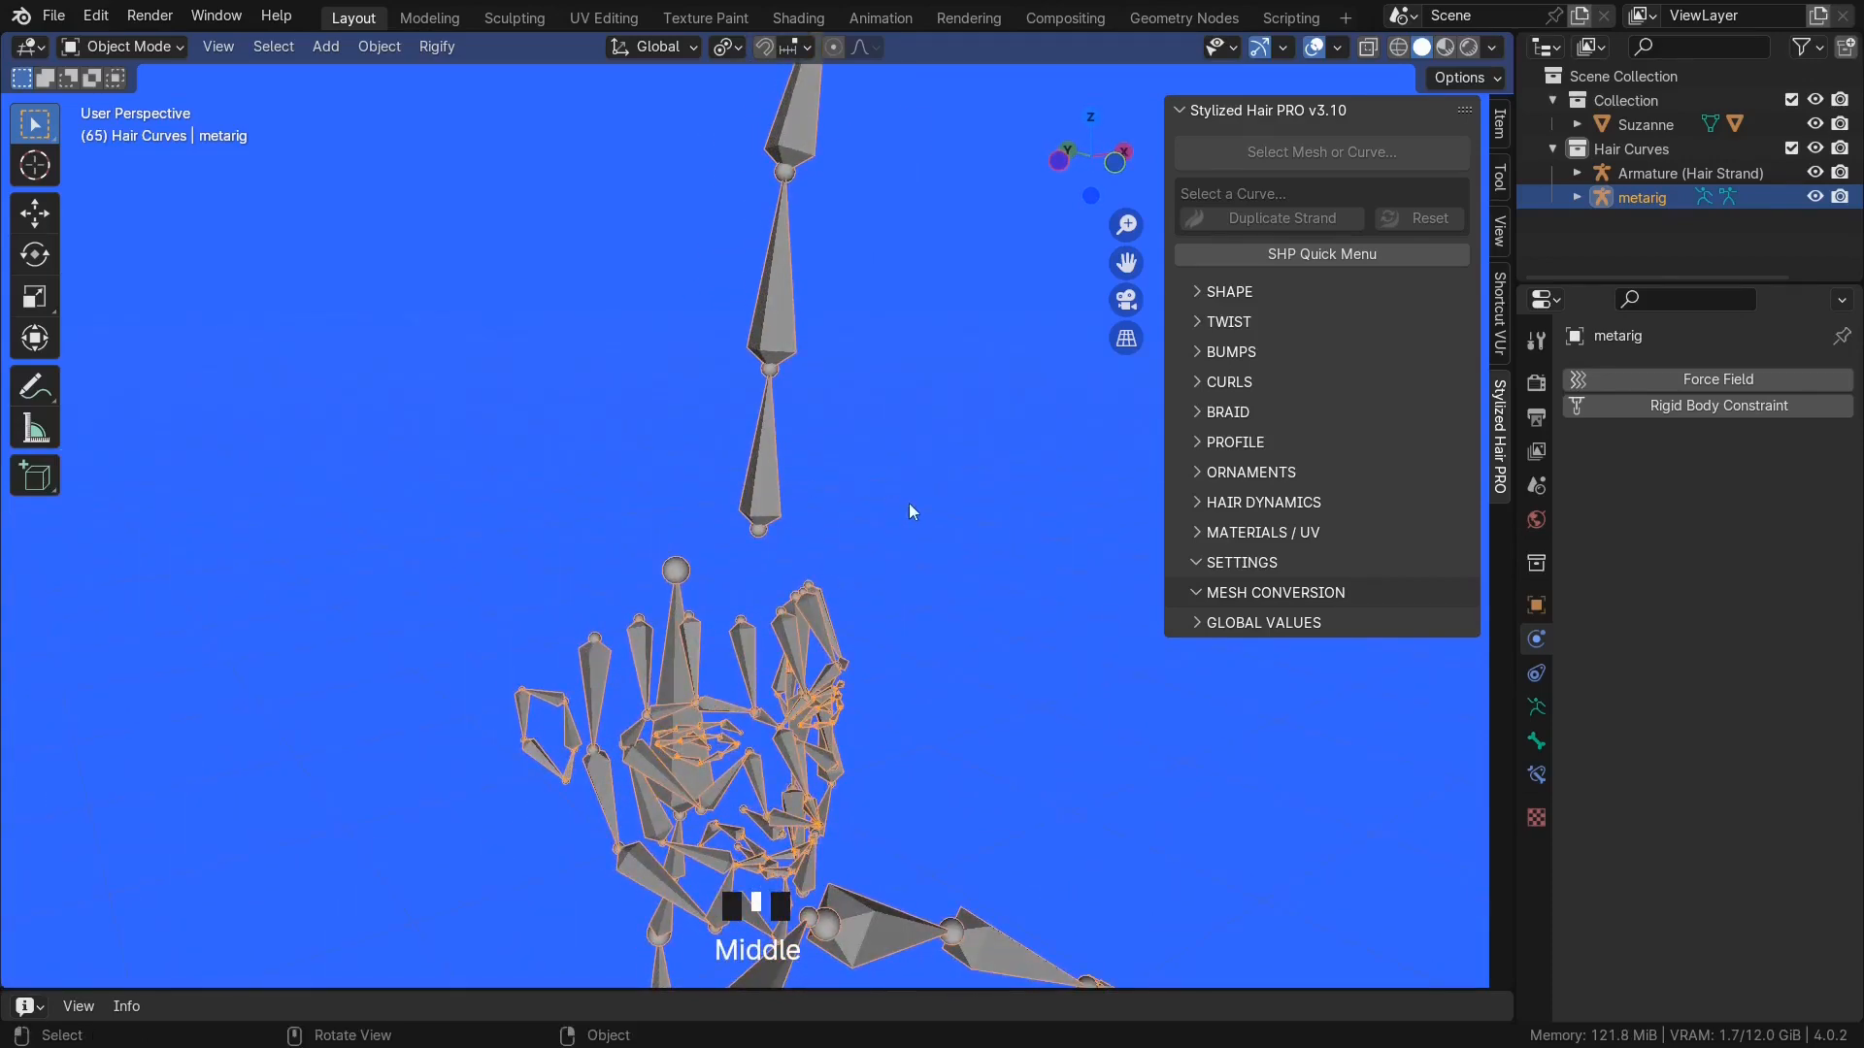
pyautogui.press('Tab')
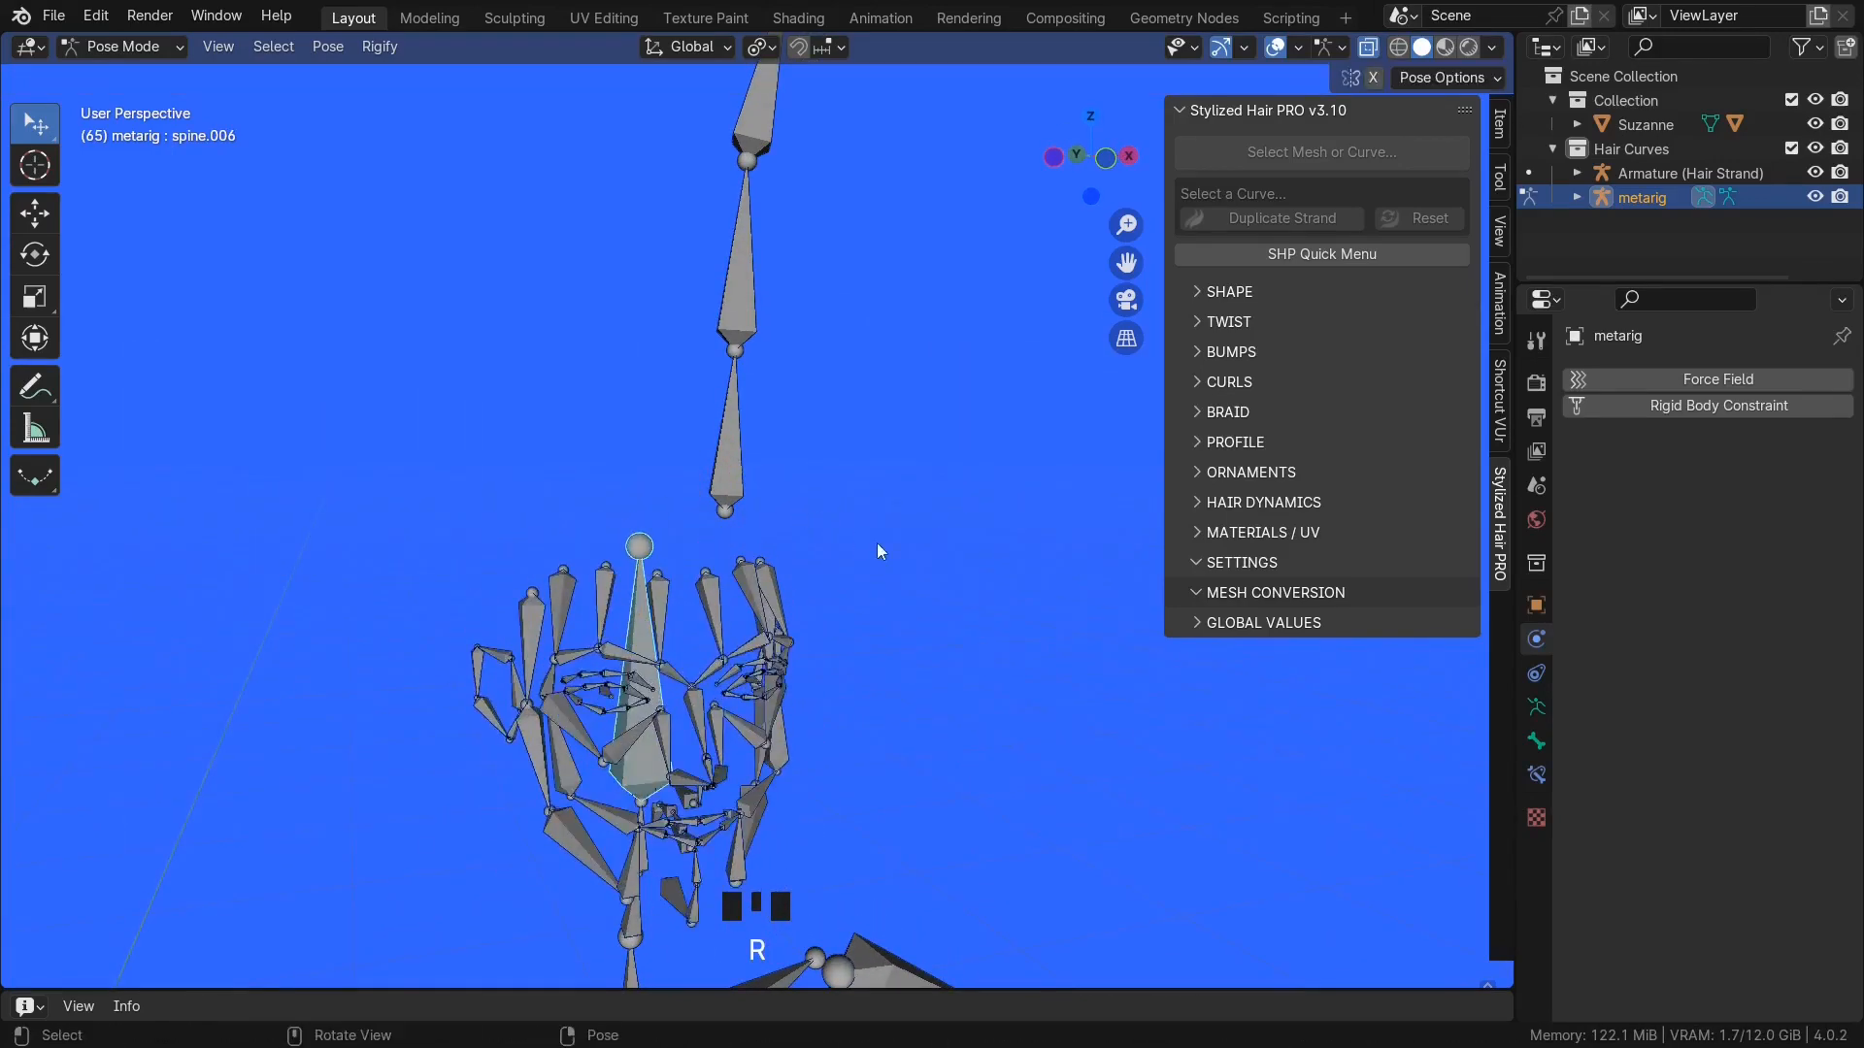
pyautogui.press('Tab')
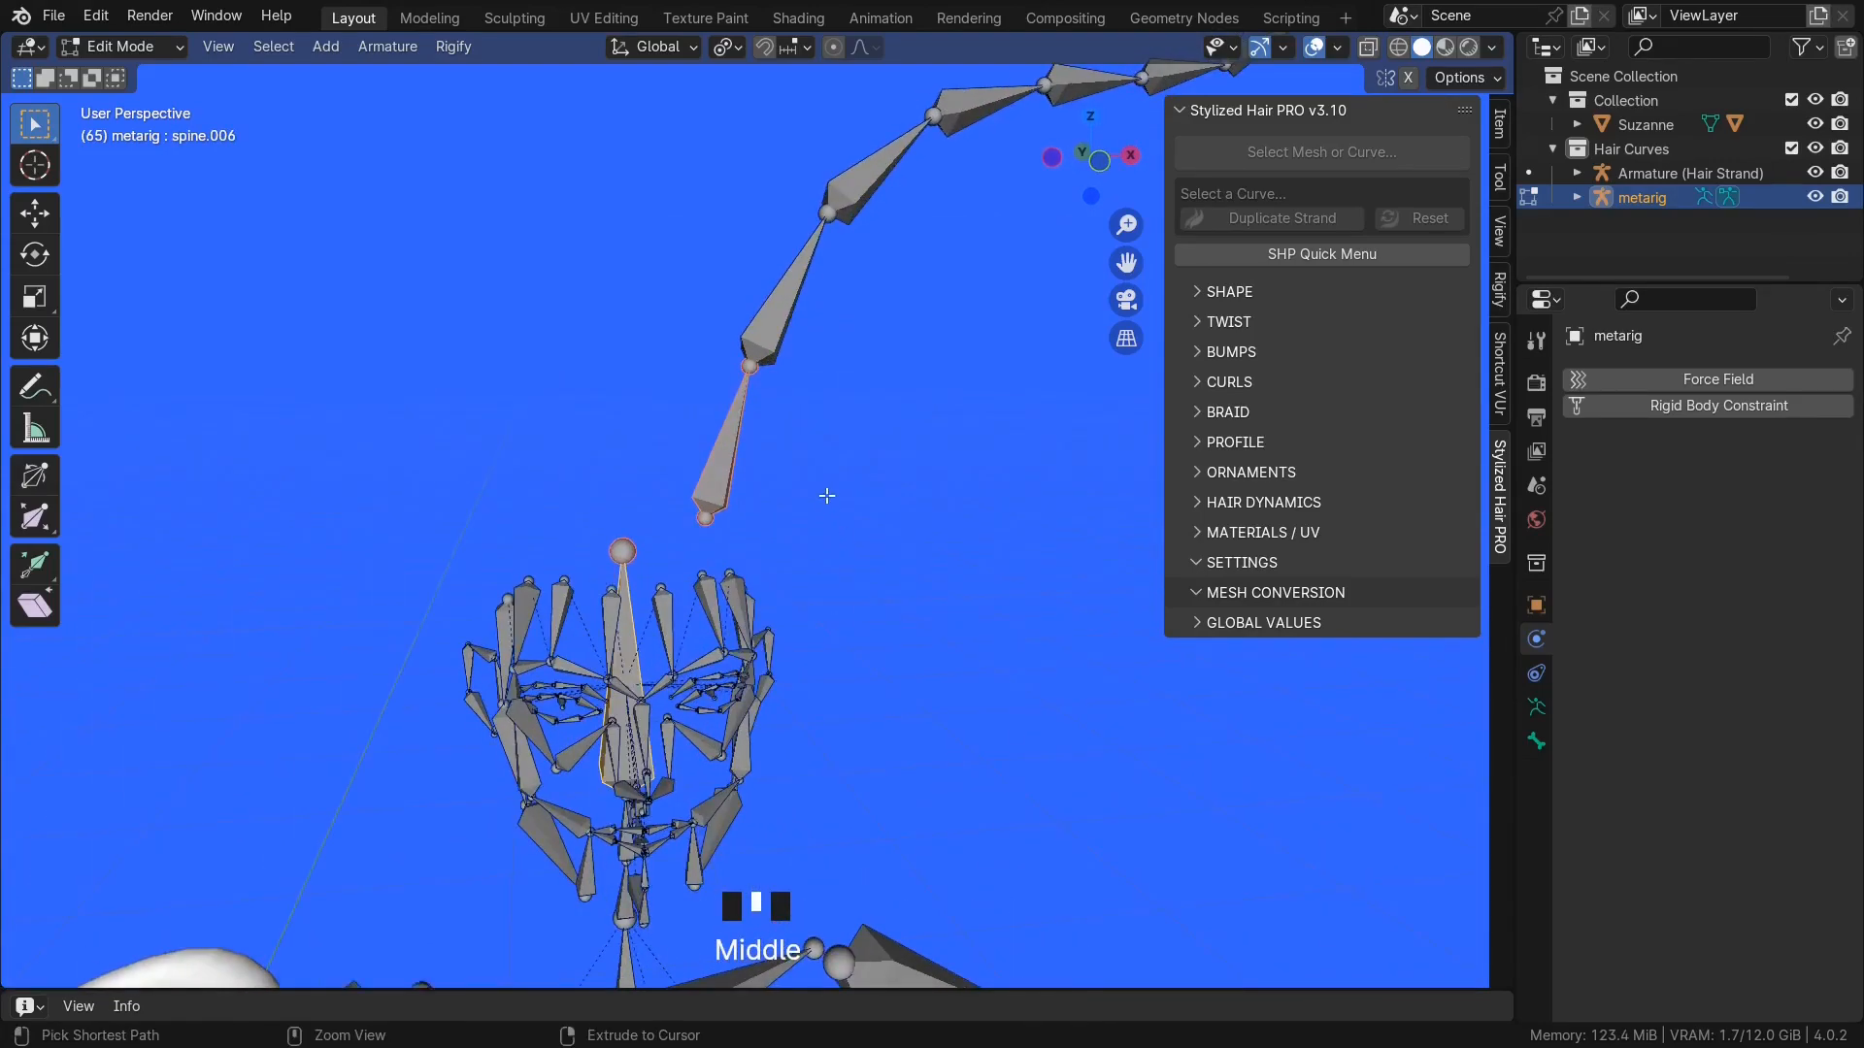
# - Parent the hair bone to spine.006 with Keep Offset, then rotate the head to test it
pyautogui.press('ctrl+p')
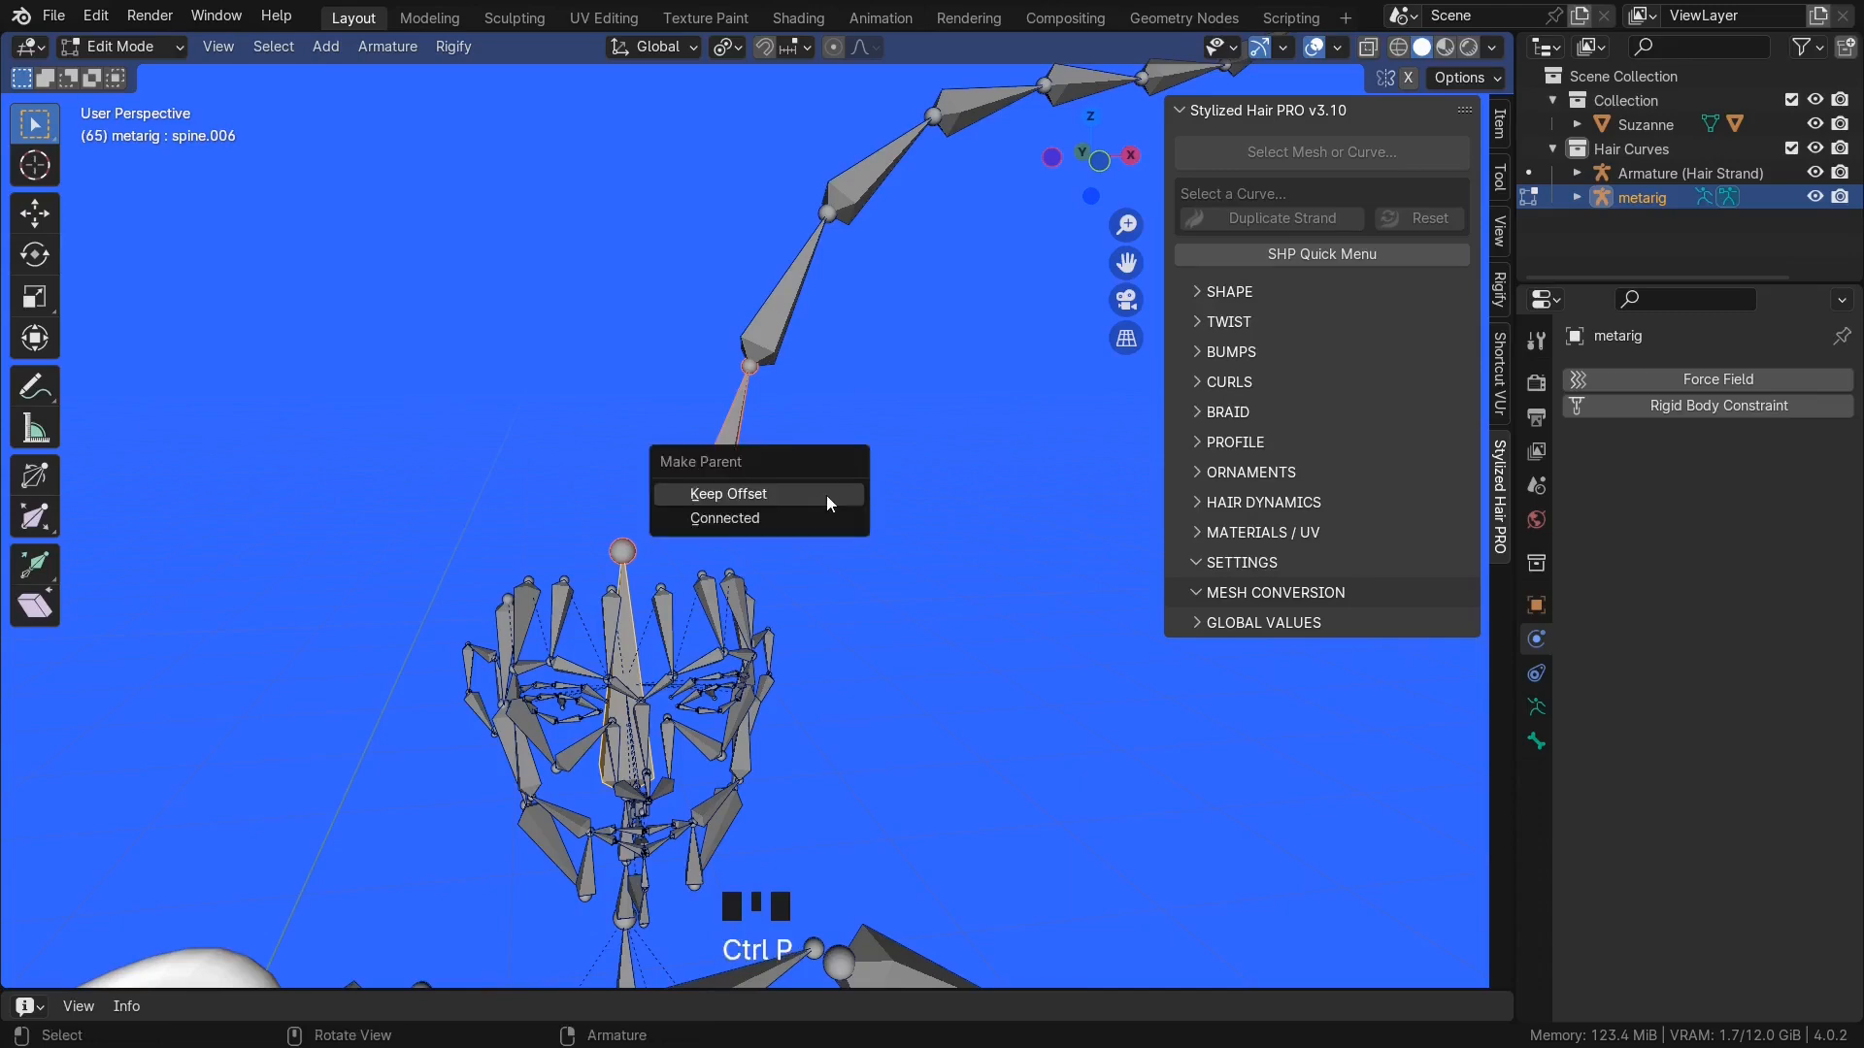
pyautogui.click(728, 493)
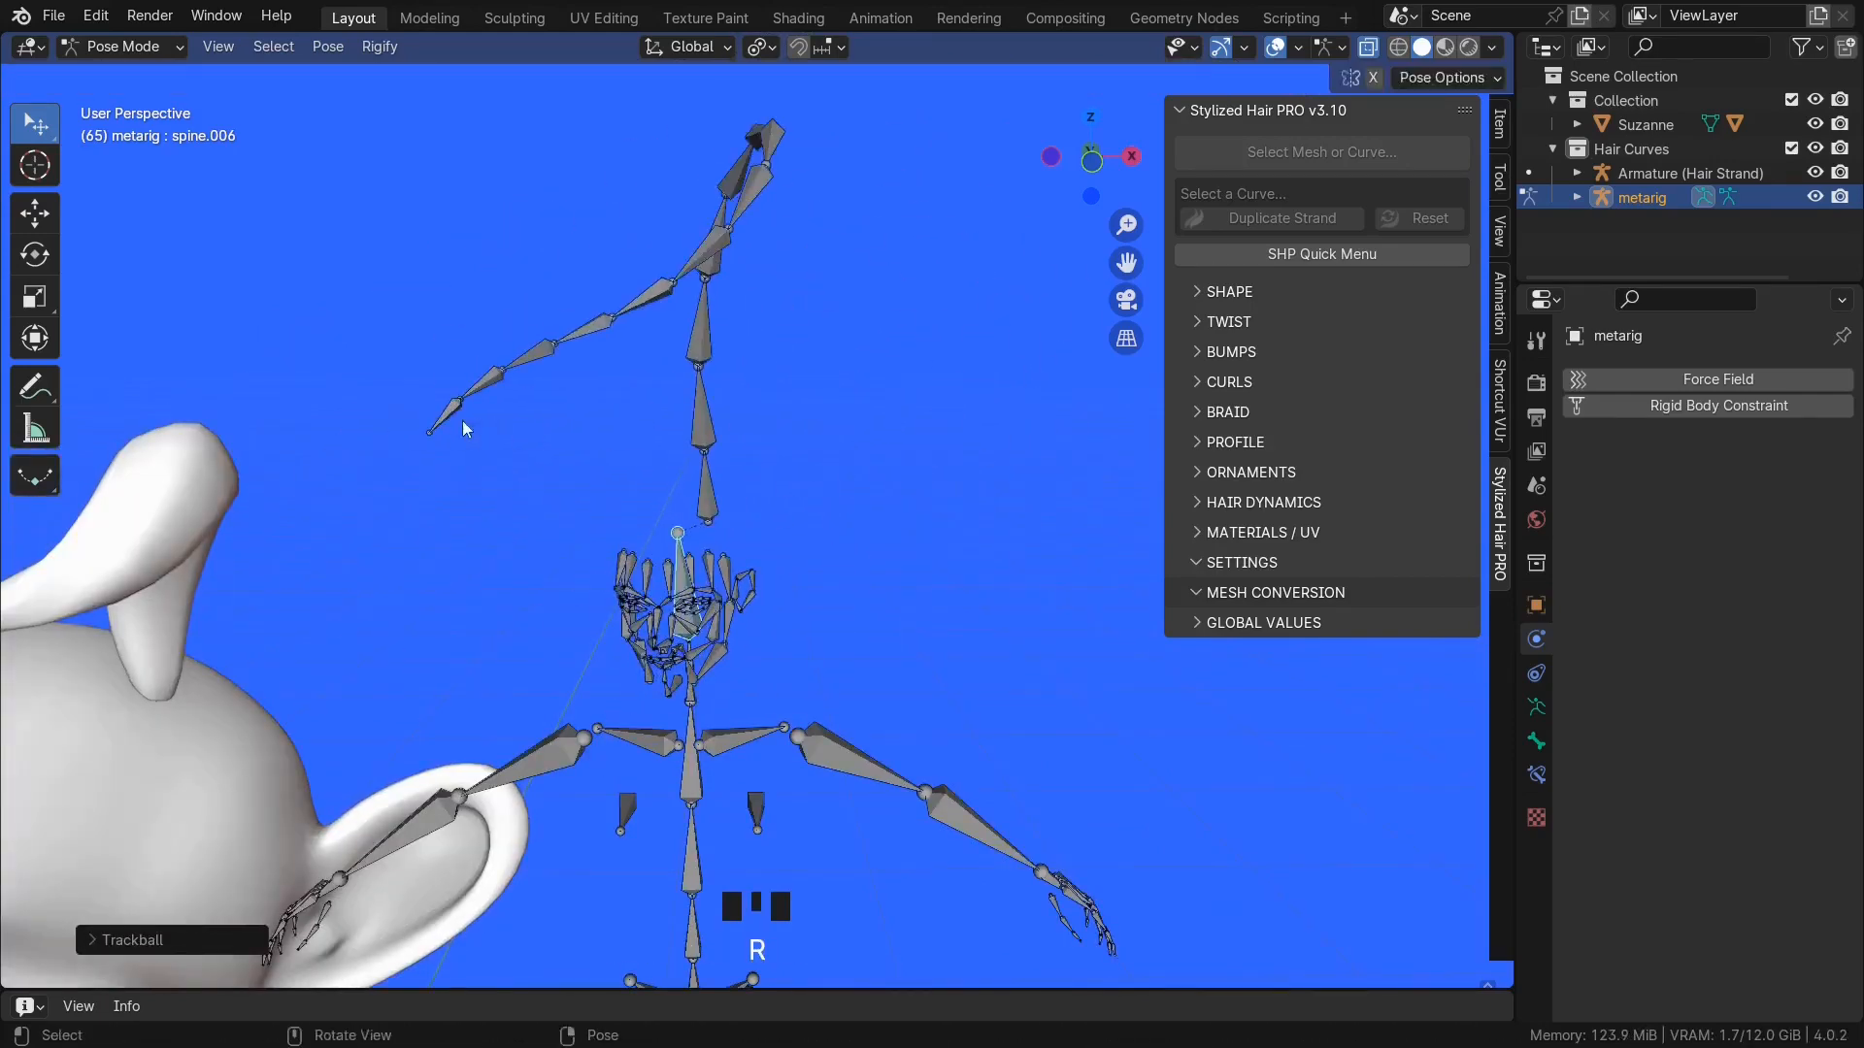
pyautogui.press('g')
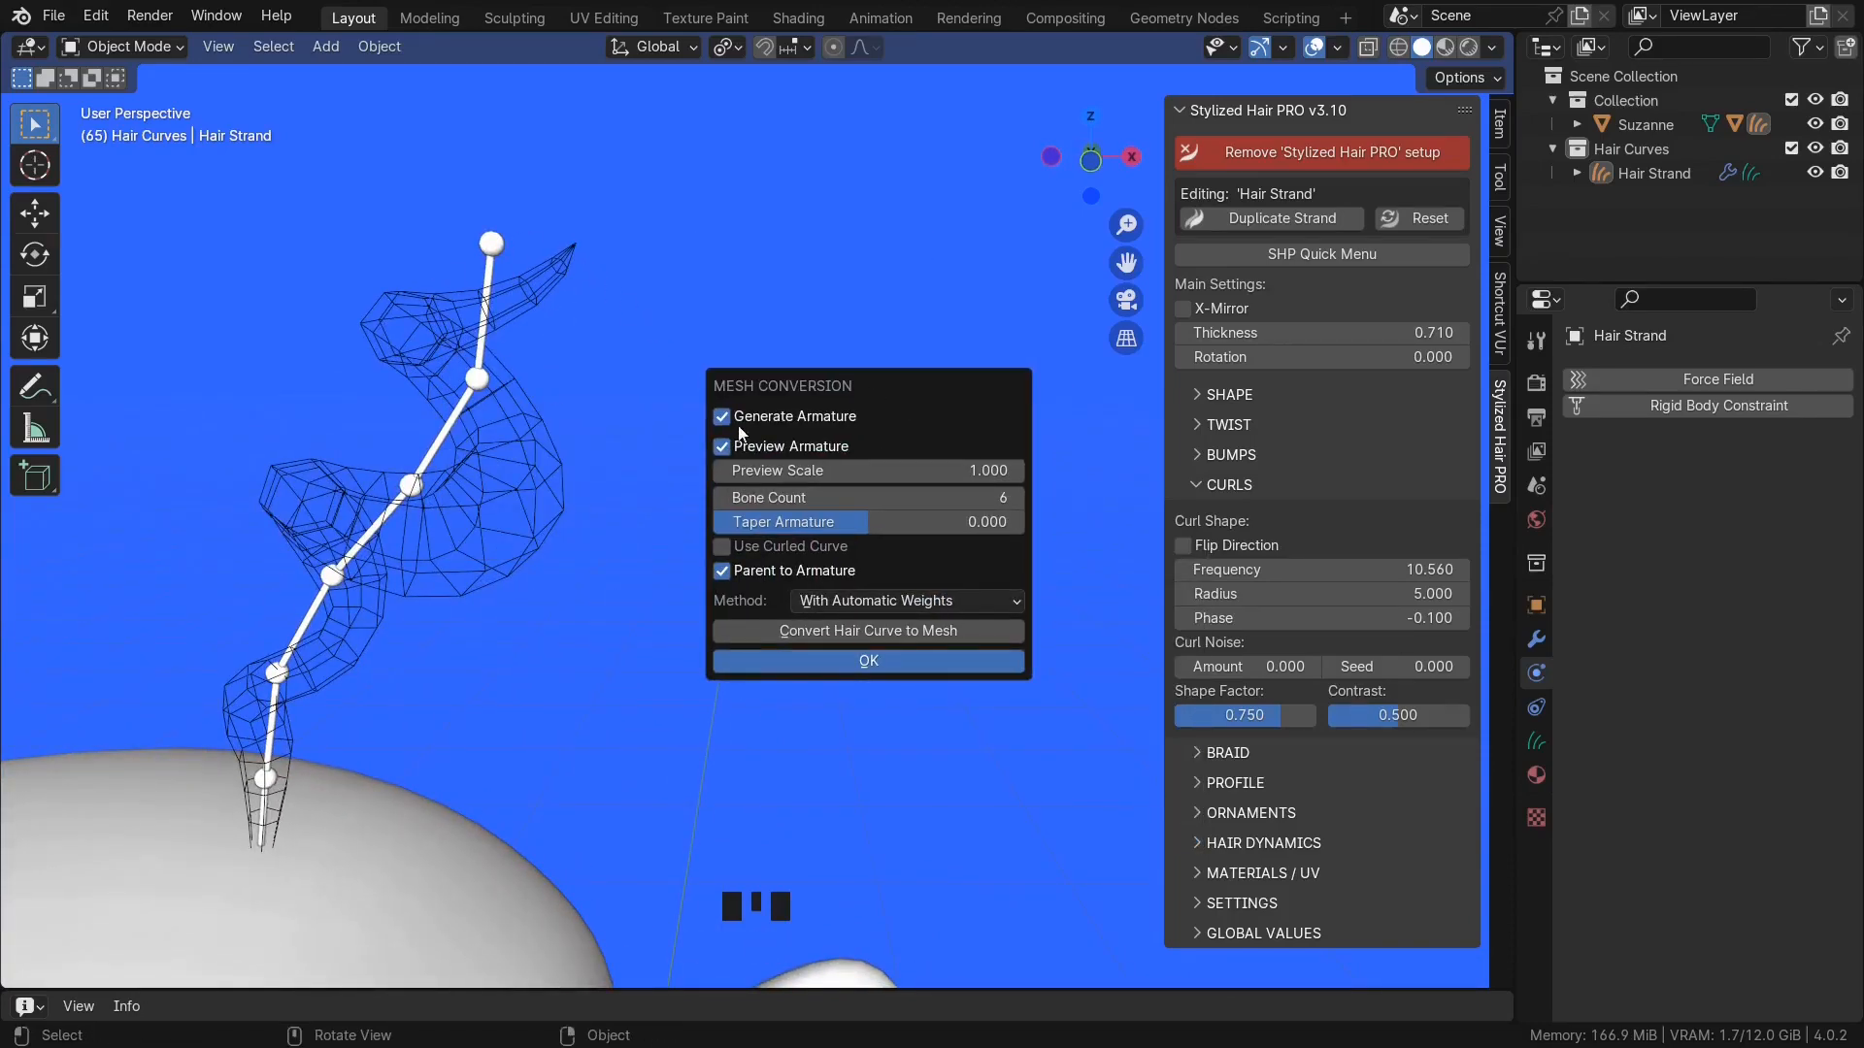
# - Convert the curly strand to a mesh rigged by a 25-bone armature using the curled curve
pyautogui.click(722, 546)
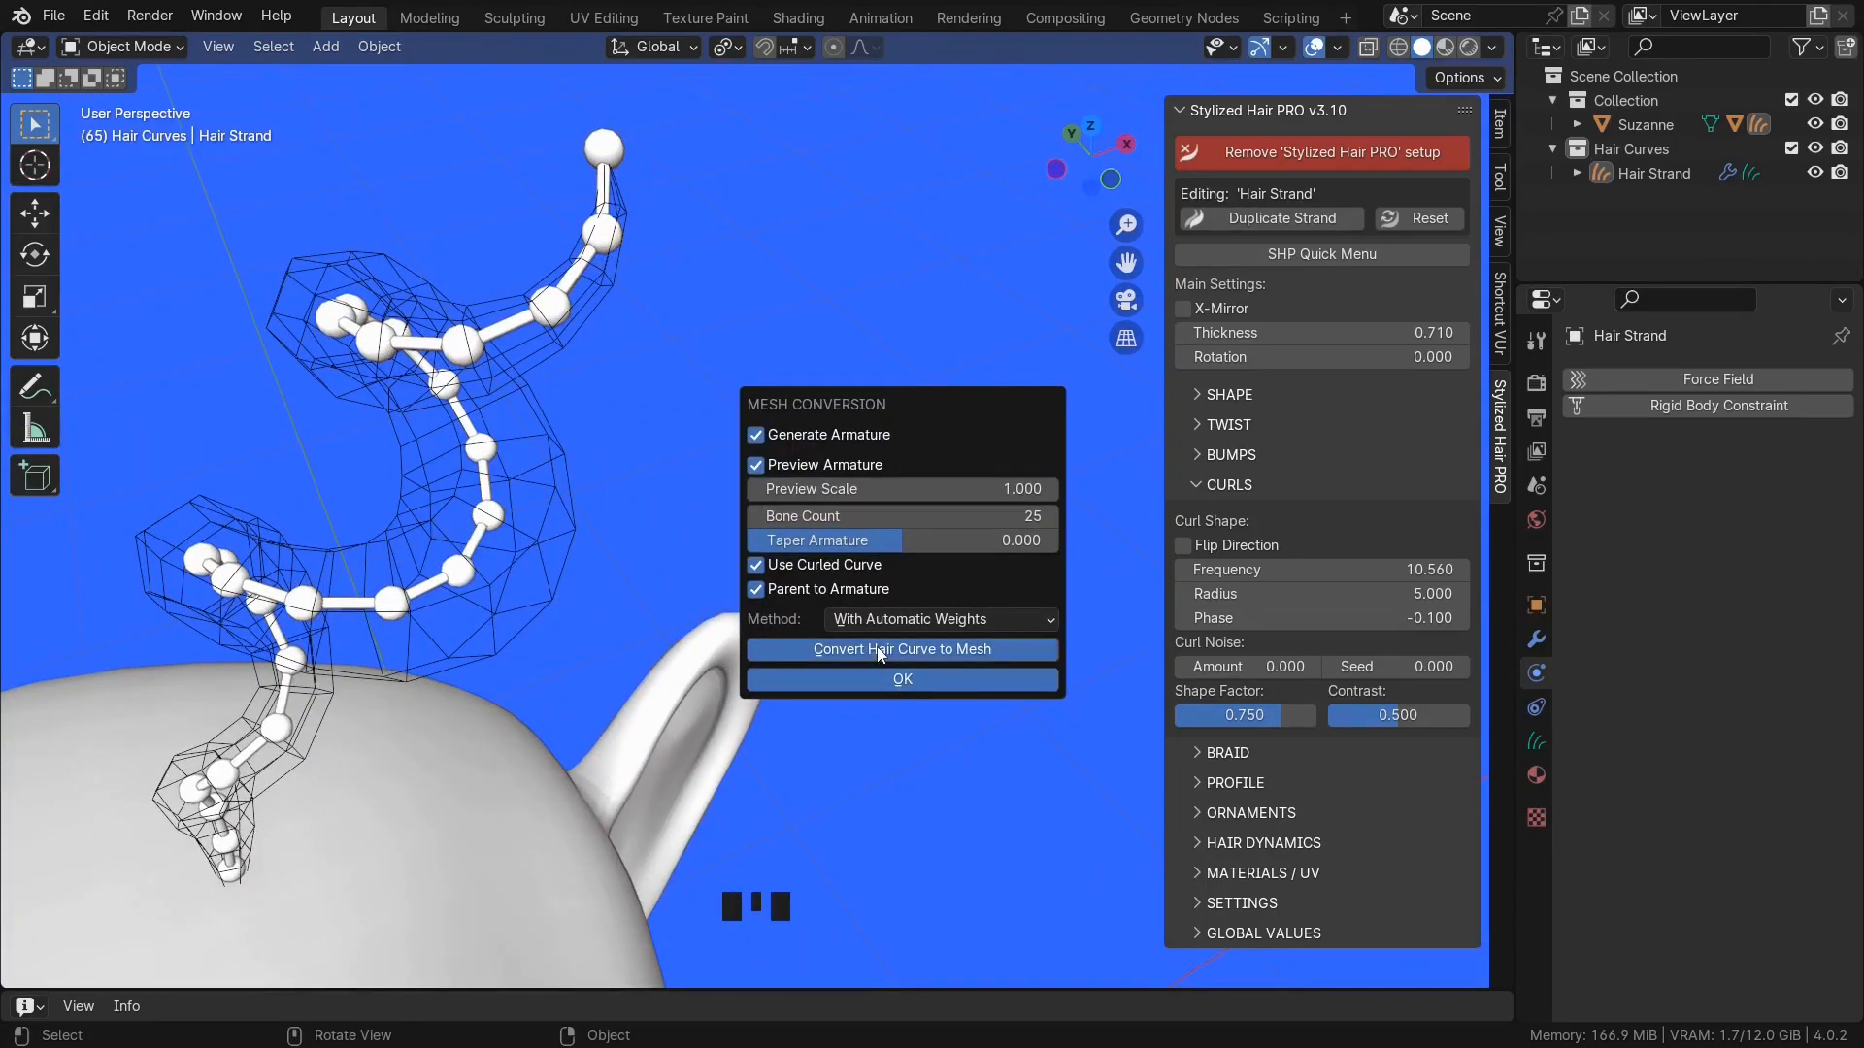
pyautogui.click(901, 648)
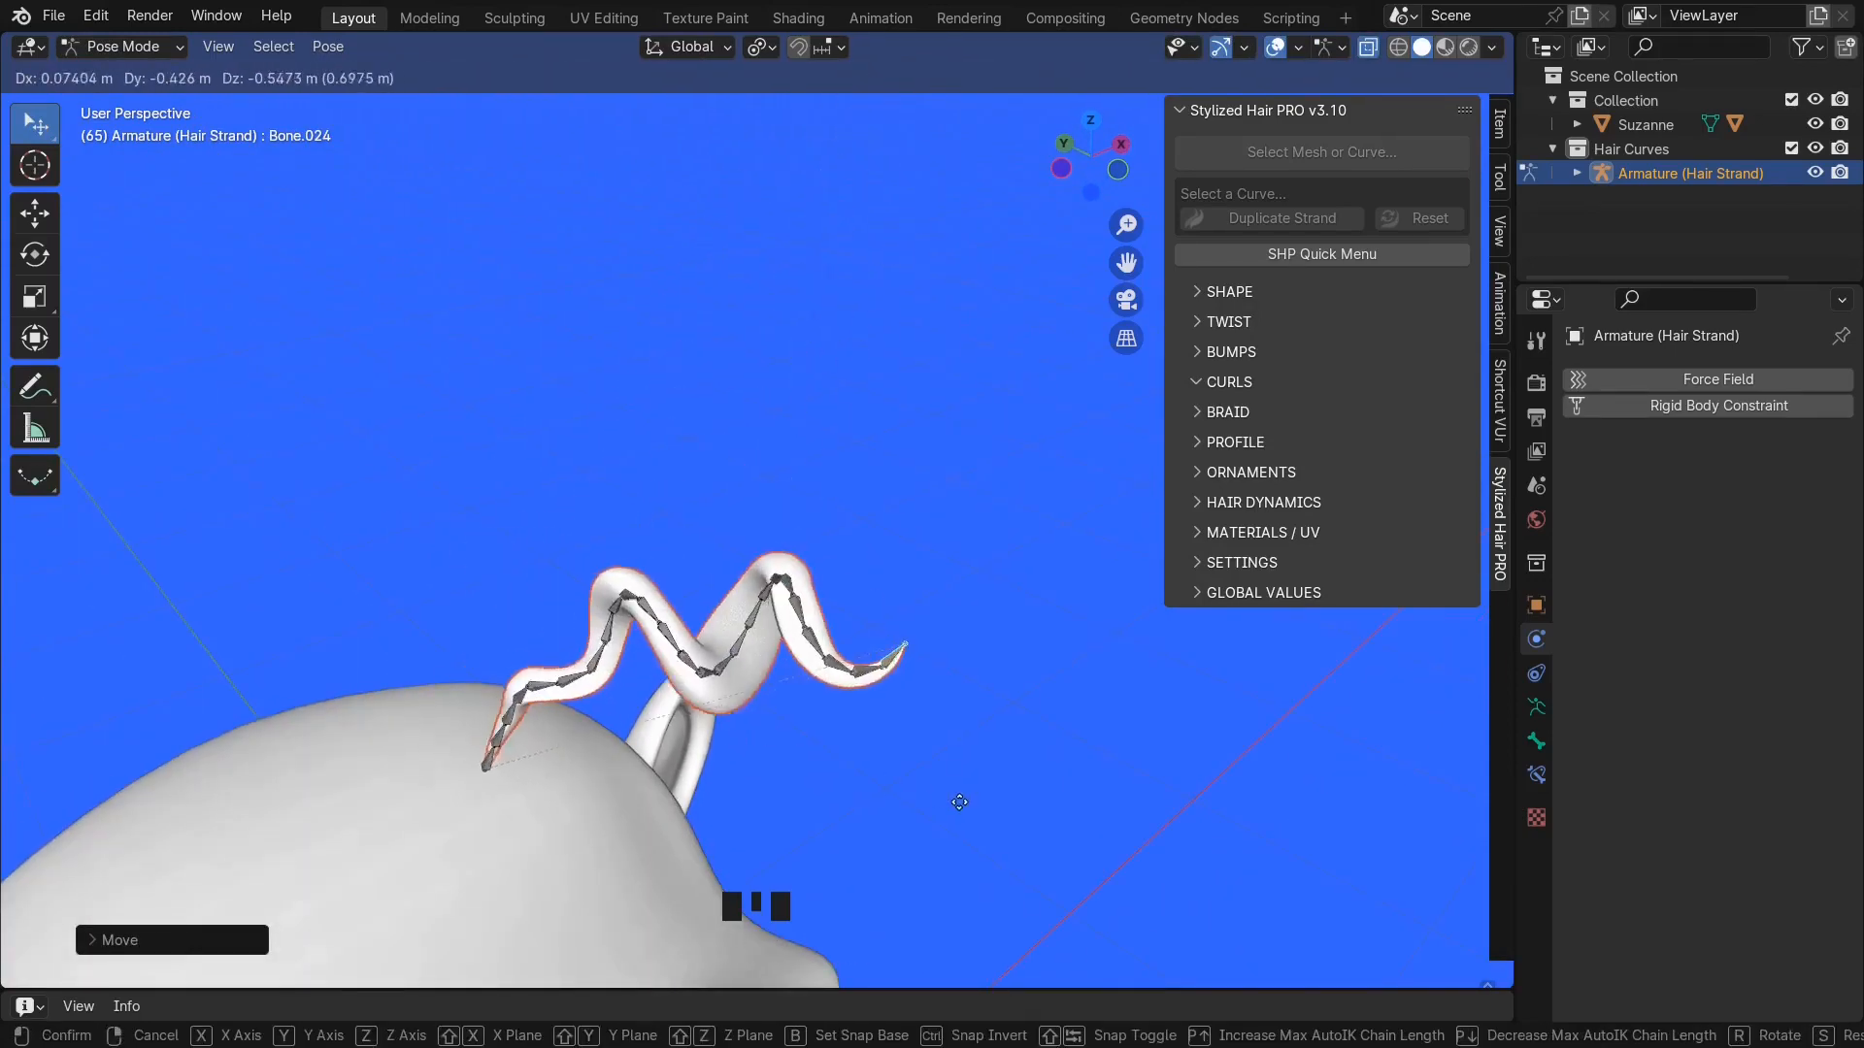
pyautogui.moveTo(885, 522)
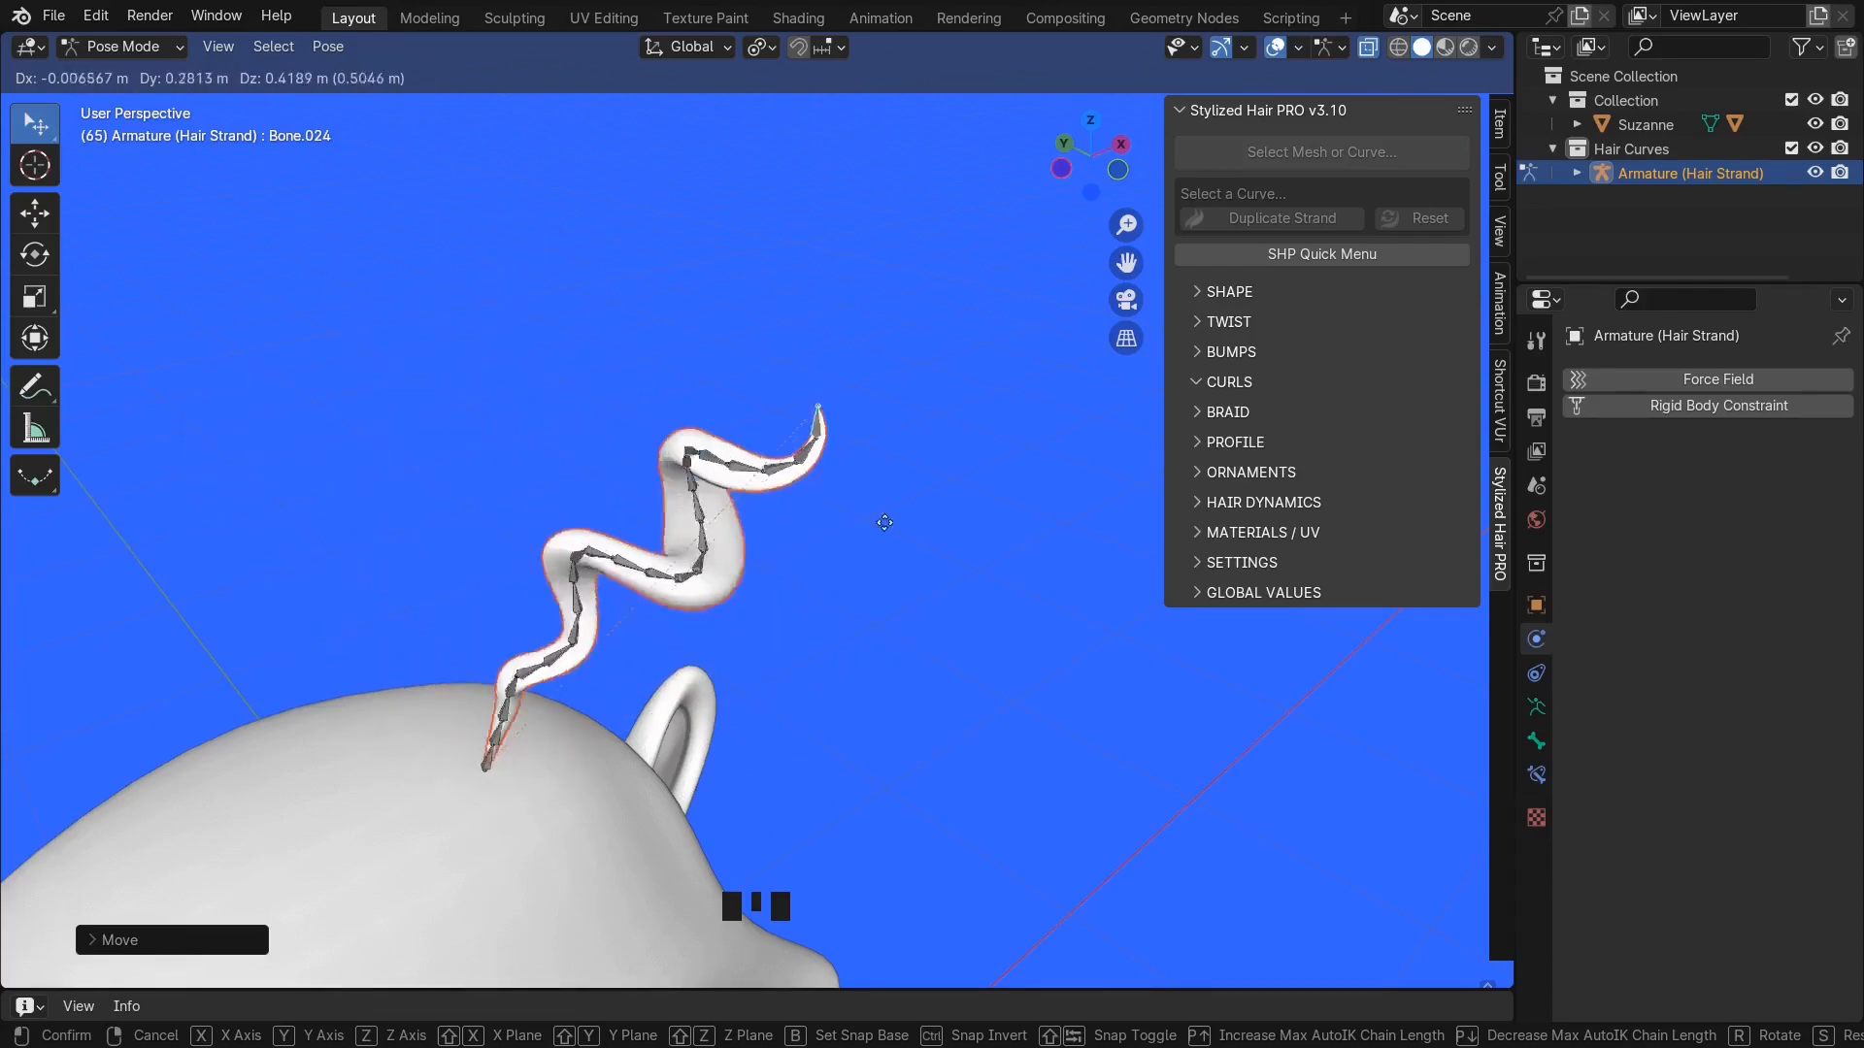
# - Test-bend the curly strand, then show the finished character's Shading workspace with the popup closed
pyautogui.press('Tab')
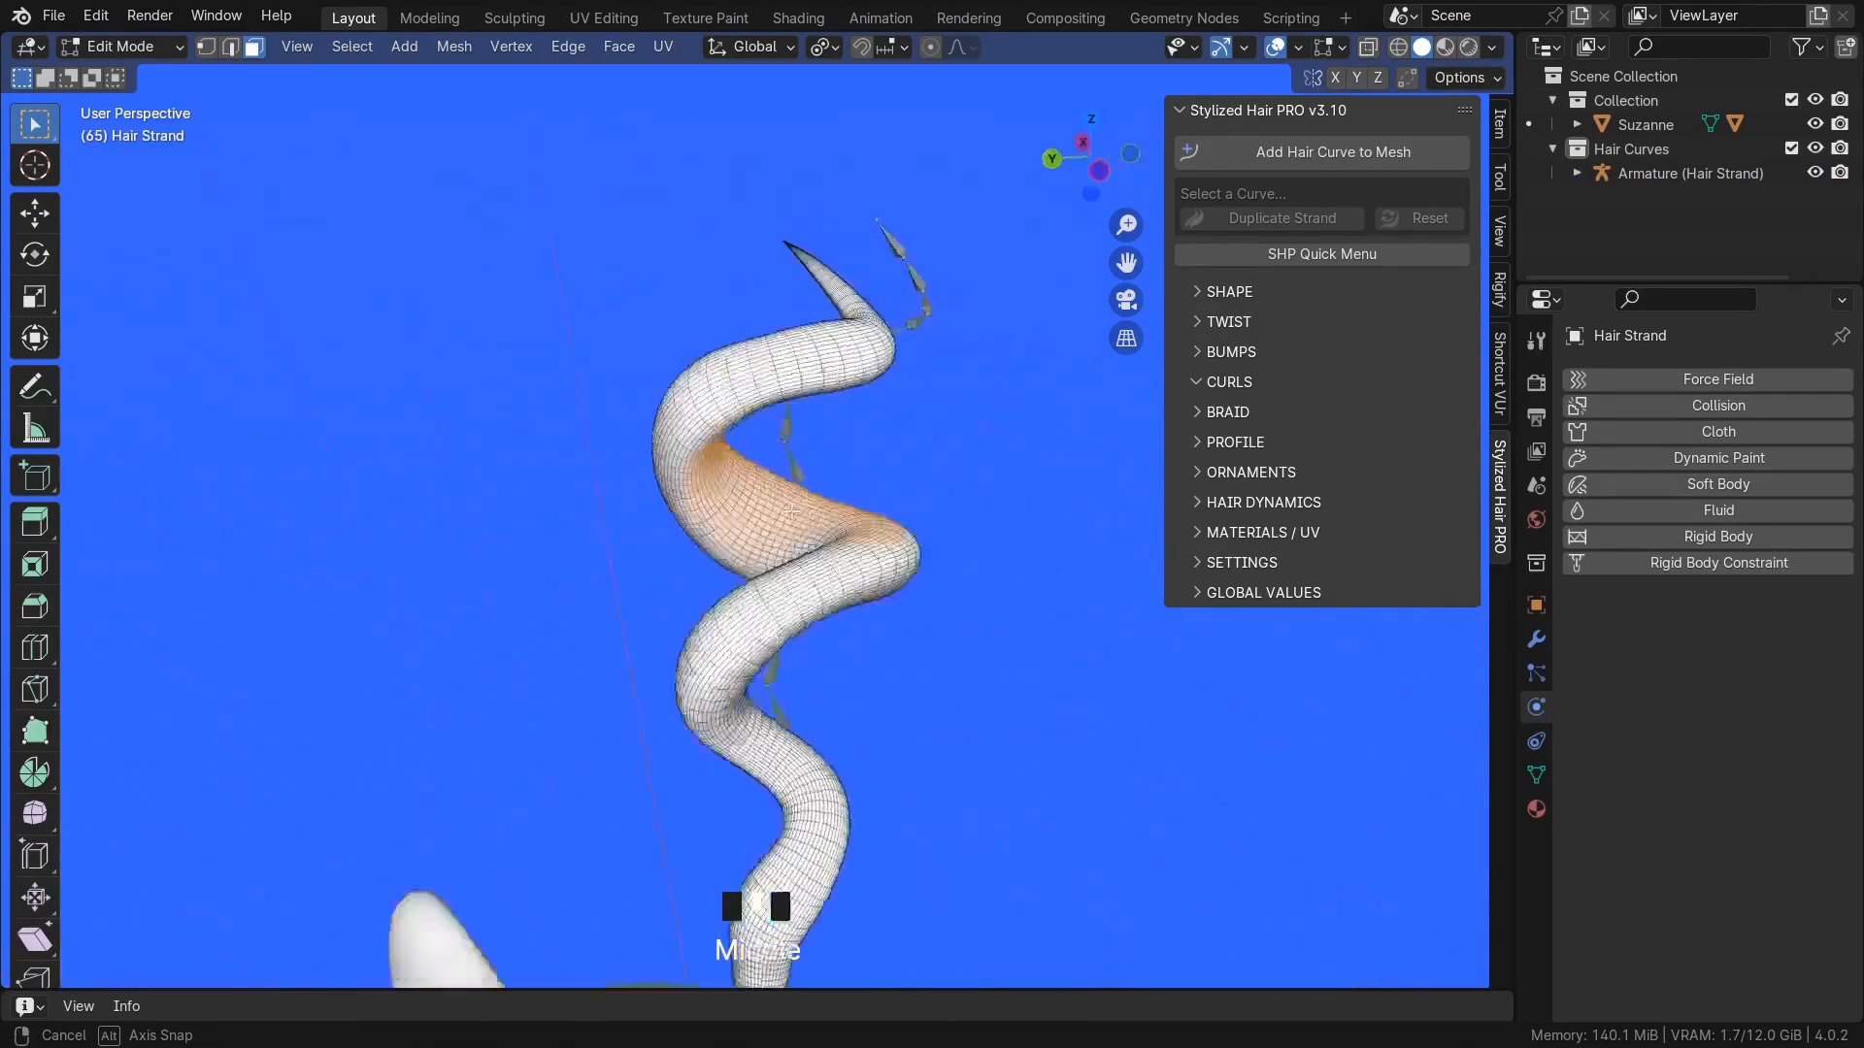
pyautogui.click(798, 17)
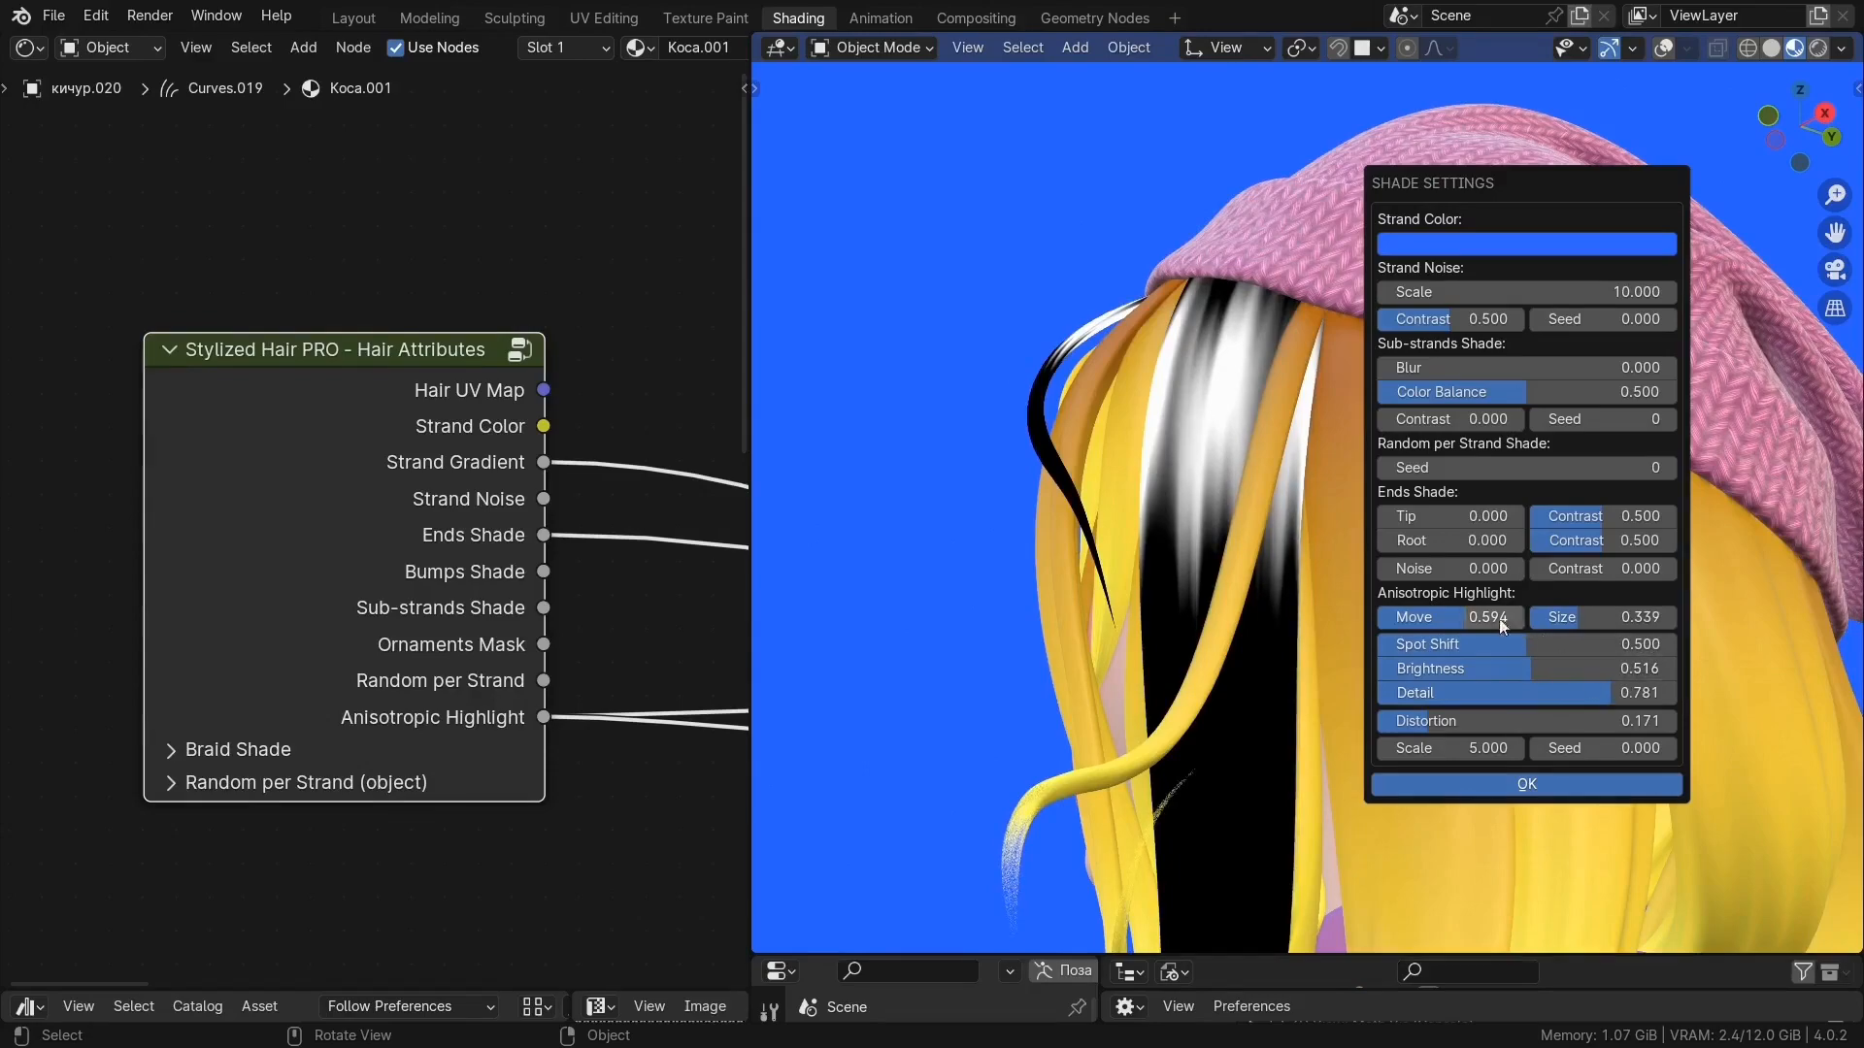
pyautogui.click(1526, 782)
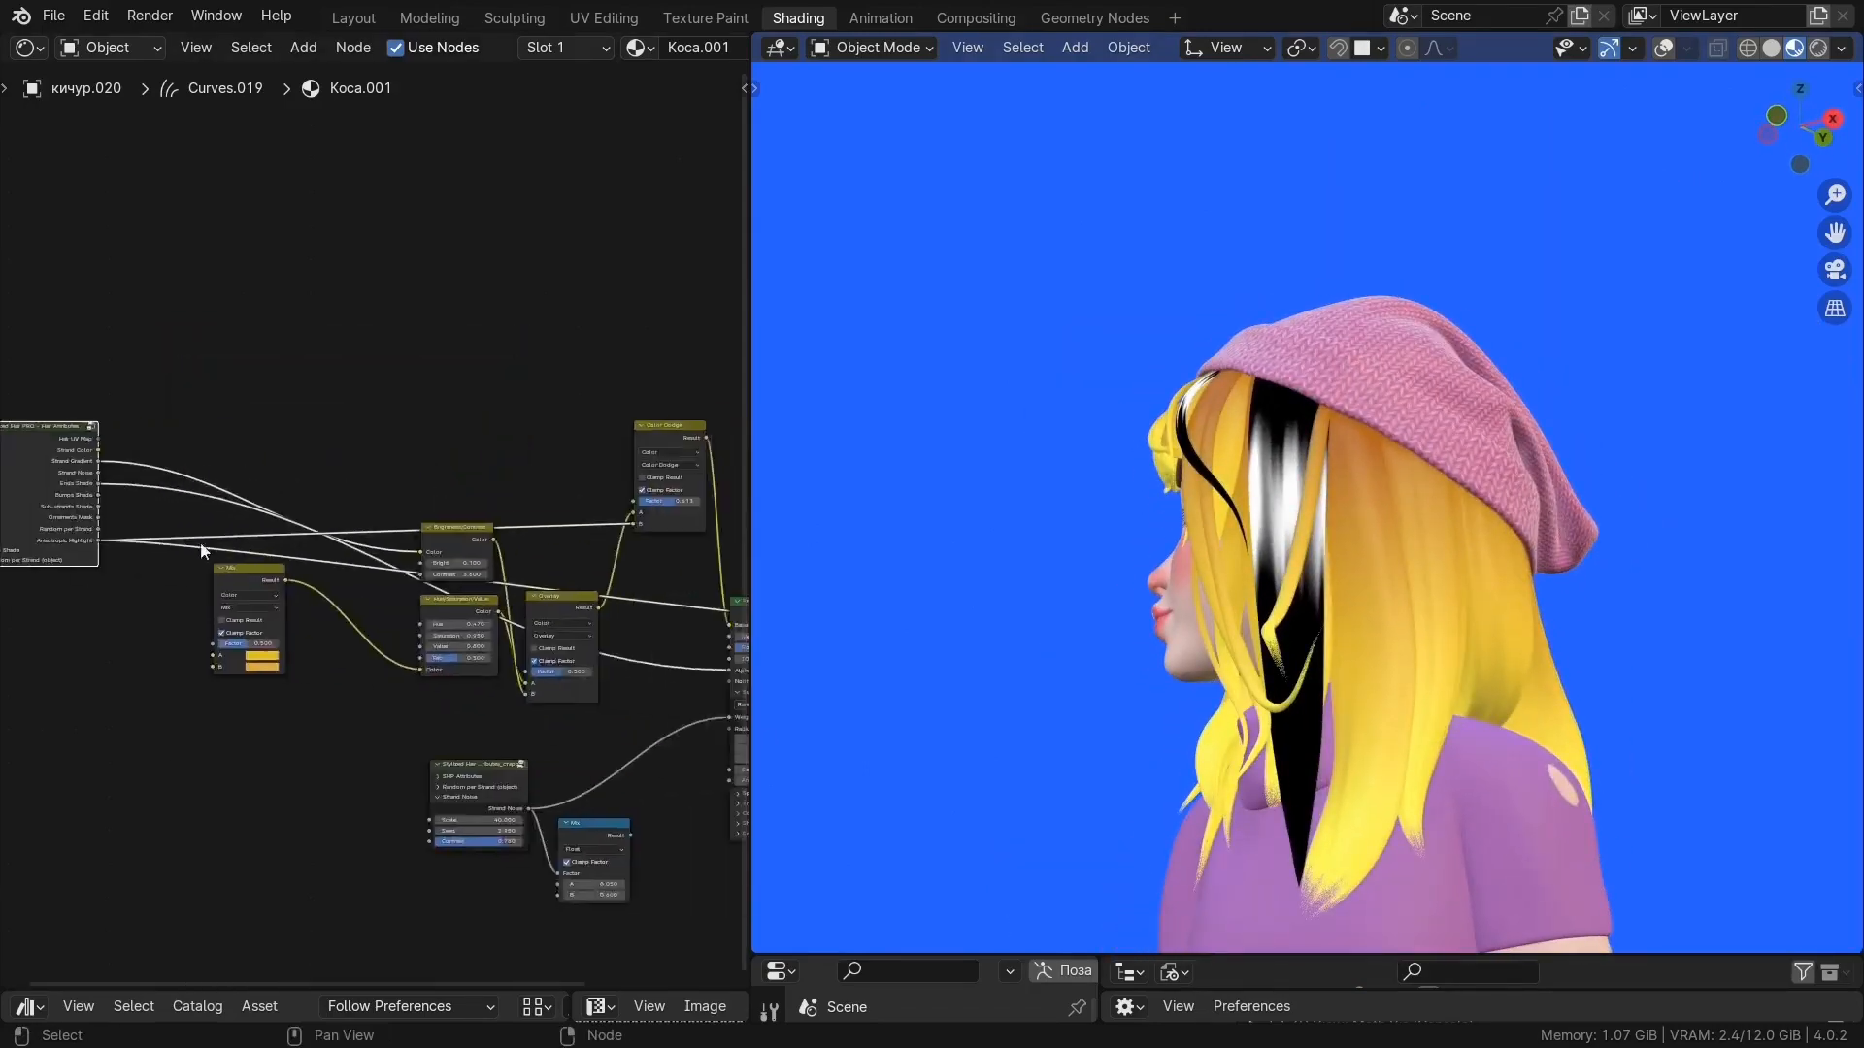